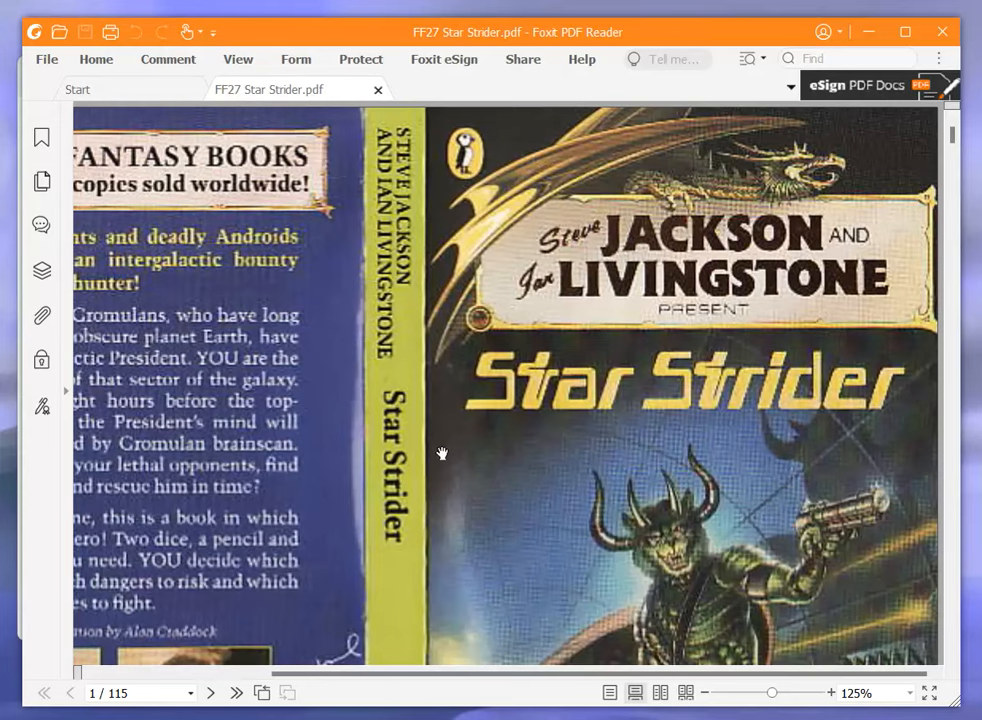
mouse_move(505, 445)
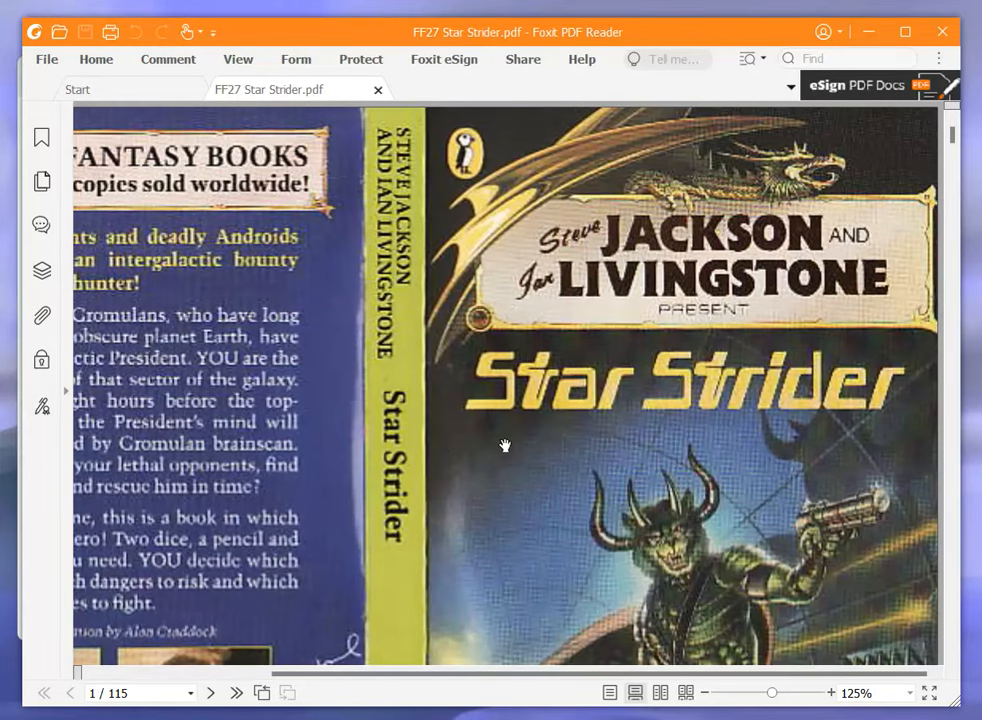
Scroll past the cover to page 2's Star Strider blurb beside the Fighting Fantasy covers
scroll(down, 3)
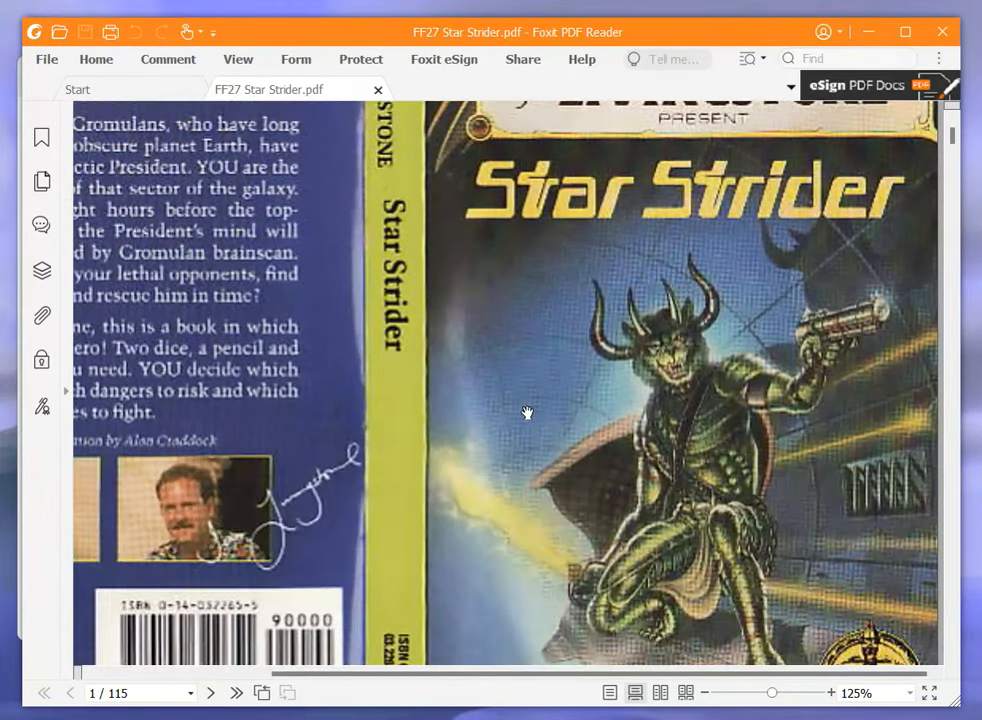
scroll(up, 3)
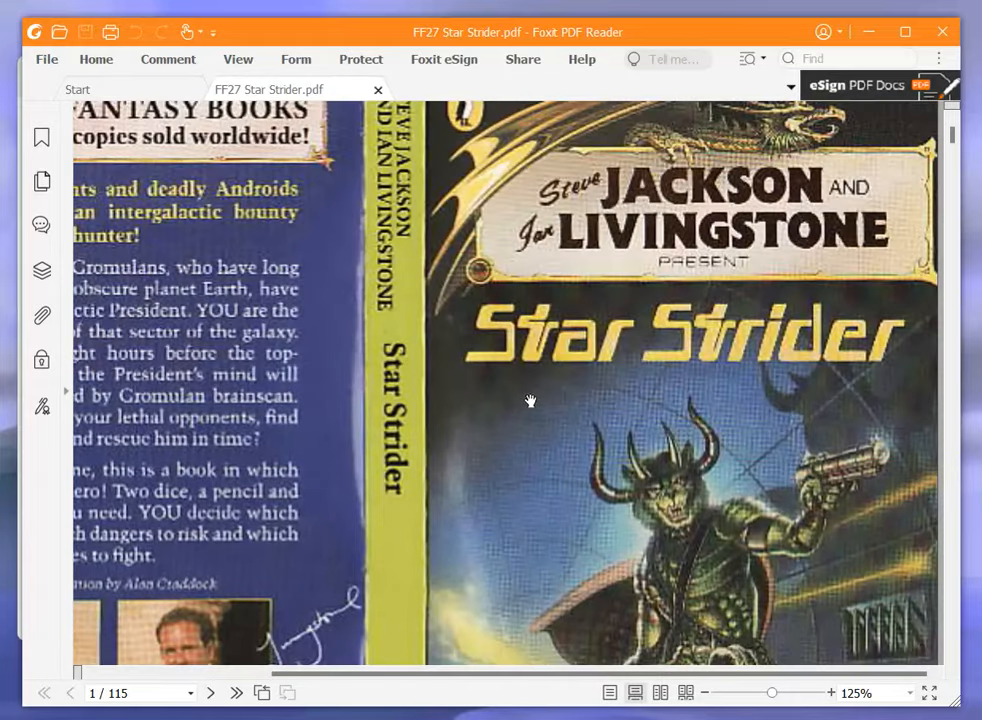
scroll(down, 3)
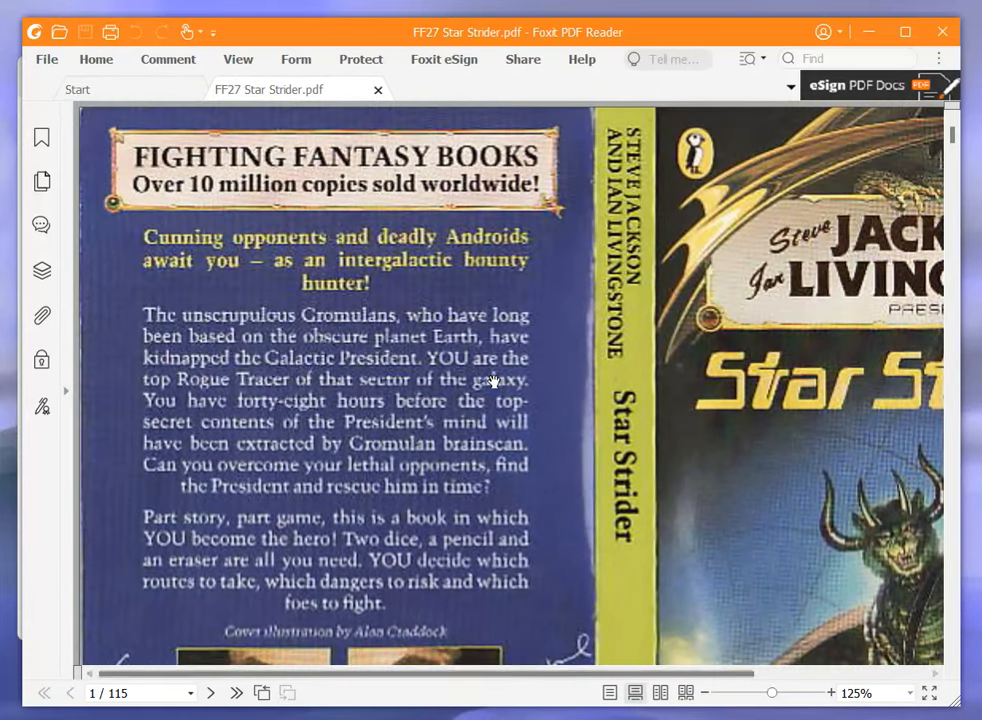
mouse_move(490, 350)
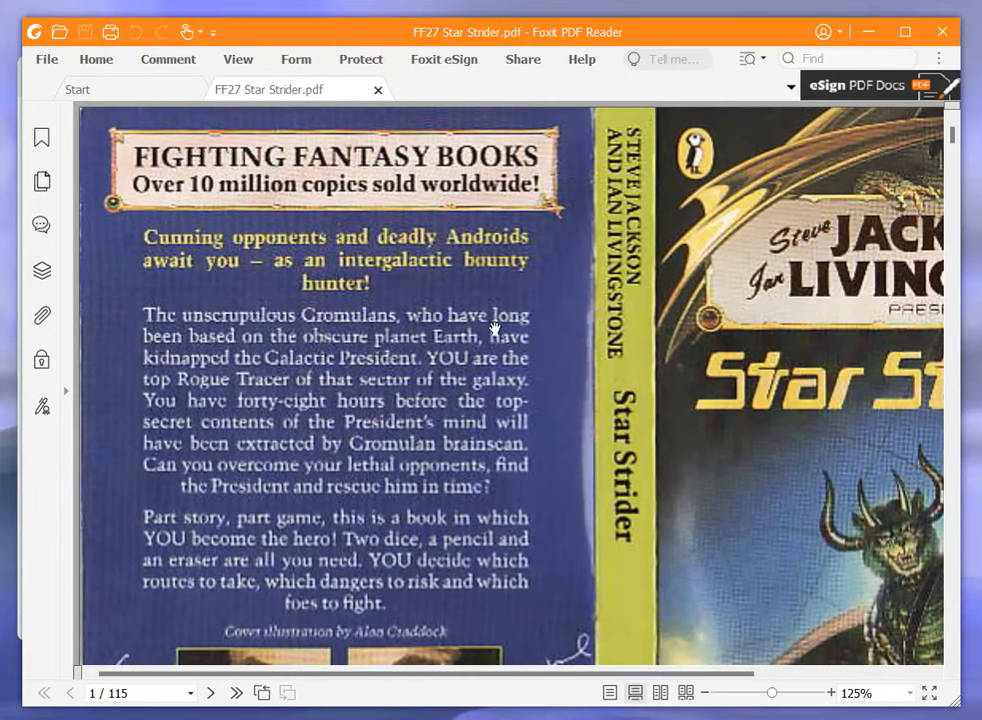
mouse_move(640, 390)
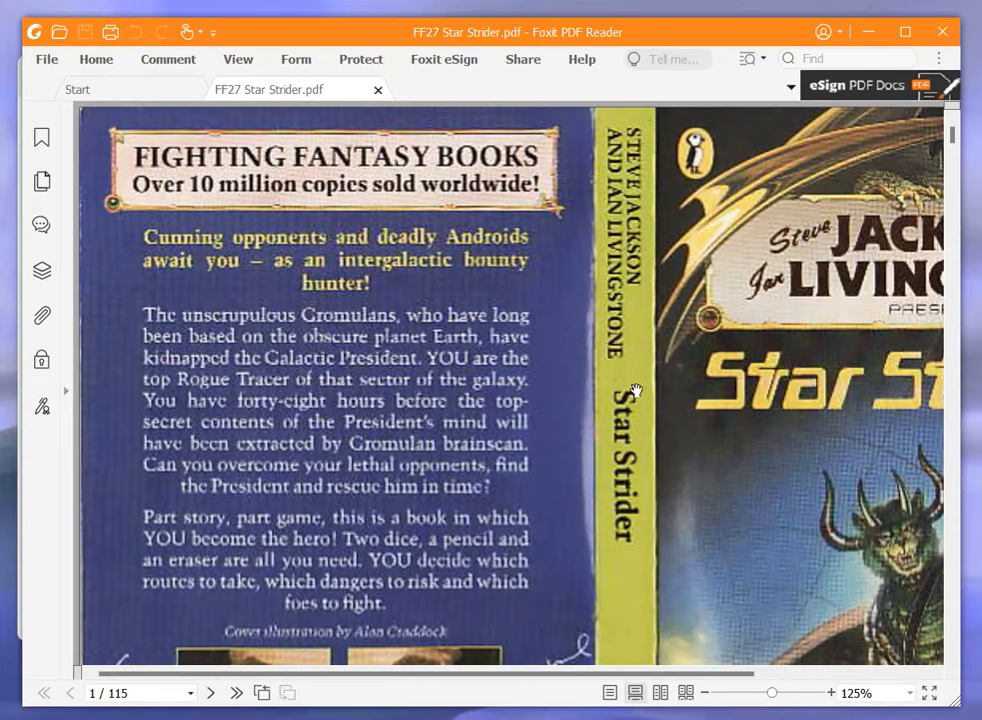
mouse_move(617, 378)
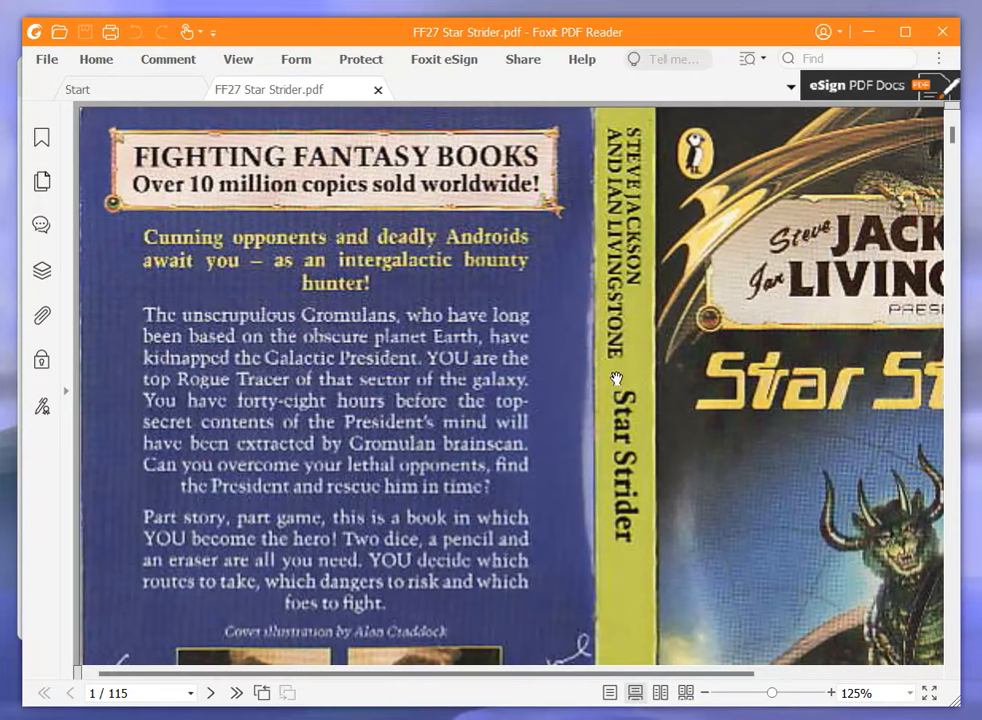
mouse_move(573, 380)
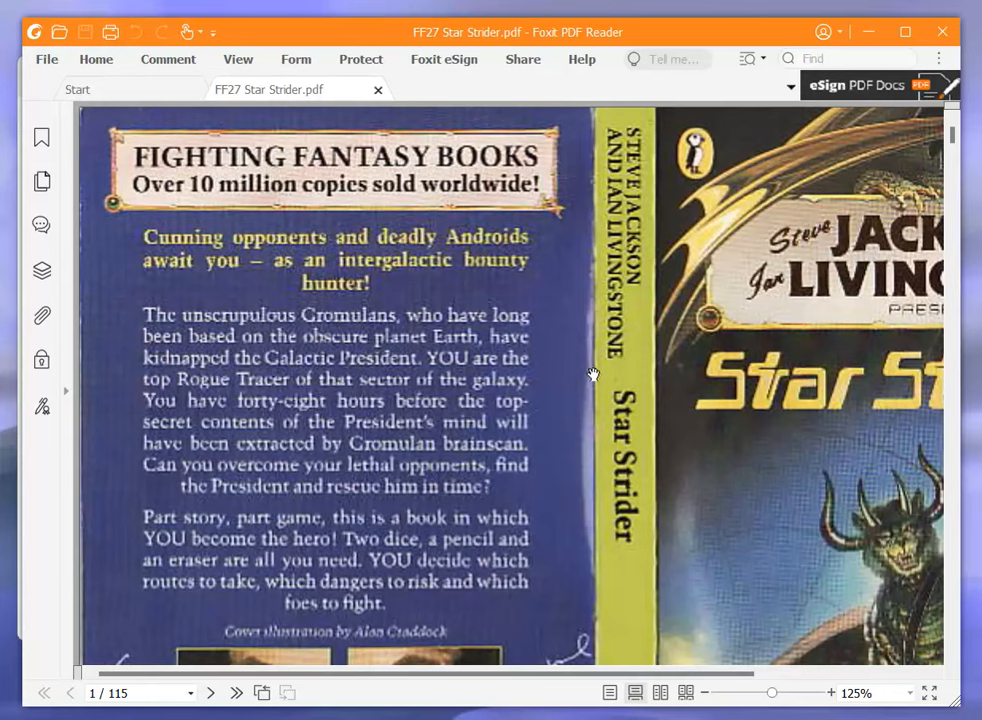
mouse_move(617, 430)
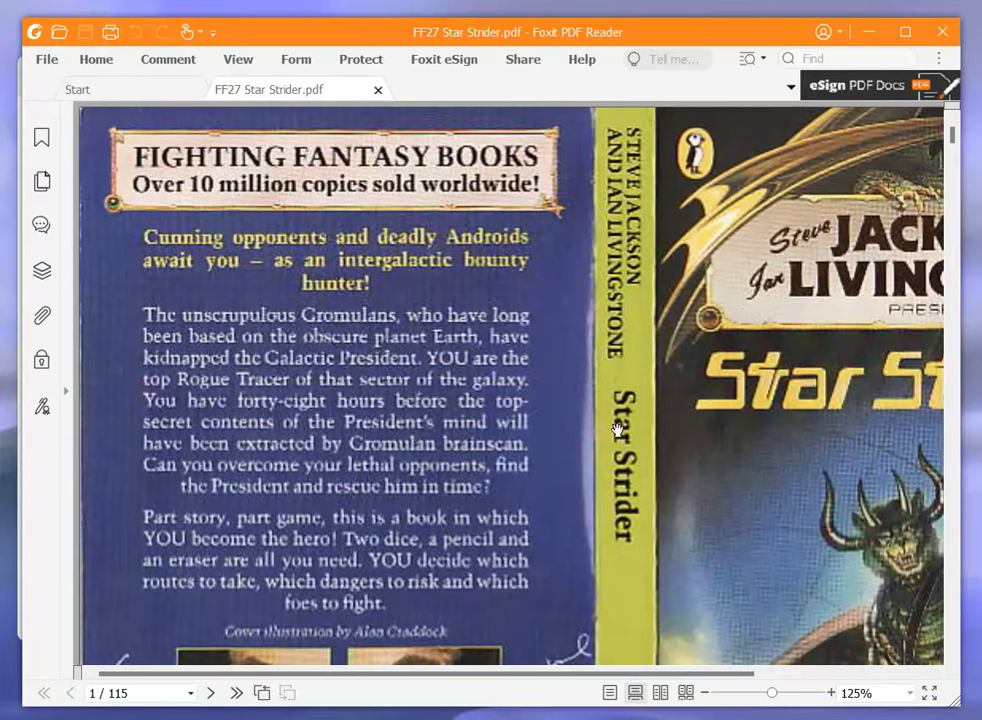
mouse_move(602, 407)
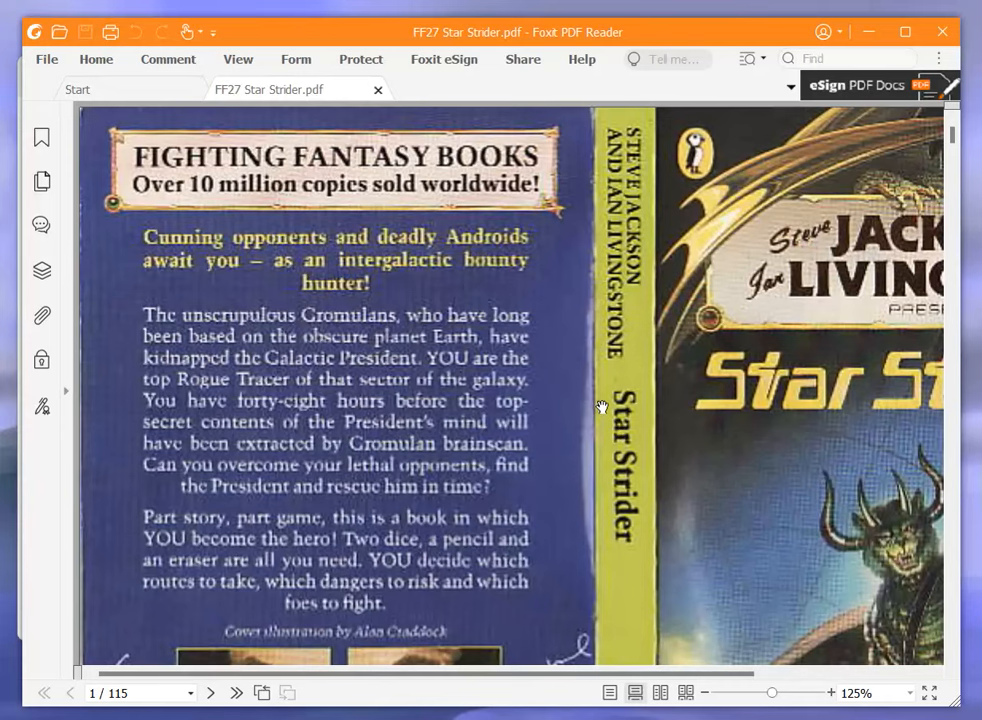
scroll(down, 3)
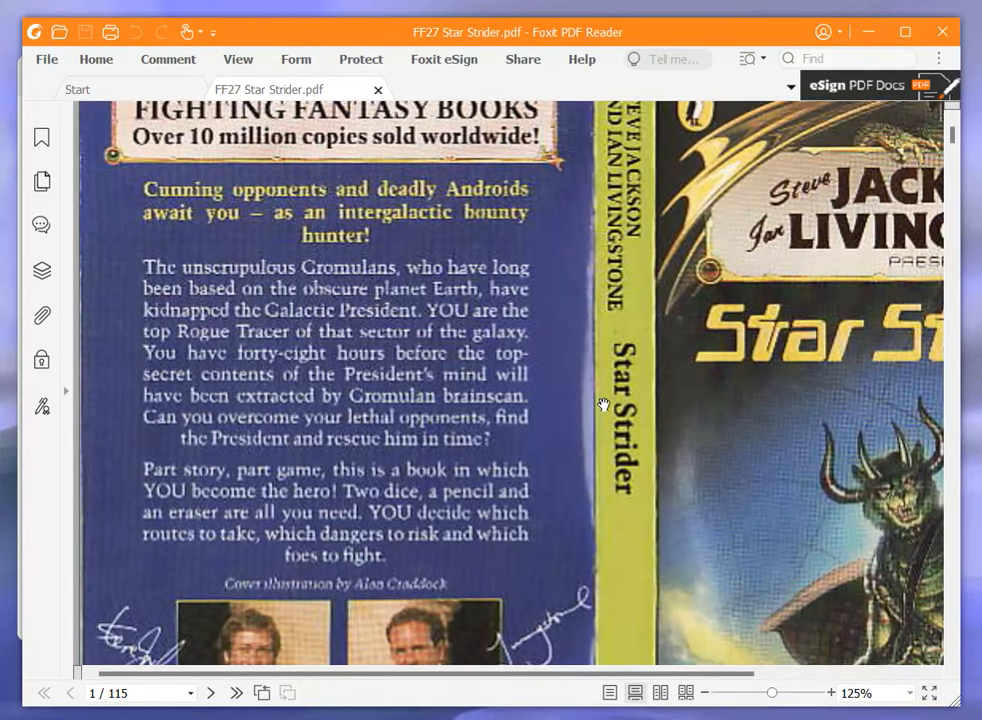
scroll(down, 3)
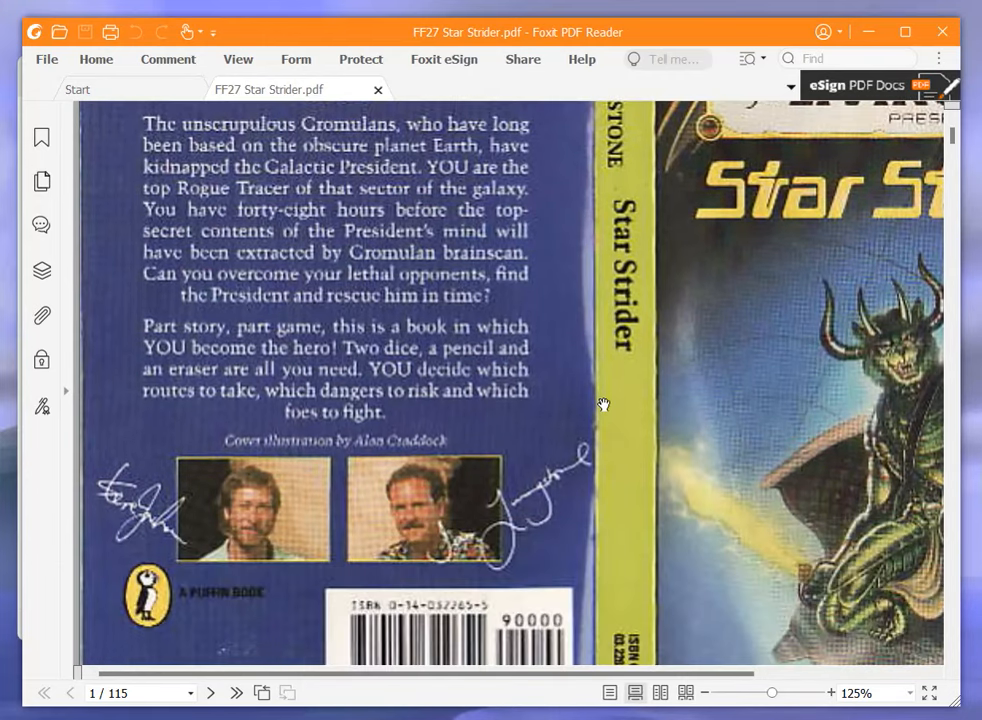
mouse_move(605, 405)
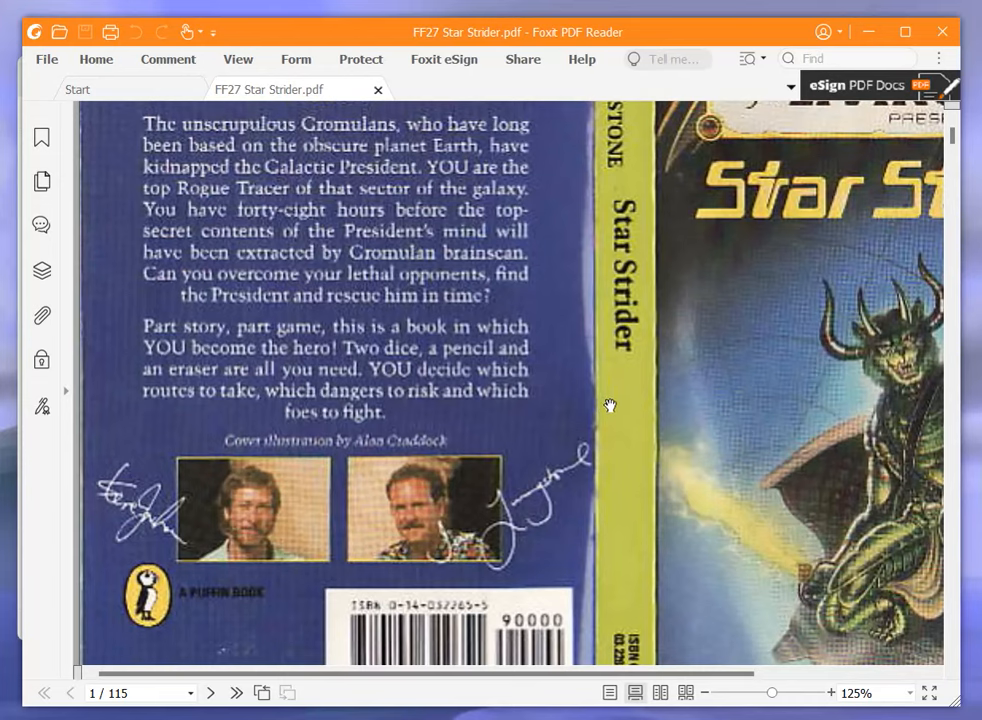
mouse_move(604, 406)
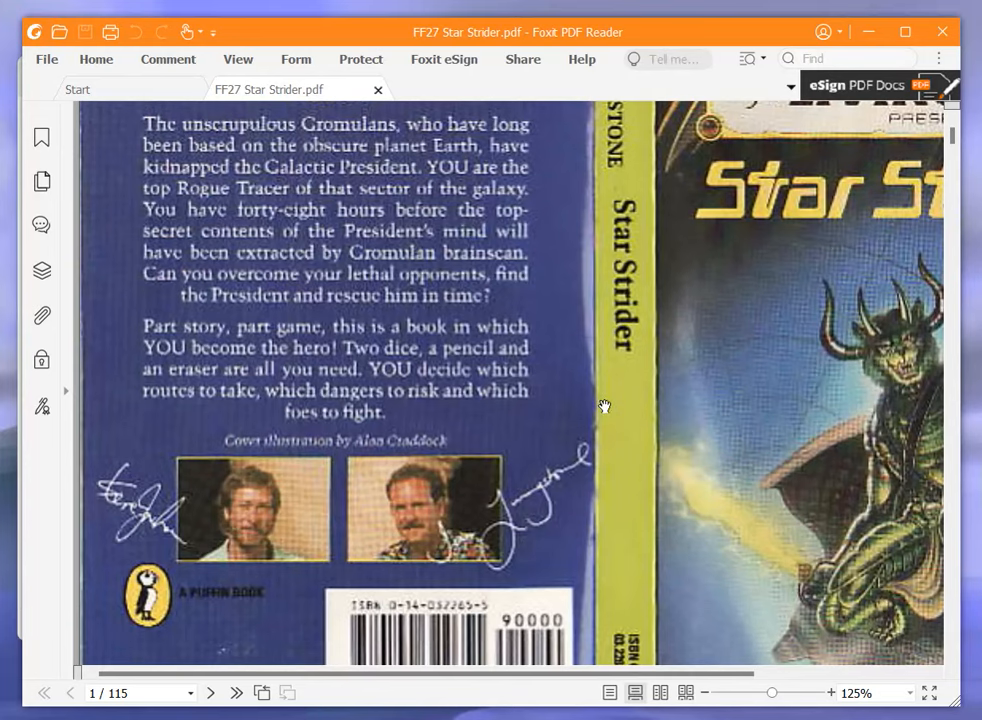
scroll(down, 3)
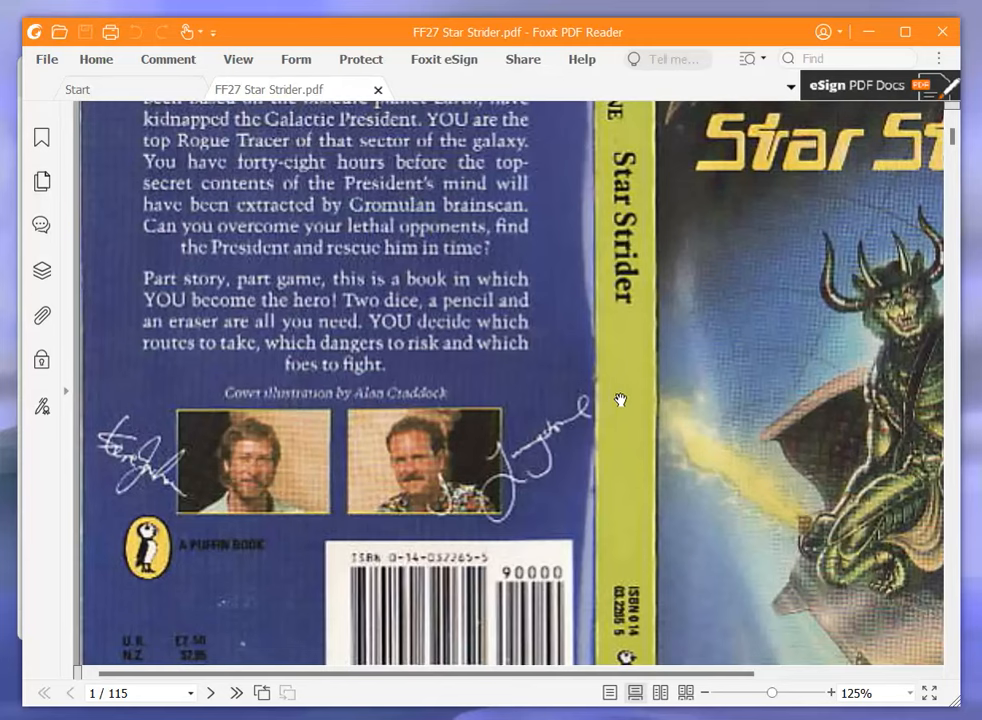
scroll(down, 3)
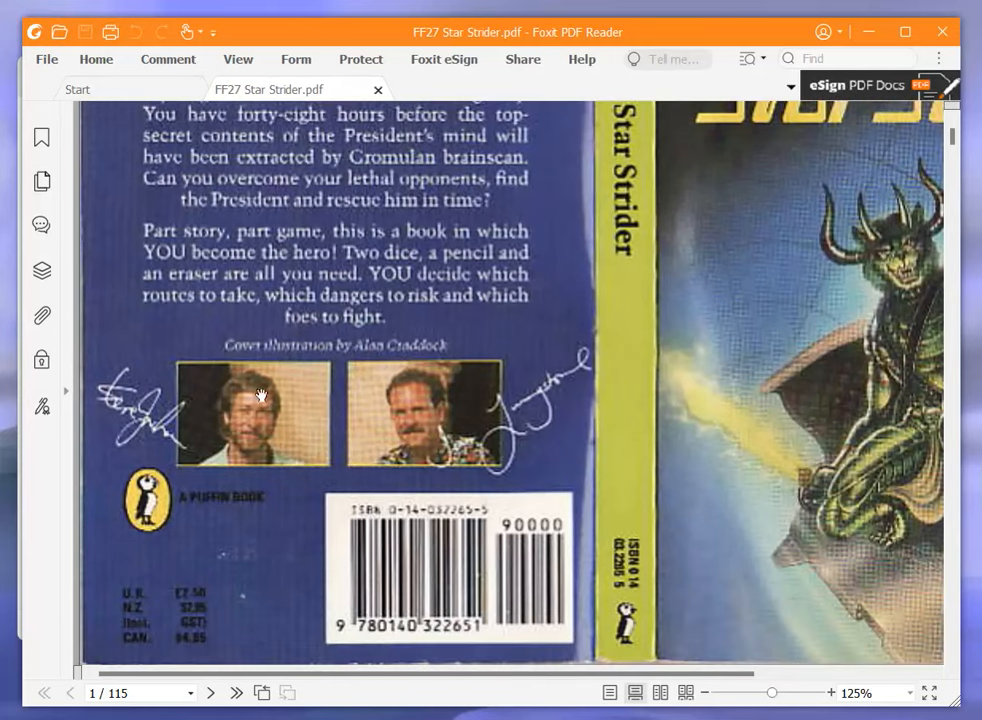
mouse_move(183, 461)
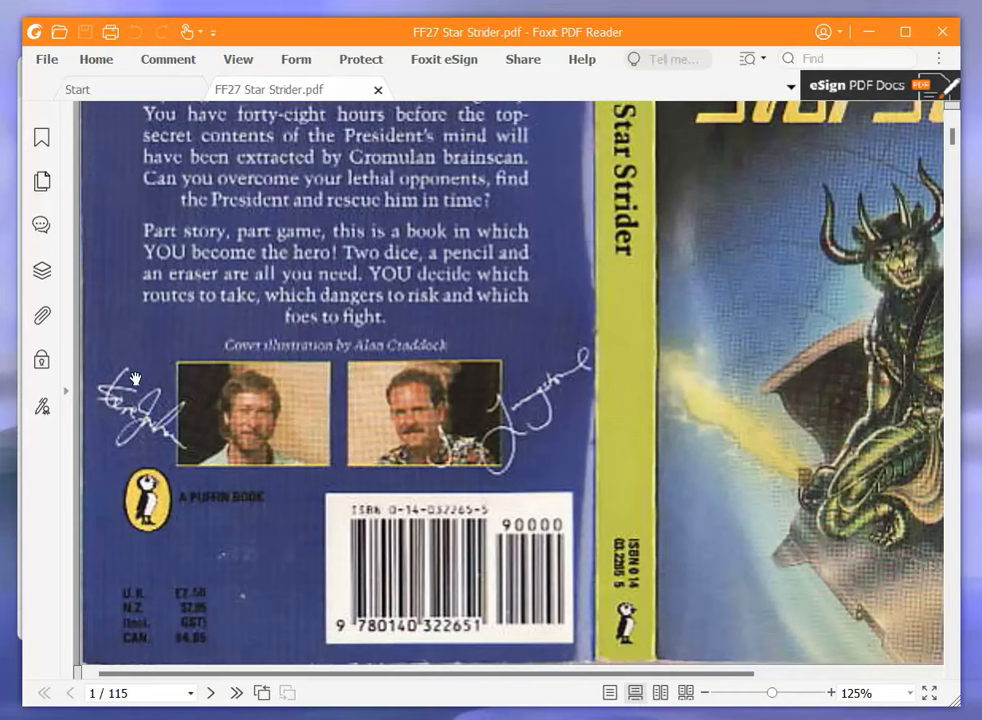
mouse_move(169, 354)
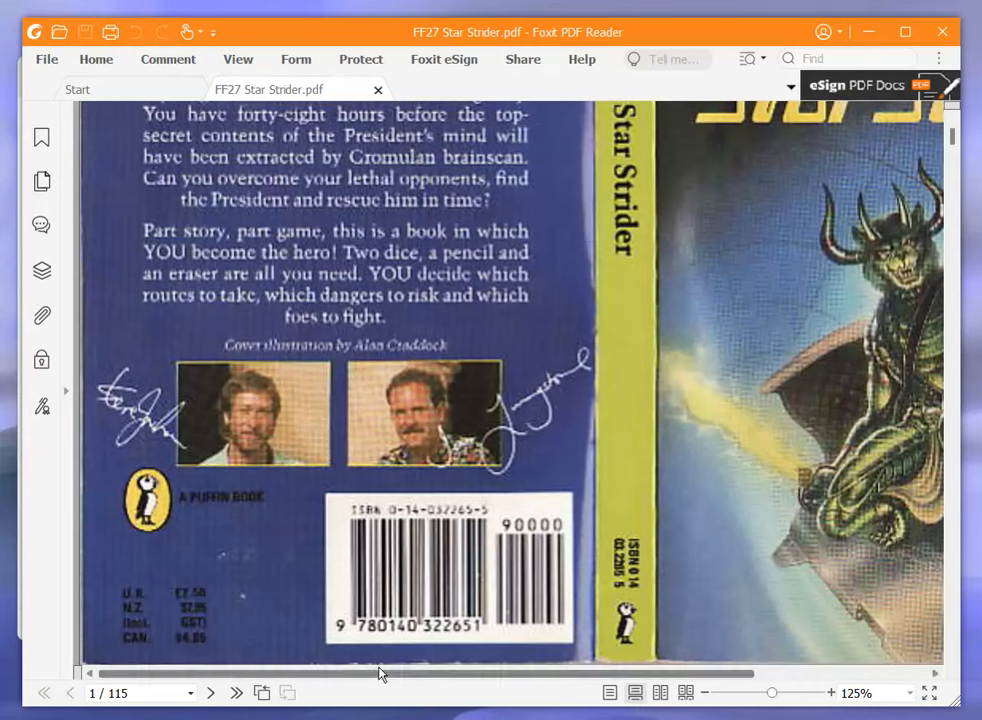
scroll(down, 3)
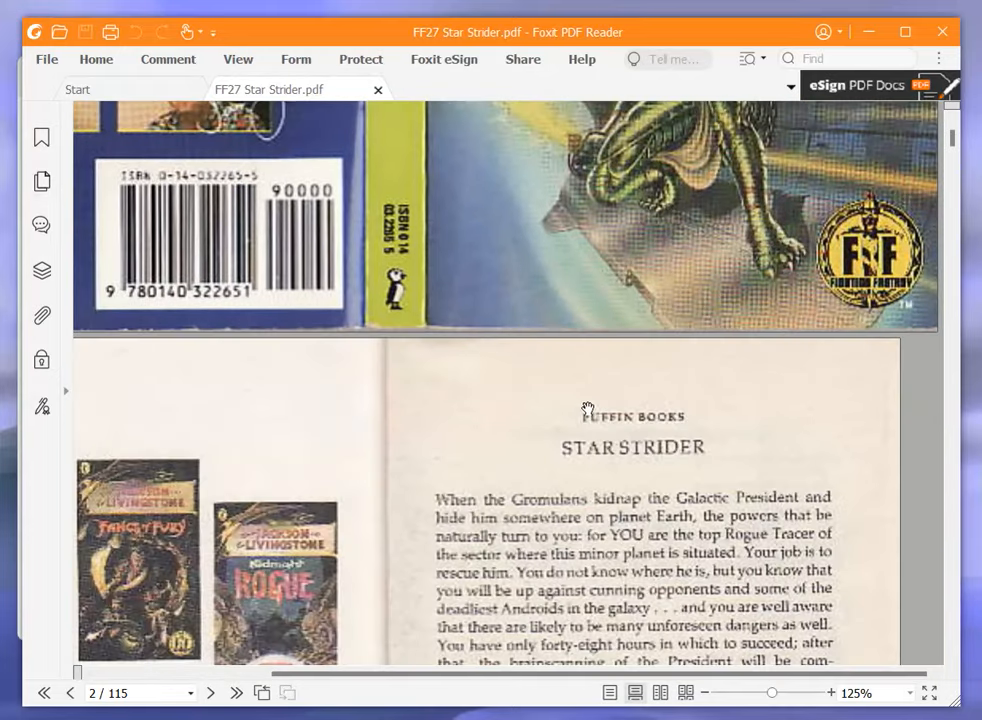
scroll(down, 3)
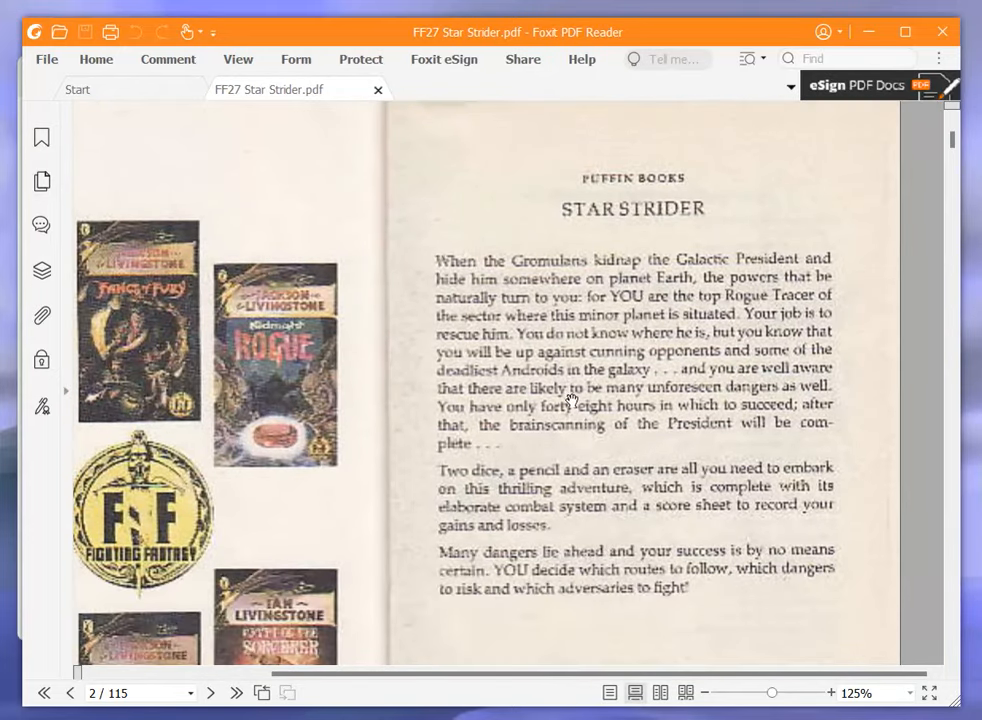
scroll(down, 3)
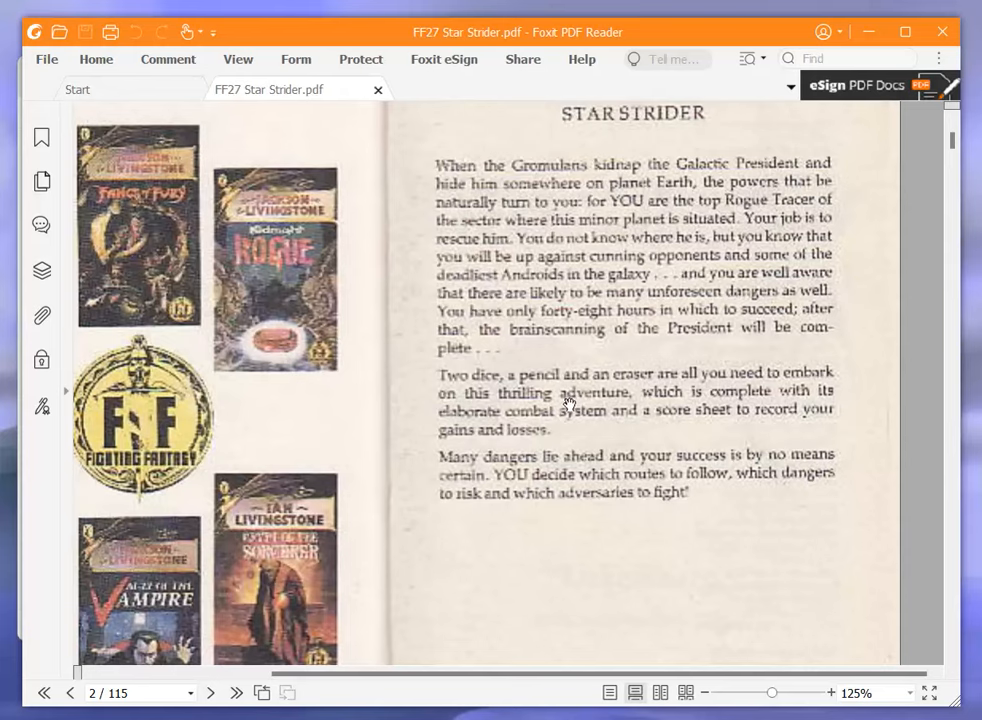
mouse_move(535, 408)
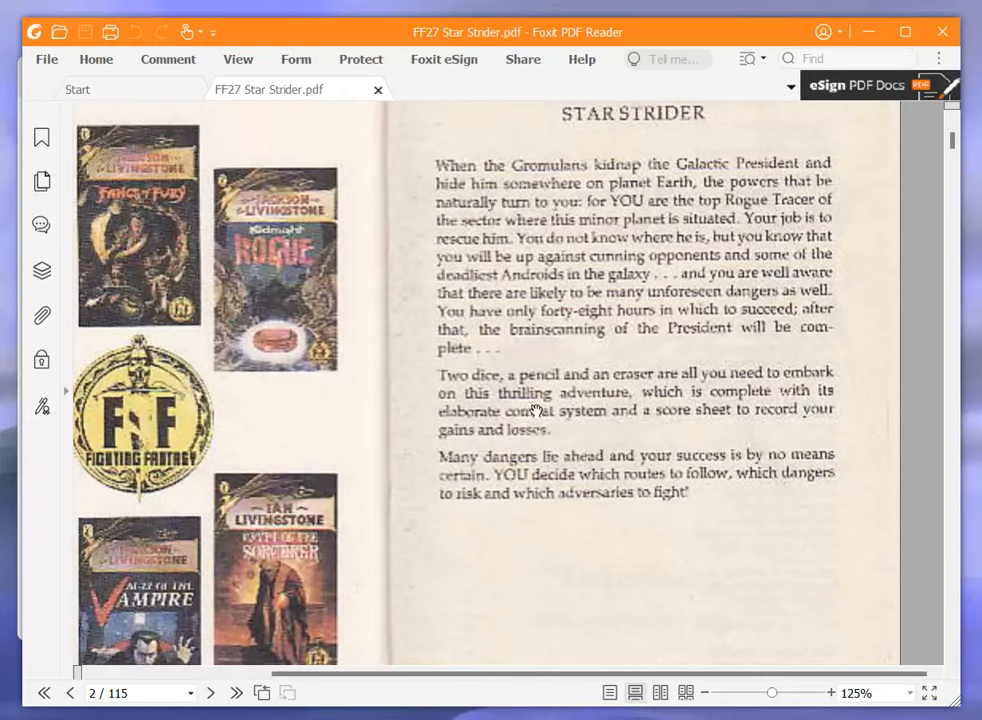
mouse_move(632, 450)
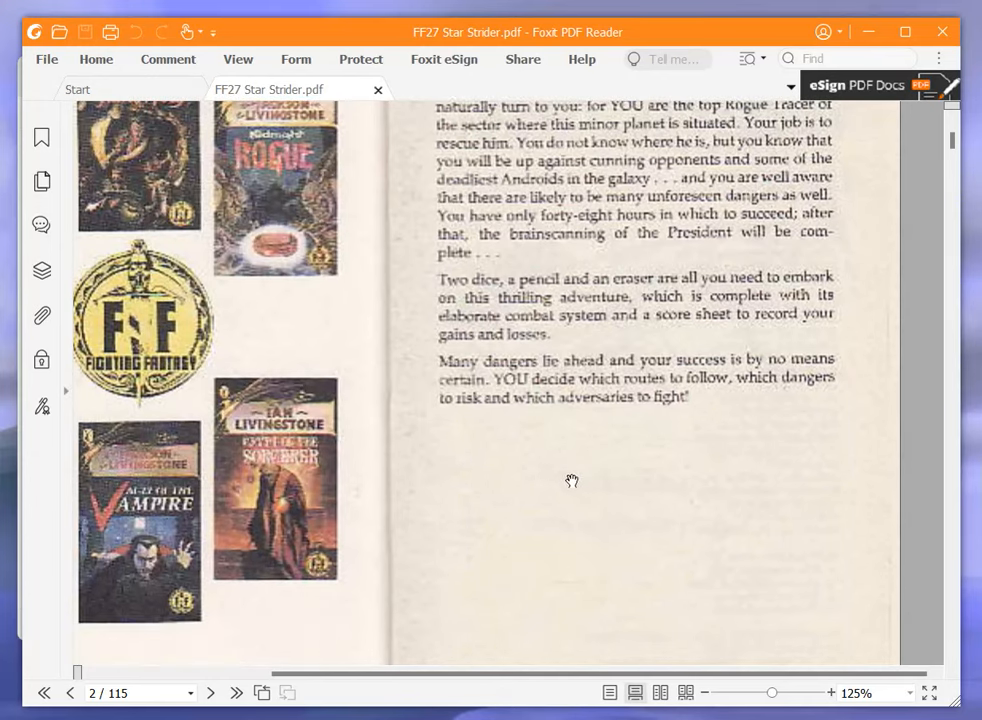
scroll(down, 3)
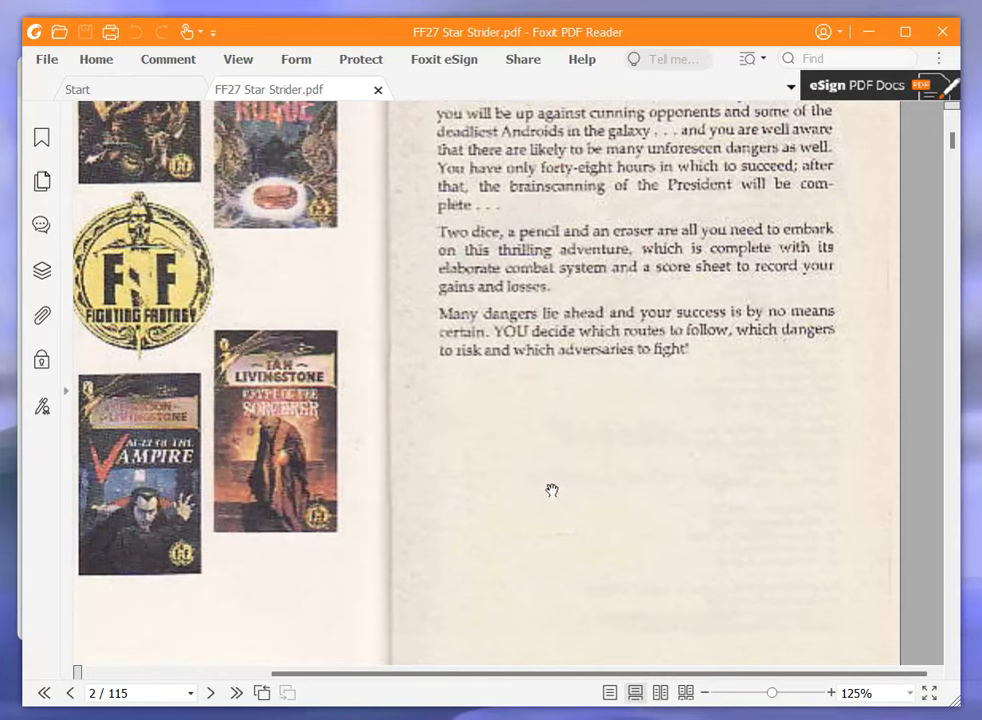
mouse_move(528, 492)
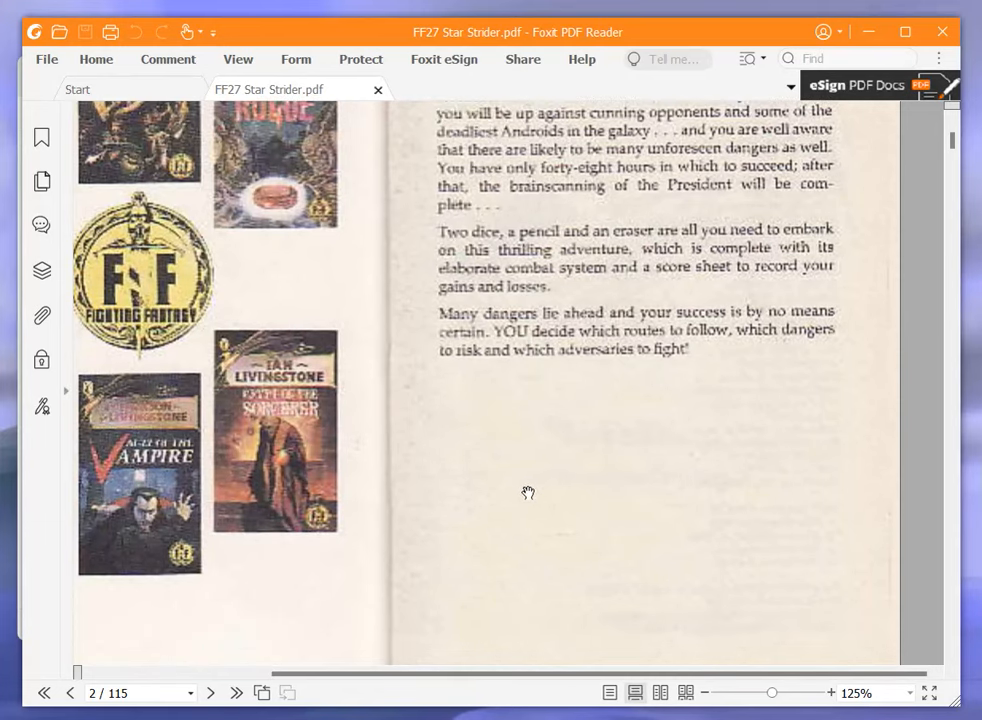
scroll(down, 3)
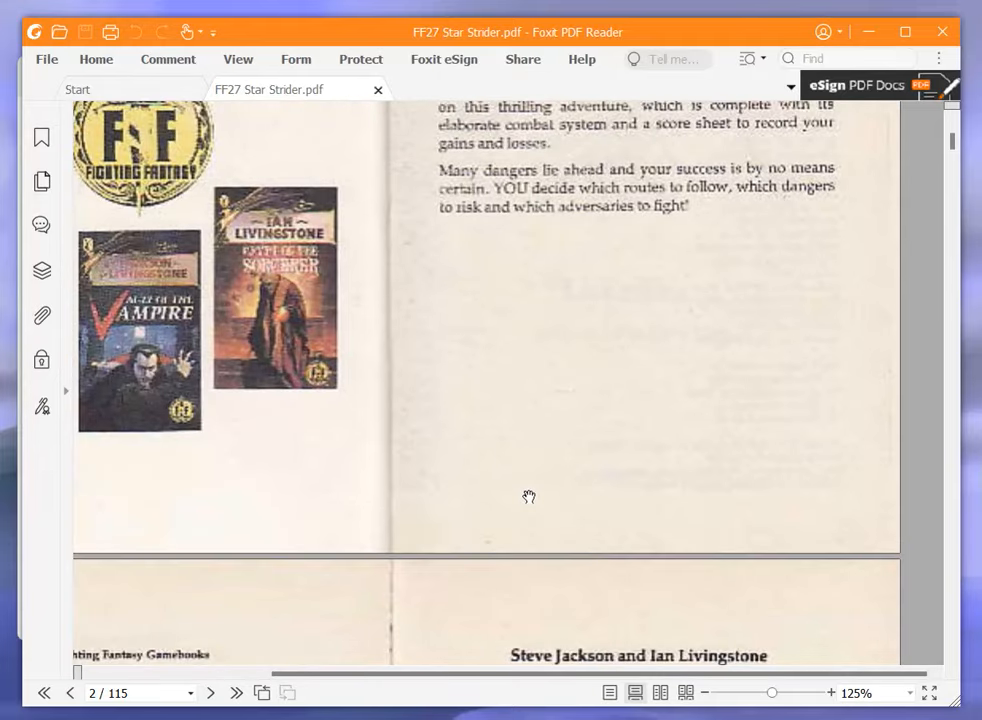
scroll(up, 3)
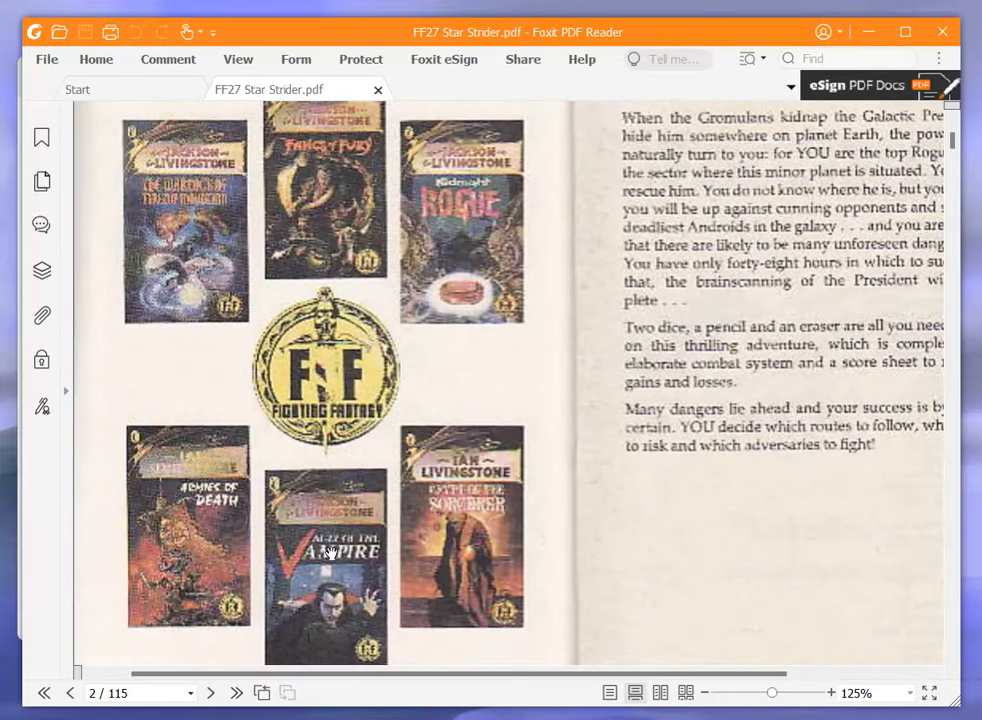
mouse_move(315, 547)
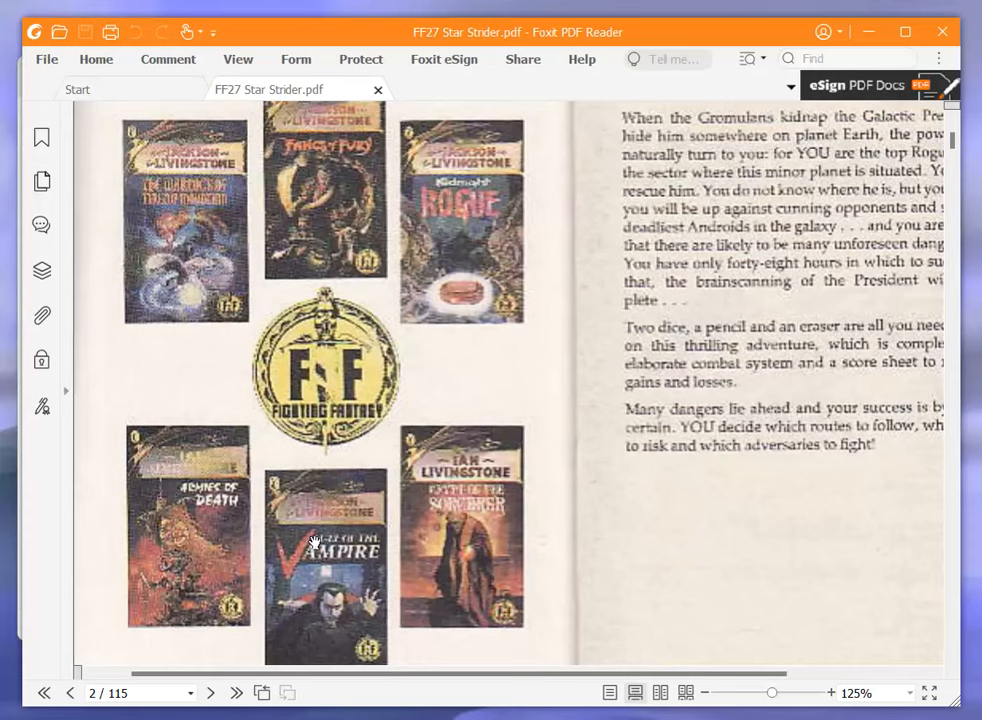
Scroll through the title and copyright pages to the Contents on page 5
scroll(down, 3)
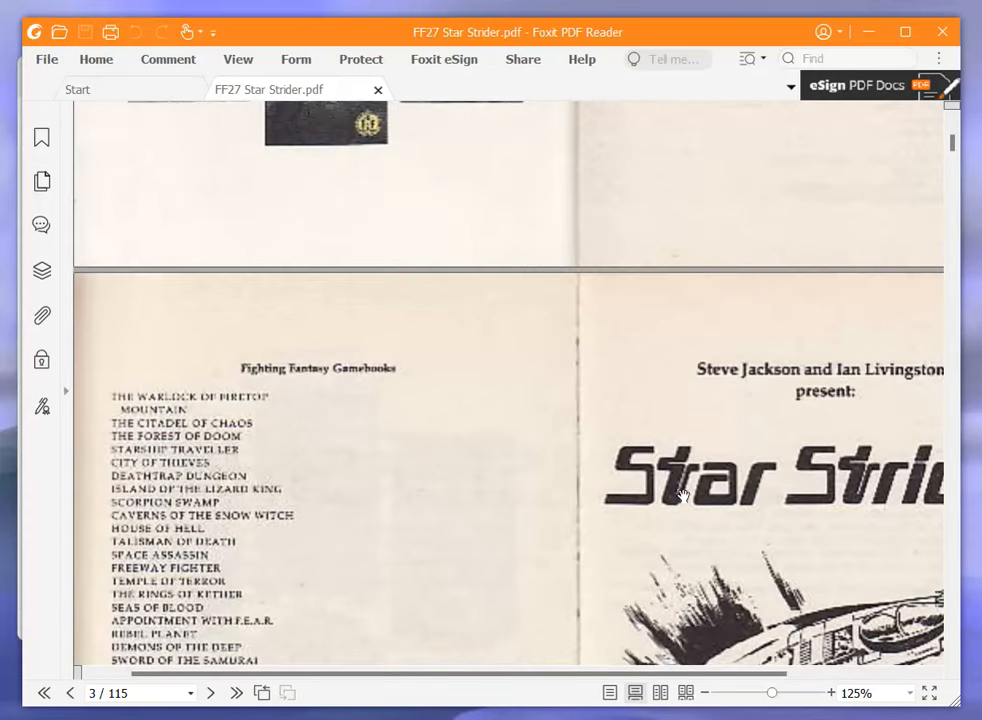
scroll(down, 3)
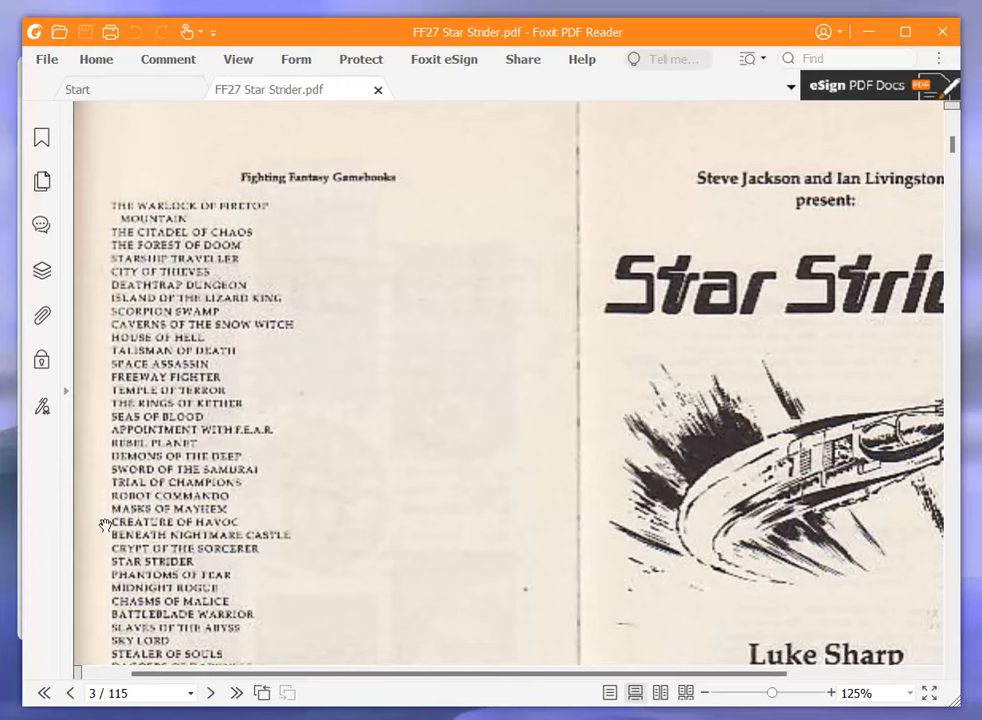
mouse_move(128, 560)
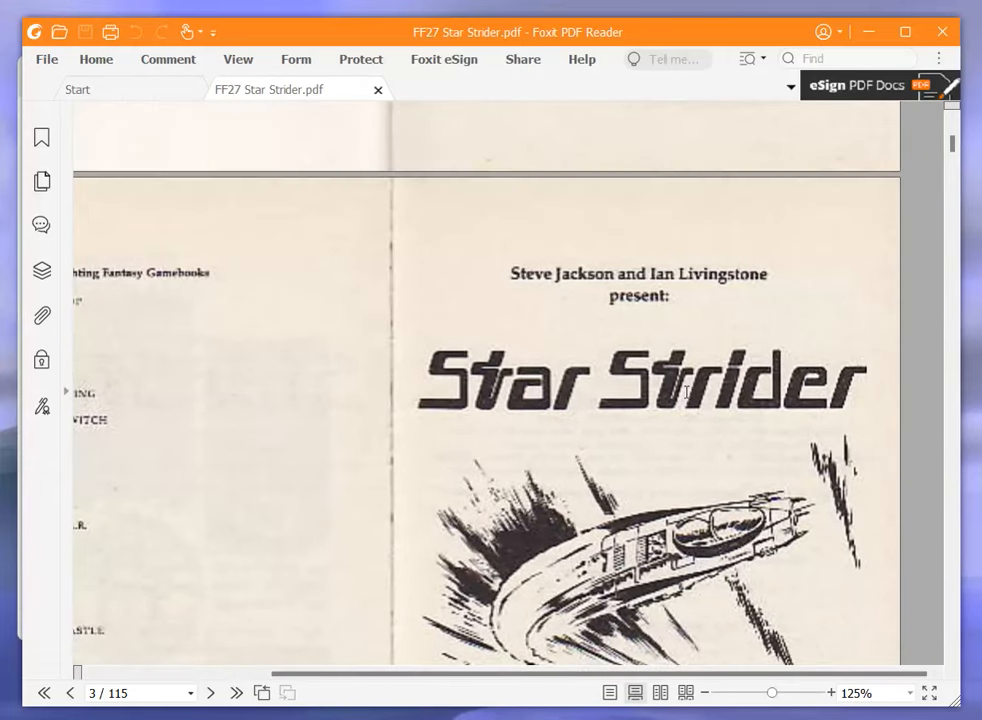
scroll(down, 3)
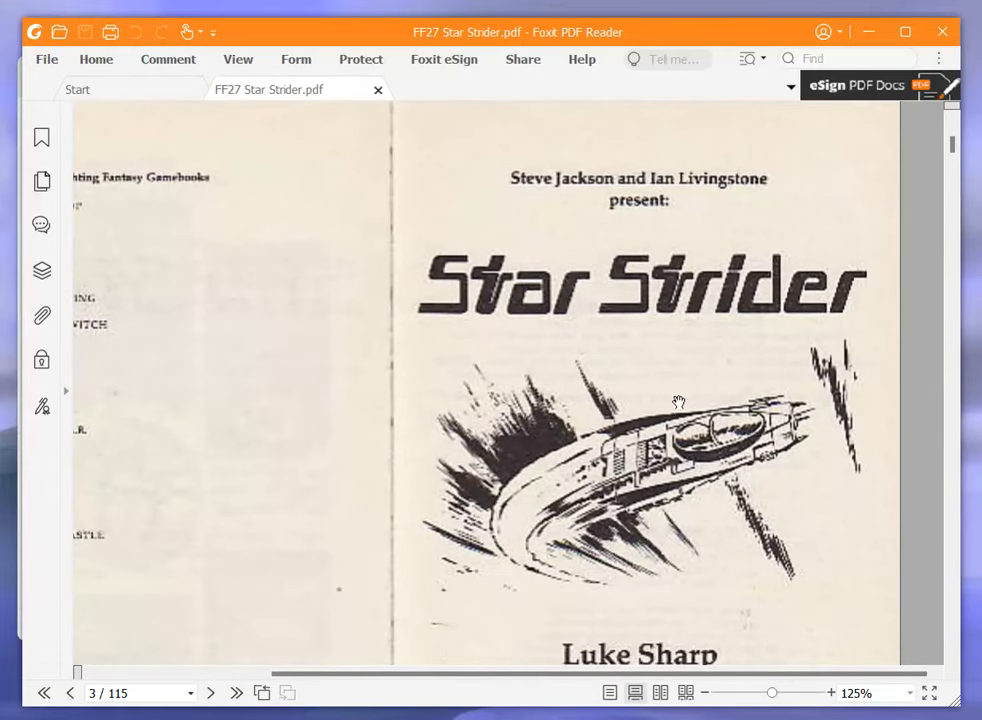
scroll(down, 3)
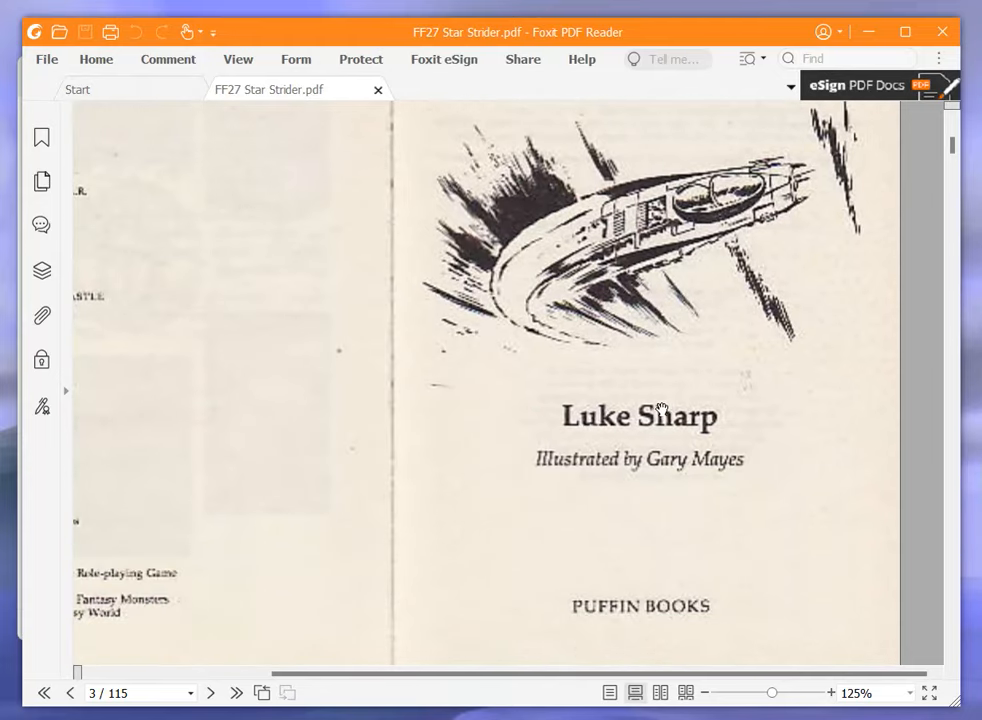
scroll(down, 3)
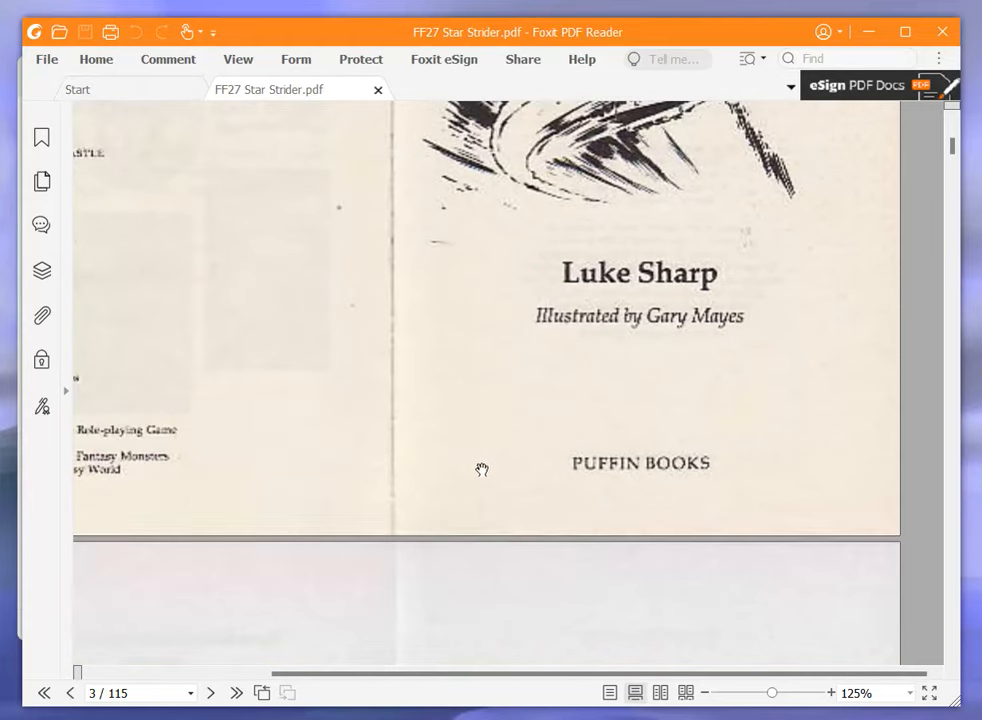
scroll(down, 3)
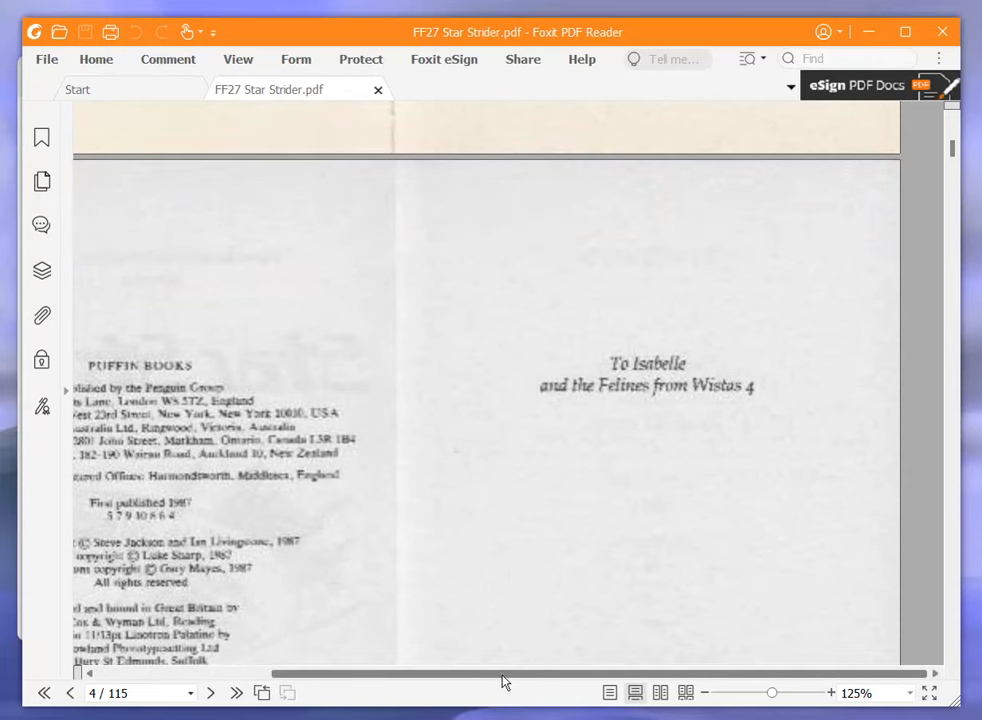
mouse_move(490, 695)
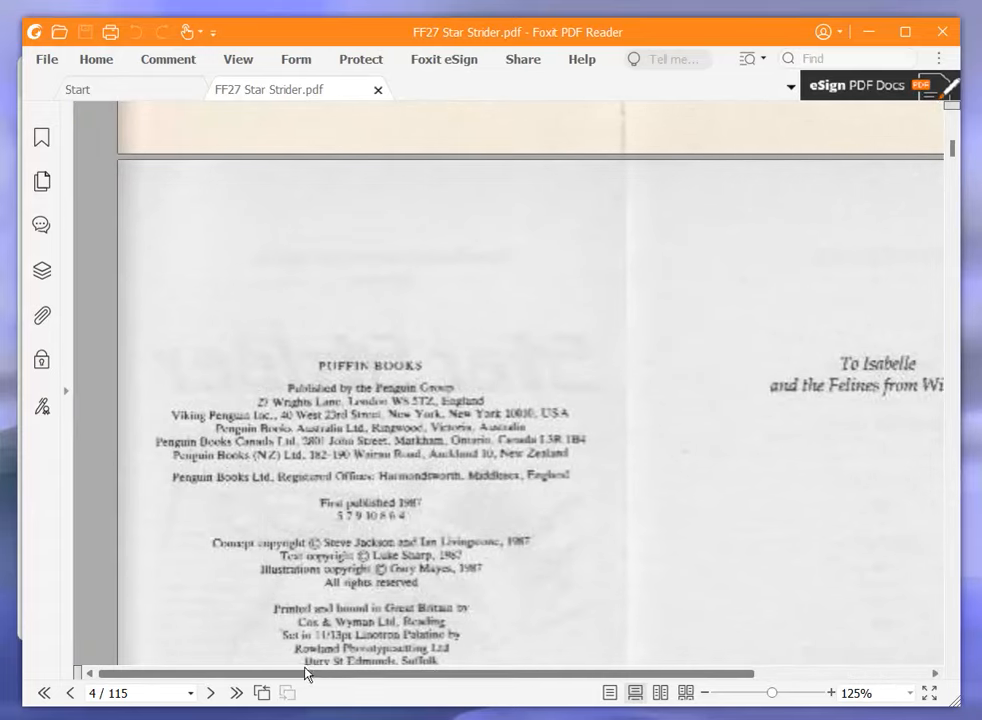
scroll(down, 3)
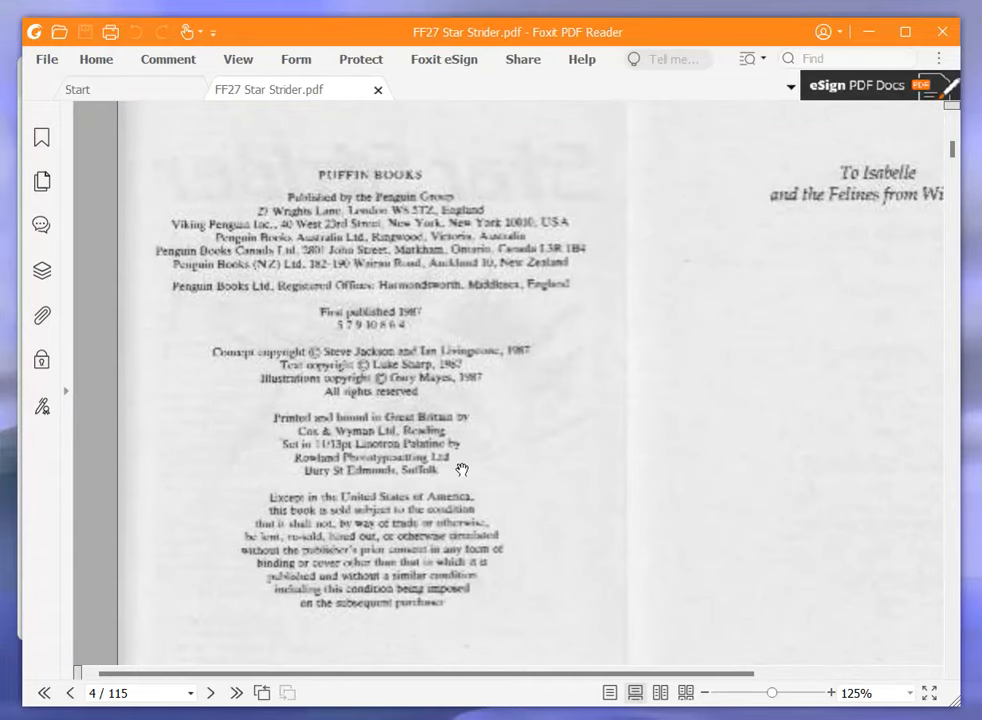
scroll(down, 3)
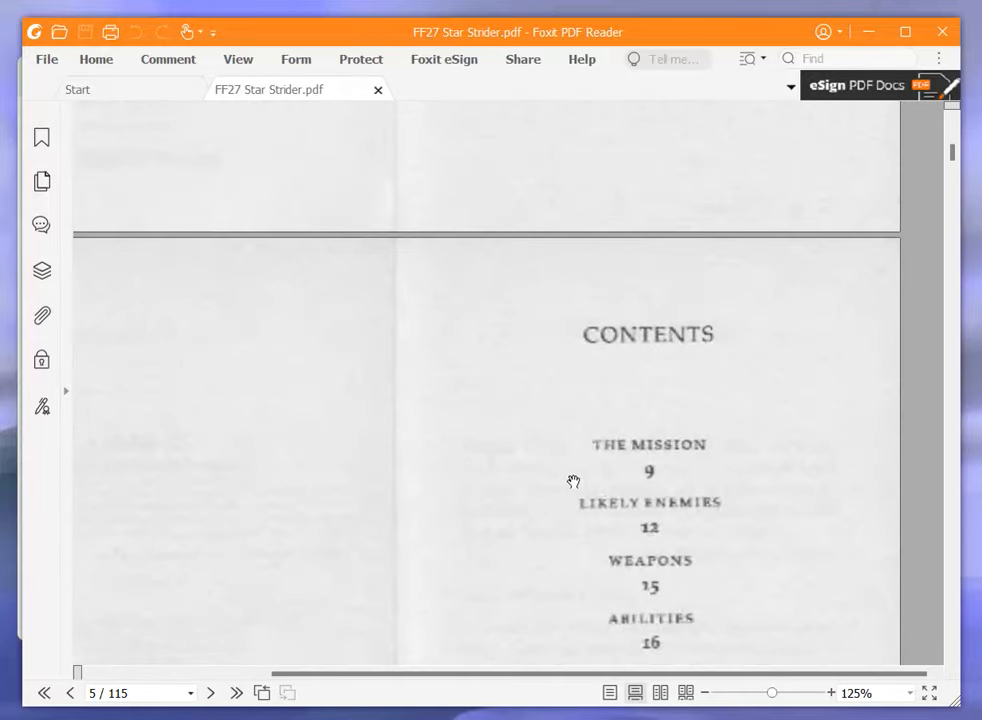
Scroll through page 6's MISSION briefing onto page 7
scroll(down, 3)
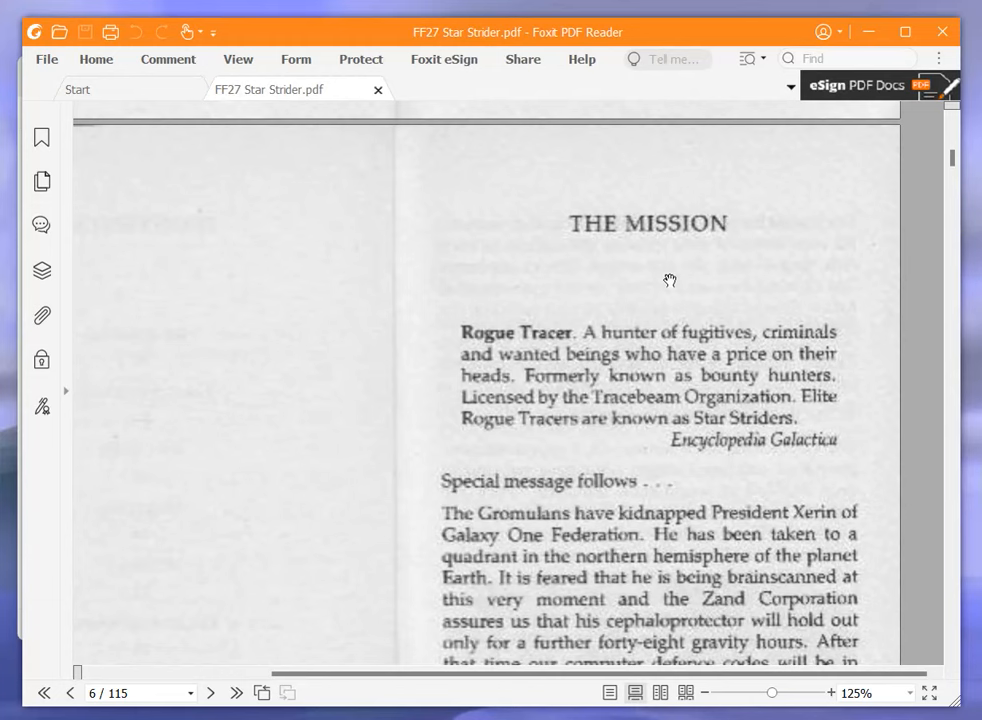
mouse_move(810, 291)
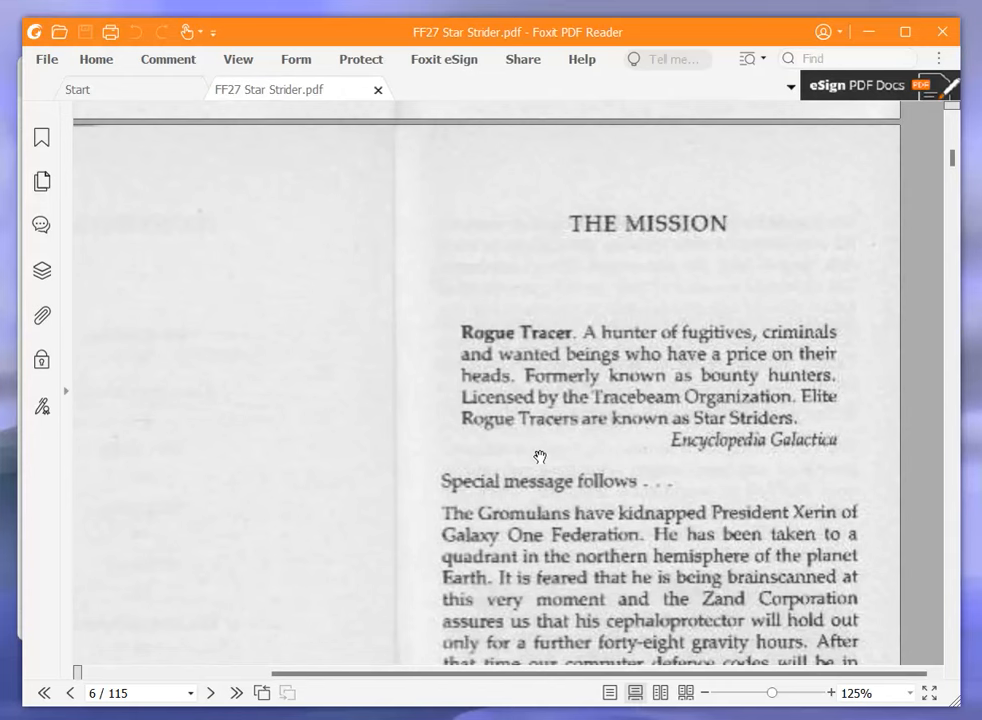
mouse_move(525, 460)
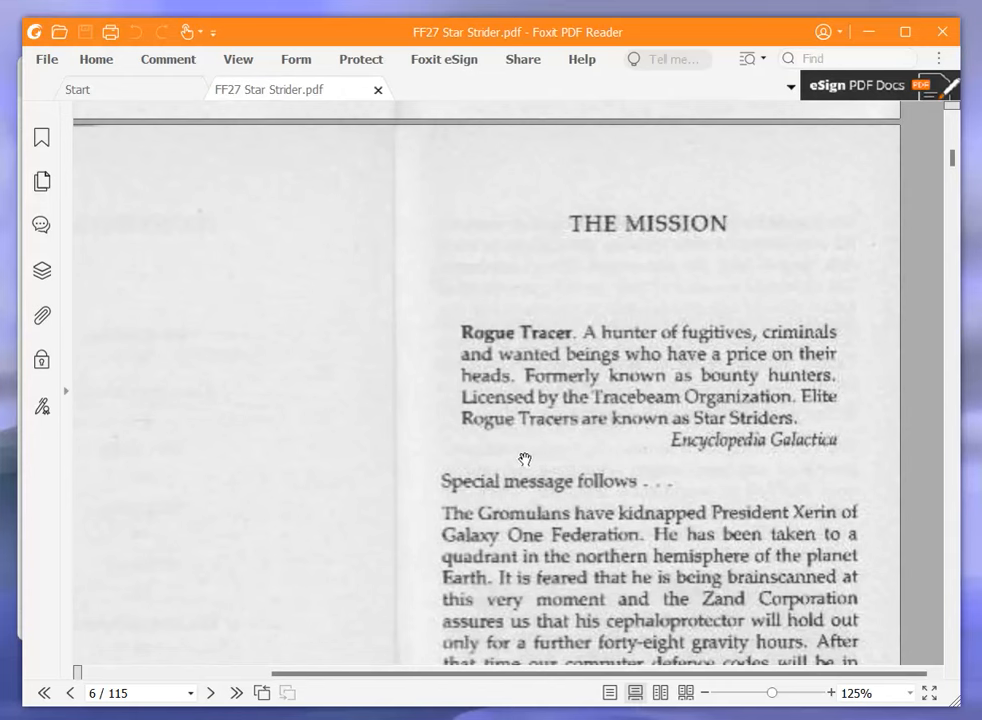
mouse_move(519, 460)
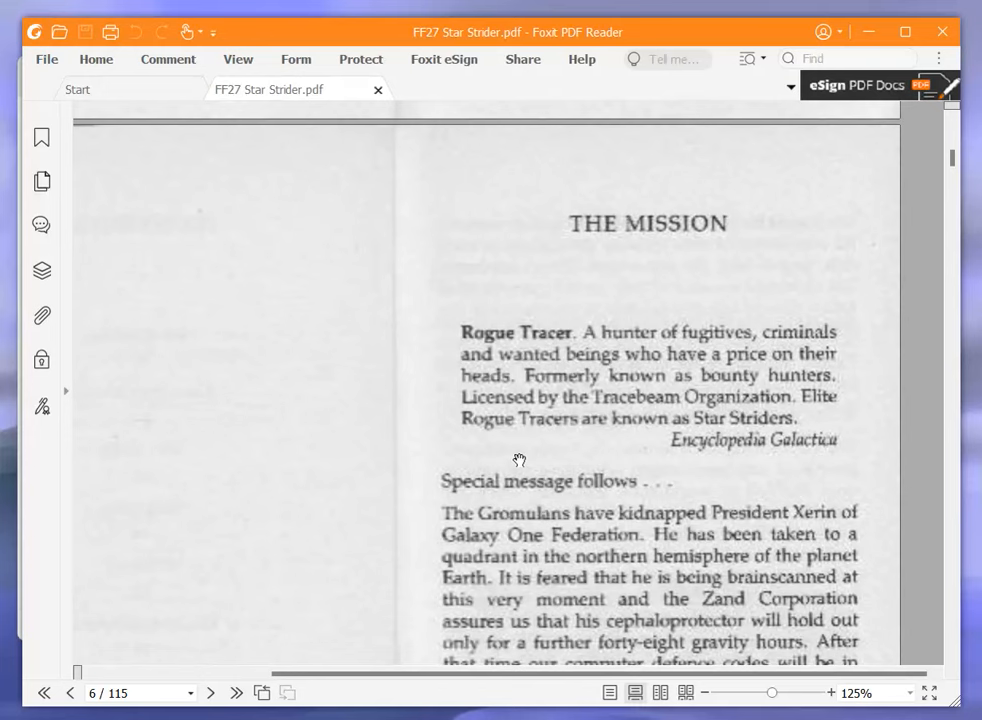
mouse_move(525, 460)
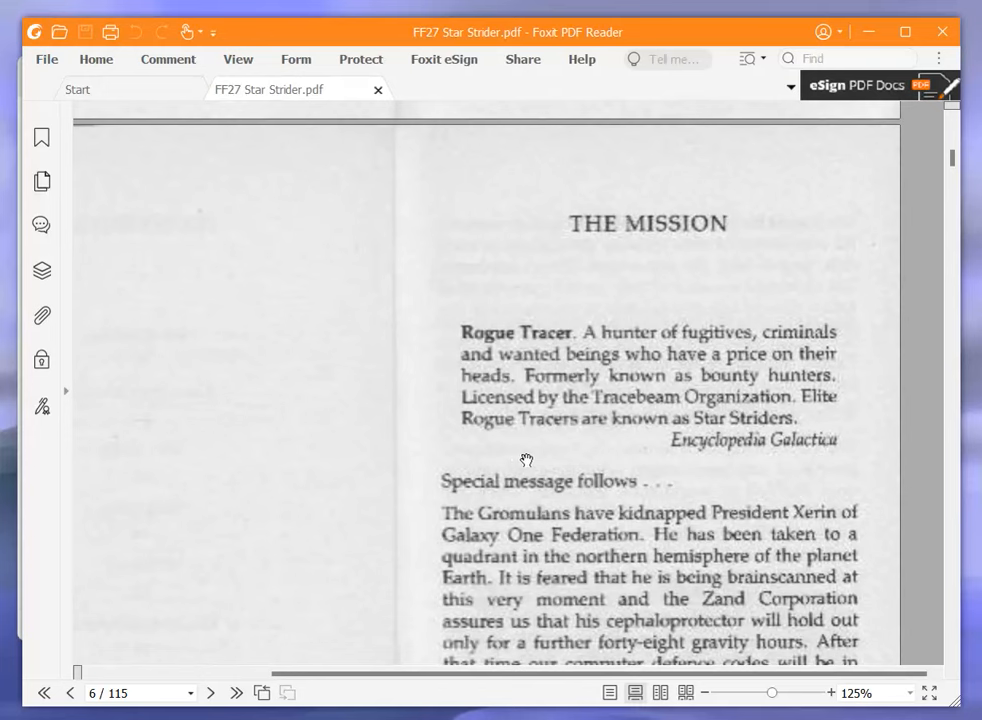
mouse_move(537, 449)
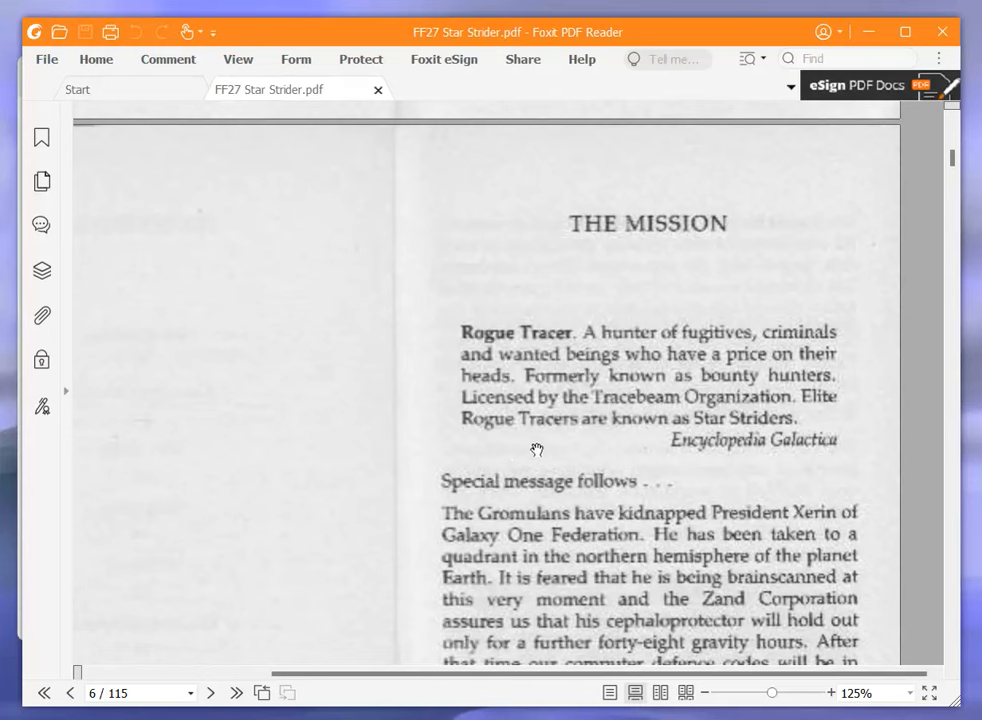
mouse_move(548, 434)
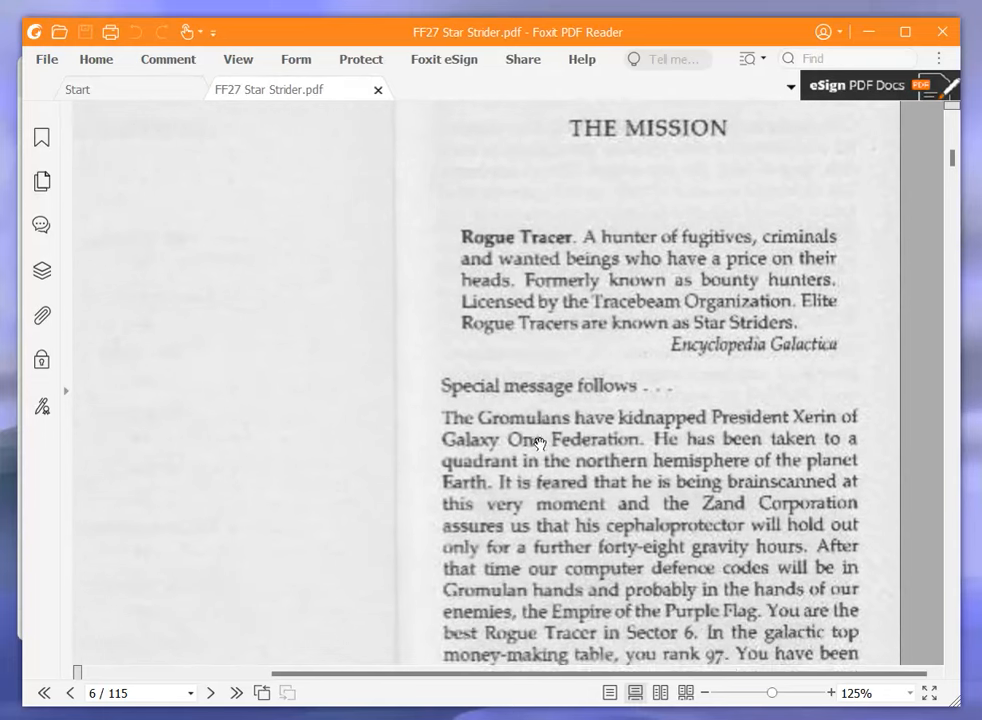
scroll(down, 3)
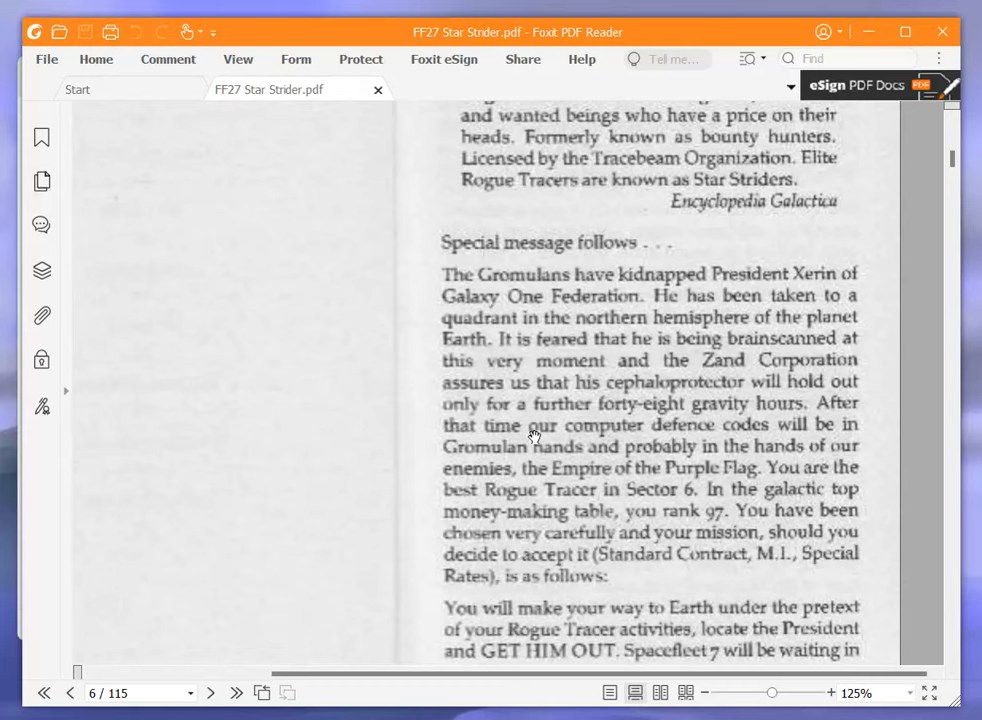
mouse_move(329, 358)
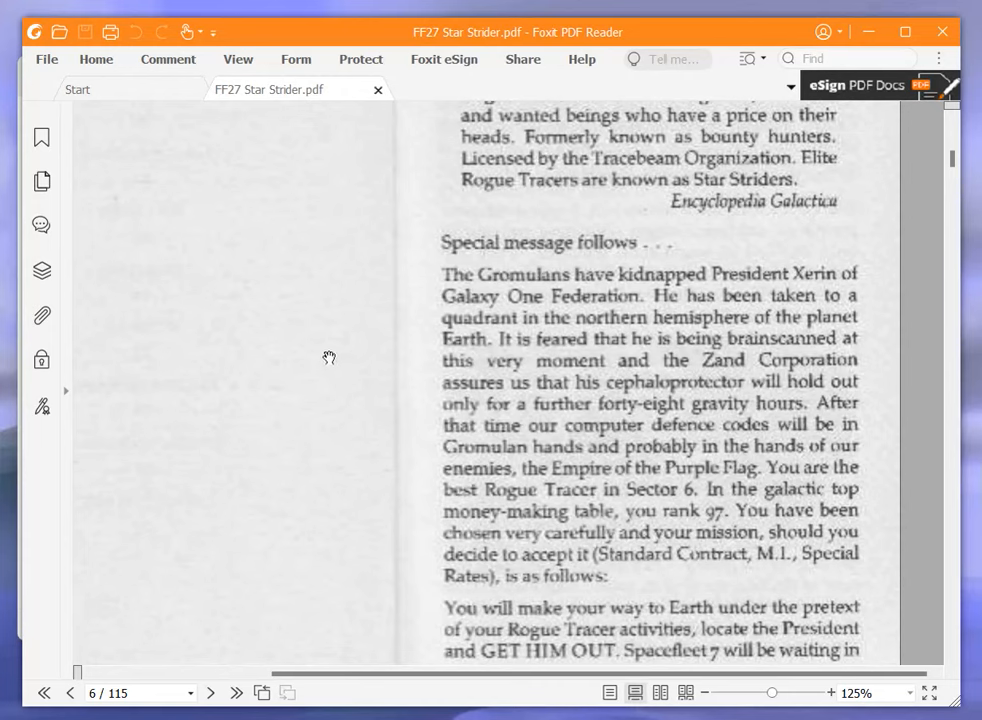
mouse_move(300, 366)
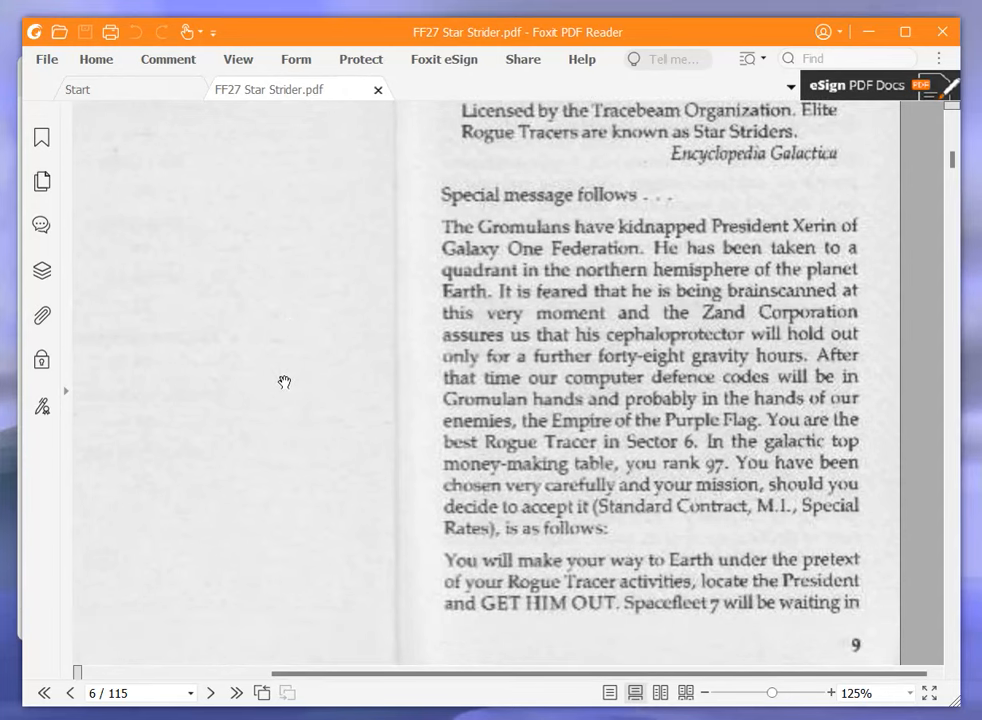
scroll(down, 3)
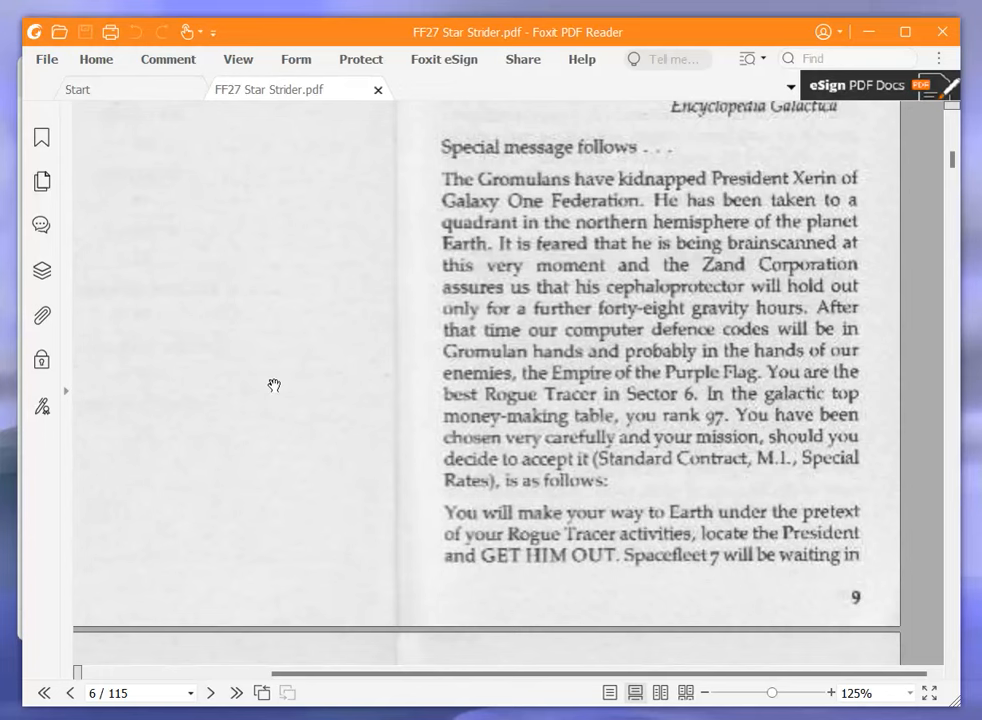
scroll(down, 3)
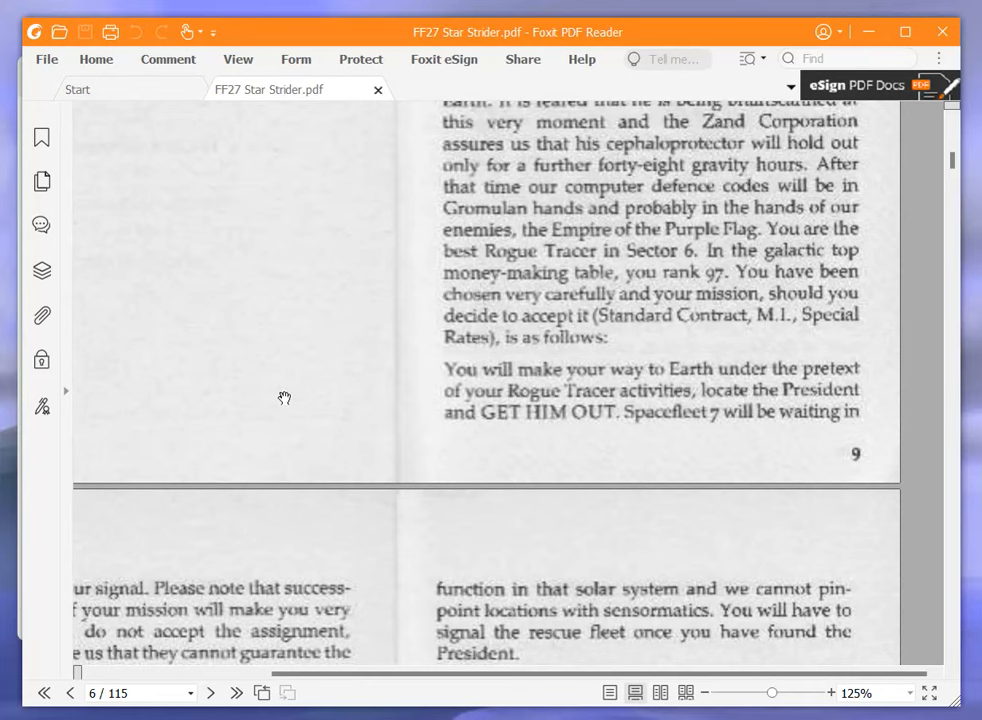
scroll(down, 3)
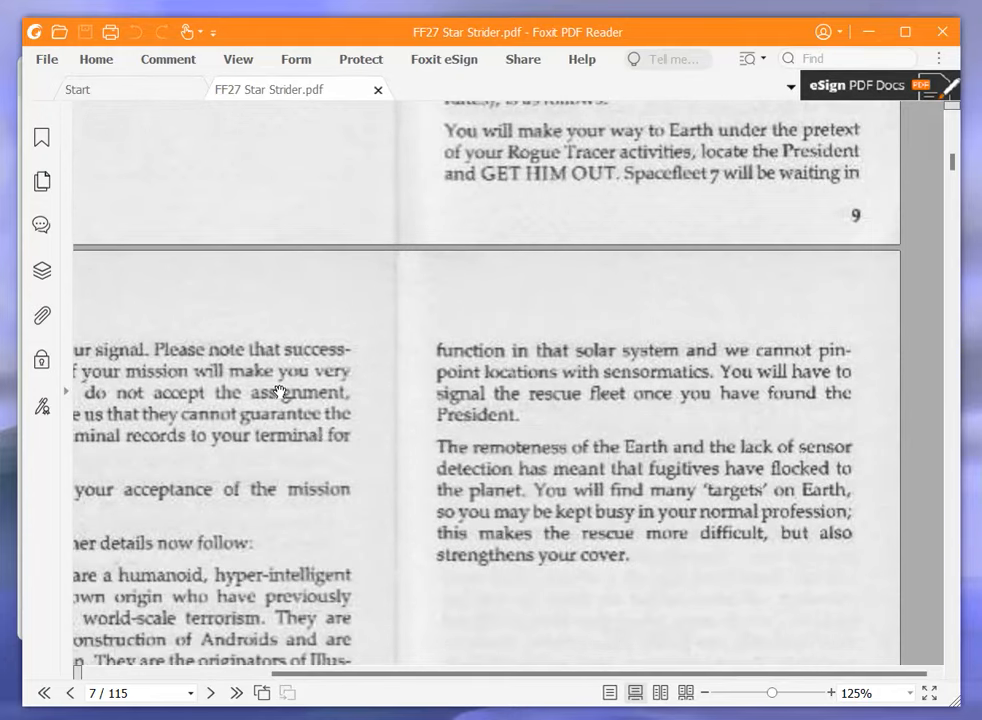
scroll(right, 3)
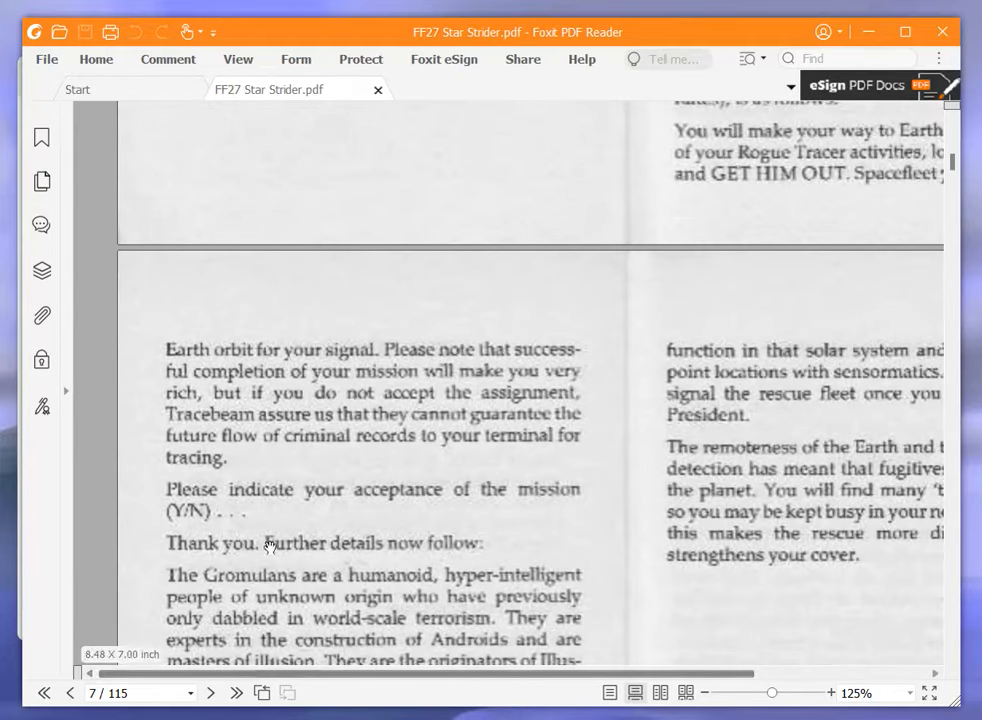
scroll(down, 3)
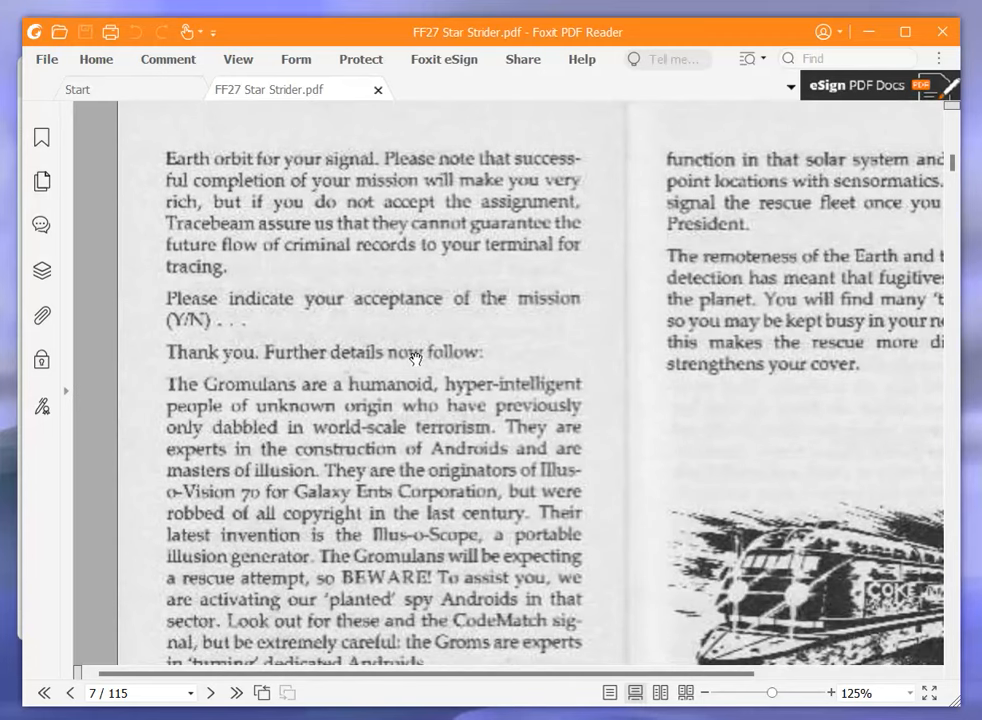
mouse_move(408, 362)
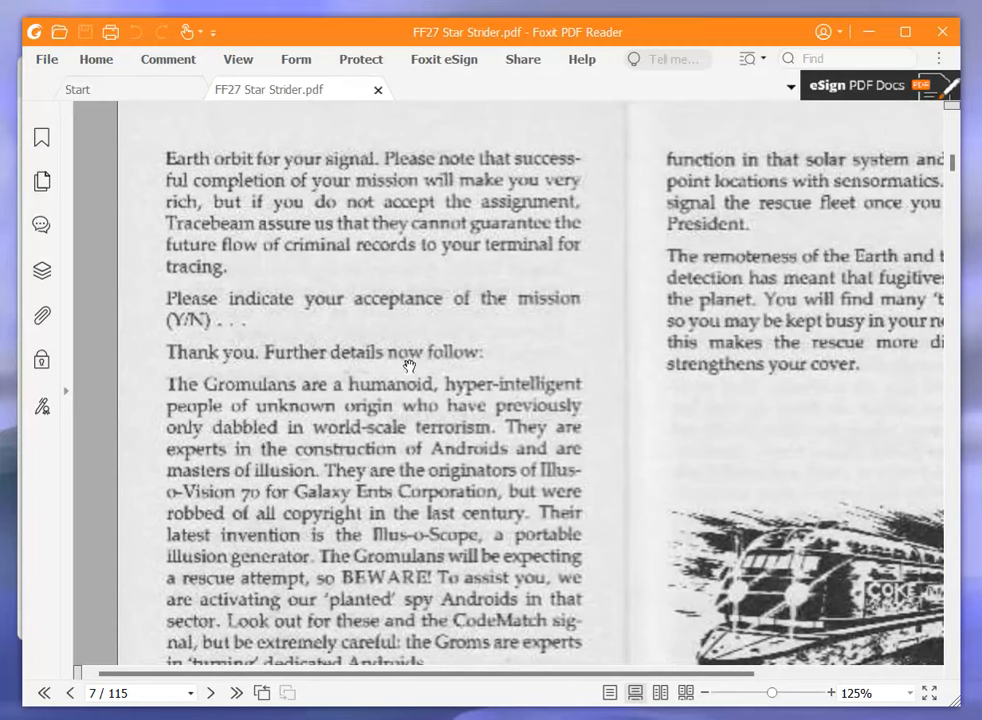
scroll(down, 3)
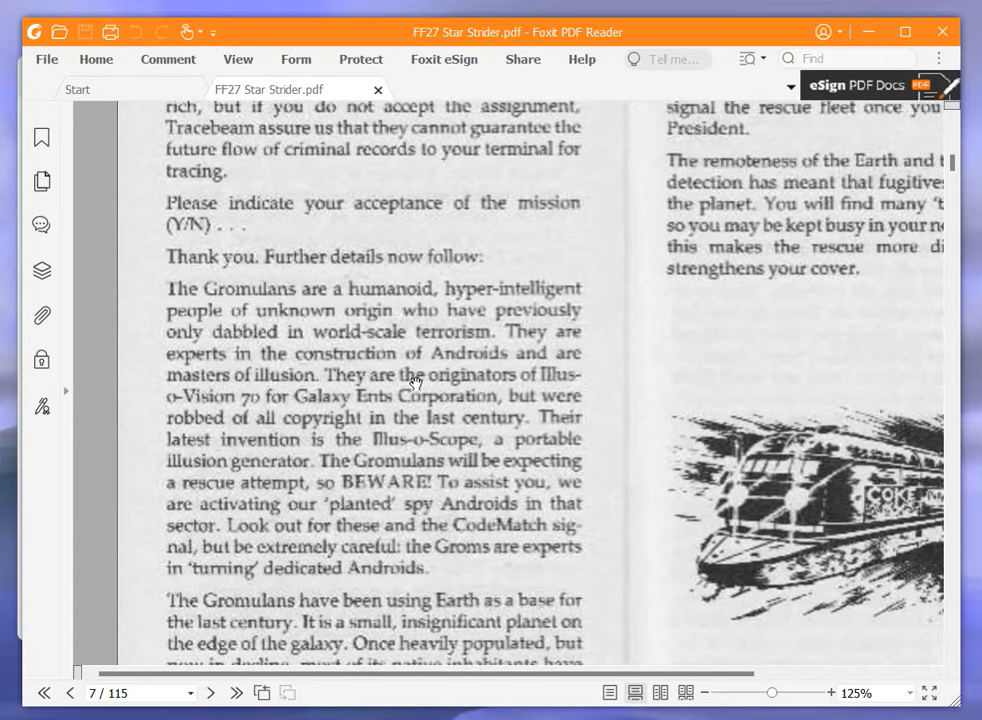
scroll(down, 3)
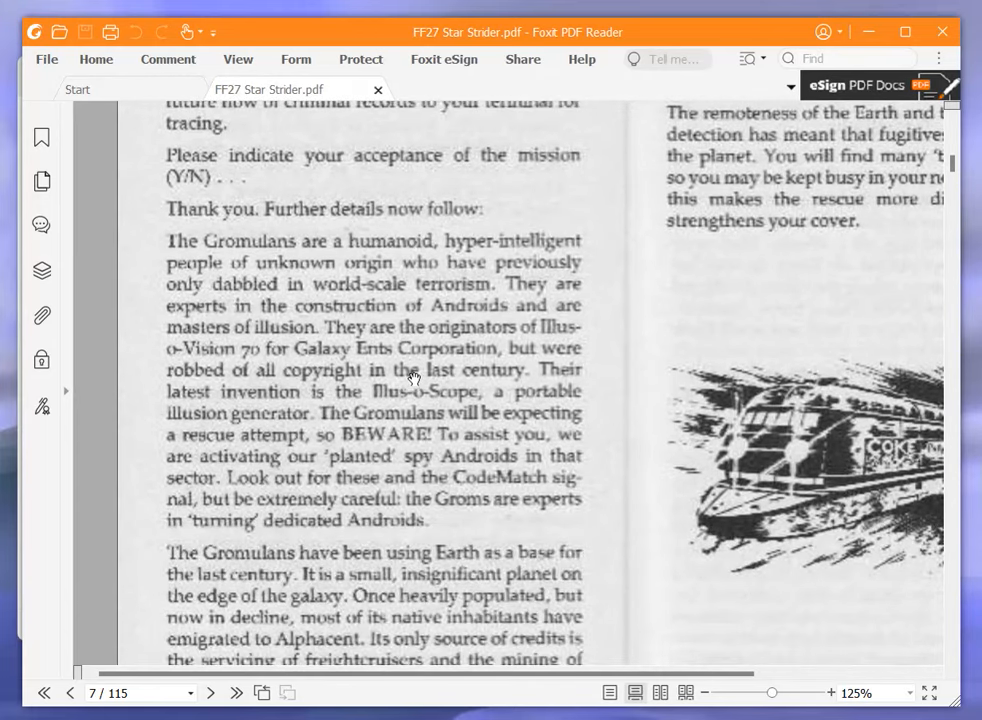
mouse_move(400, 355)
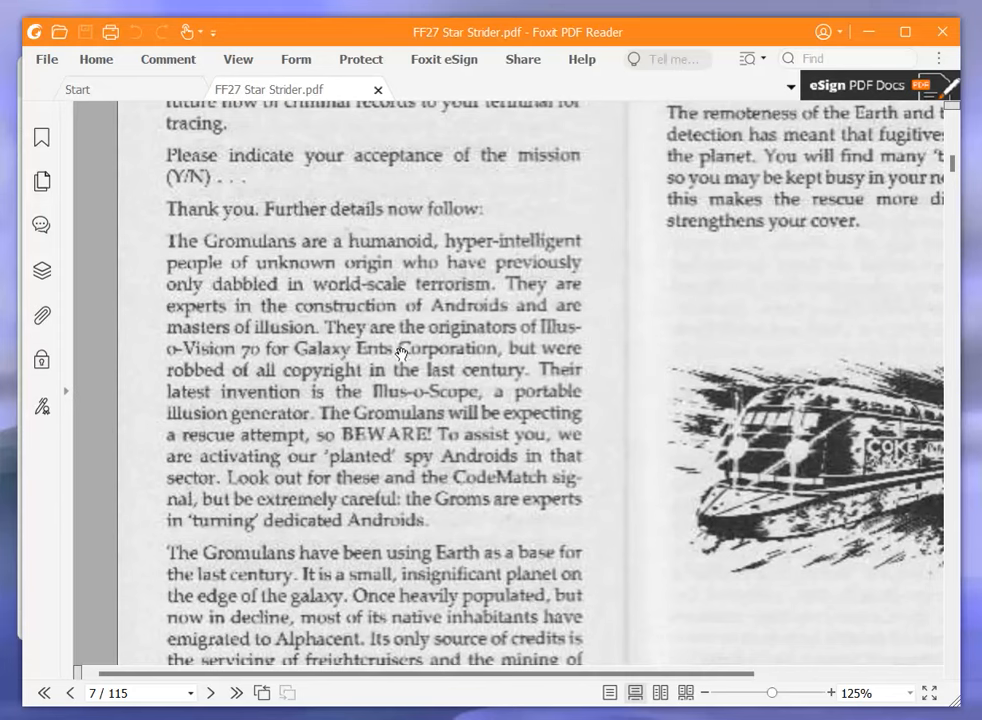
mouse_move(377, 370)
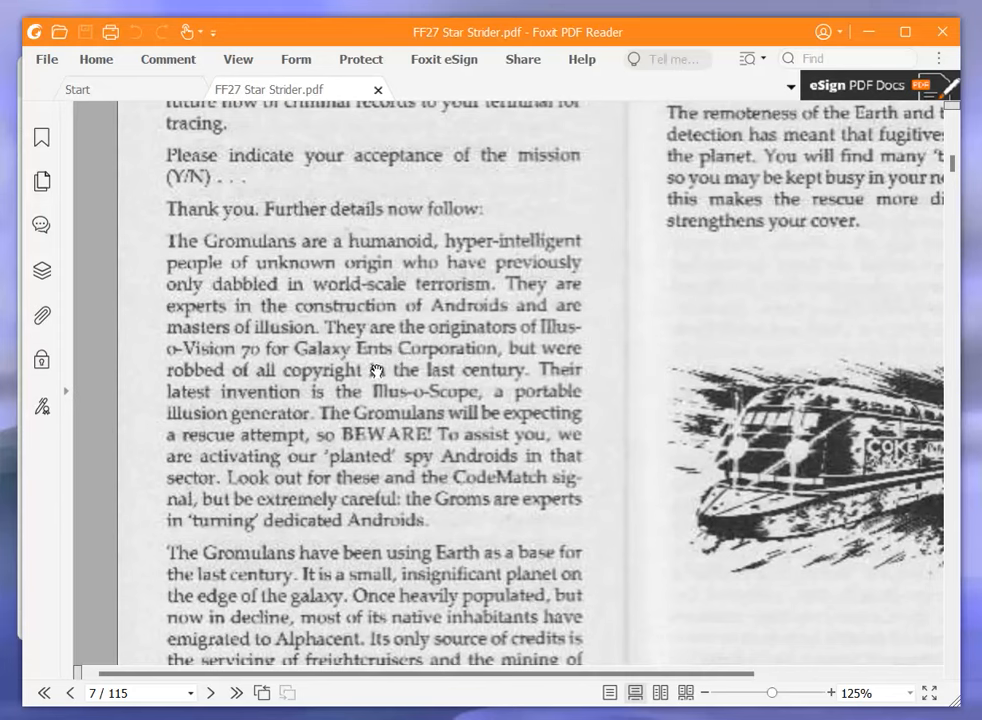
mouse_move(160, 413)
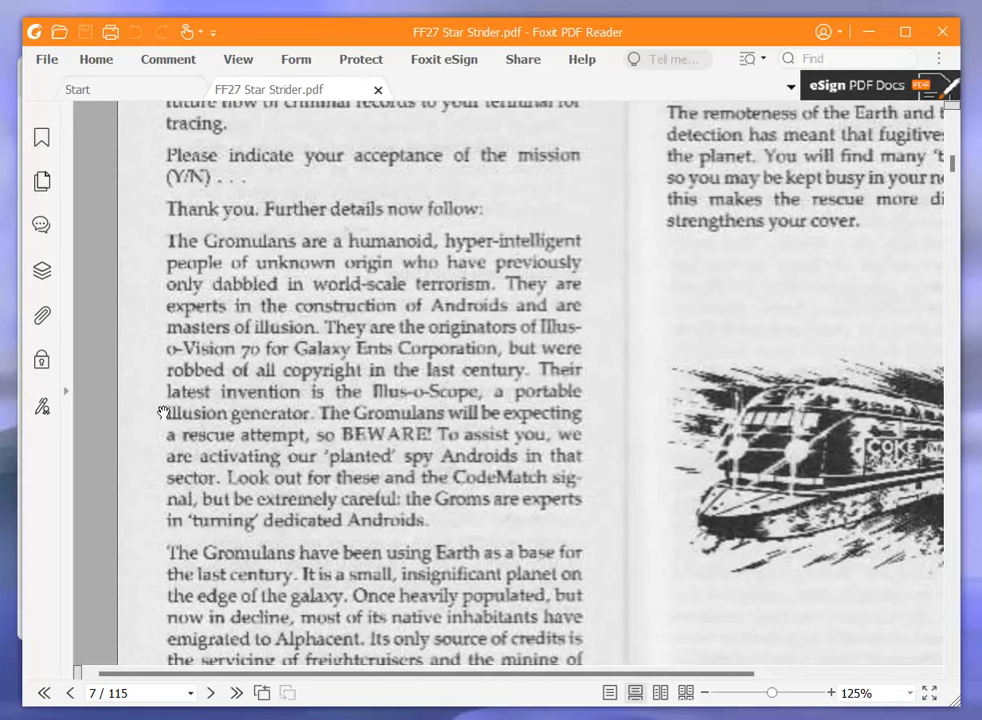
mouse_move(138, 393)
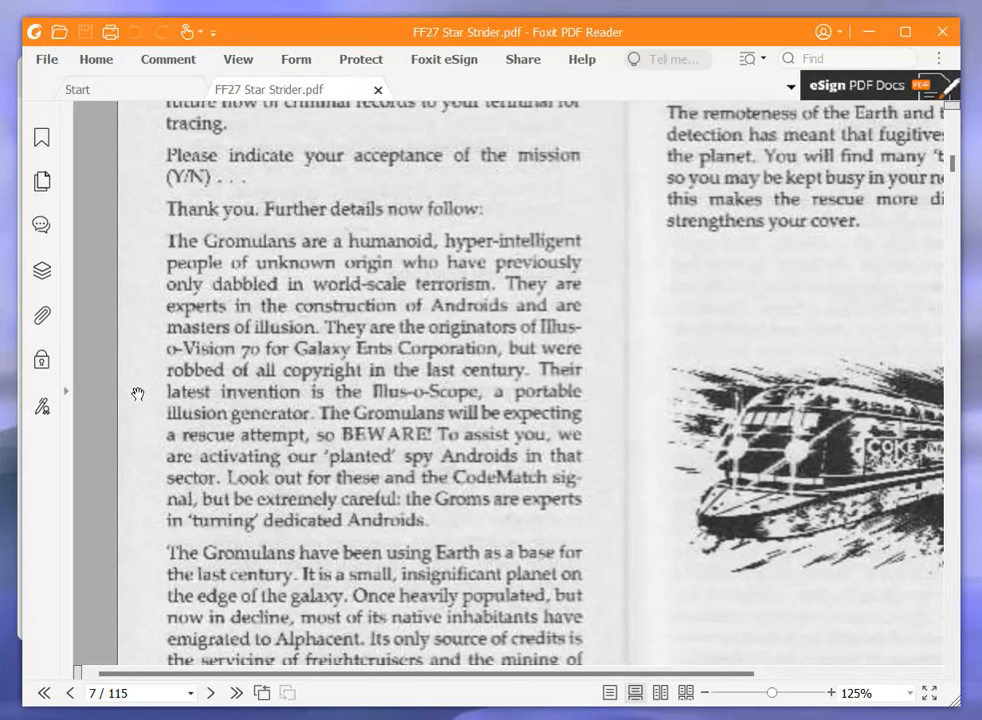
mouse_move(340, 390)
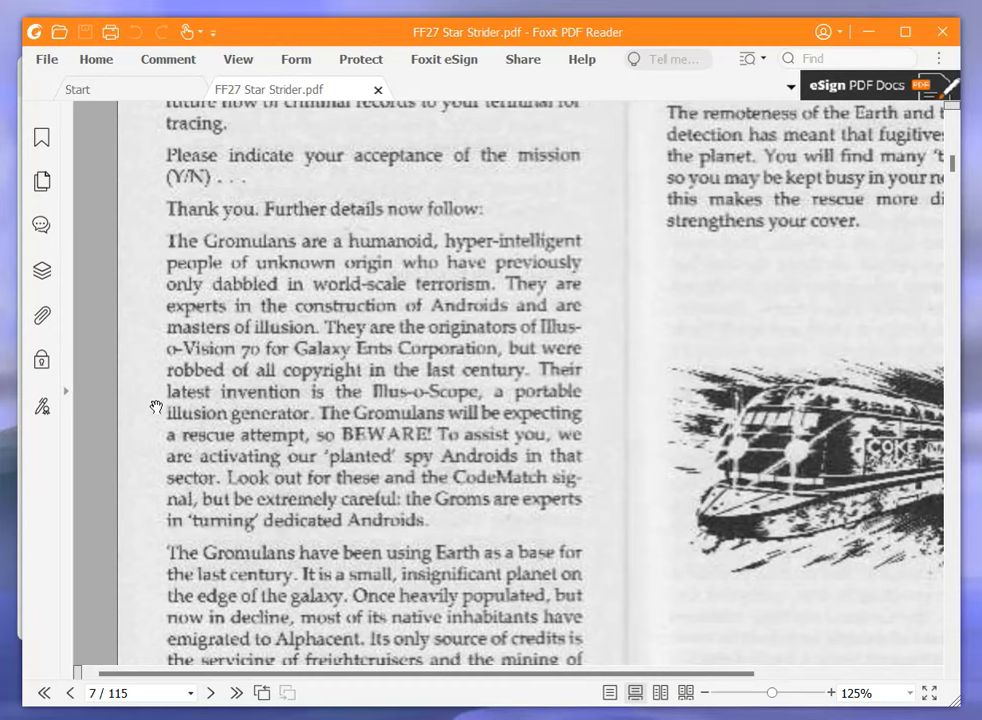
mouse_move(117, 420)
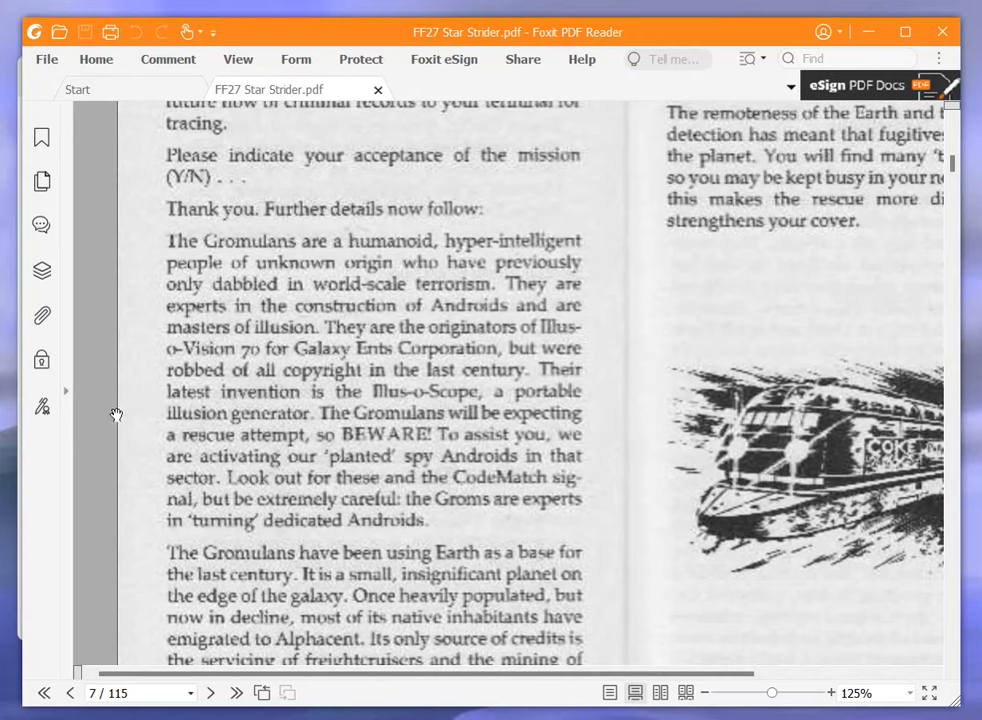
mouse_move(97, 401)
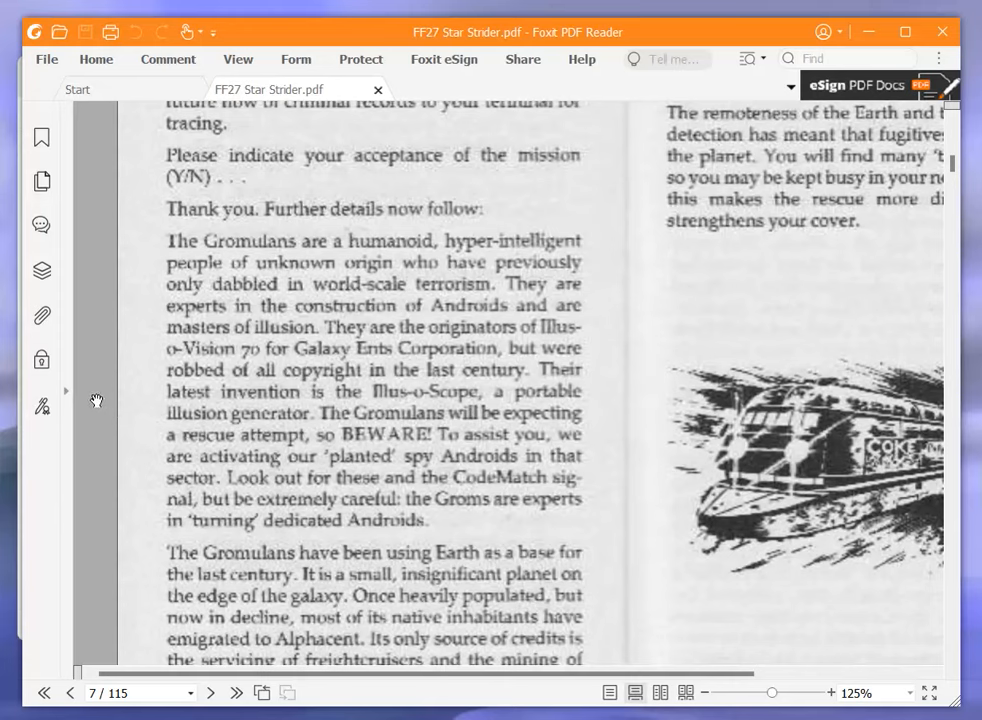
mouse_move(80, 378)
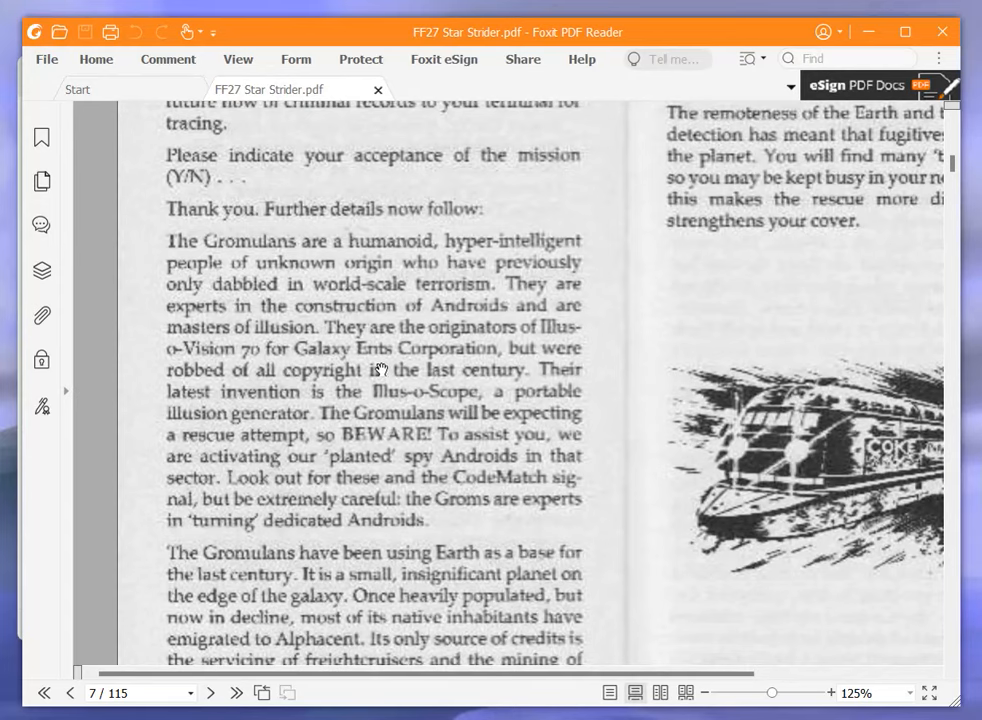
scroll(down, 3)
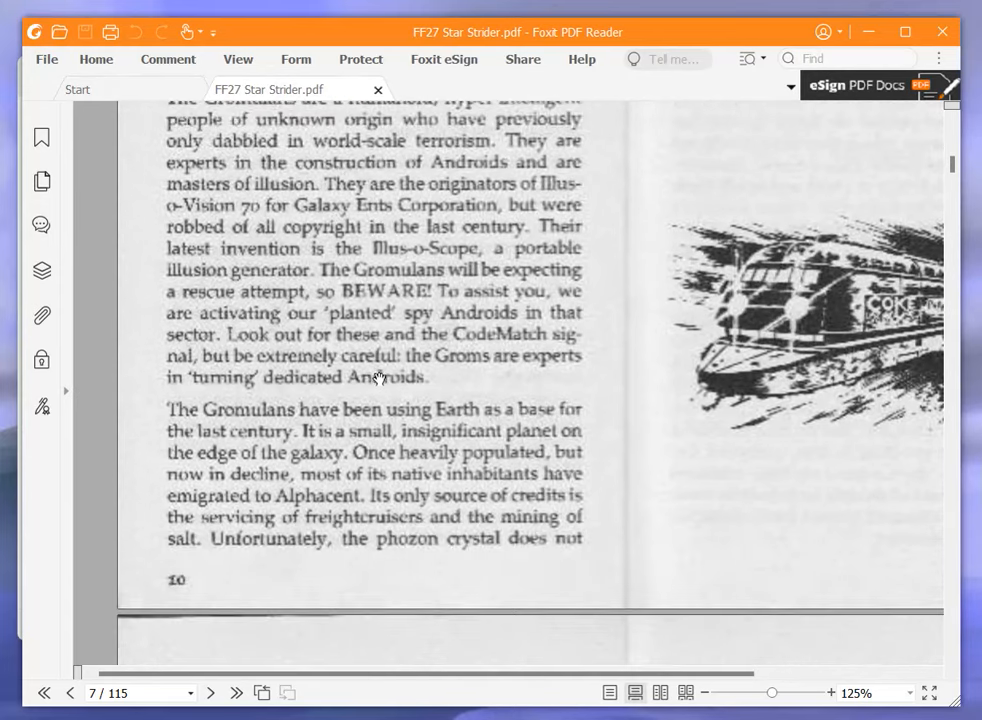
scroll(down, 3)
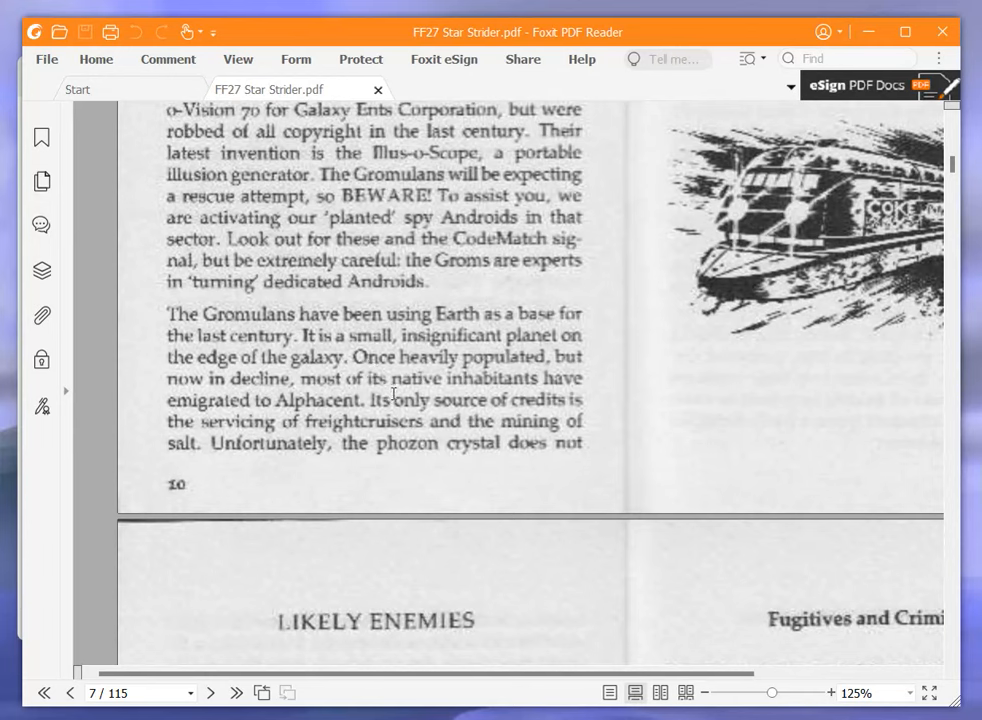
mouse_move(127, 378)
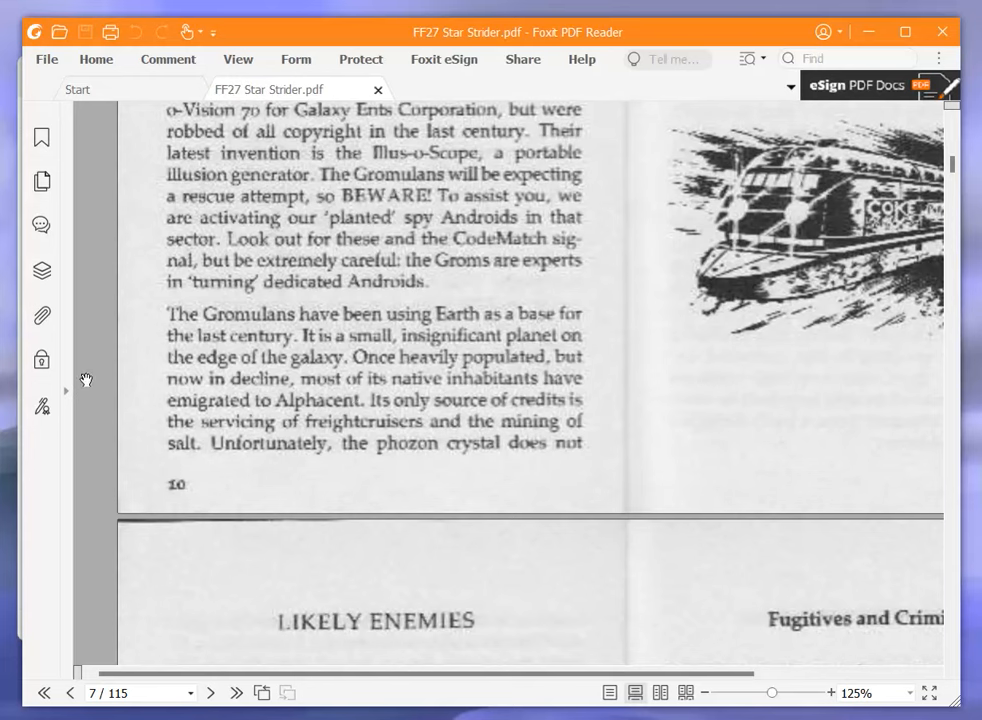
mouse_move(63, 375)
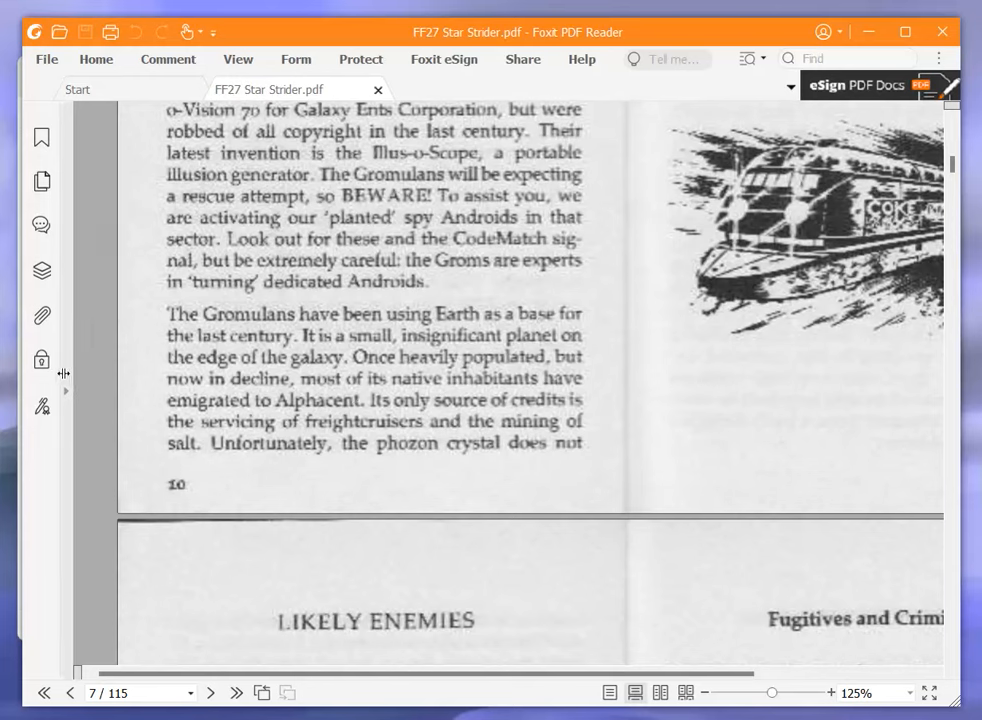
mouse_move(42, 359)
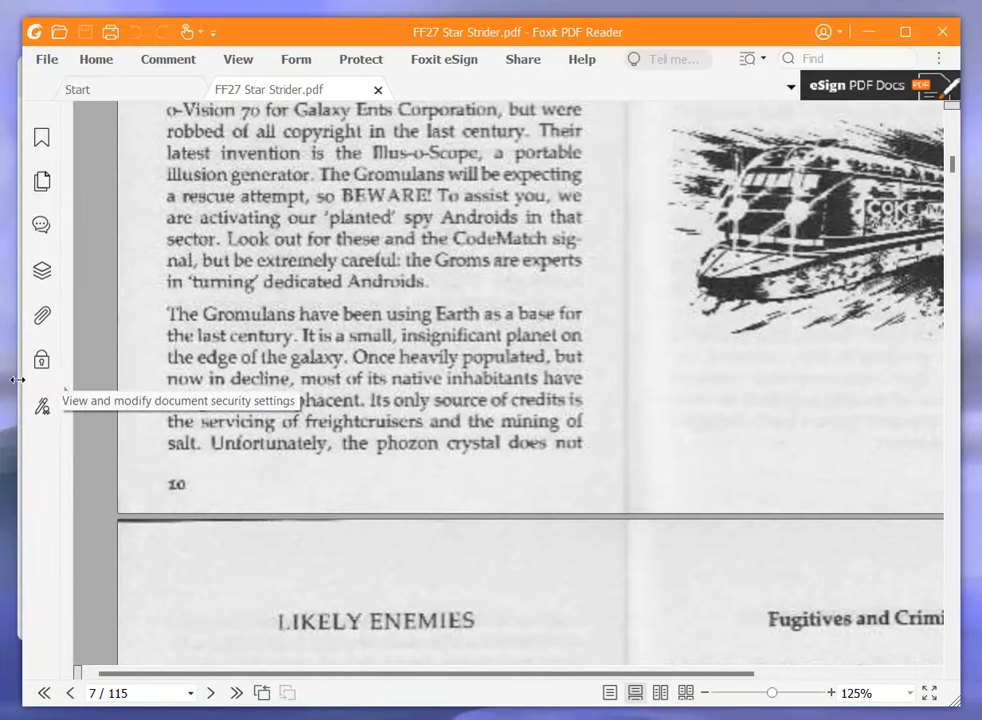
mouse_move(257, 531)
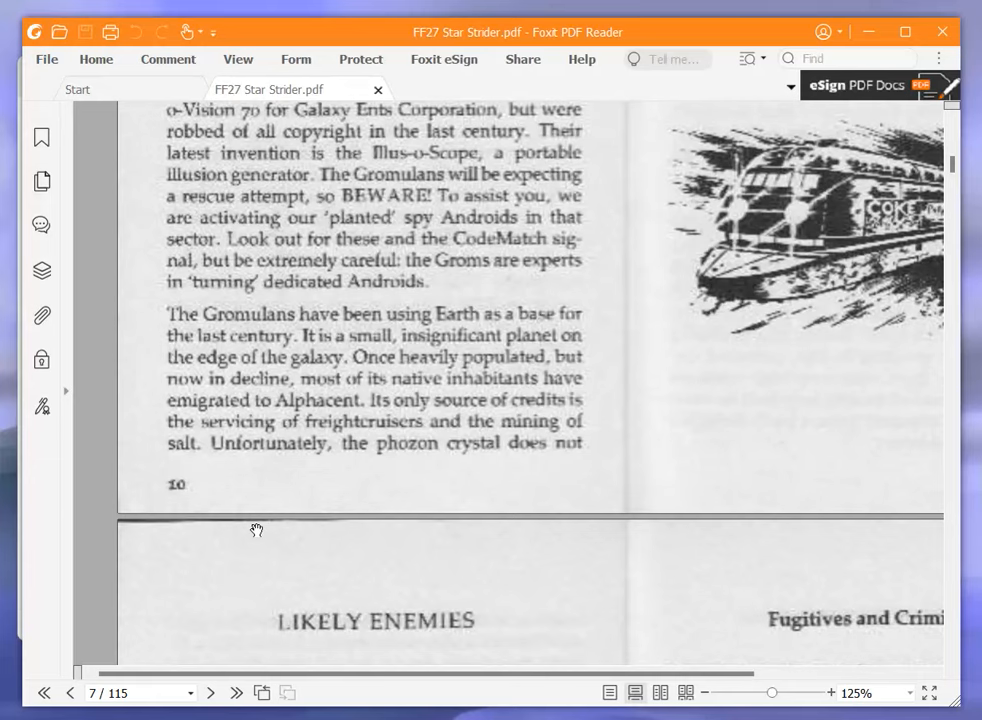
mouse_move(353, 460)
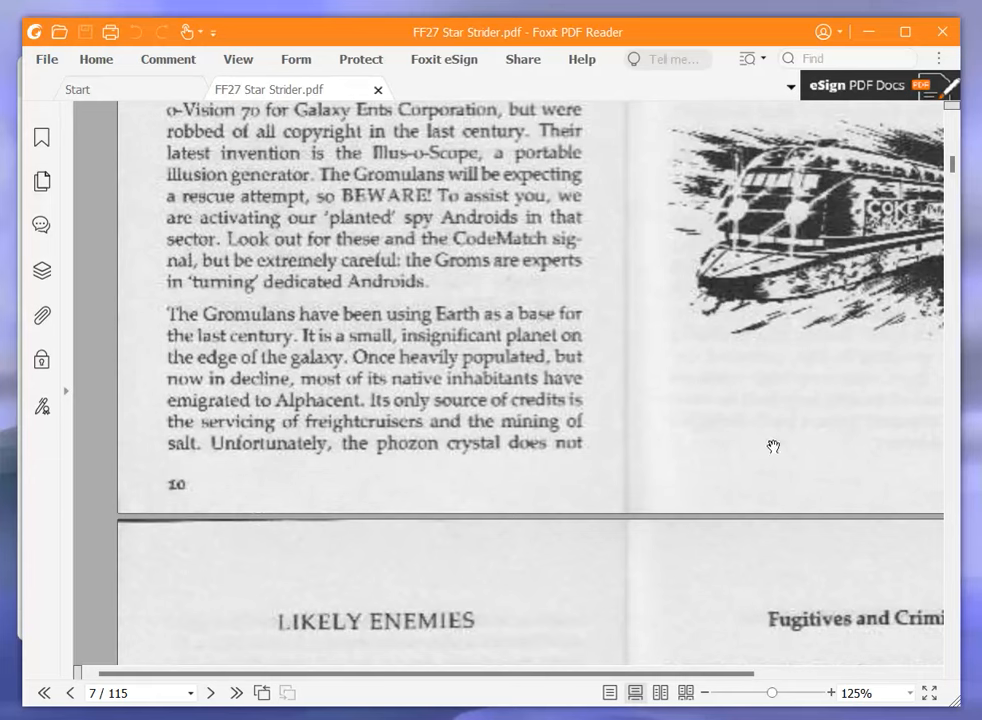
scroll(up, 3)
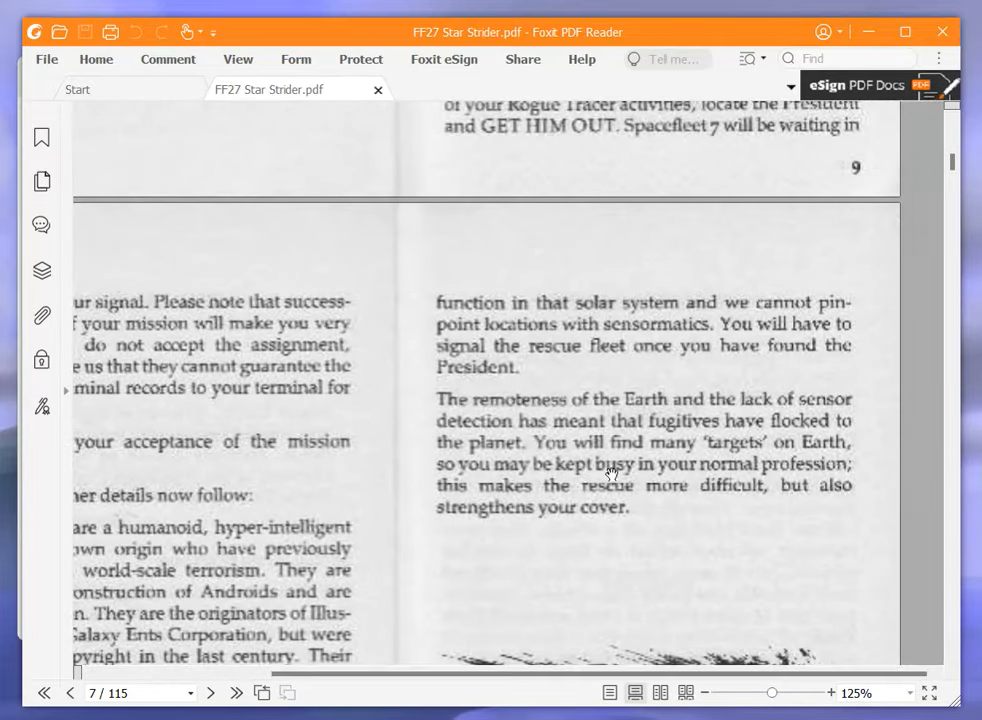
mouse_move(580, 463)
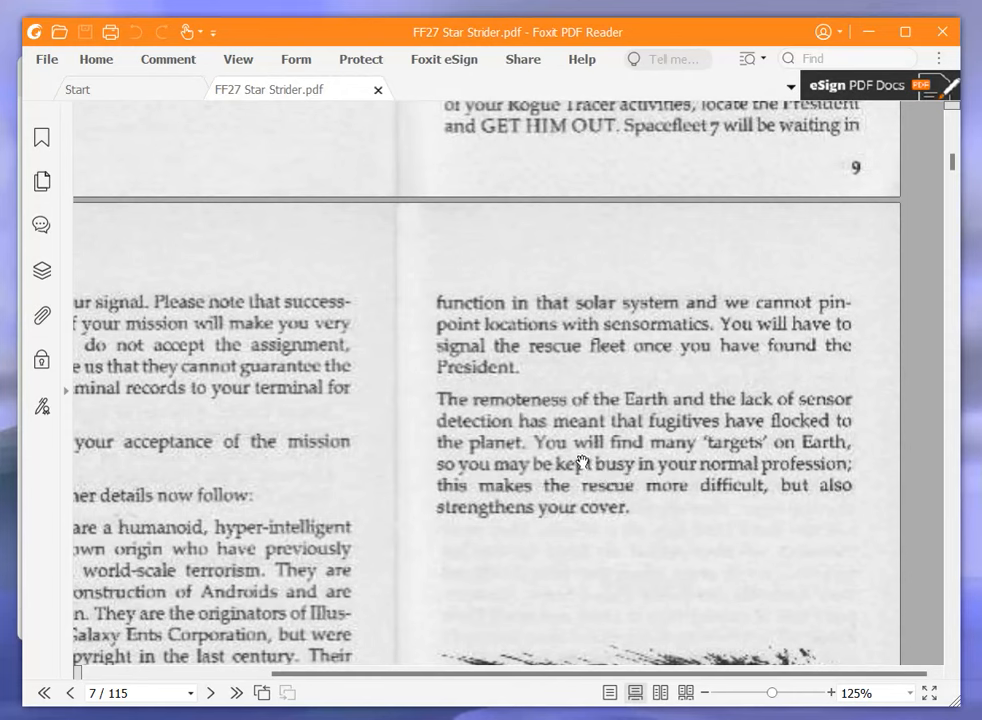
mouse_move(573, 447)
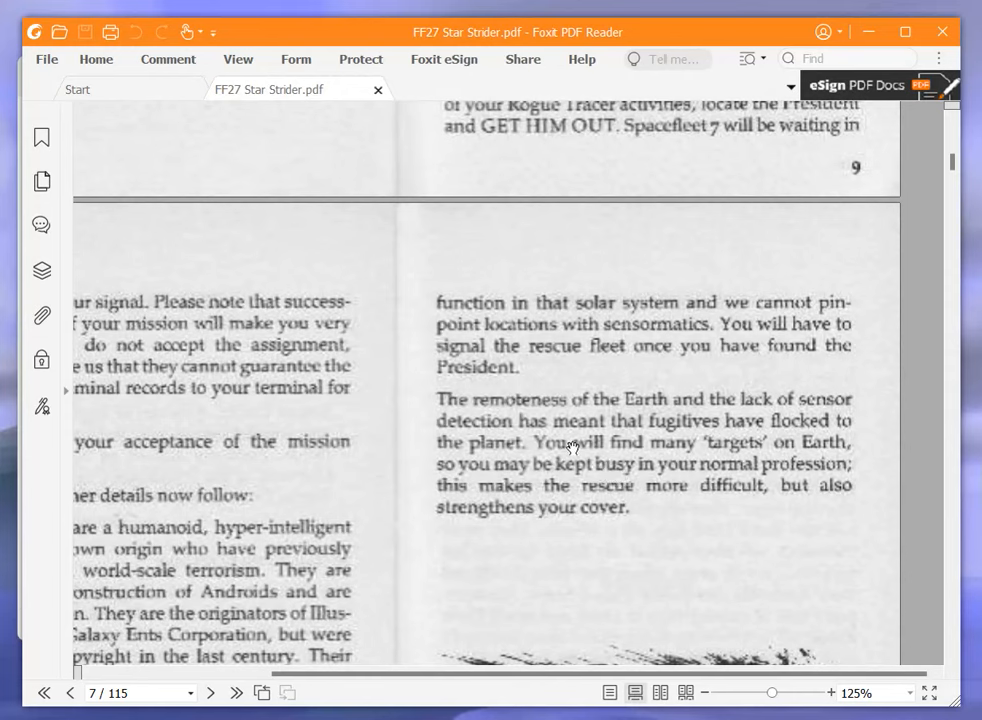
mouse_move(580, 440)
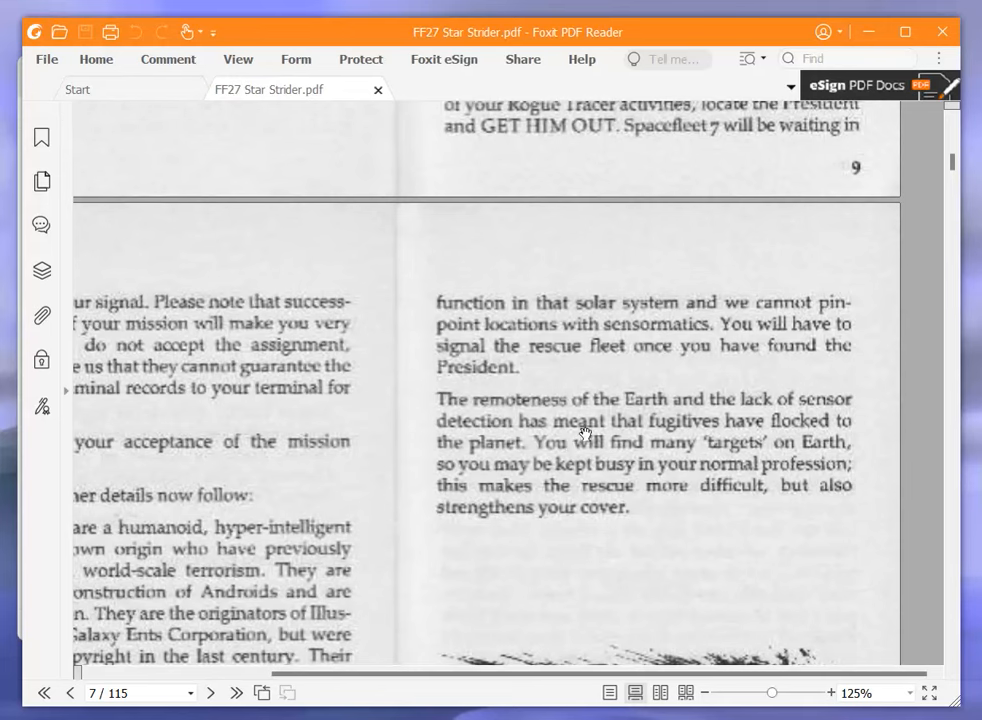
mouse_move(452, 432)
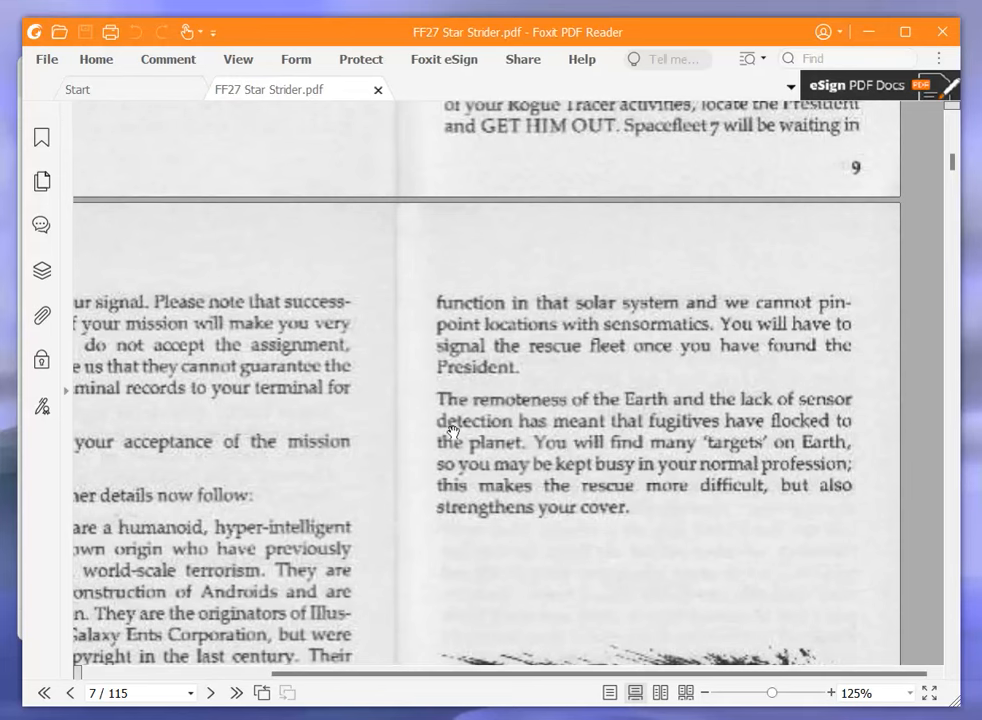
mouse_move(359, 440)
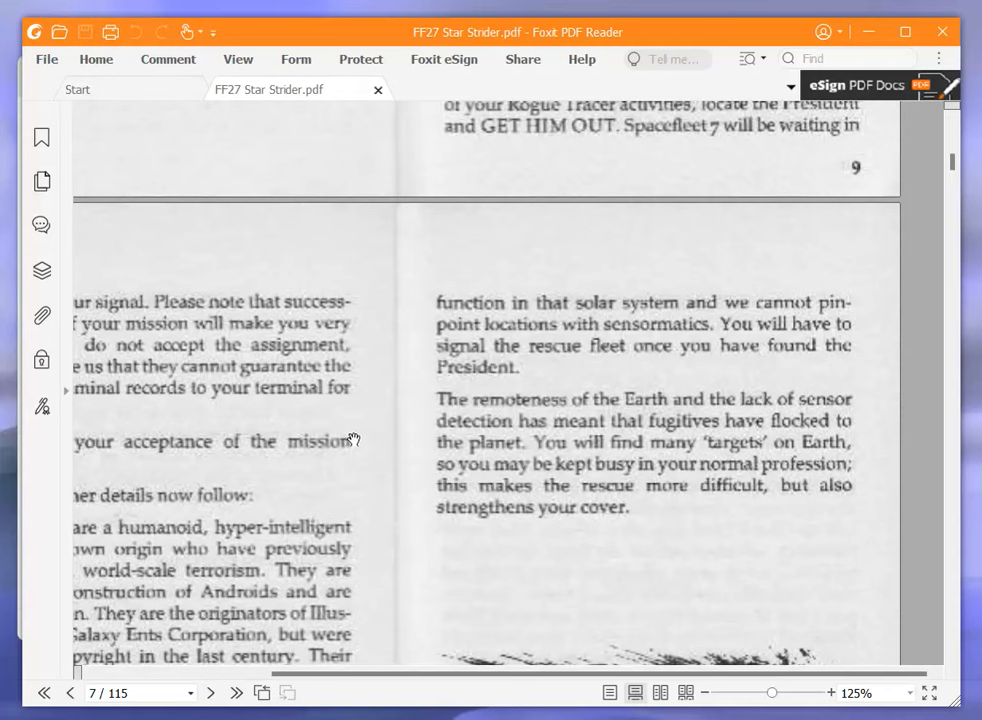
mouse_move(349, 436)
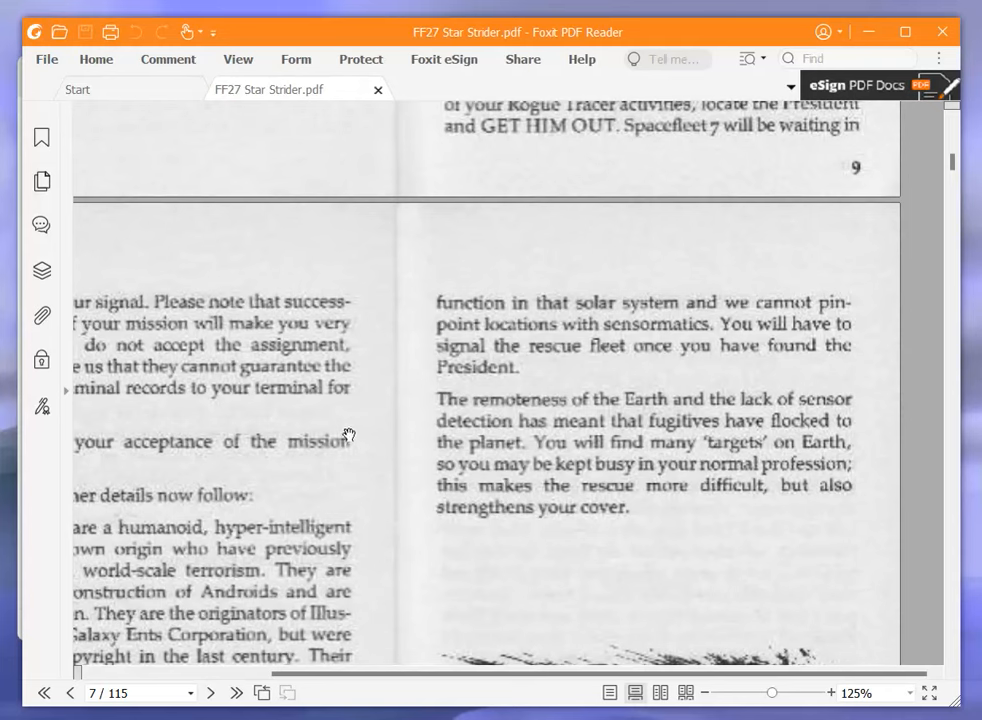
scroll(down, 3)
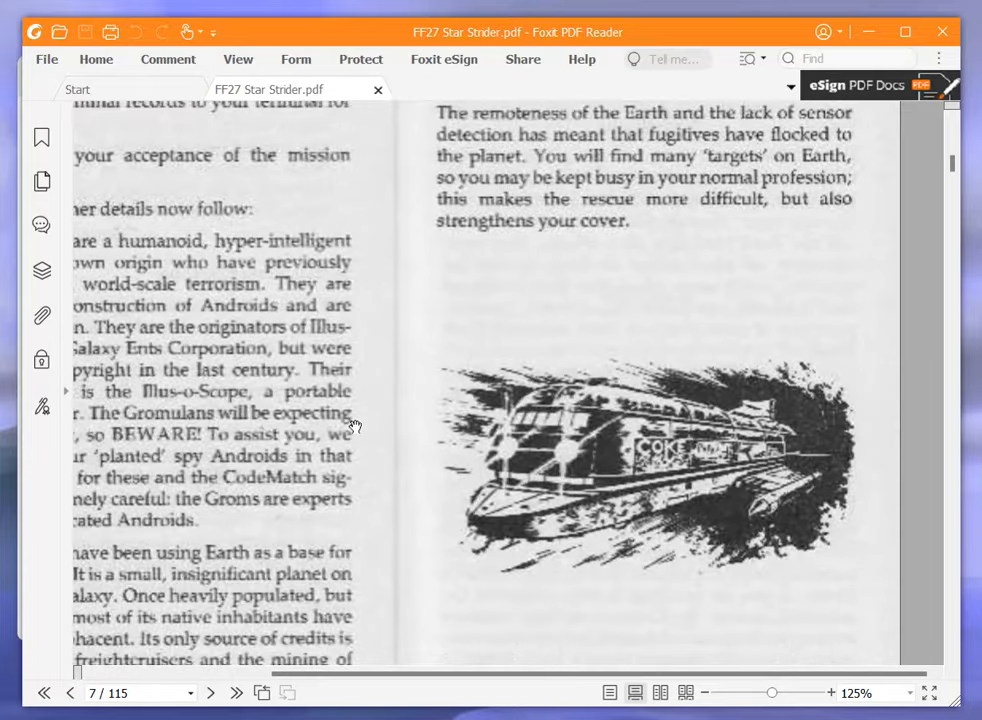
Scroll the Likely Enemies spread down to the Gromulan Androids section
scroll(down, 3)
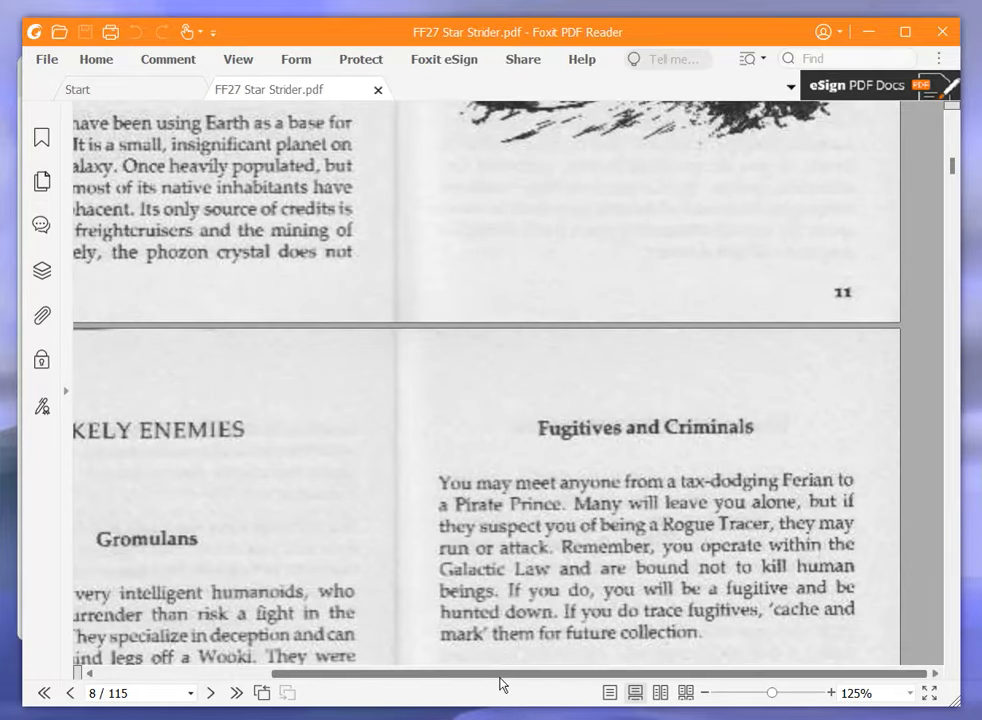
scroll(down, 3)
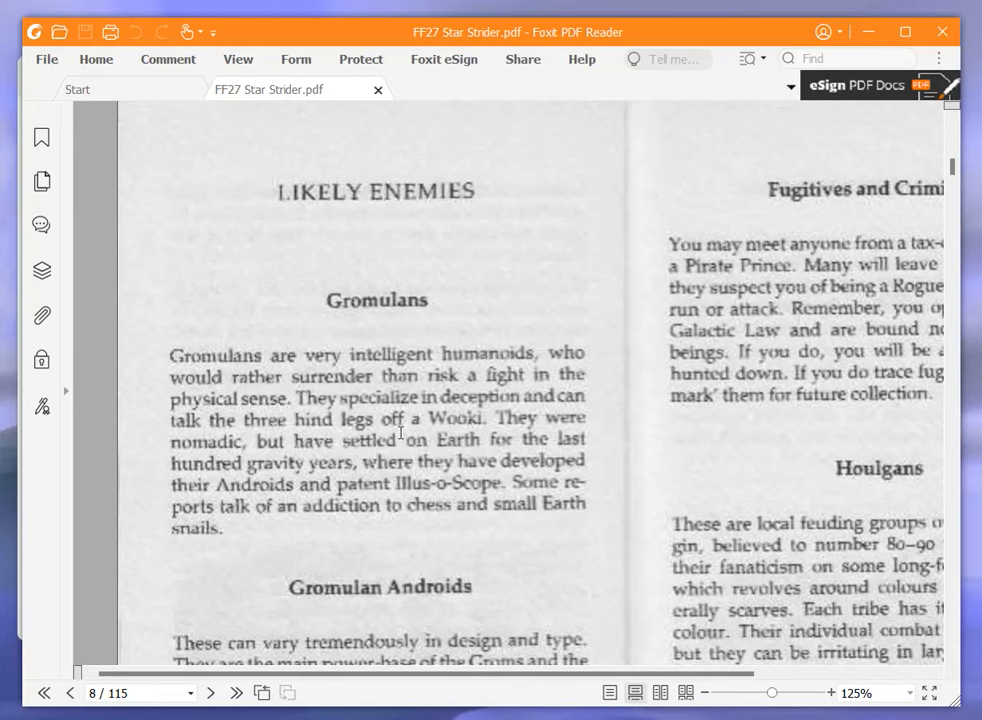
scroll(down, 3)
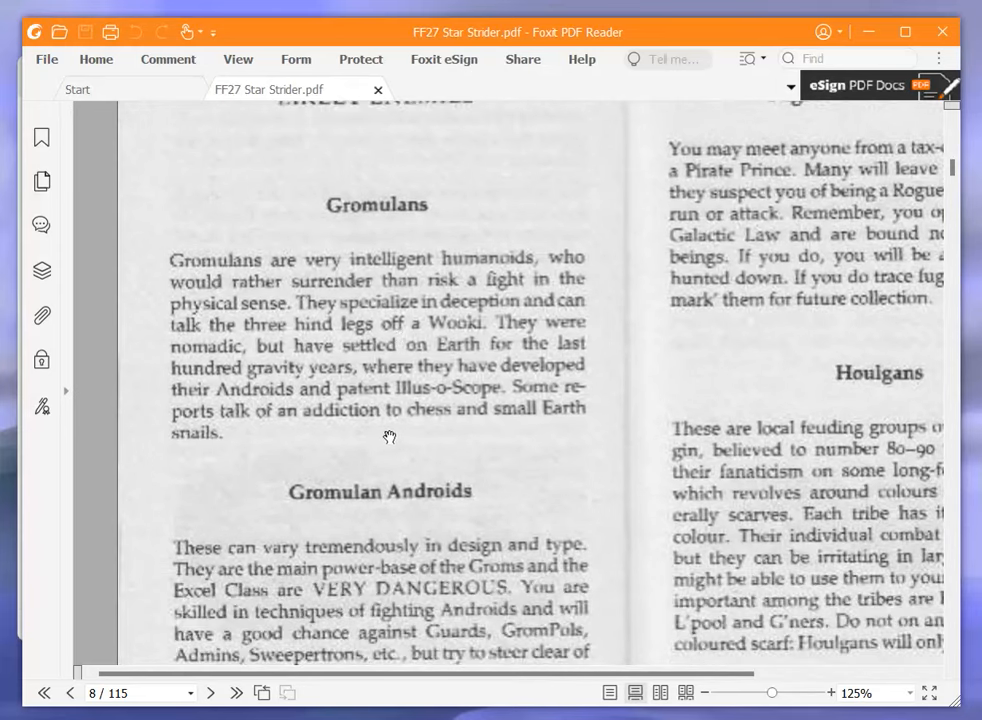
mouse_move(378, 438)
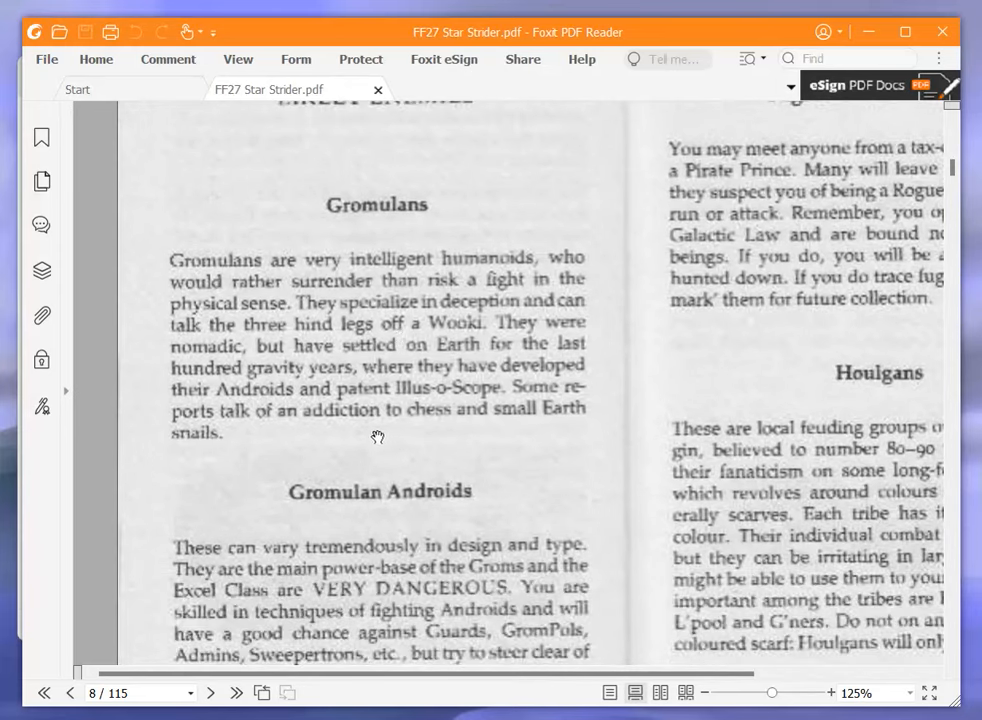
mouse_move(363, 438)
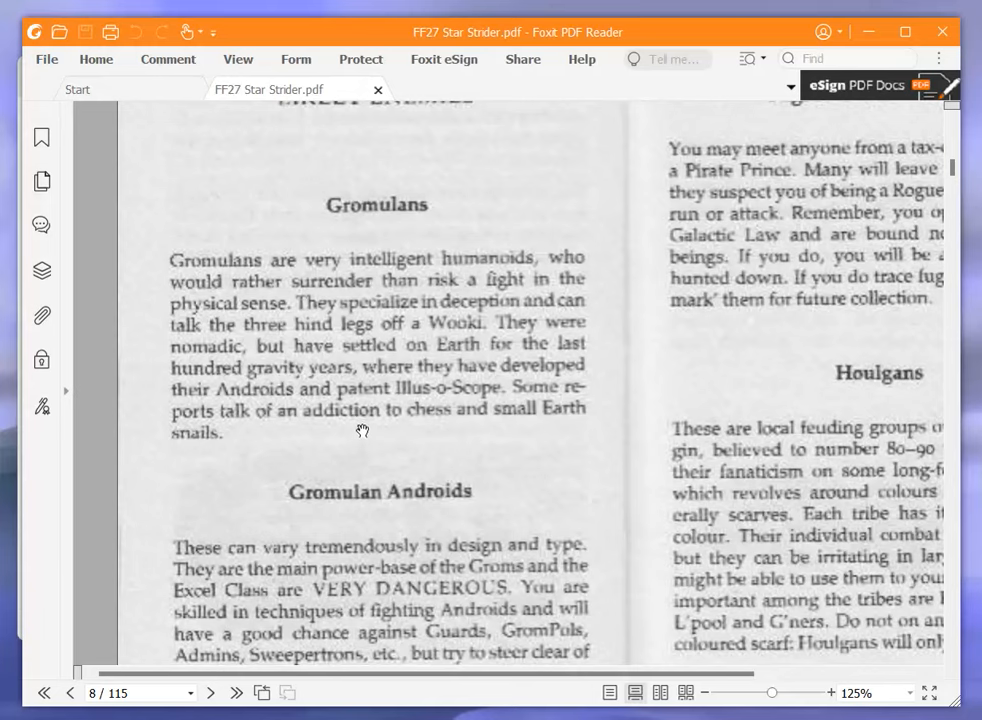
mouse_move(356, 435)
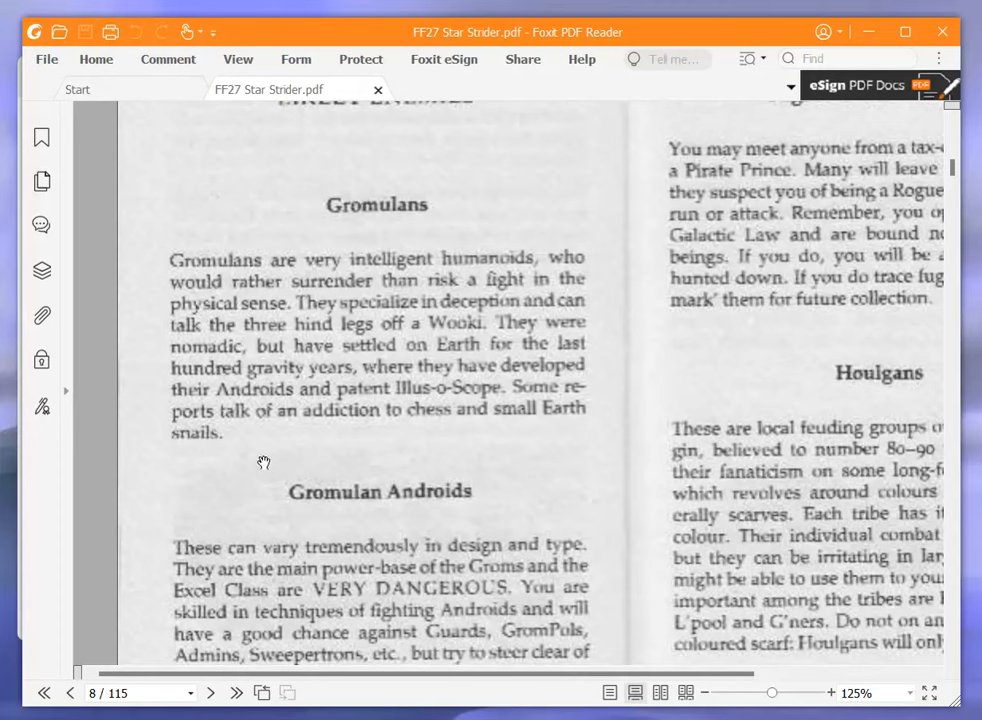
scroll(down, 3)
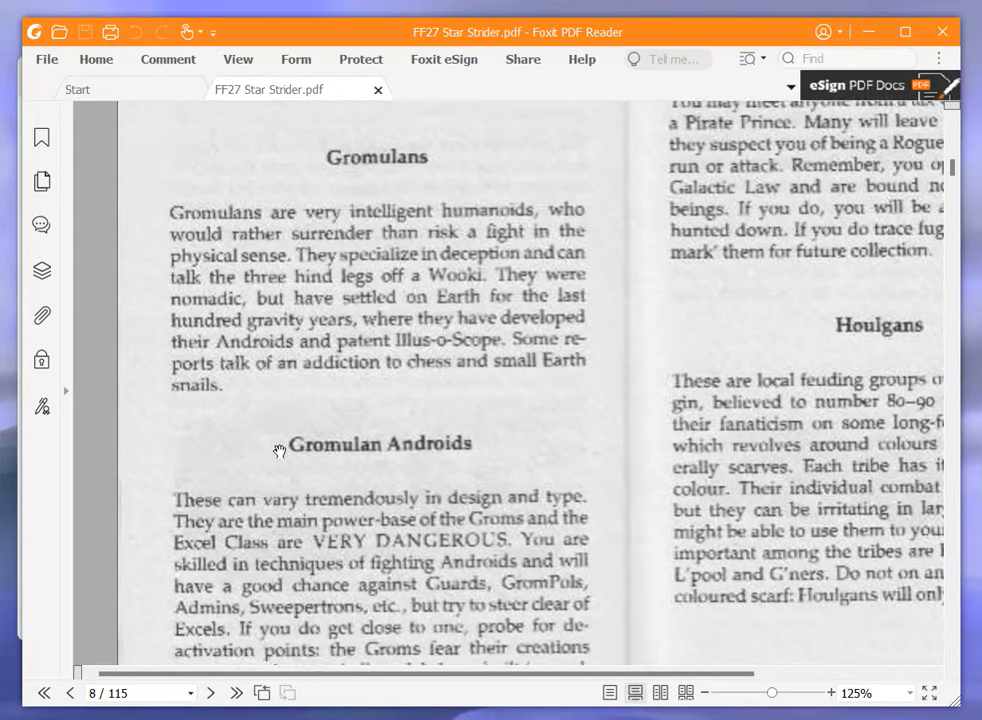
scroll(down, 3)
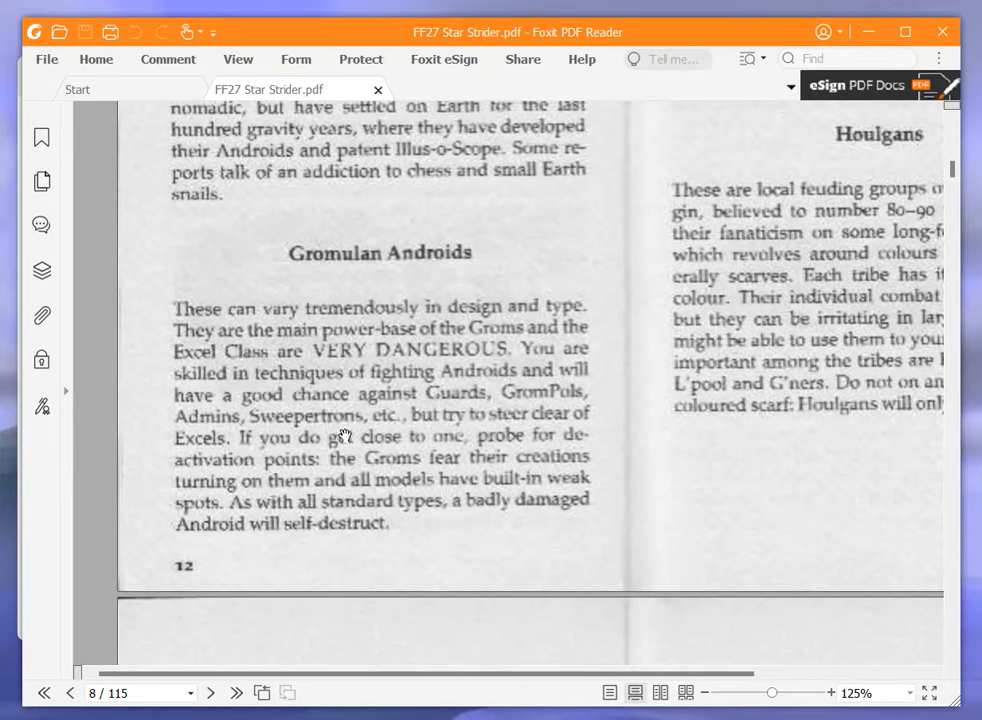
mouse_move(348, 429)
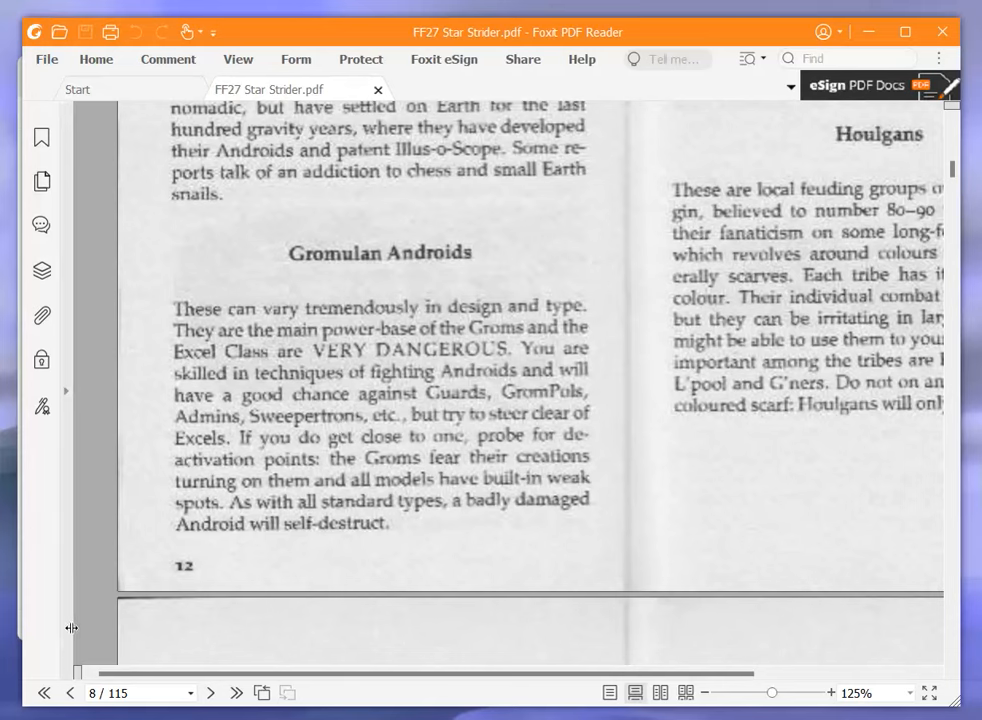
mouse_move(120, 628)
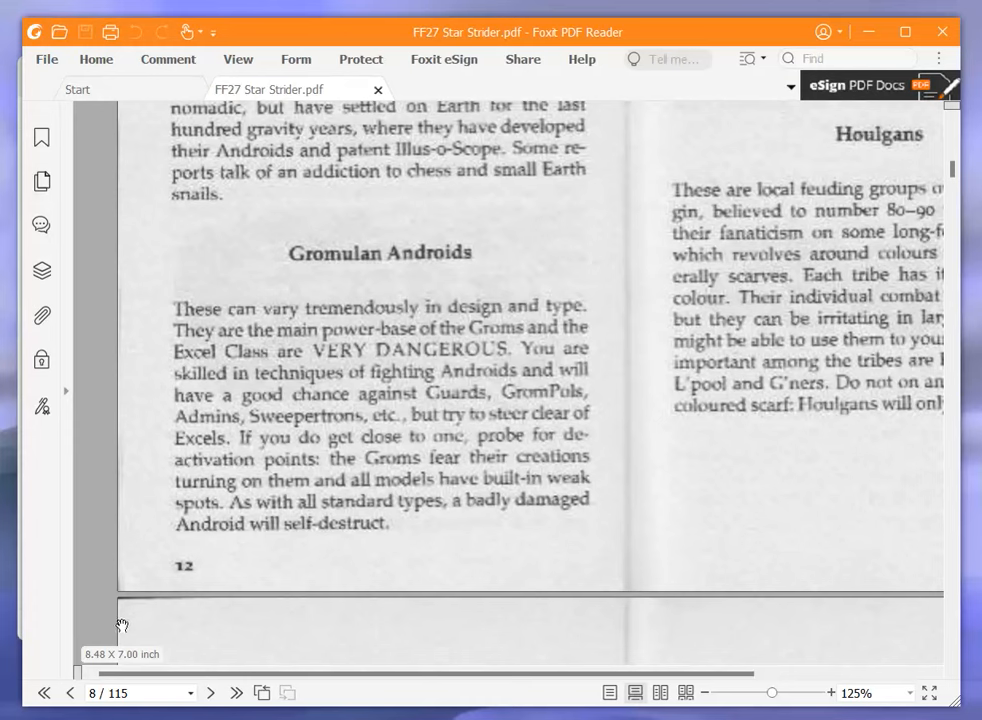
mouse_move(128, 630)
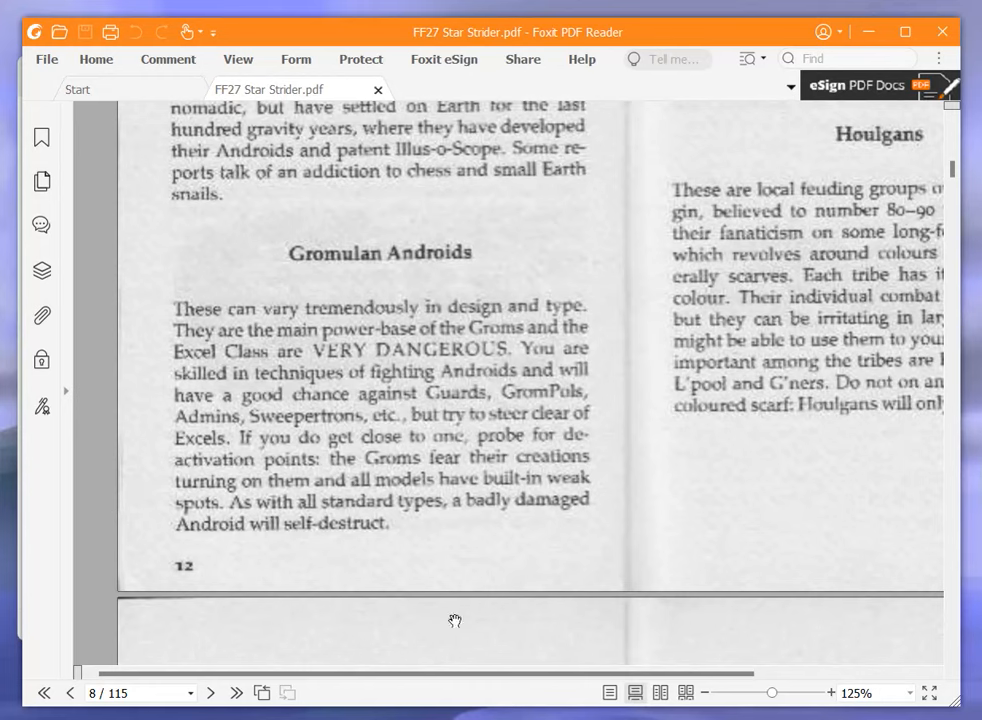
Scroll across to the Houlgans entry, then down to page 9's Illusory Monsters and Demons
scroll(right, 3)
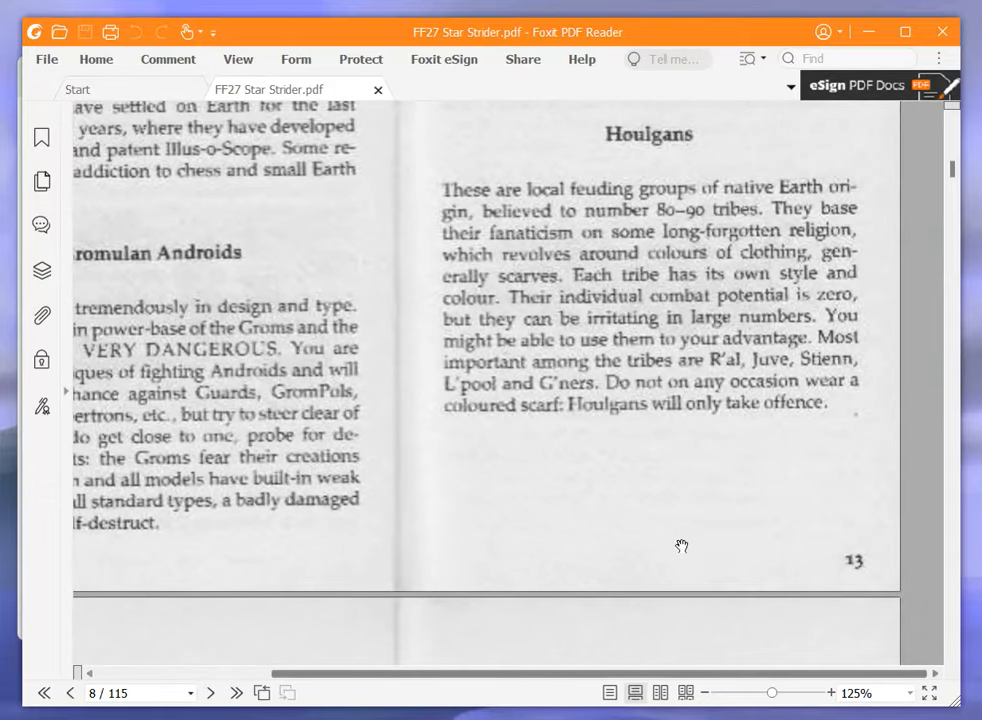
scroll(up, 3)
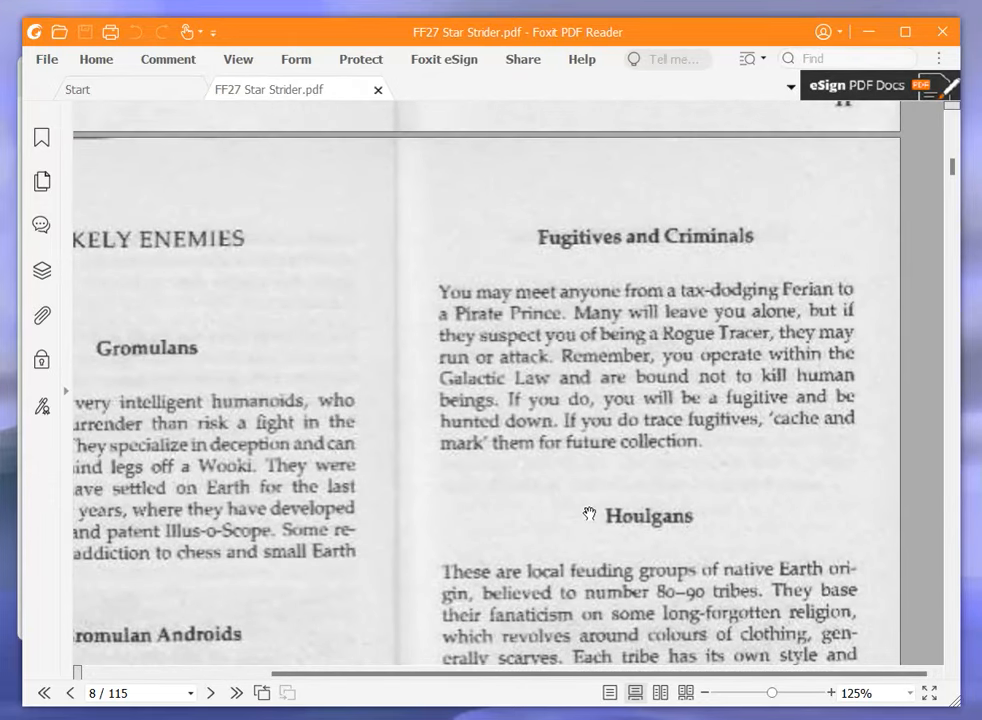
mouse_move(595, 499)
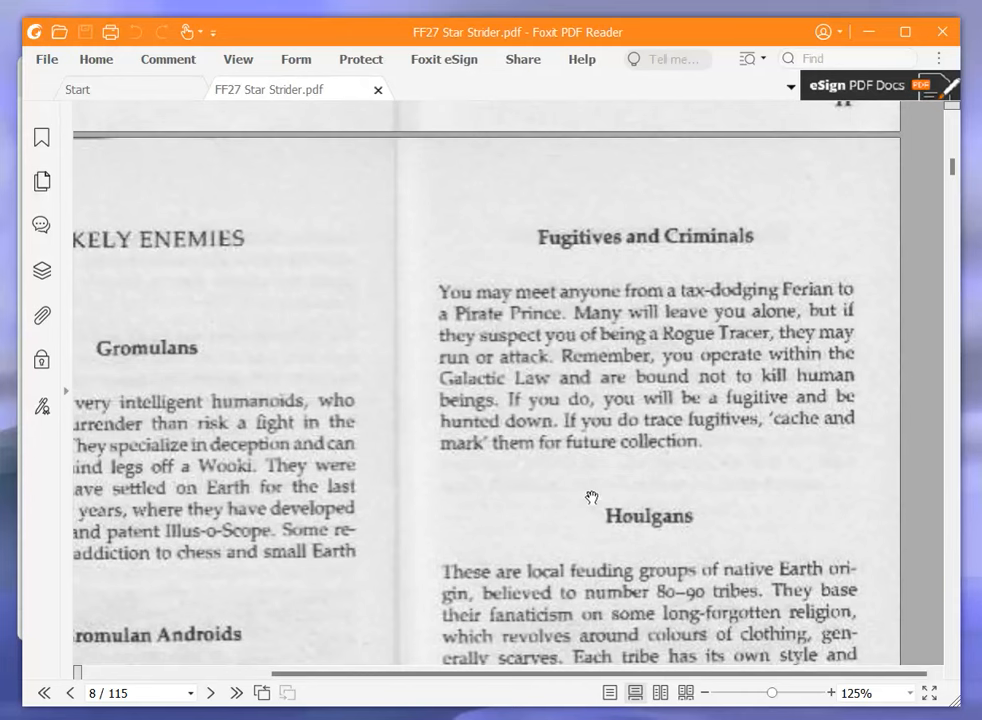
mouse_move(582, 497)
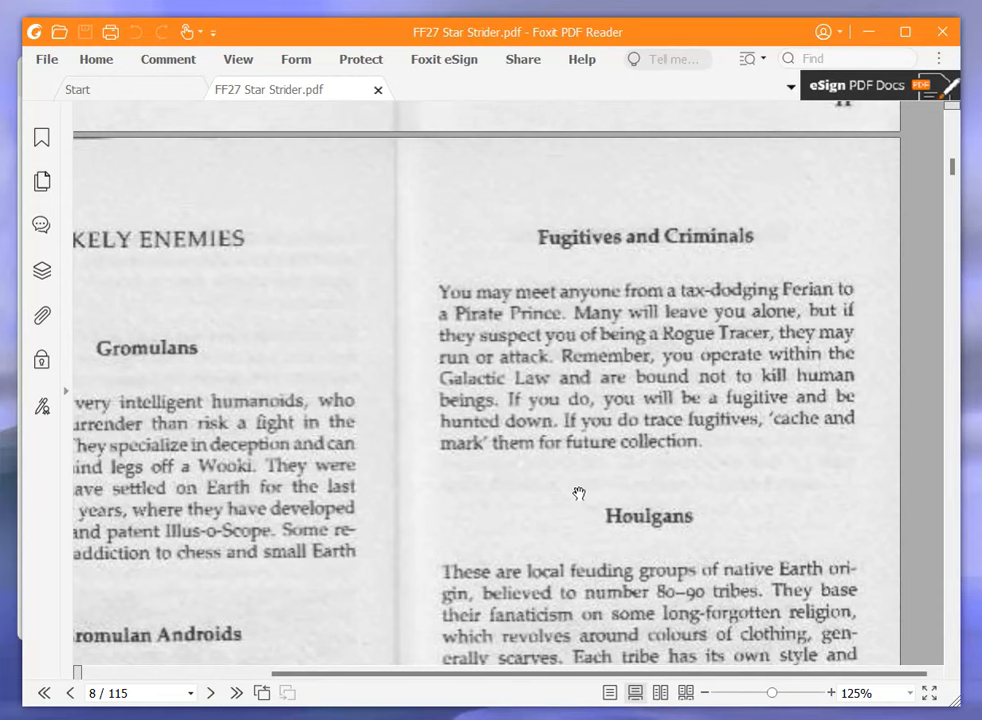
mouse_move(570, 477)
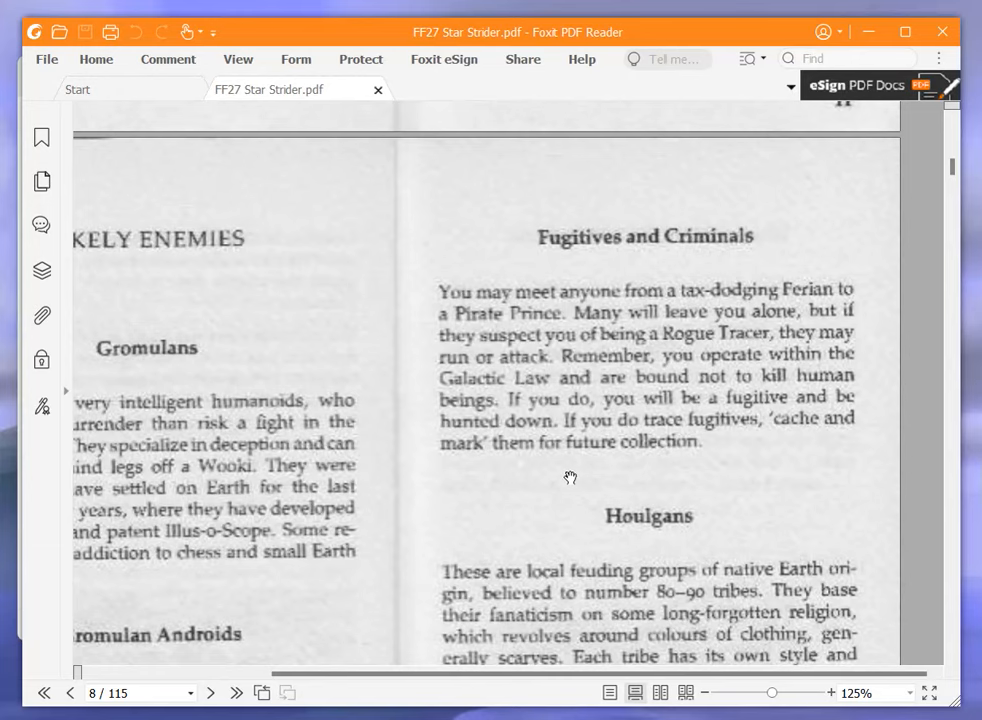
scroll(down, 3)
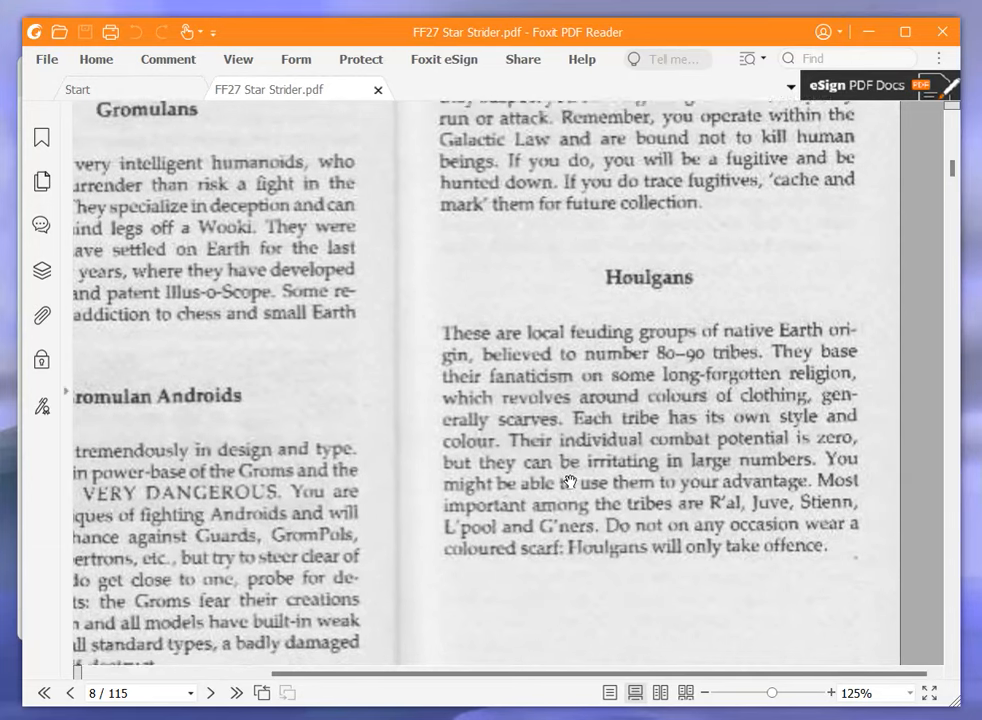
scroll(down, 3)
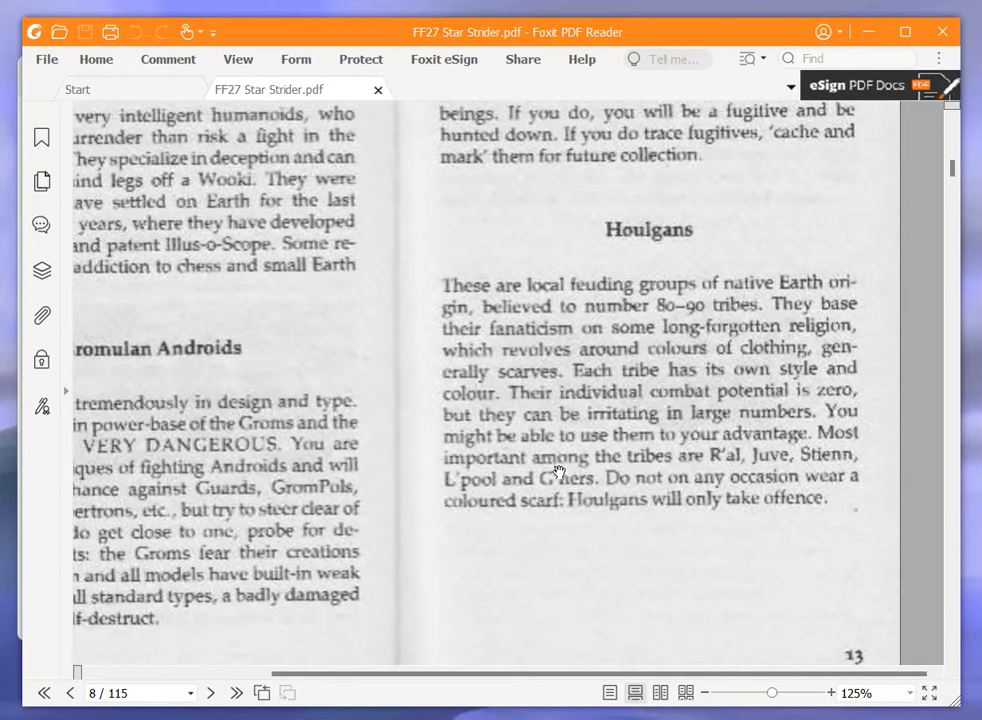
mouse_move(557, 470)
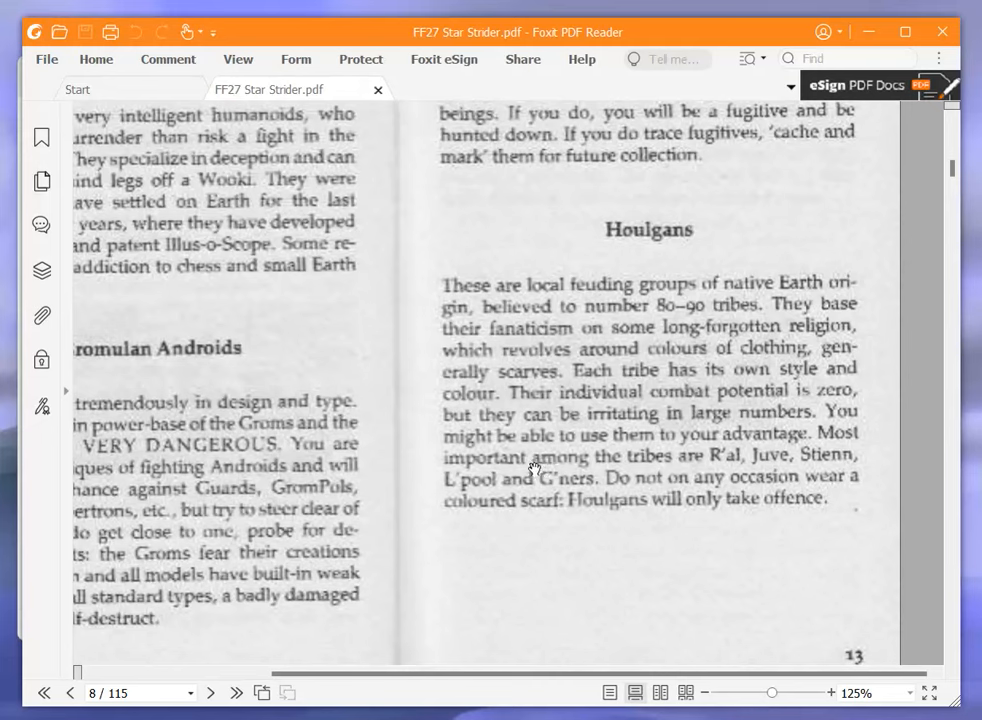
mouse_move(639, 555)
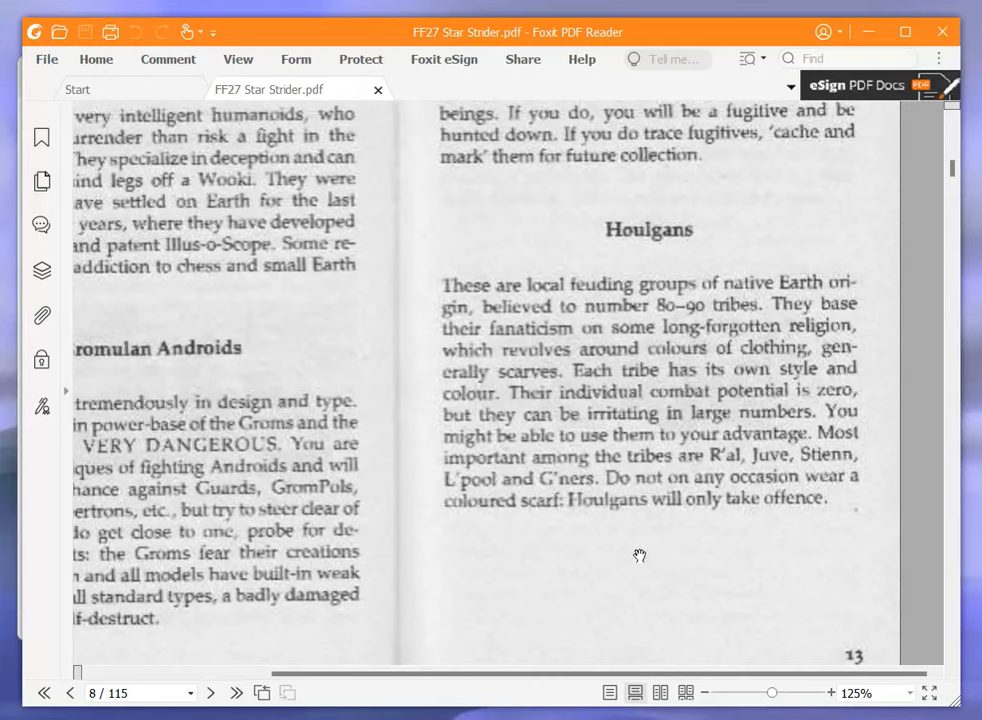
mouse_move(607, 545)
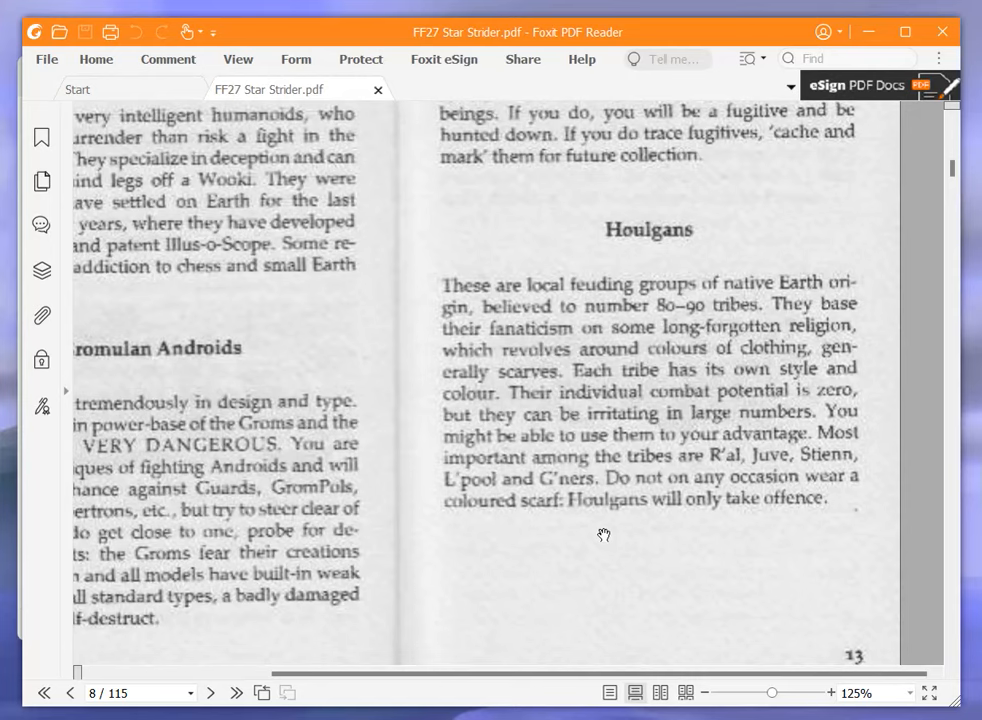
mouse_move(593, 531)
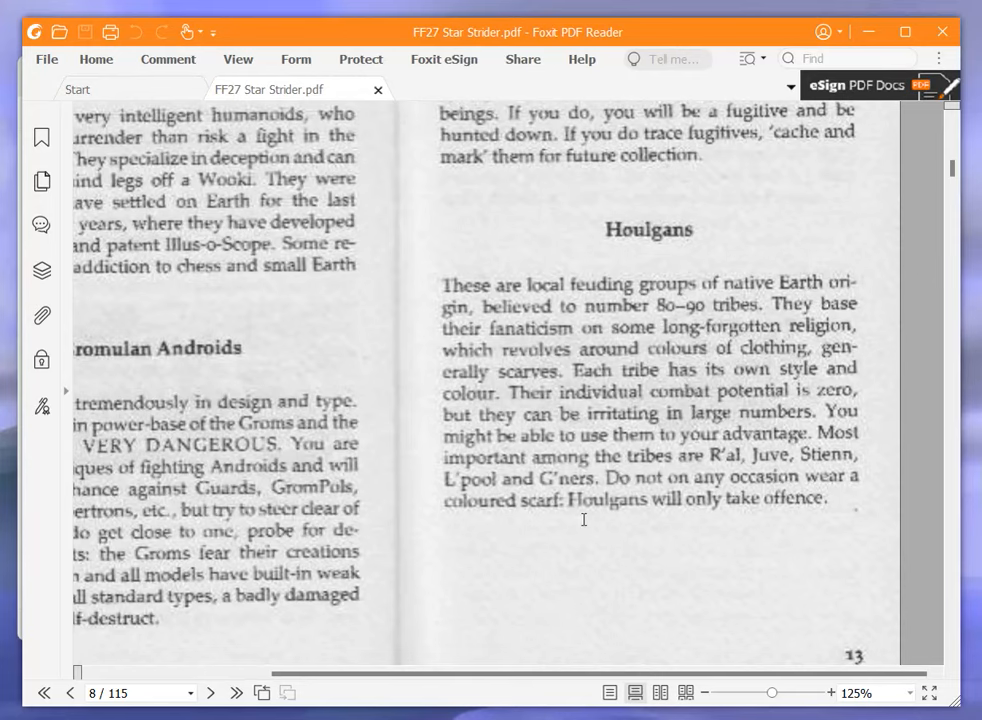
mouse_move(558, 558)
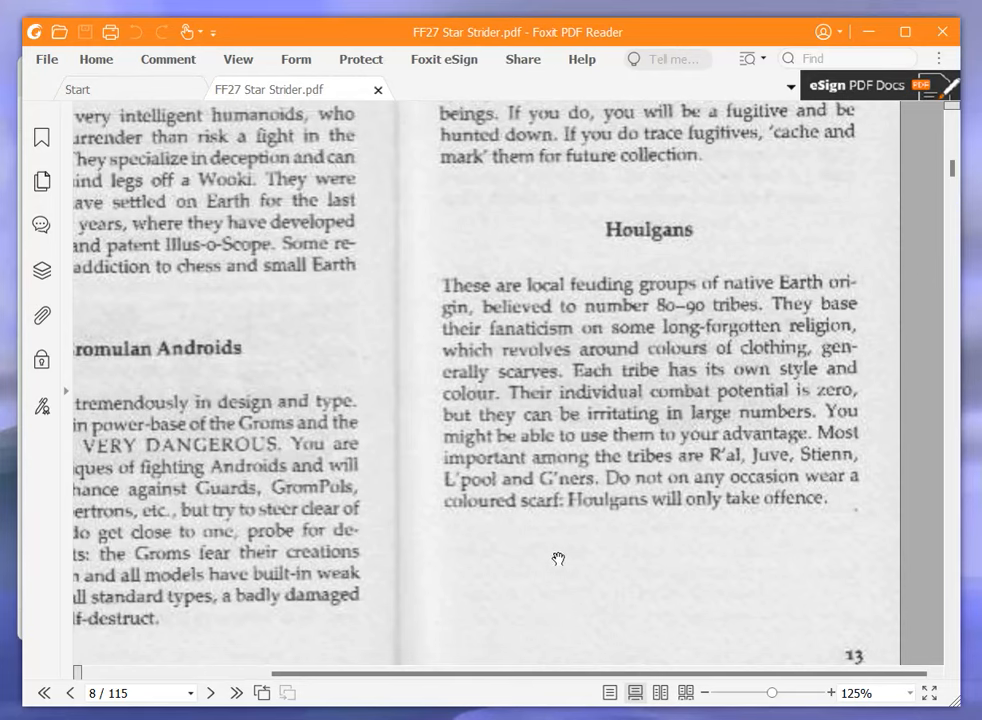
scroll(down, 3)
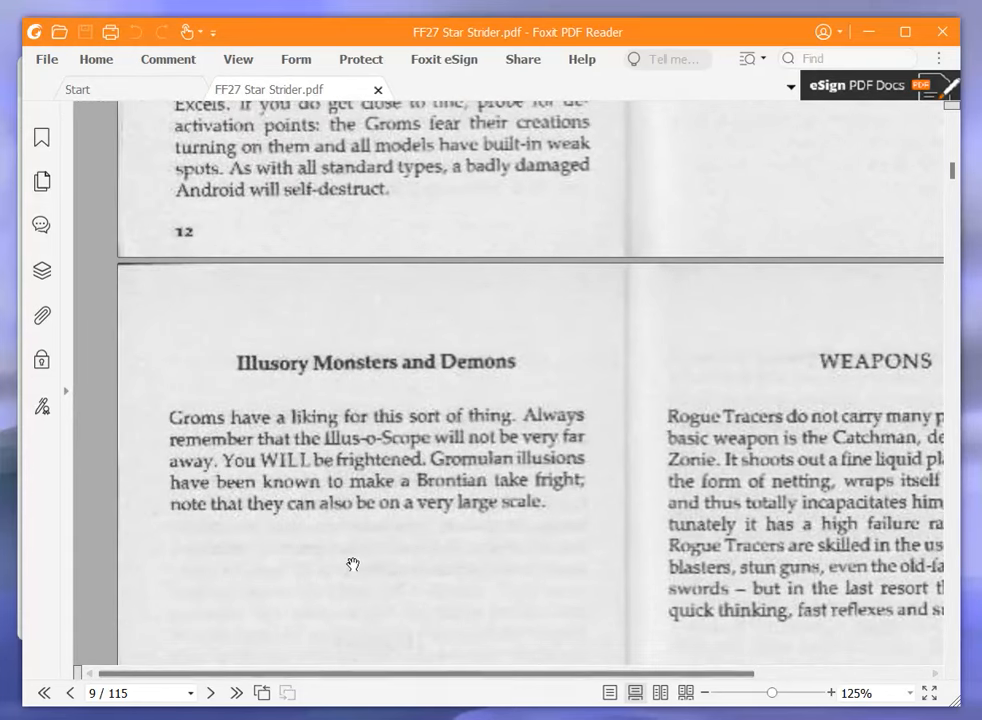
Scroll right to the Weapons page, then down toward the Abilities page
scroll(down, 3)
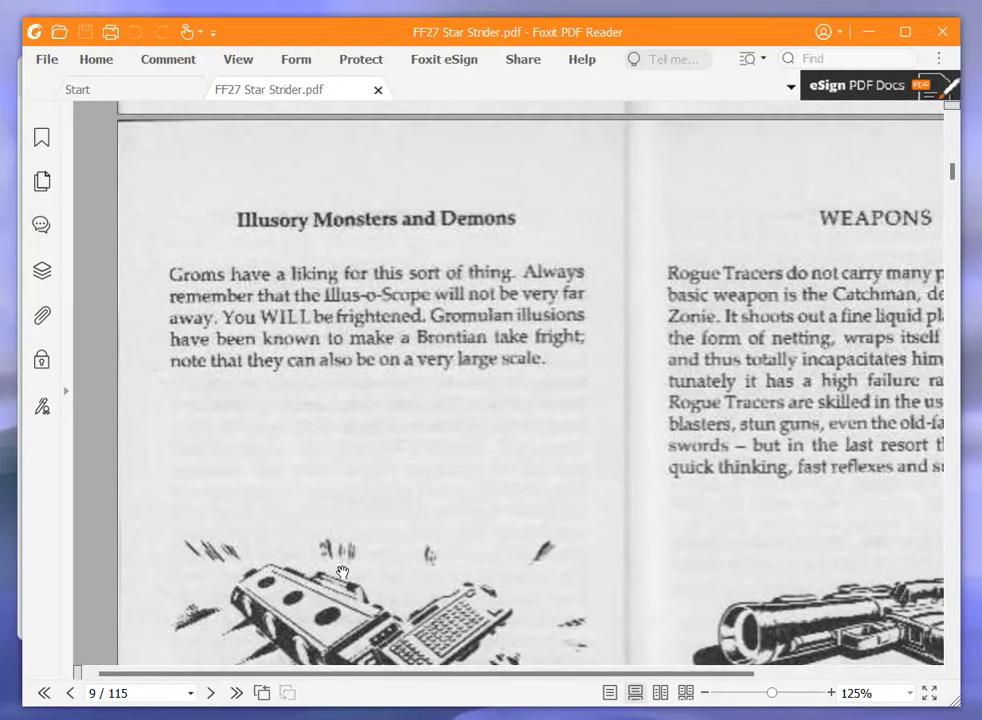
scroll(right, 3)
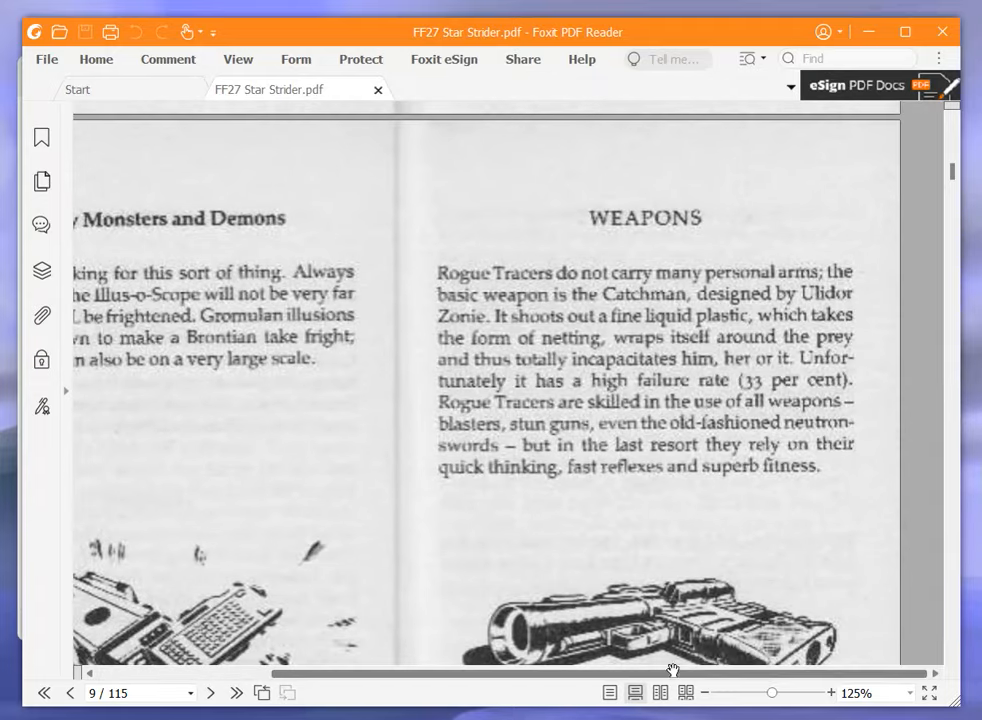
mouse_move(440, 522)
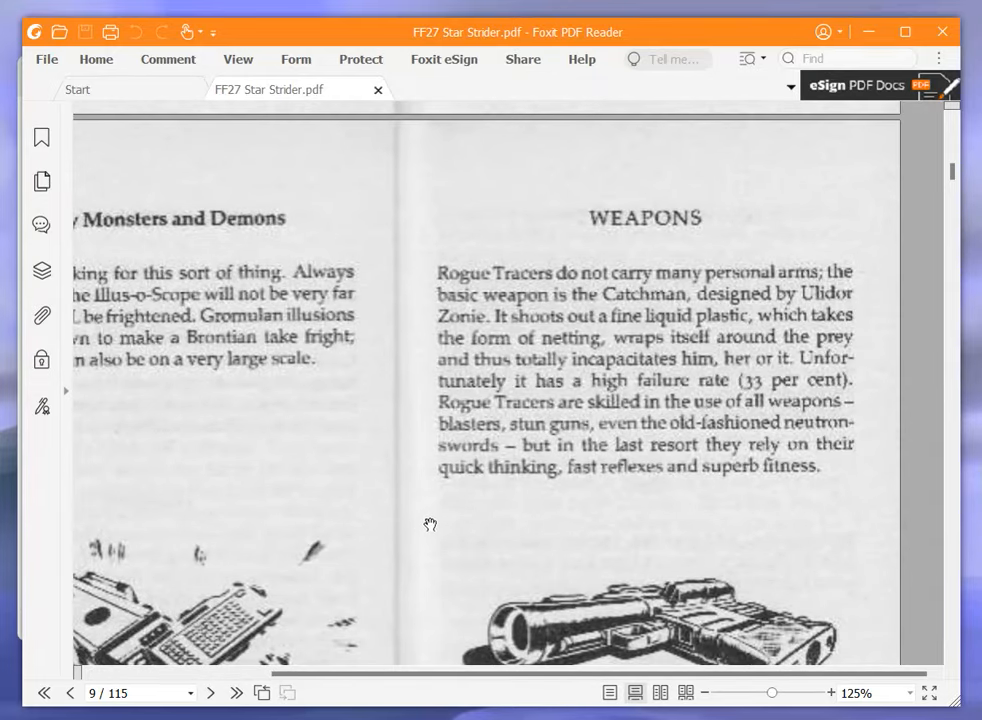
mouse_move(418, 525)
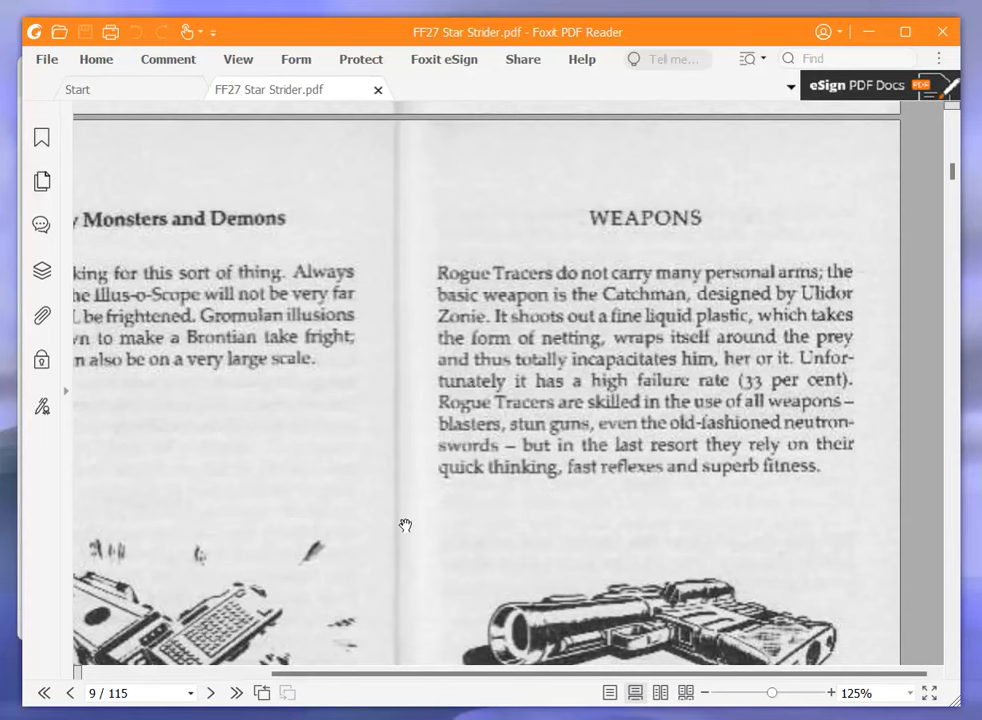
mouse_move(584, 395)
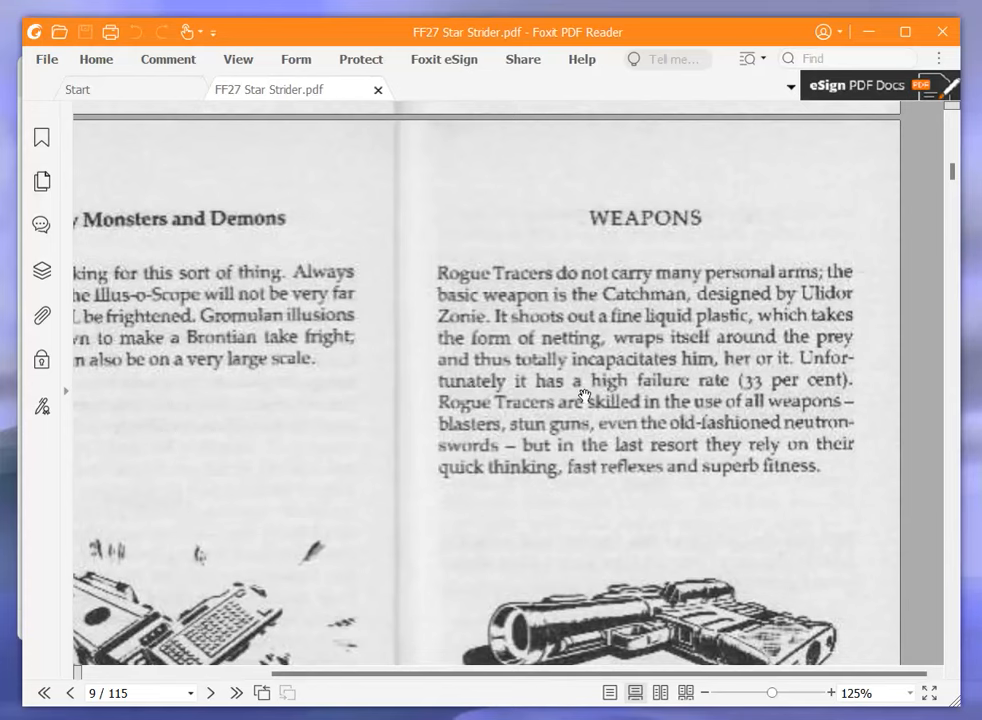
scroll(down, 3)
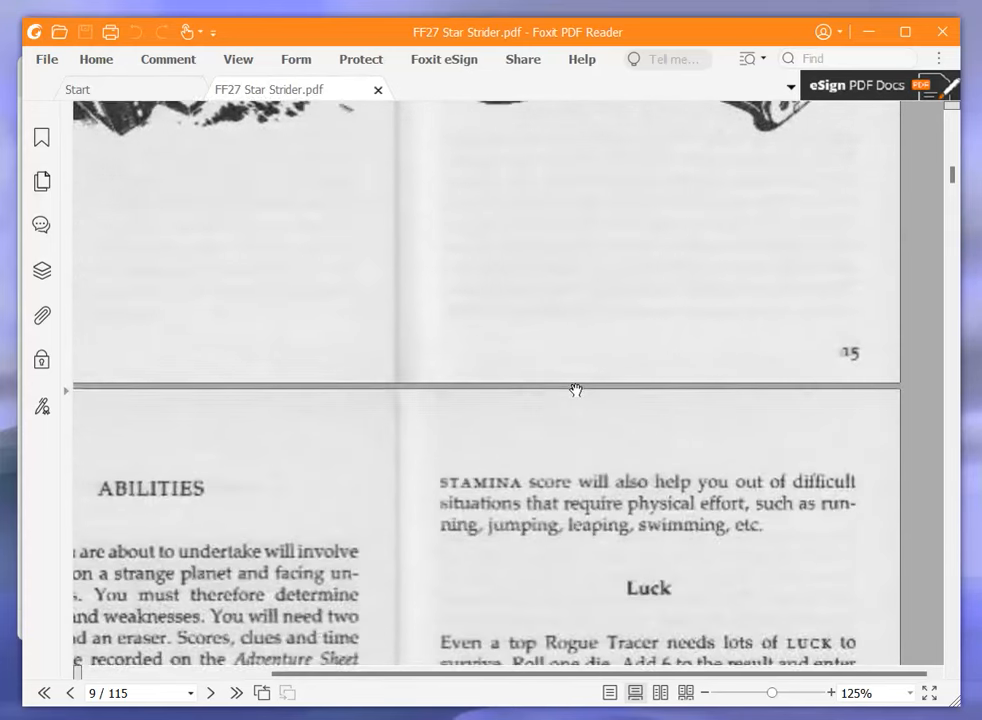
Scroll page 10 down through the Skill and Stamina rules
scroll(down, 3)
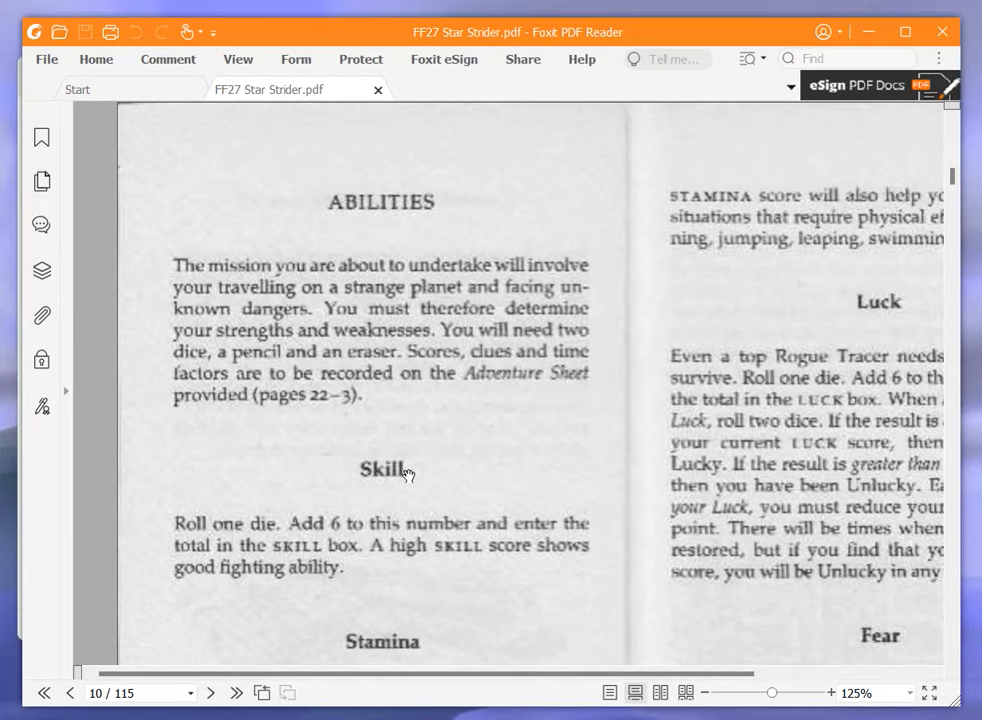
scroll(down, 3)
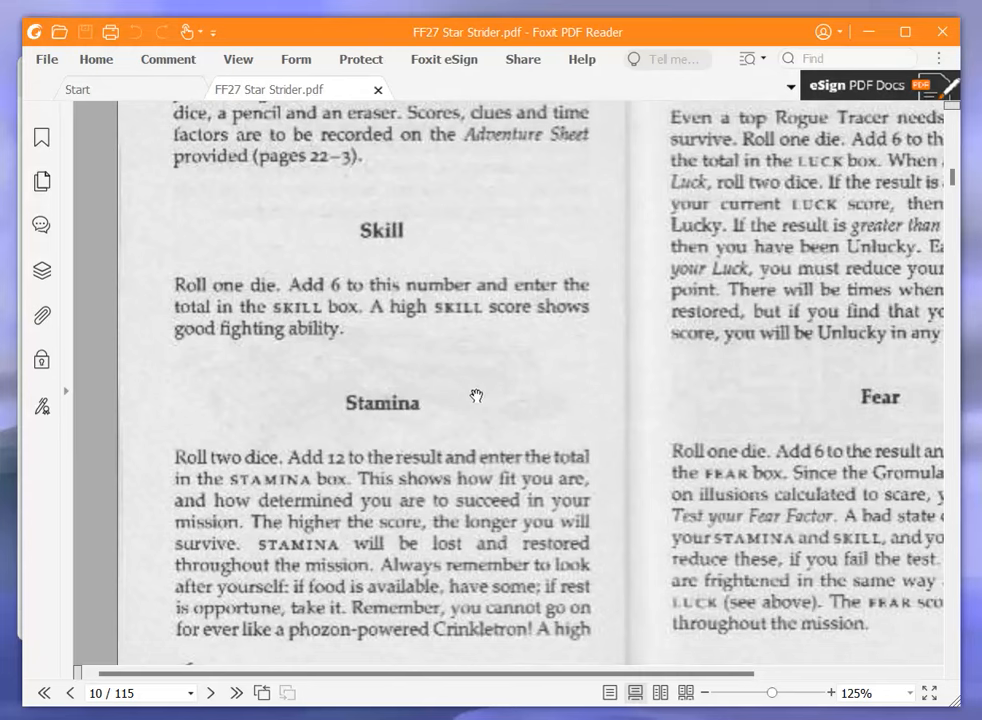
mouse_move(505, 368)
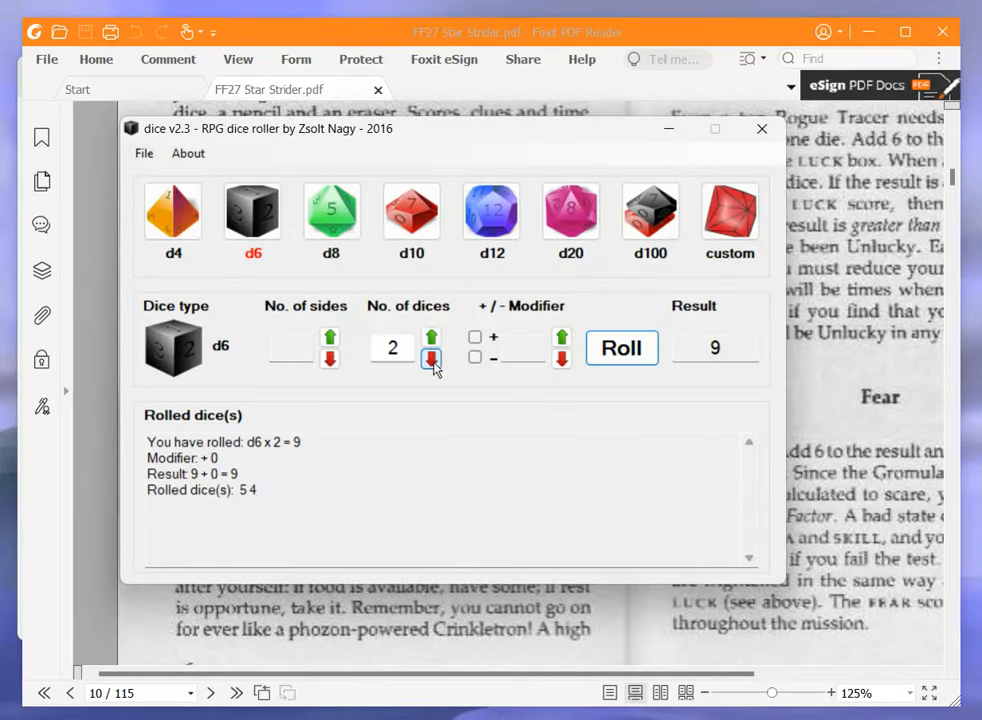
Roll a single die for Skill and enter SKILL 11 on the Notepad sheet
click(431, 360)
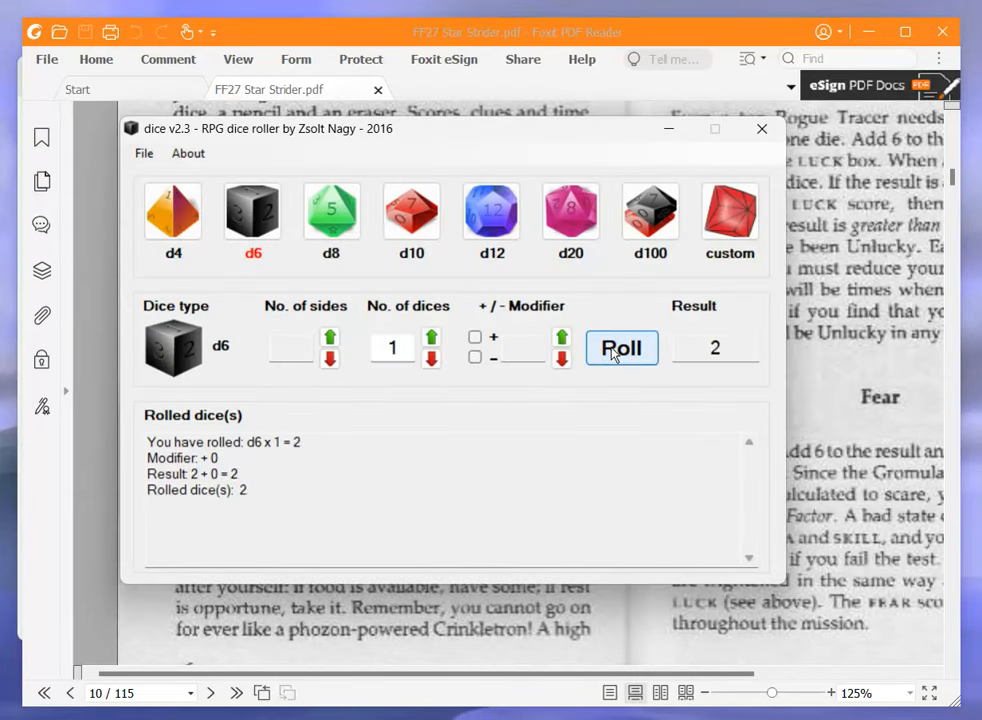
click(621, 347)
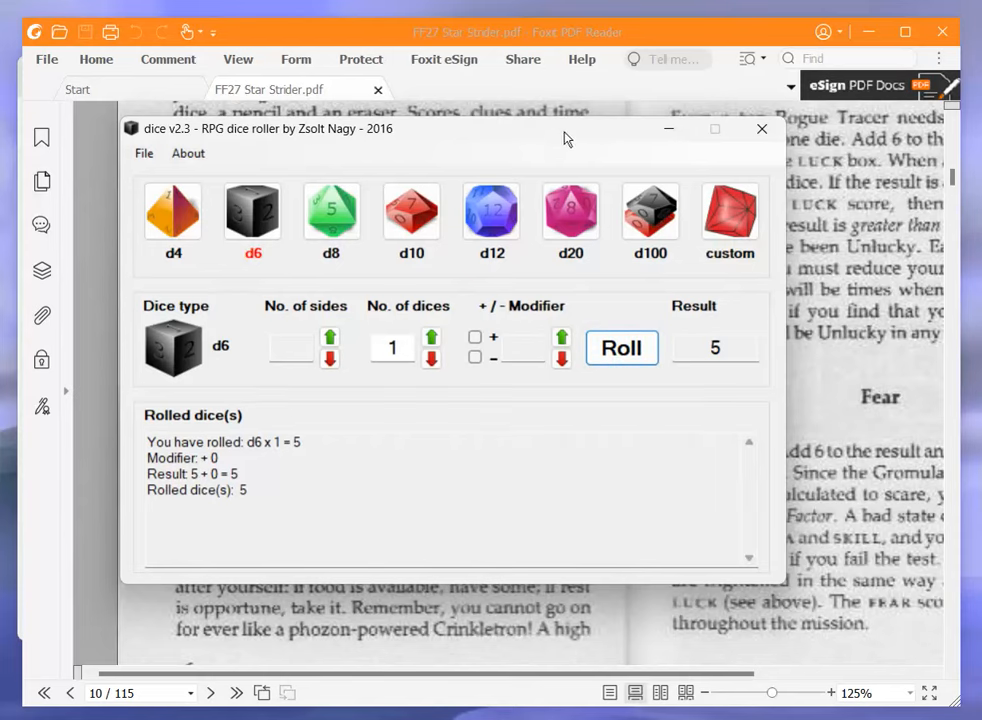
click(762, 128)
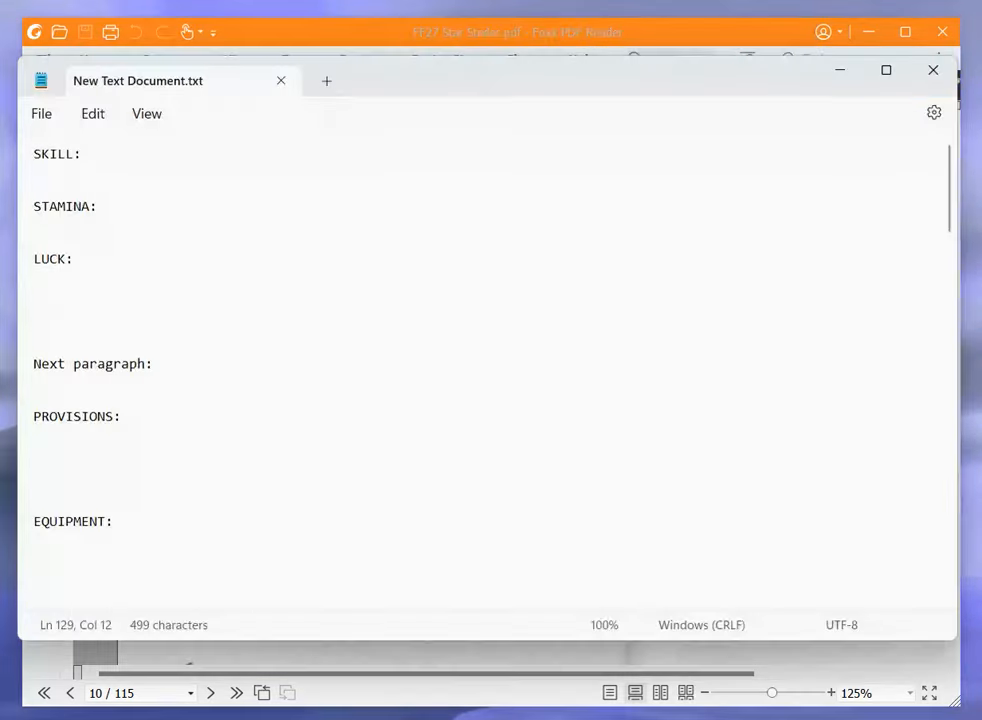
text(11)
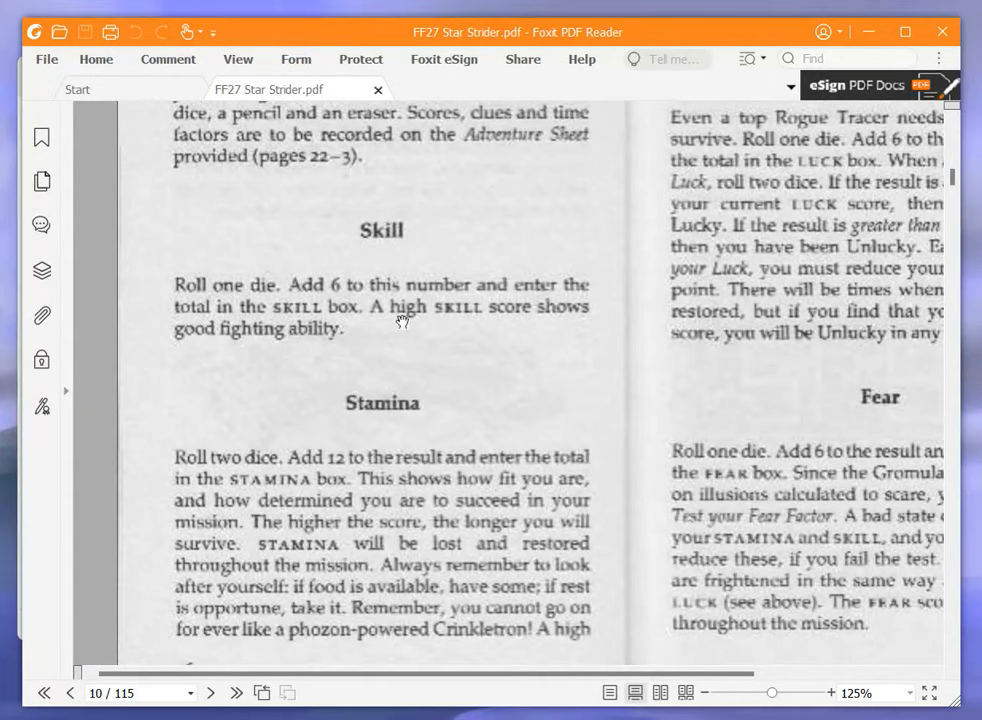
Roll two dice for Stamina and record 23 on the sheet
scroll(down, 3)
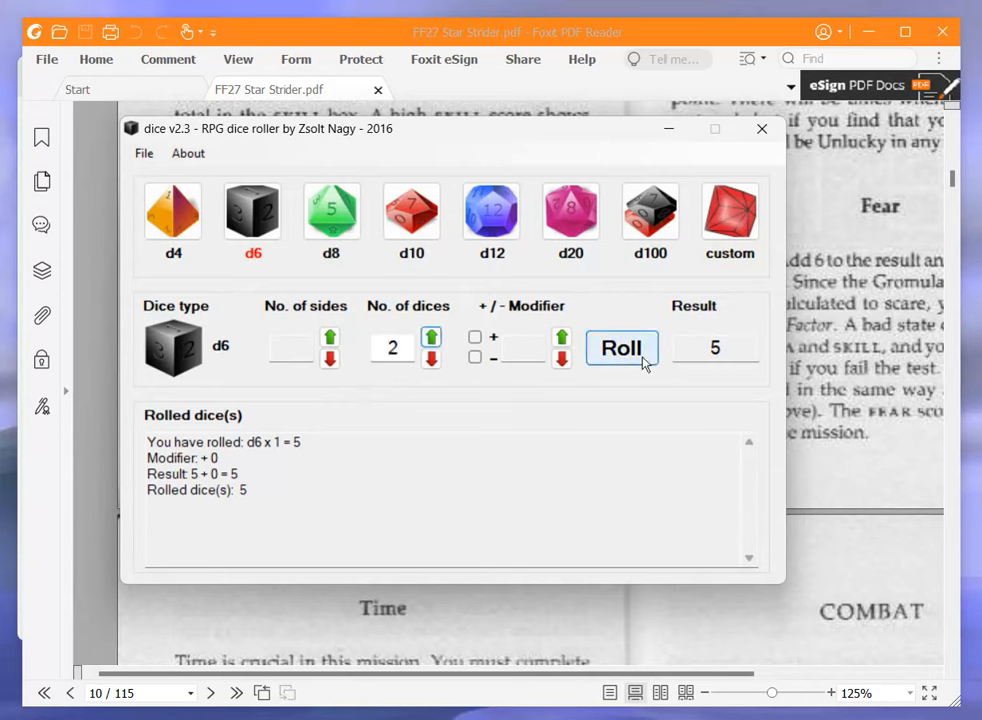
click(621, 348)
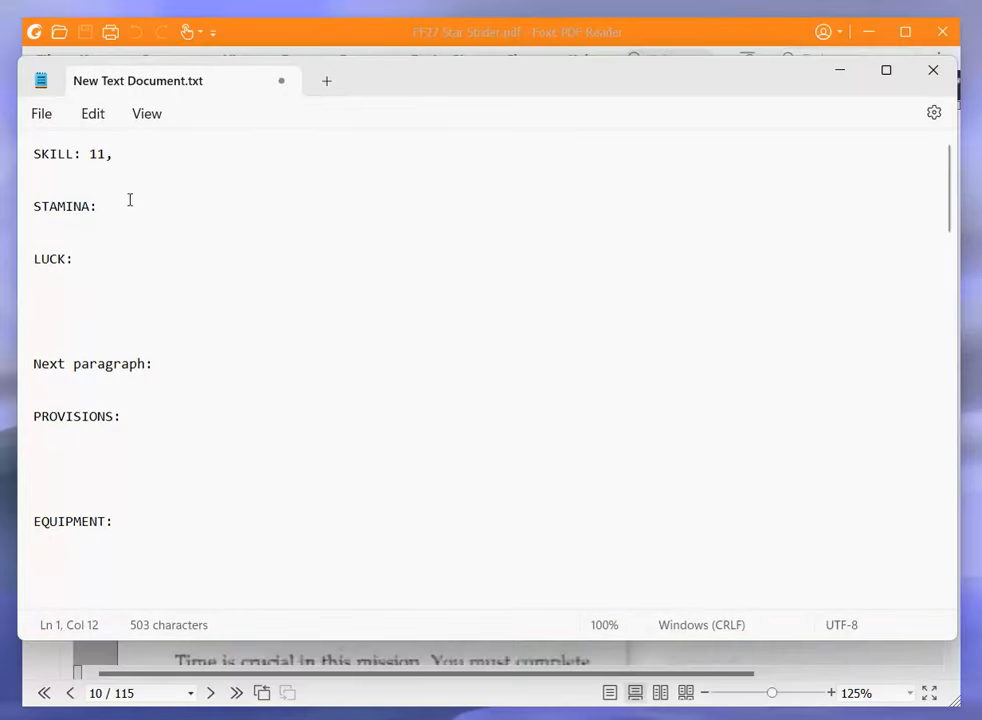
text(23,)
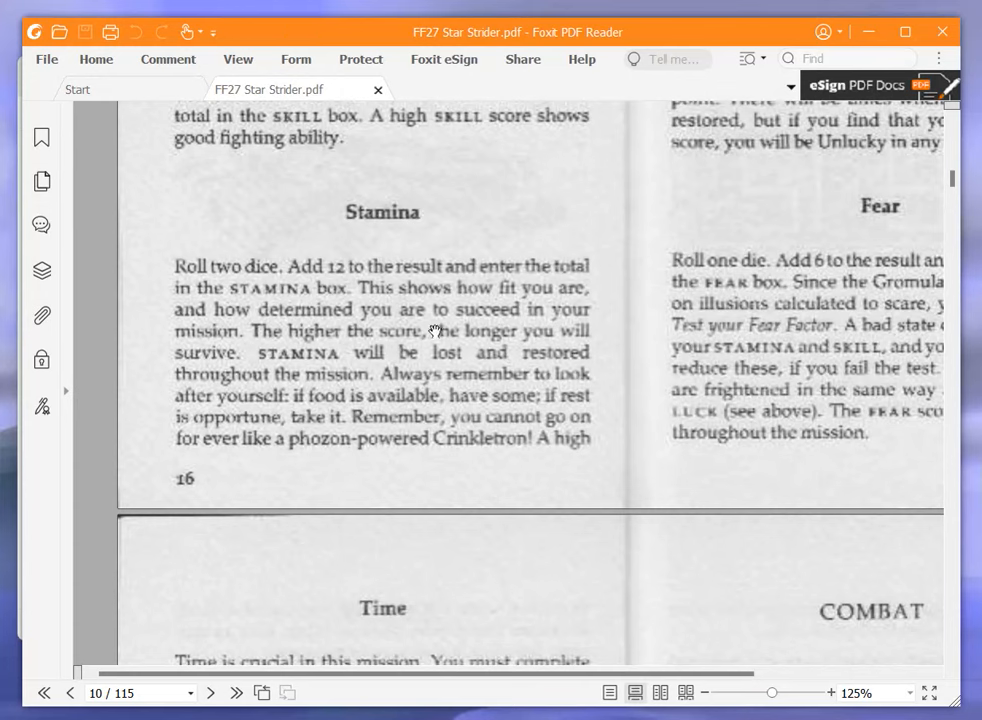
mouse_move(427, 398)
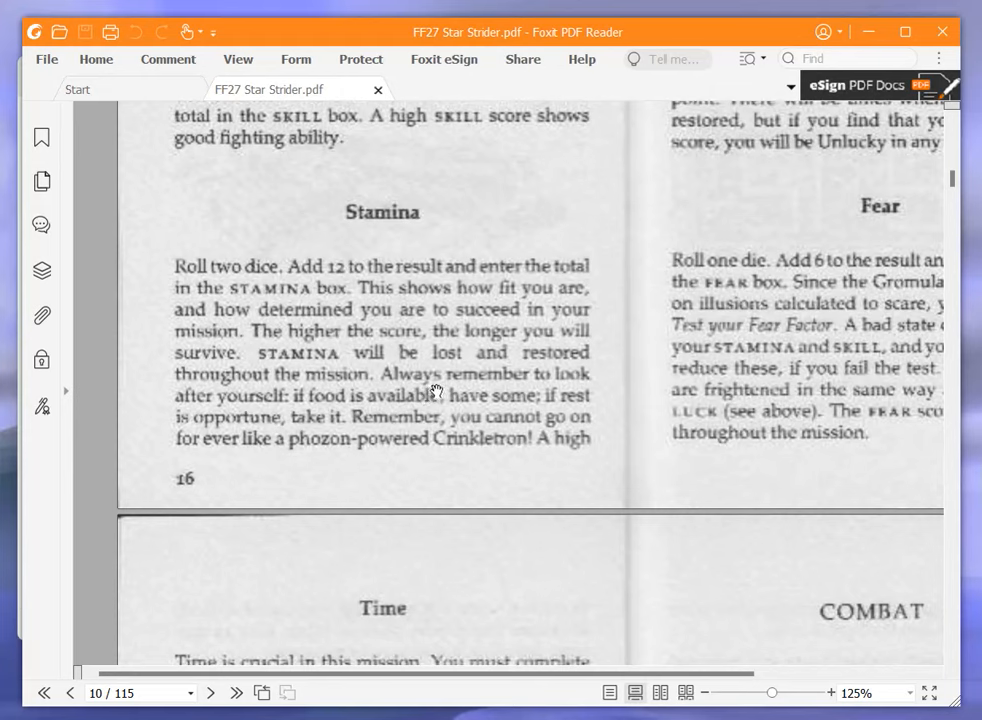
mouse_move(605, 443)
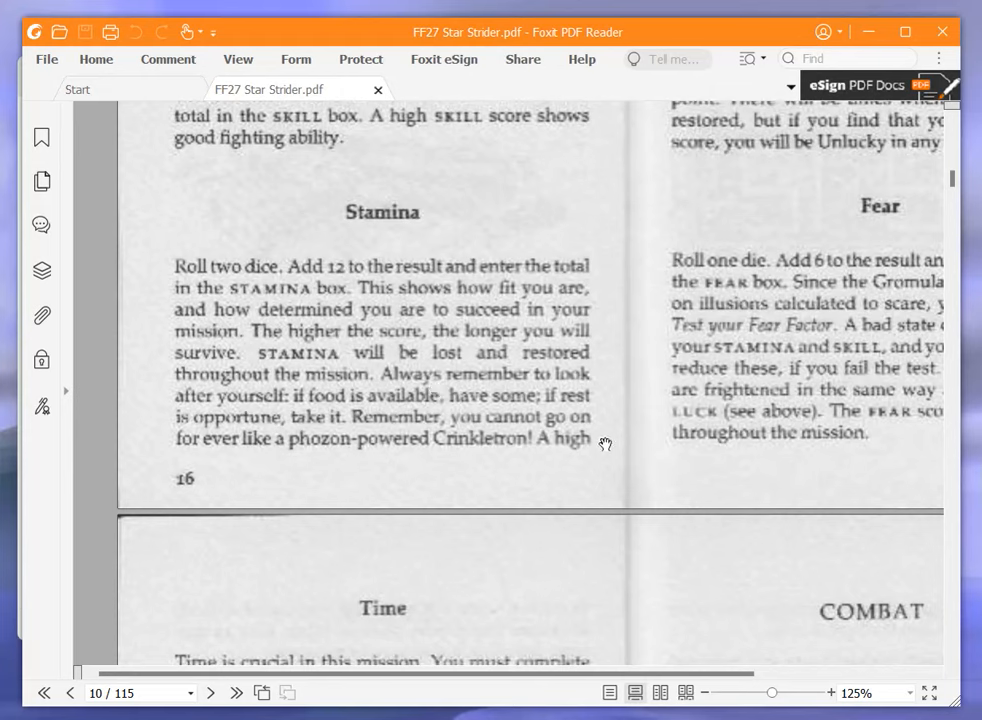
mouse_move(553, 442)
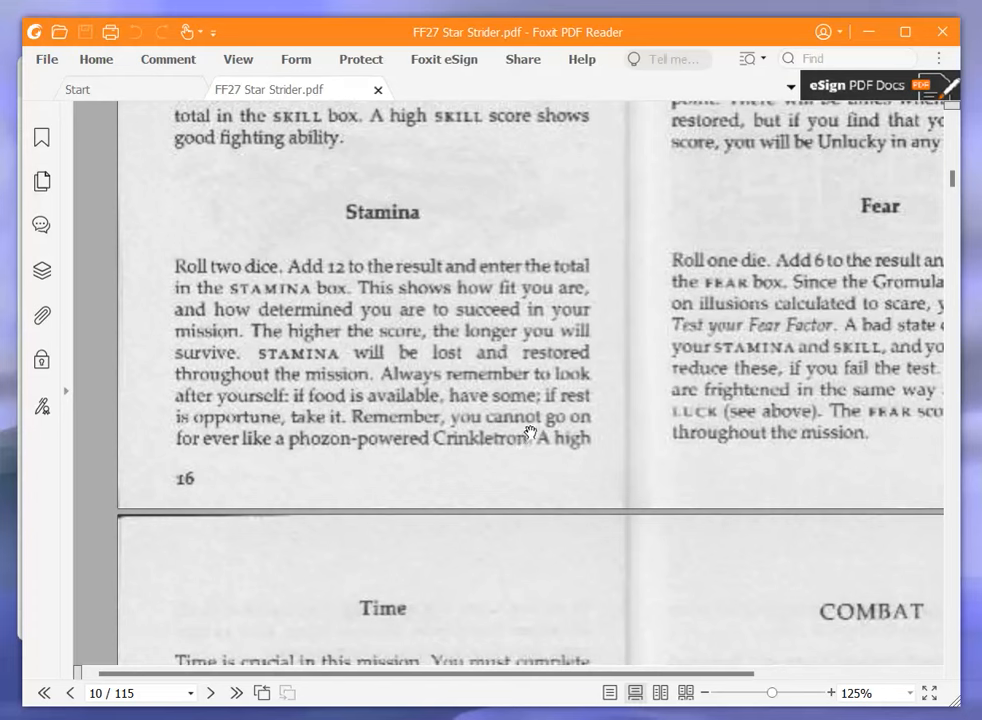
mouse_move(494, 490)
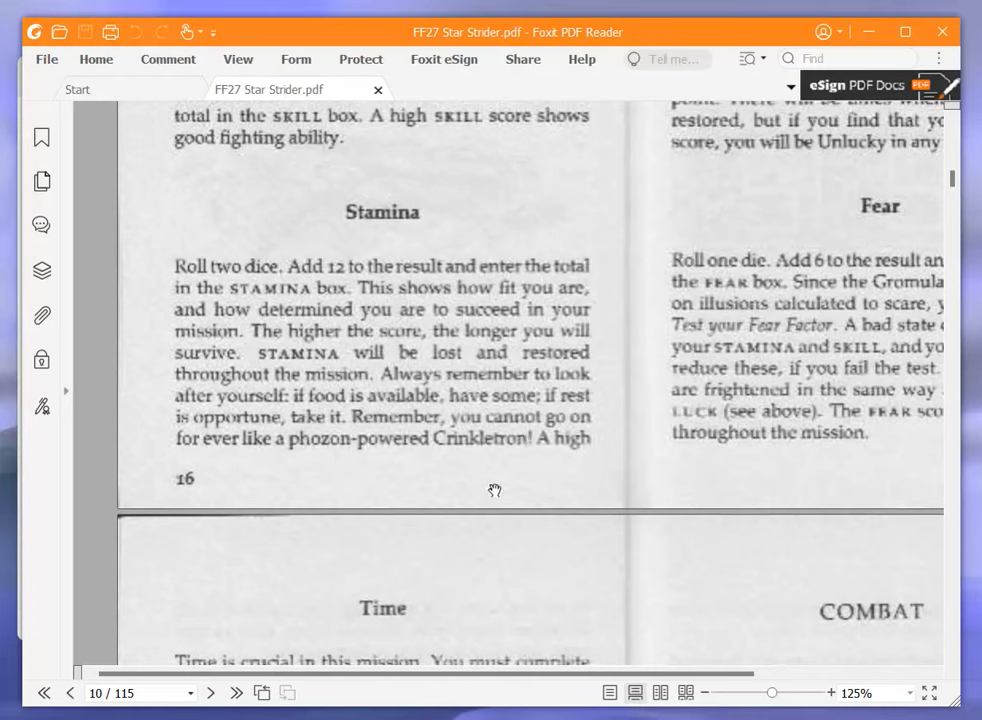
mouse_move(642, 367)
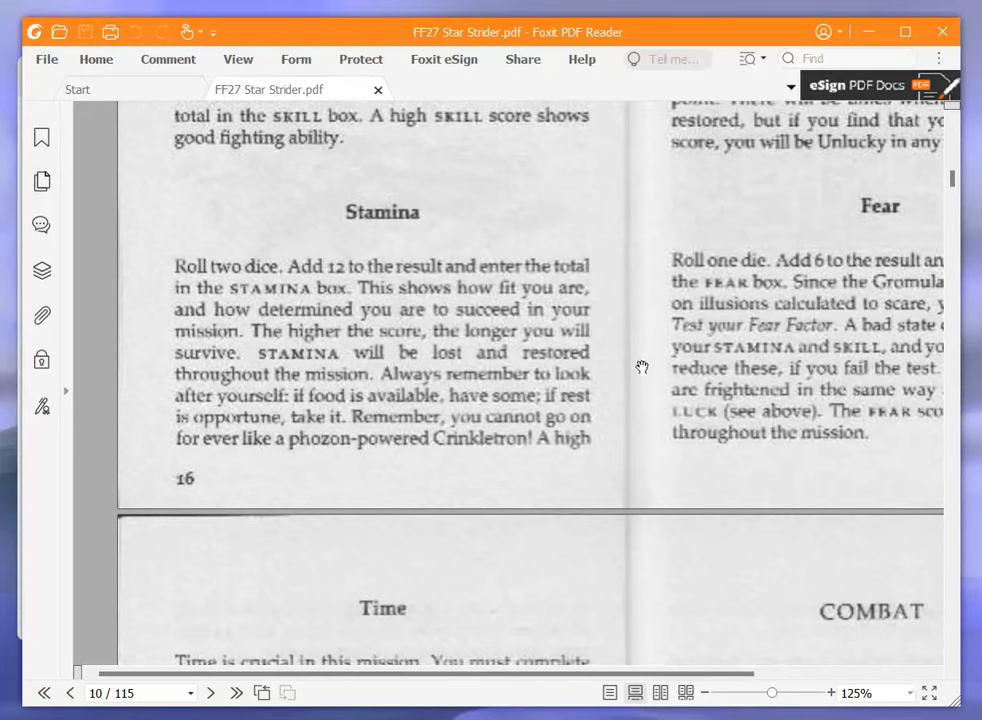
Scroll page 10 to show the Luck rules with the Fear section below
scroll(up, 3)
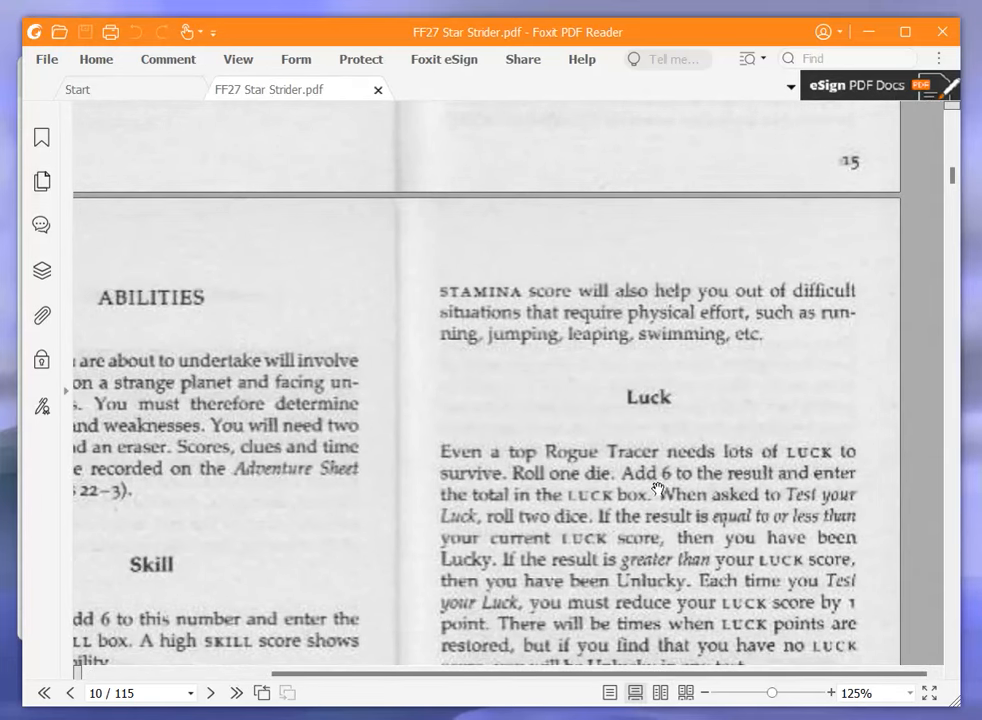
scroll(down, 3)
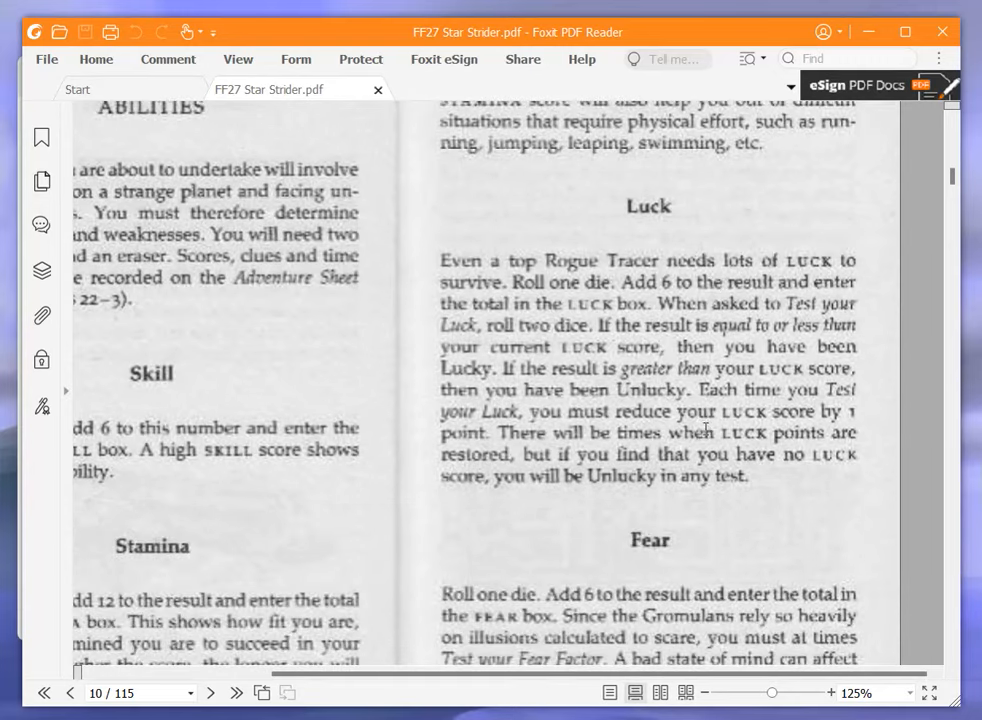
scroll(down, 3)
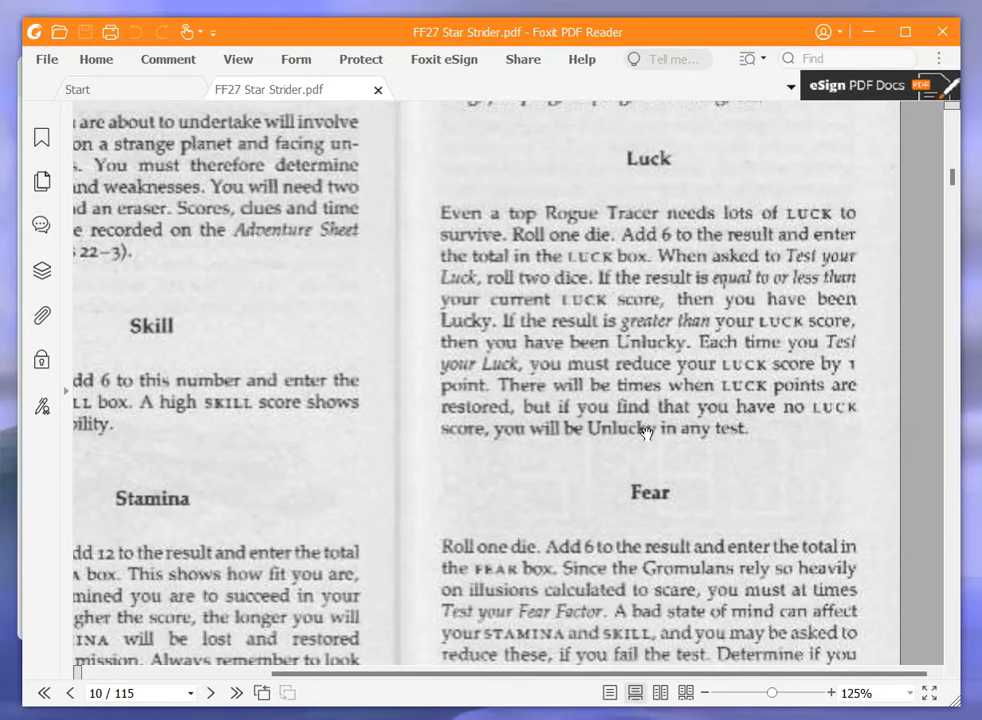
Roll one d6 for Fear, getting 6, and return to the Fear rules in the PDF
click(621, 347)
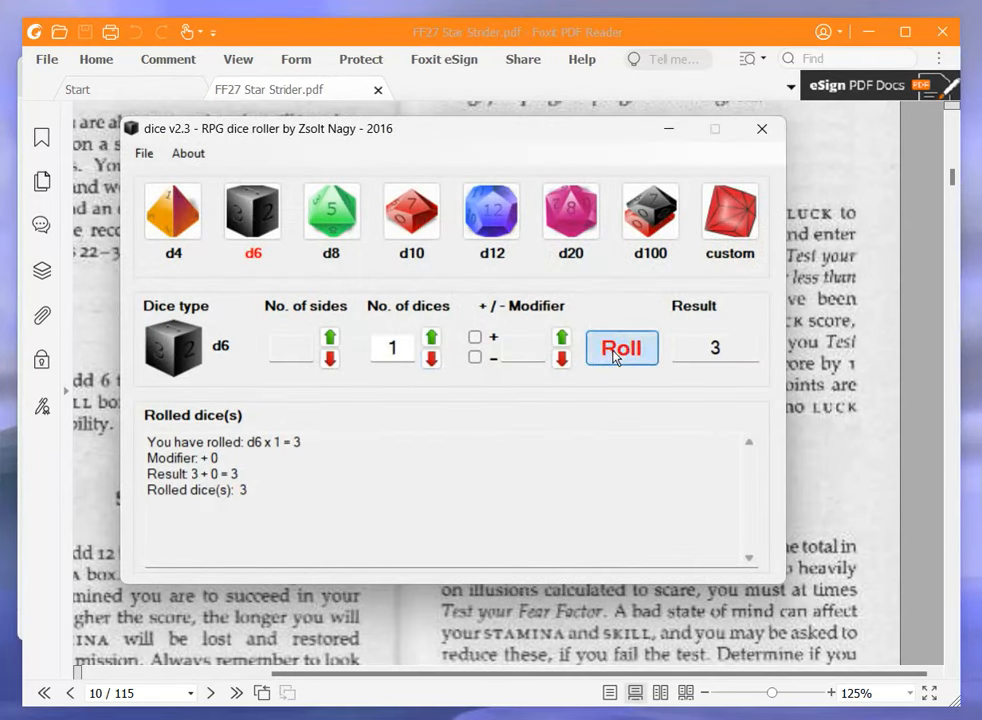
click(621, 347)
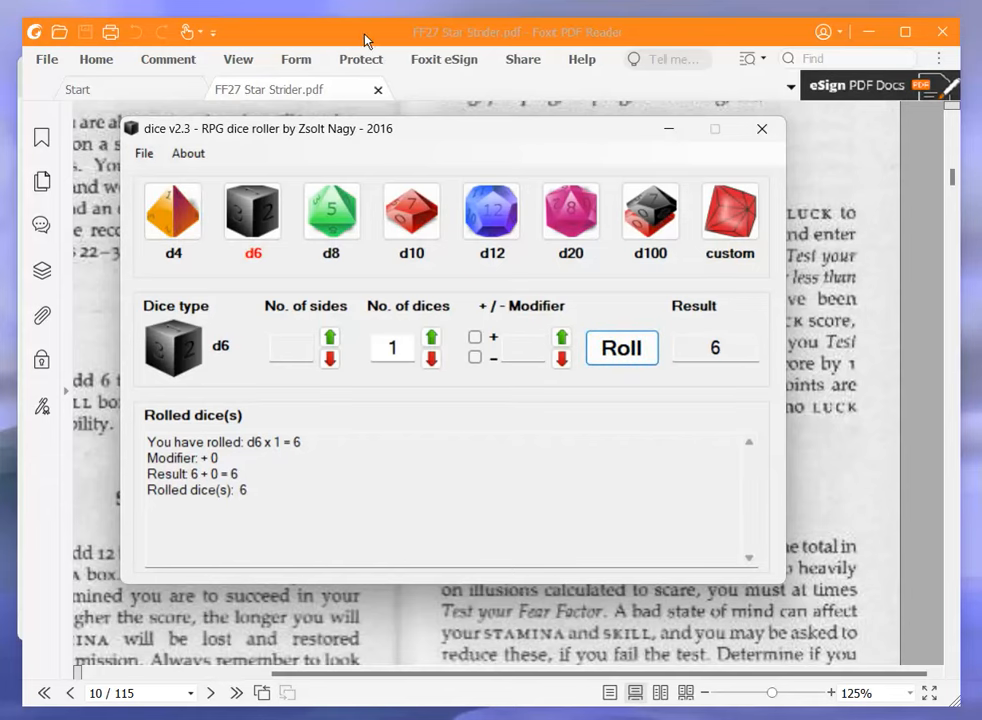
click(761, 128)
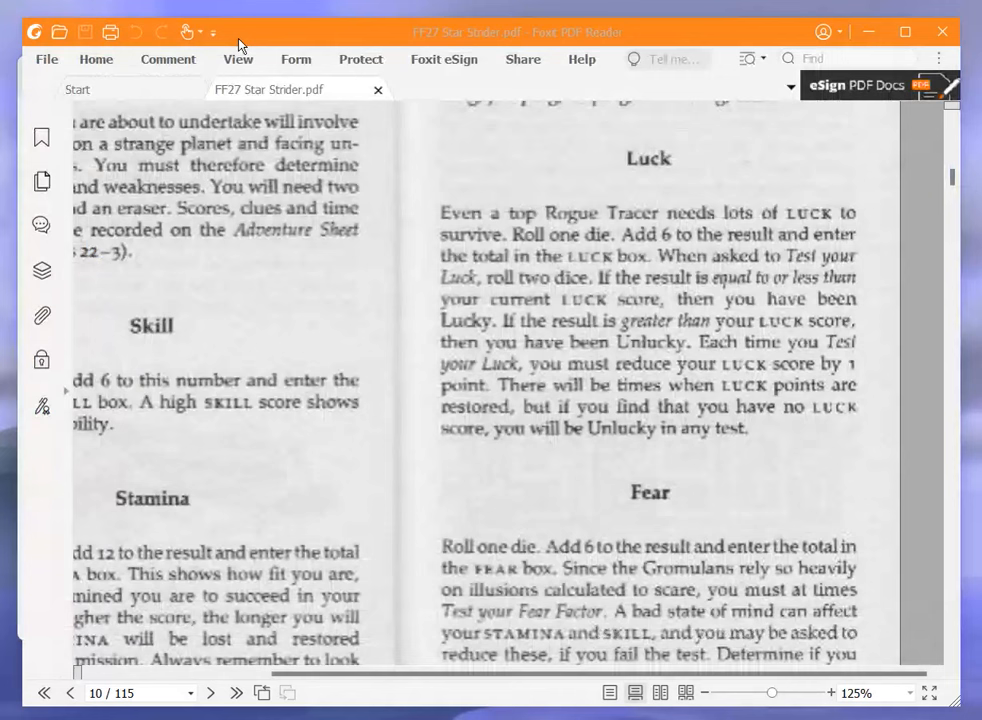
mouse_move(232, 89)
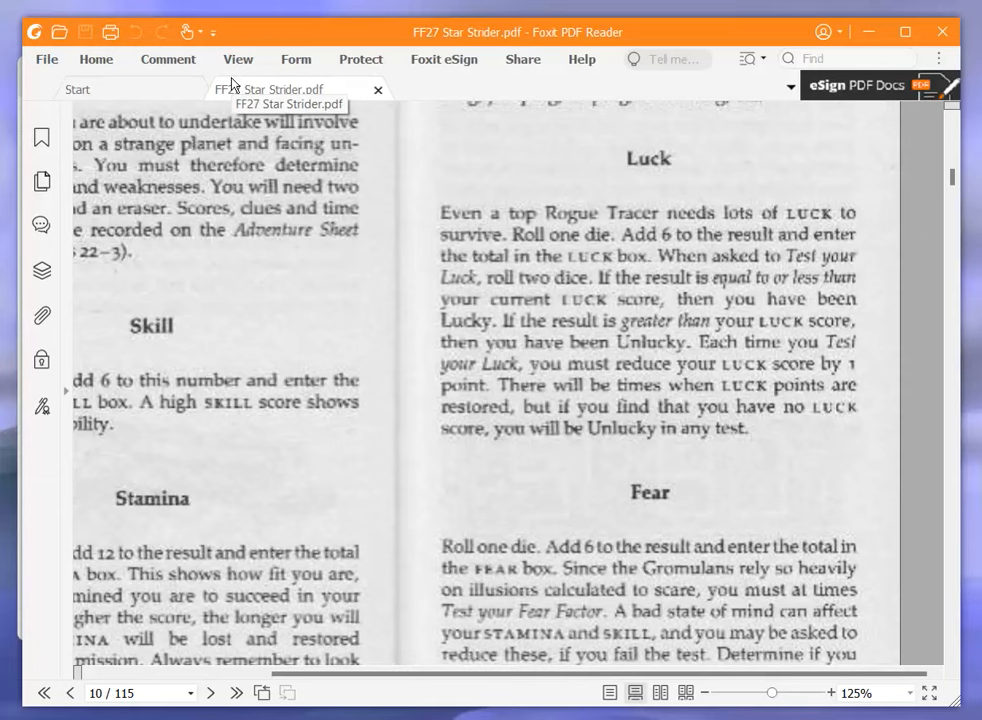
scroll(down, 3)
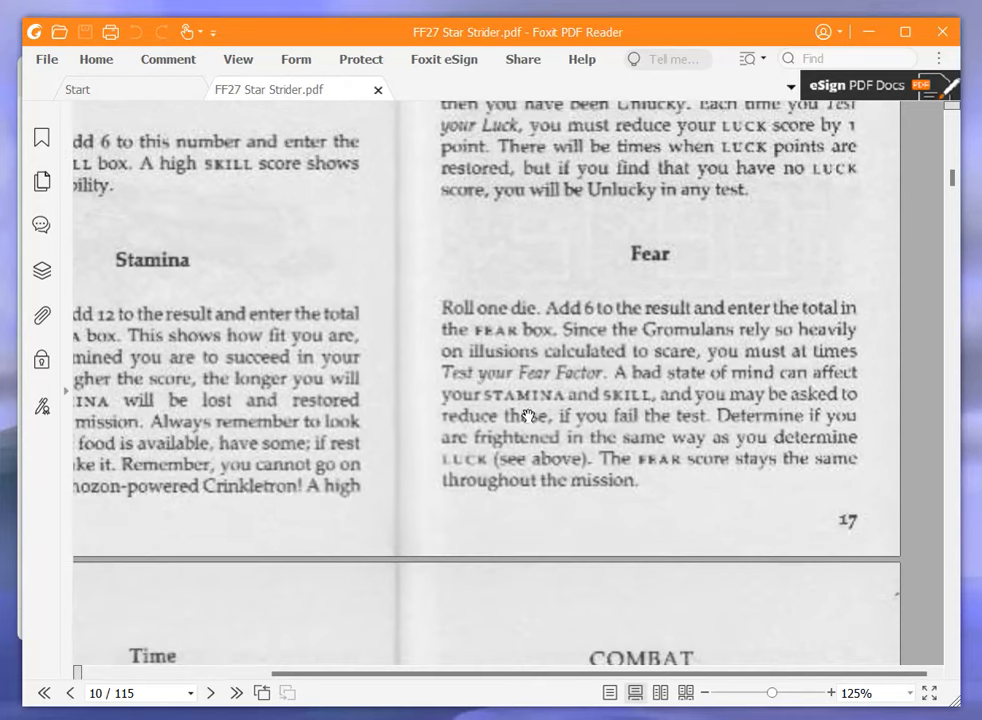
Log FEAR: 12 on the Notepad sheet, then scroll Foxit to page 11's Time rules
scroll(down, 3)
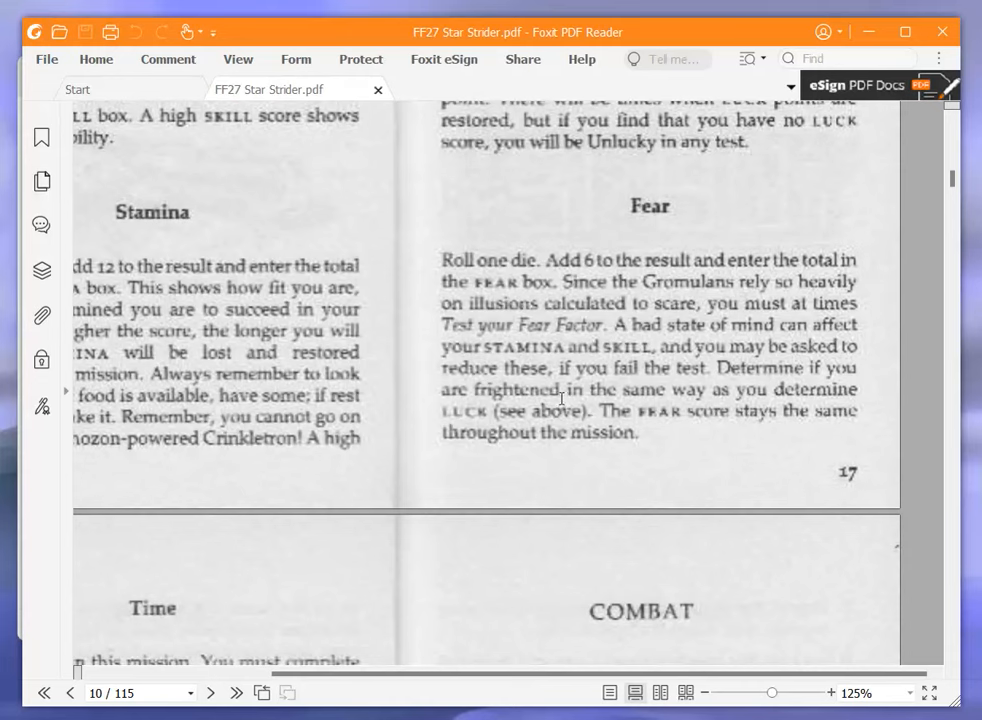
mouse_move(561, 395)
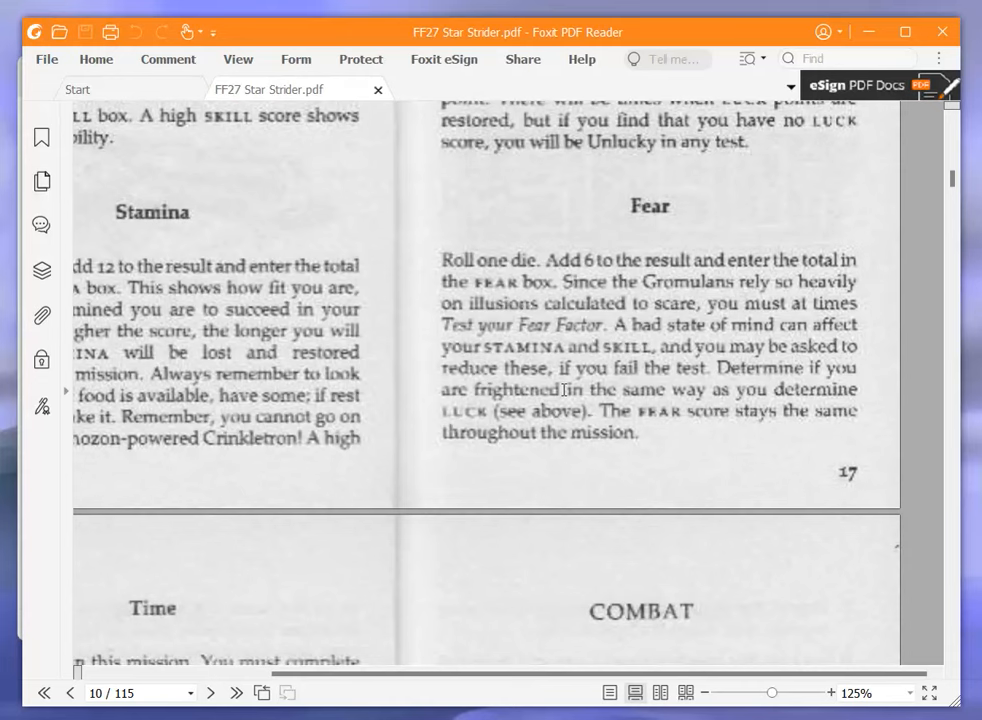
mouse_move(658, 445)
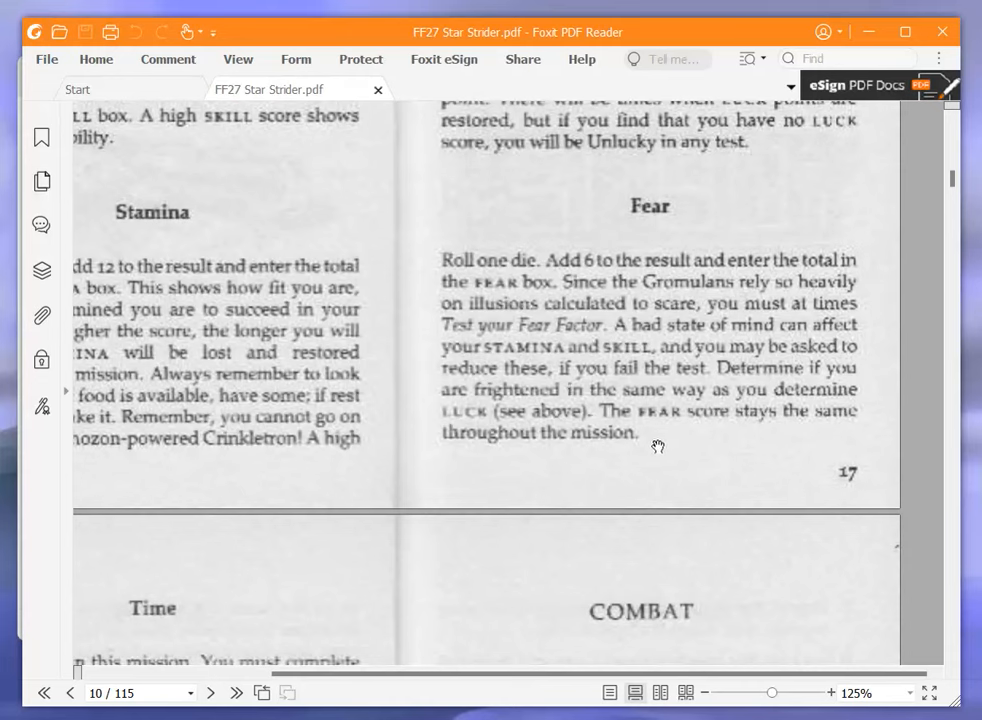
mouse_move(610, 441)
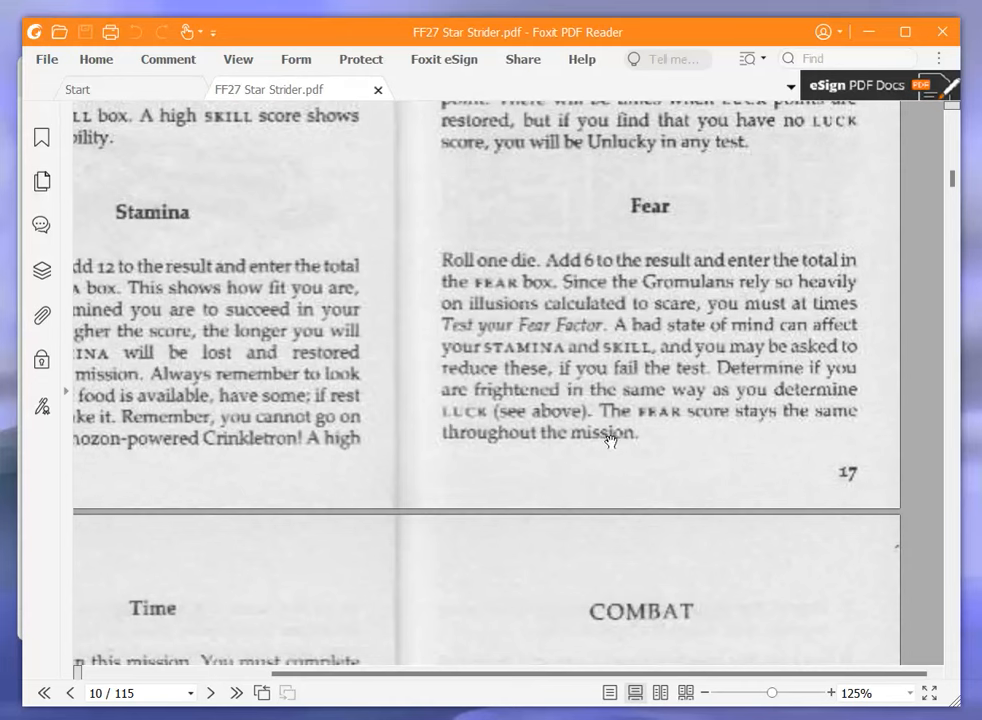
mouse_move(648, 455)
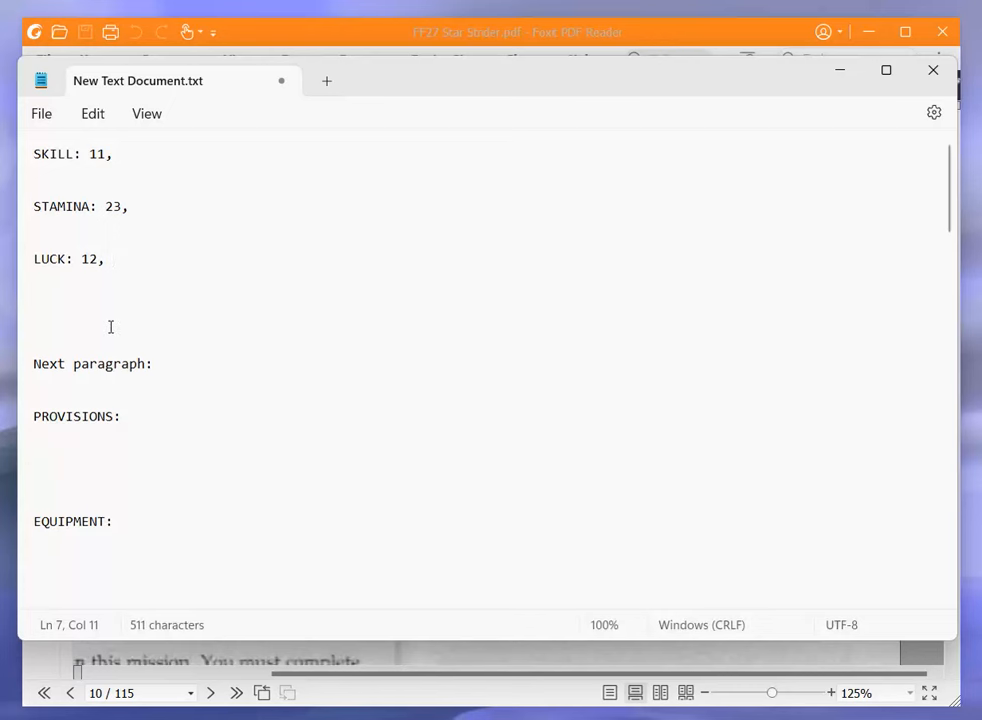
text(FE)
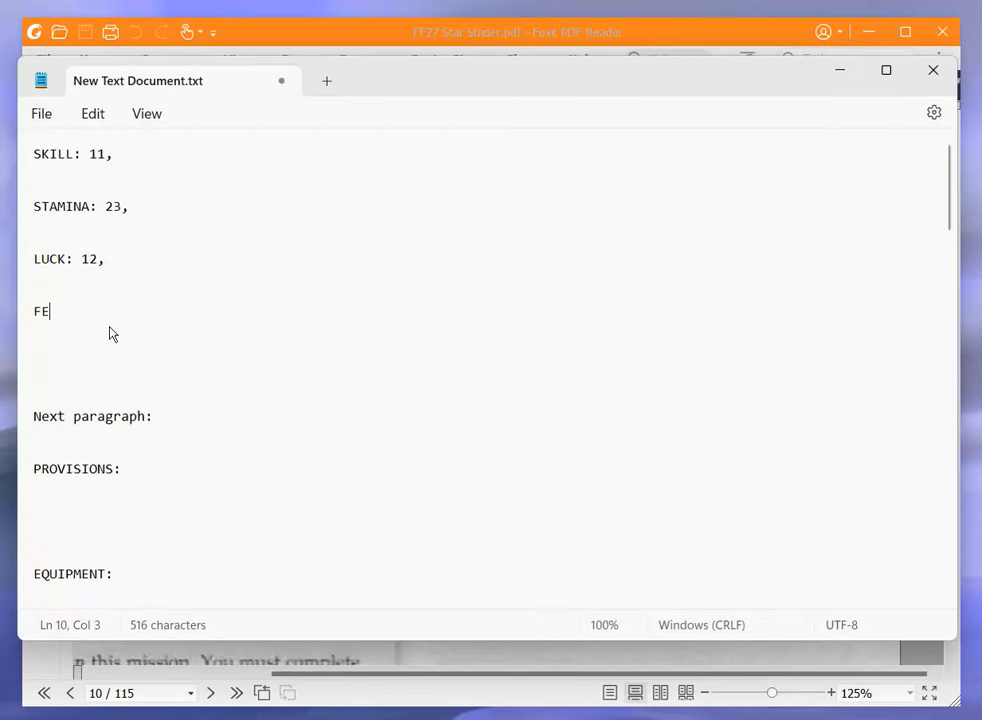
text(AR: 12)
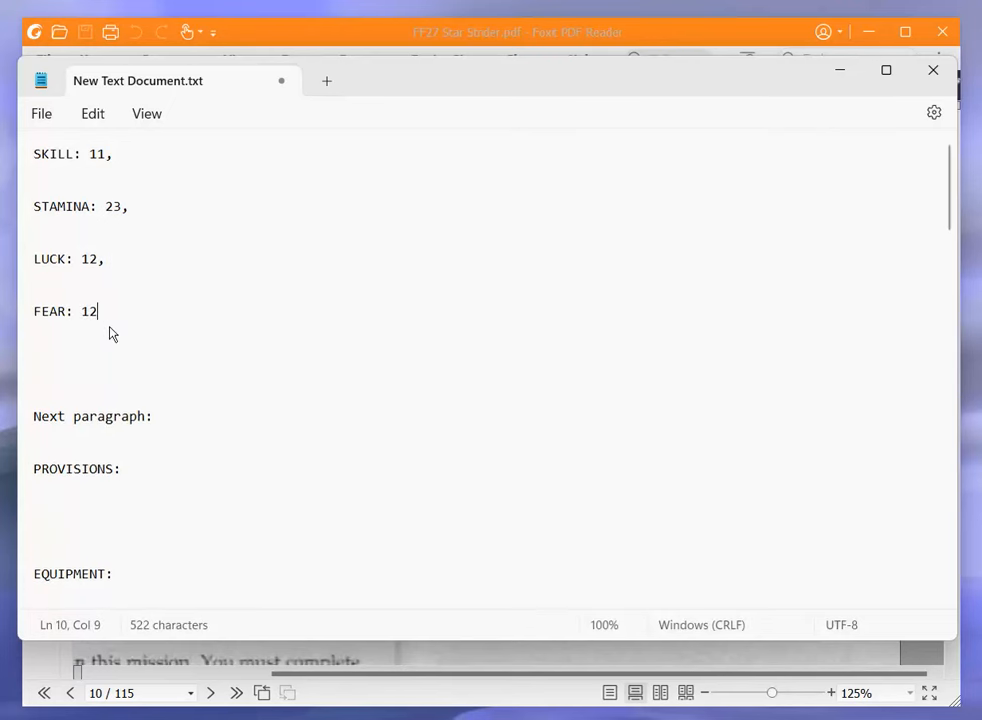
click(517, 31)
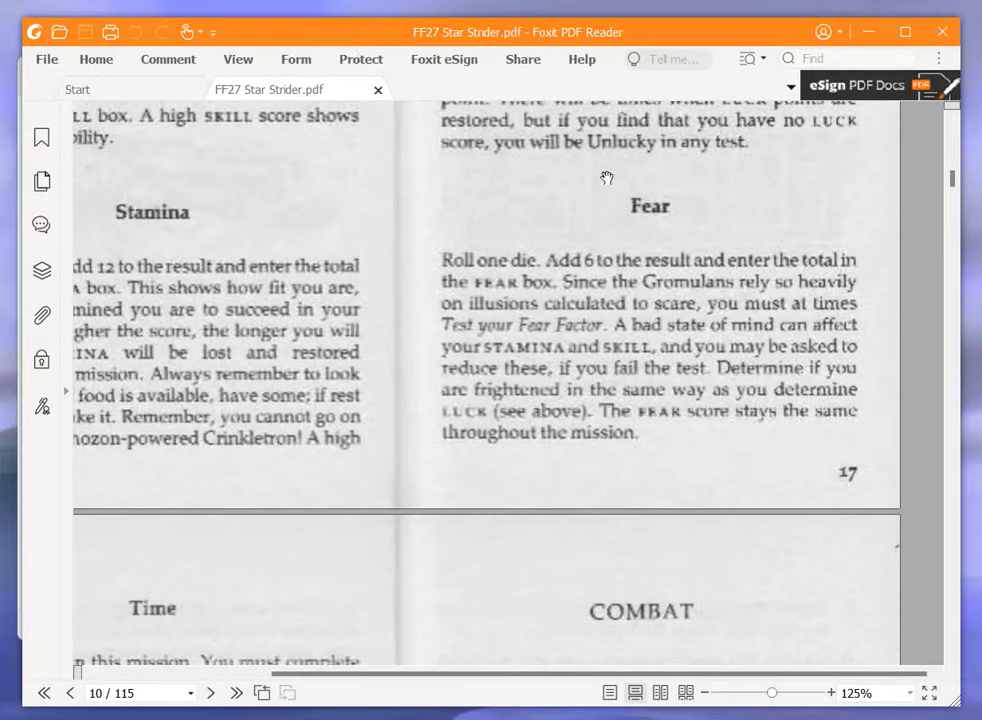
scroll(down, 3)
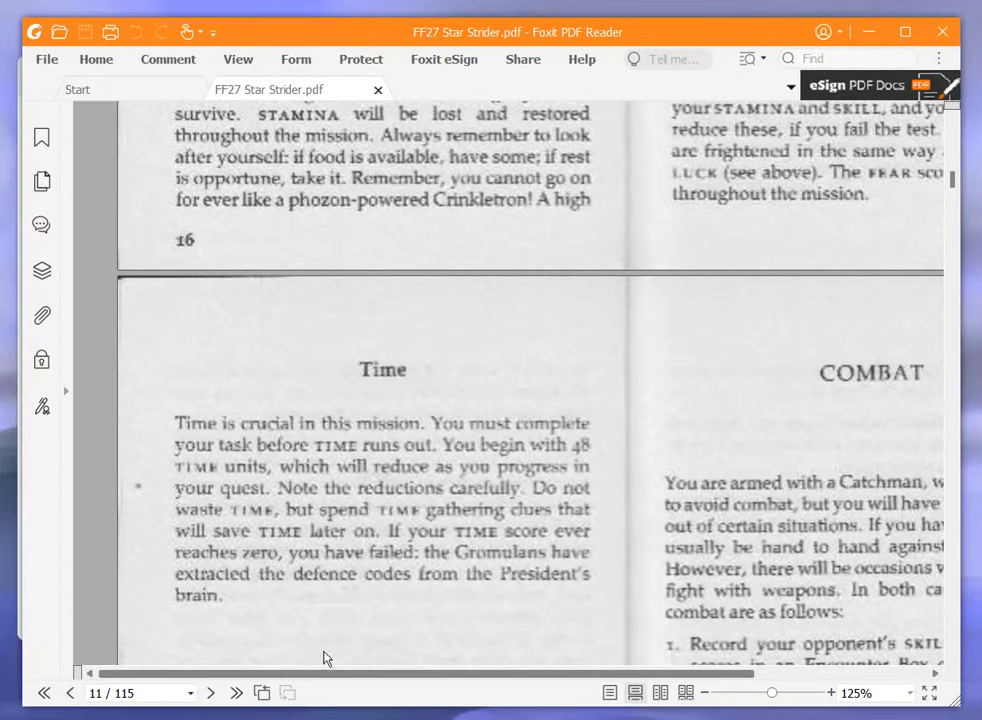
scroll(down, 3)
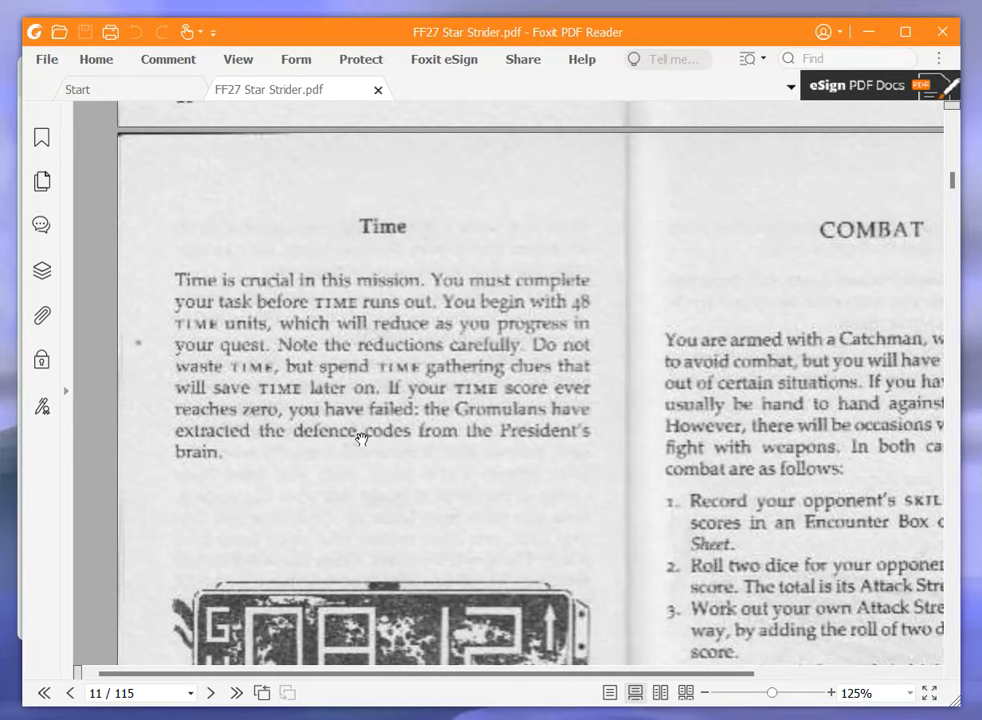
mouse_move(361, 433)
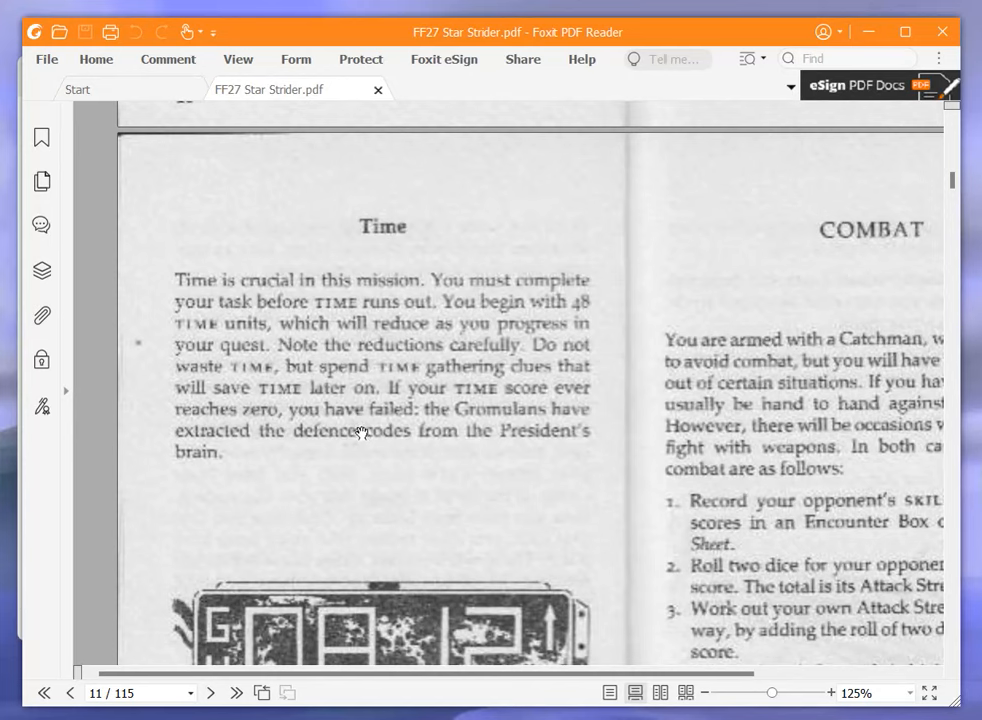
mouse_move(370, 465)
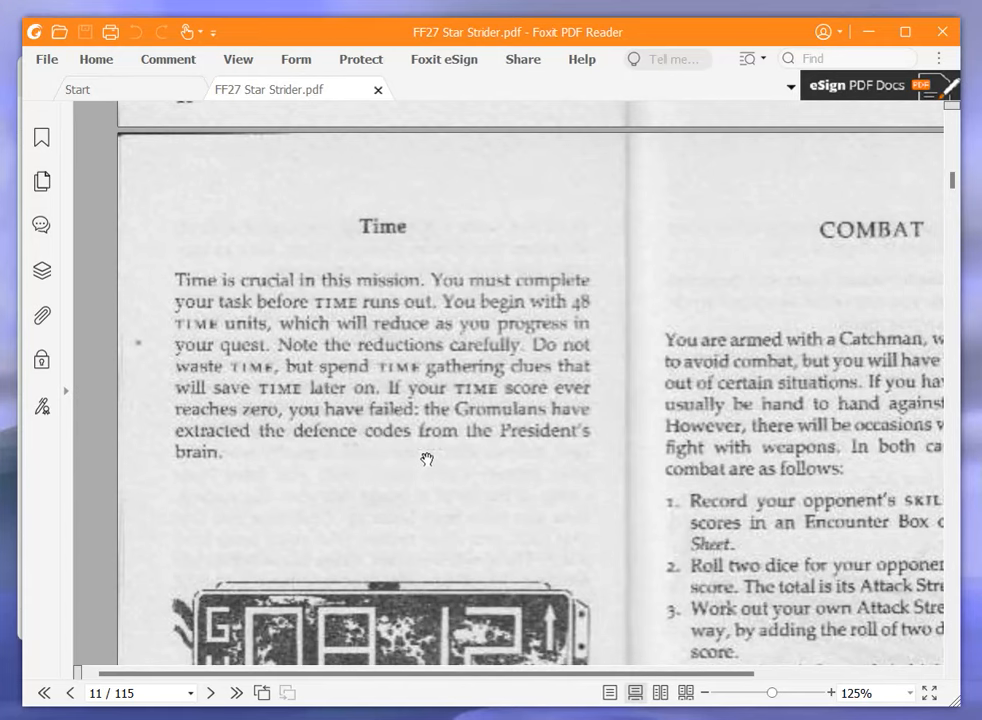
Add 'TIME: 48,' below FEAR on the Notepad adventure sheet
scroll(up, 3)
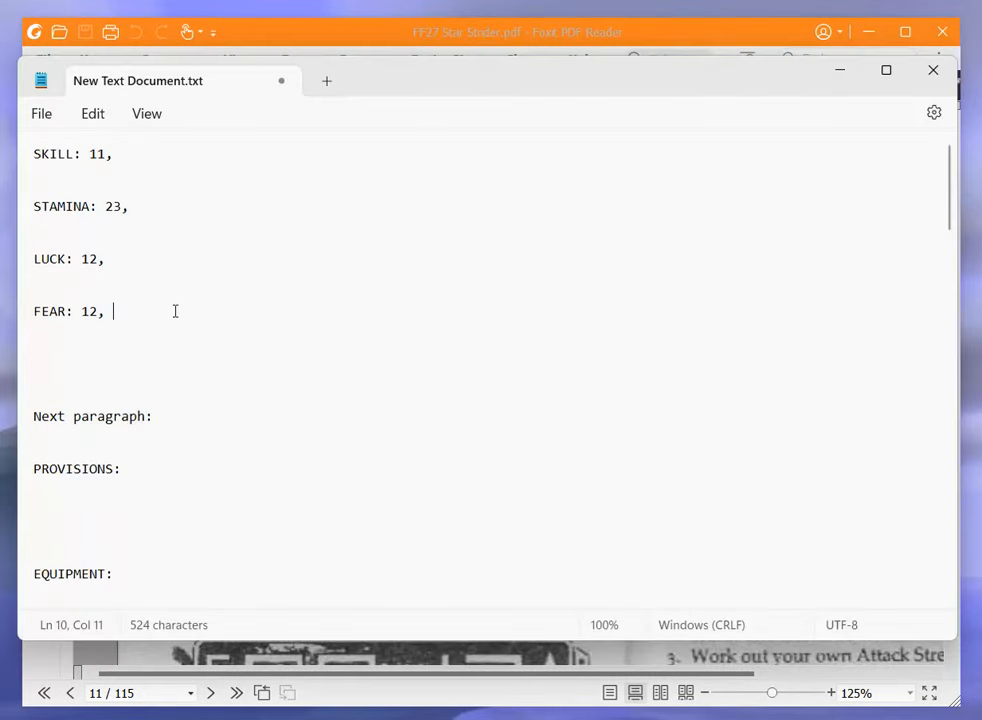
text(TIME)
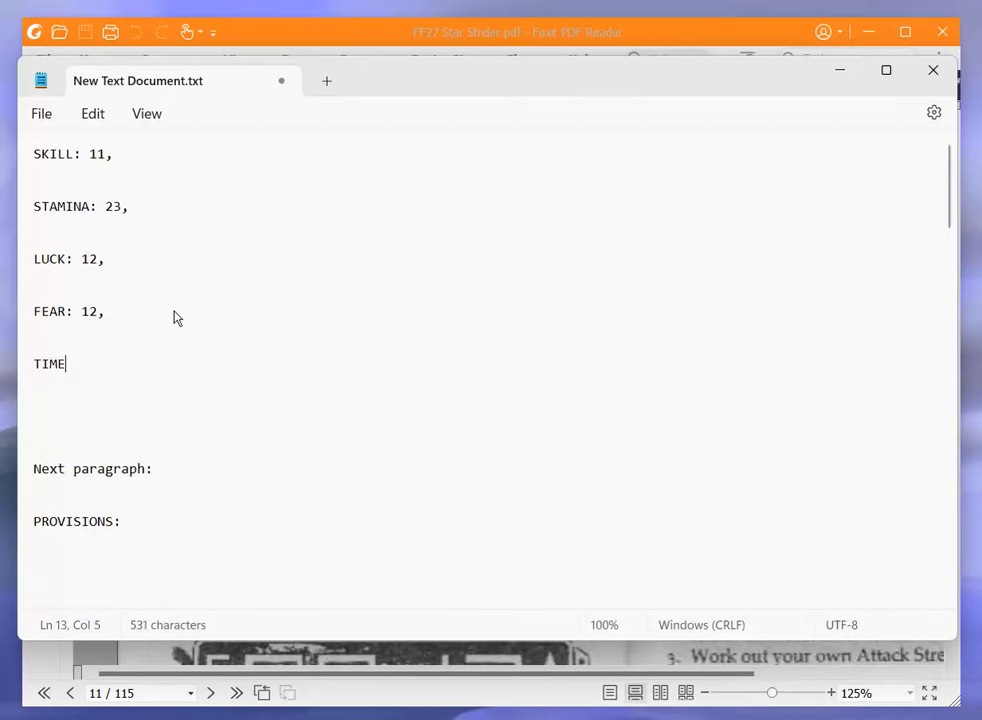
text(:)
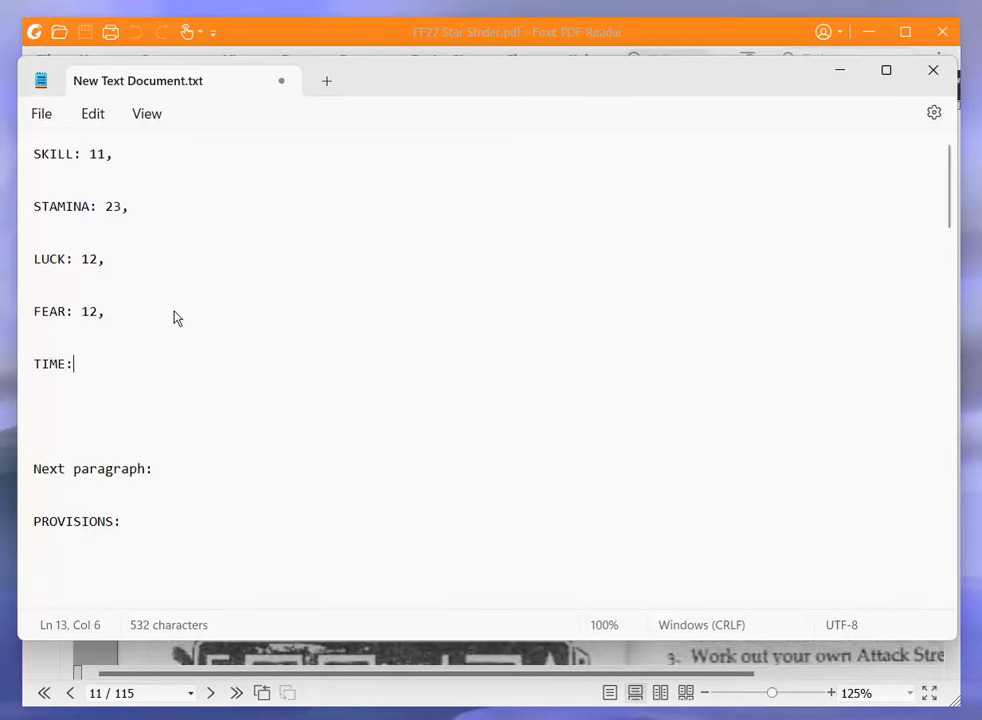
text(48,)
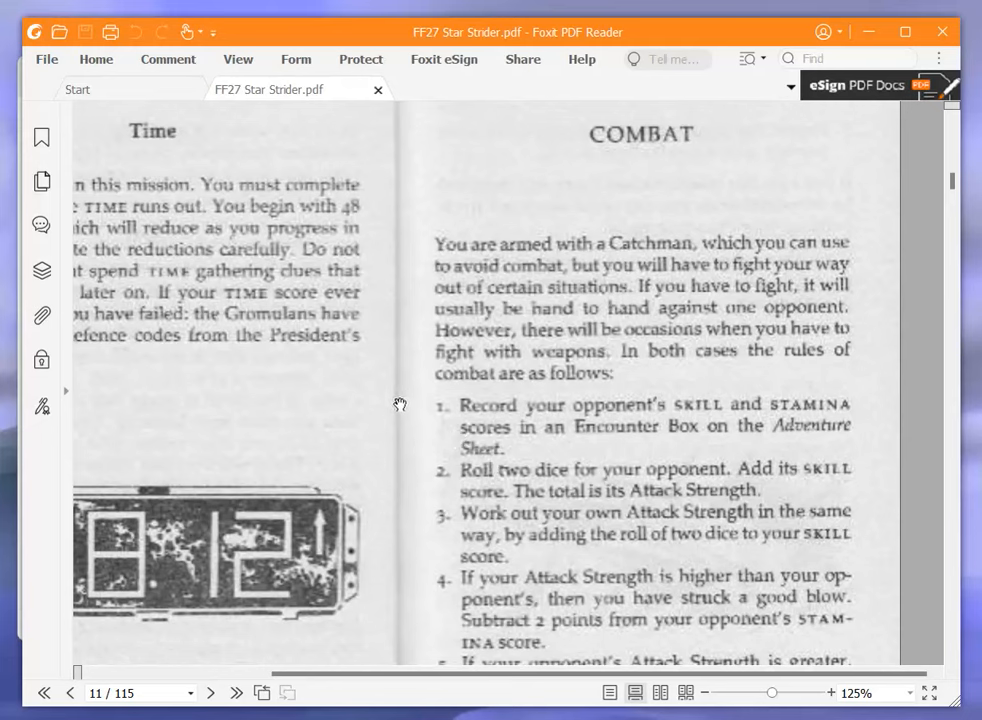
mouse_move(469, 366)
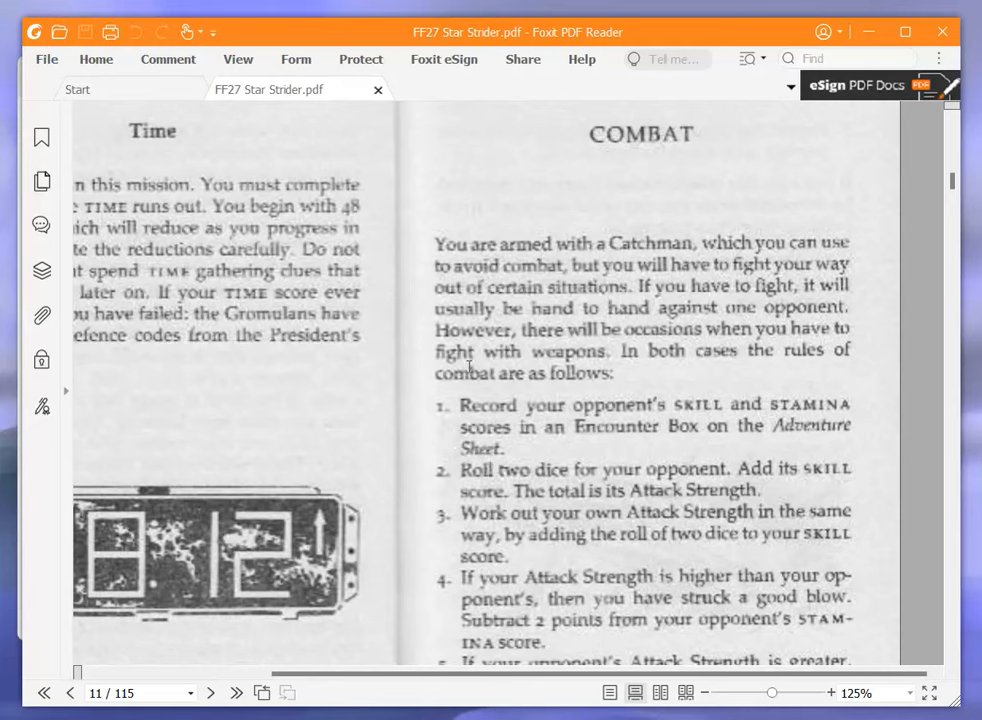
mouse_move(450, 367)
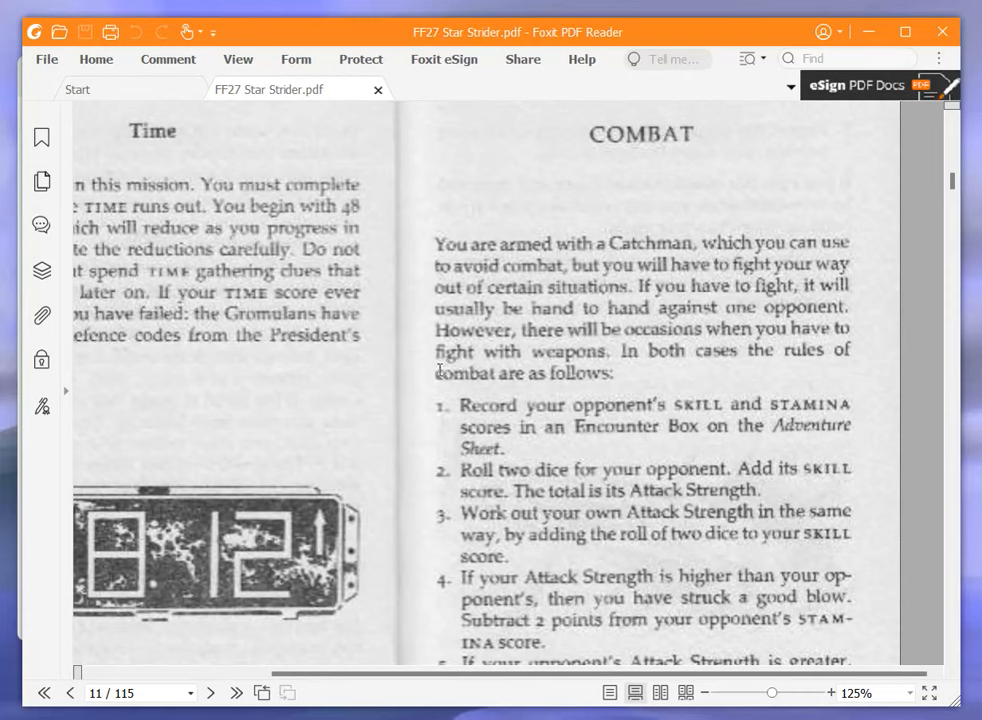
mouse_move(433, 375)
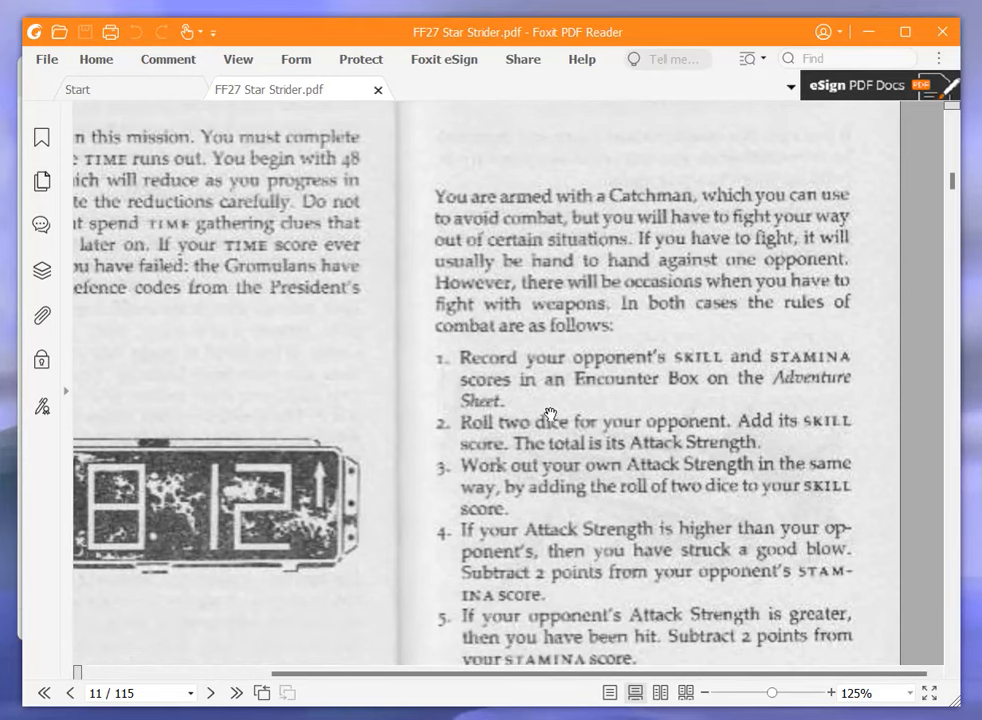
Scroll through page 11's combat steps one to seven until step eight appears
scroll(down, 3)
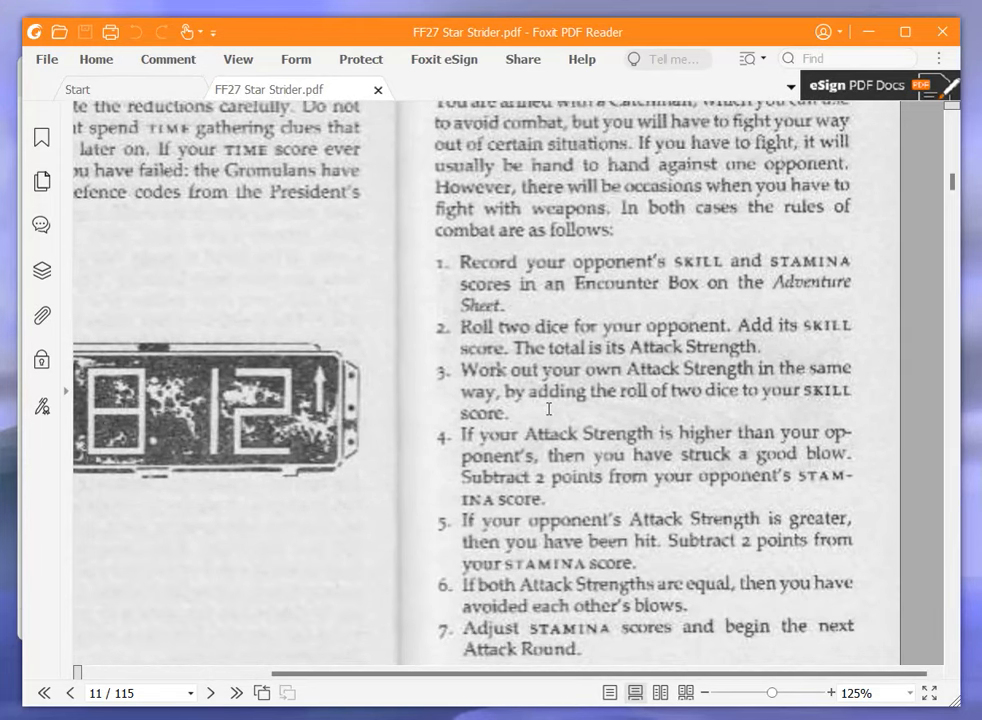
scroll(down, 3)
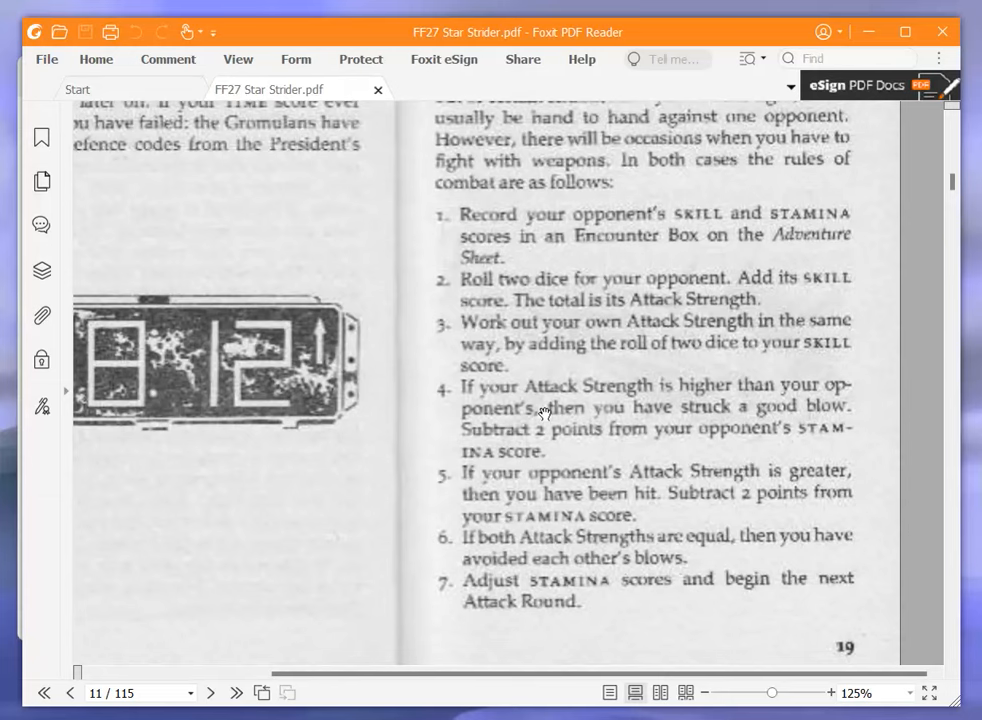
mouse_move(500, 380)
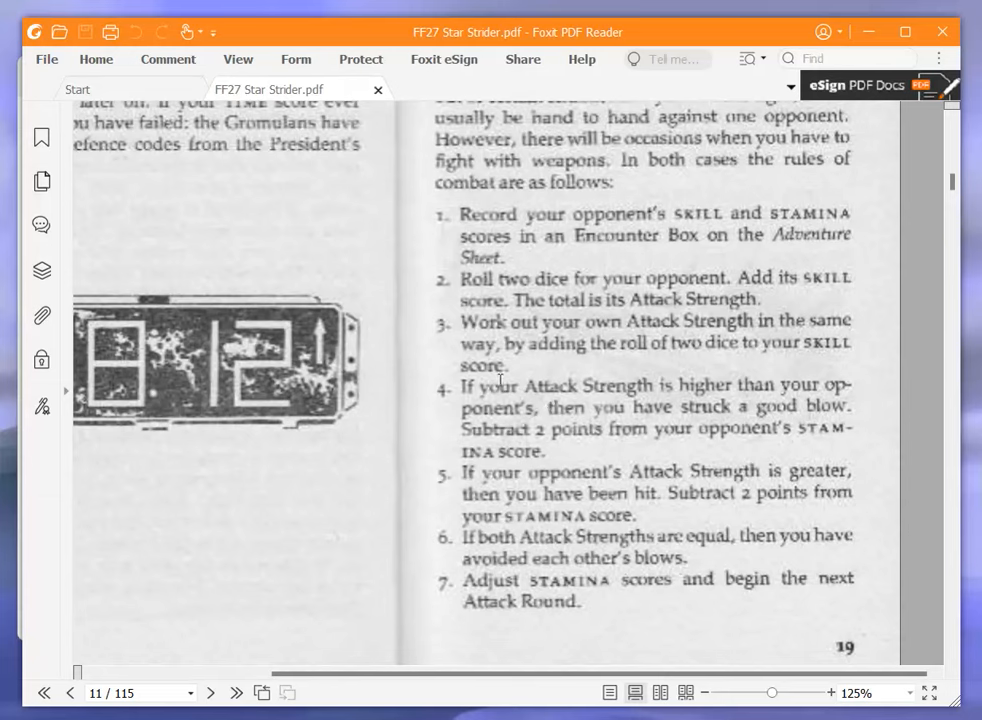
mouse_move(363, 378)
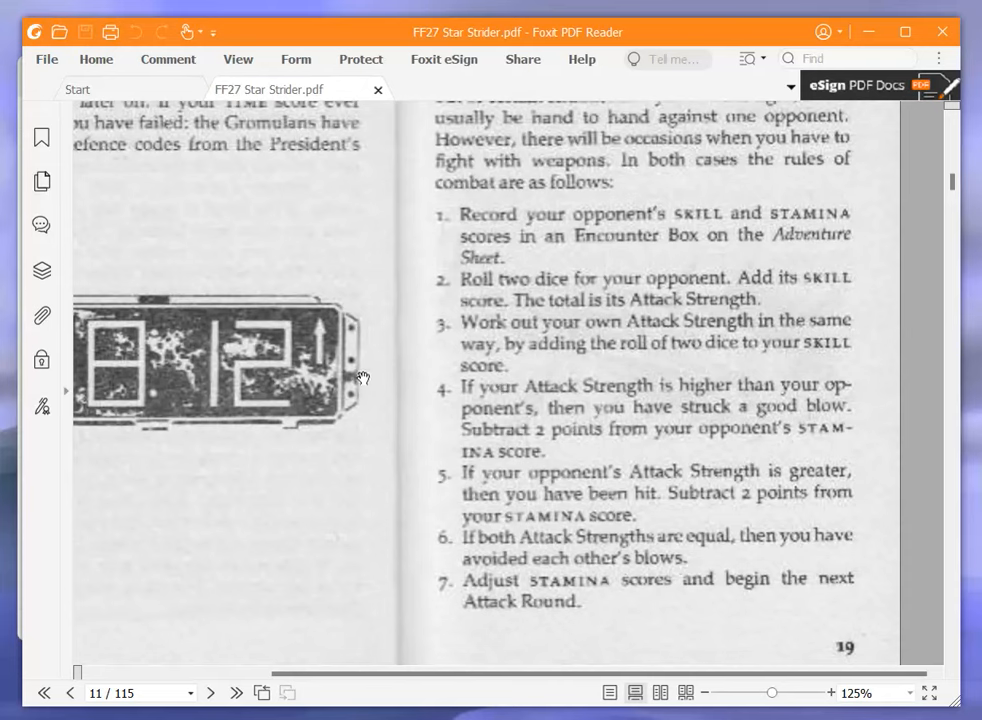
mouse_move(369, 363)
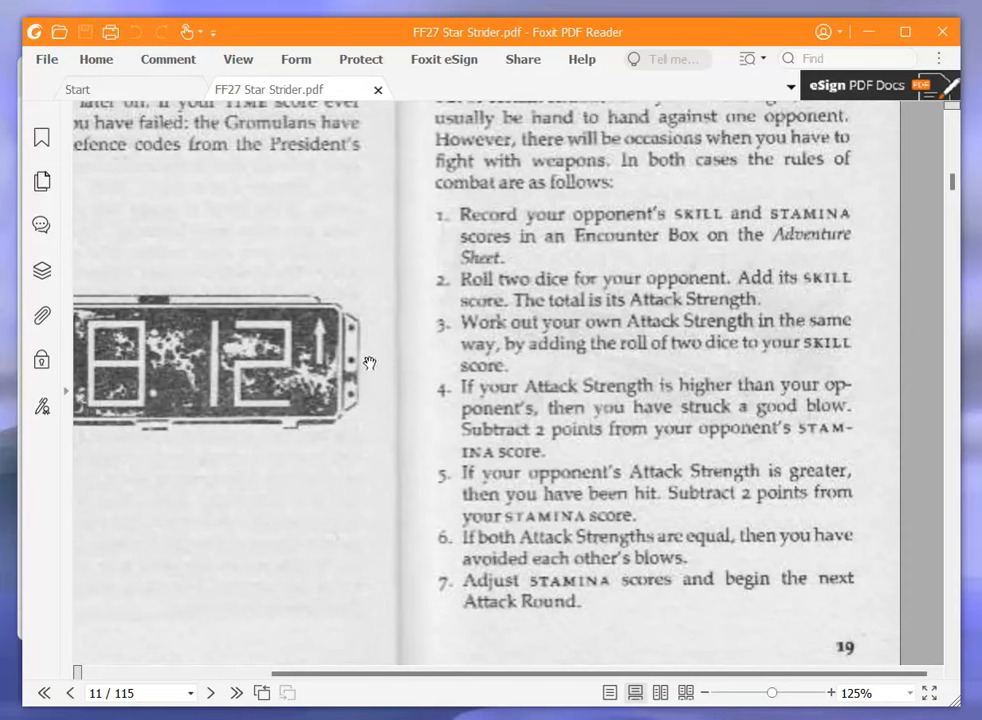
mouse_move(360, 362)
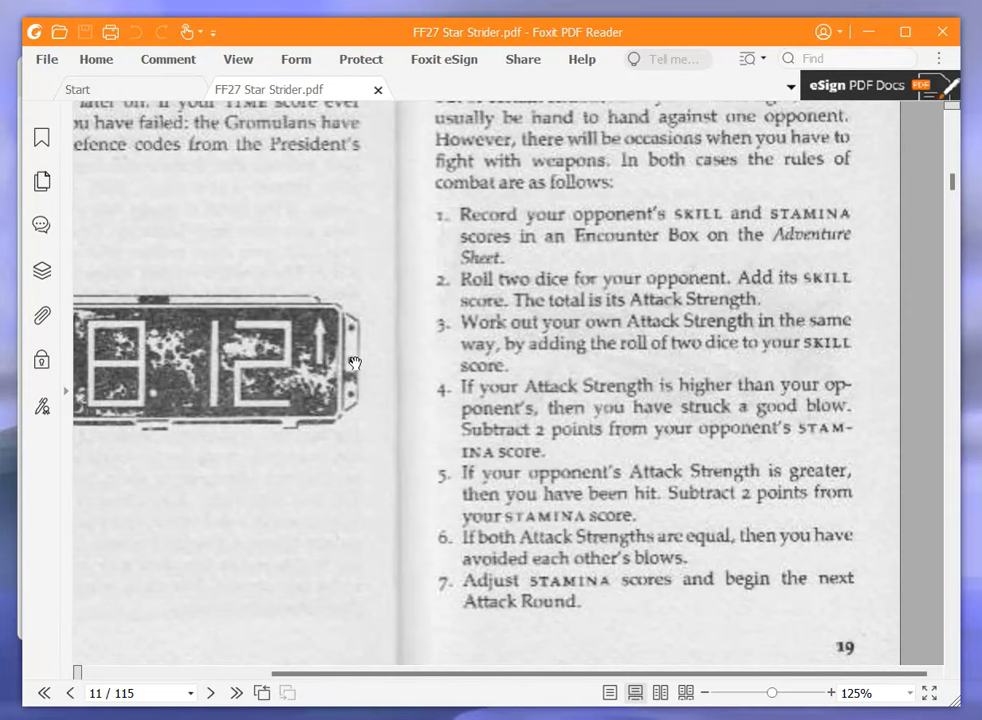
scroll(down, 3)
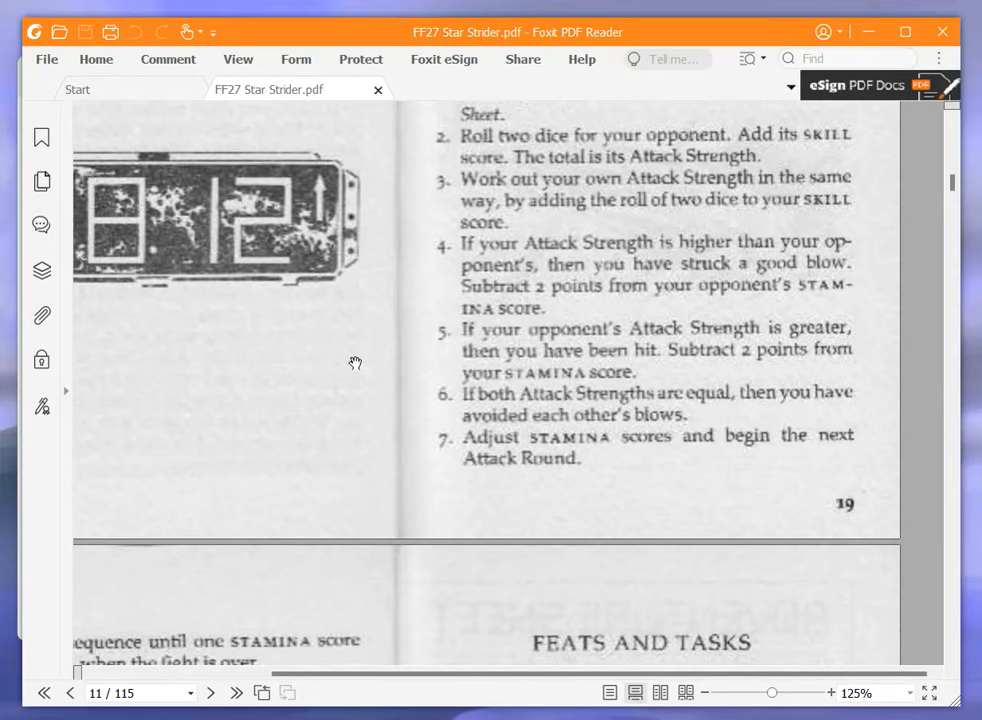
scroll(down, 3)
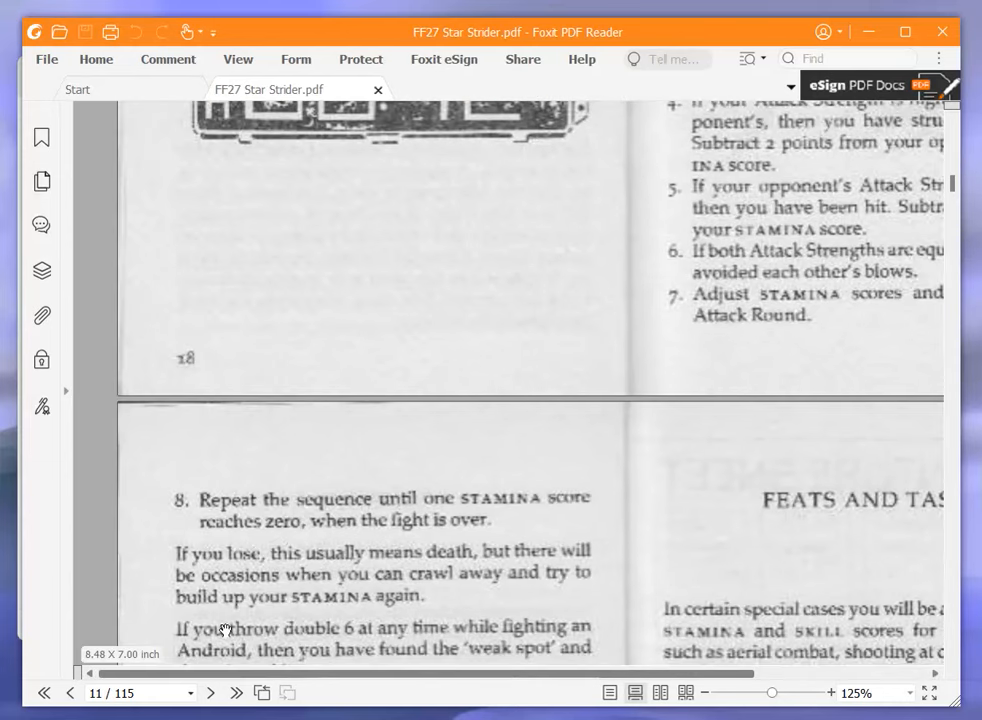
mouse_move(460, 360)
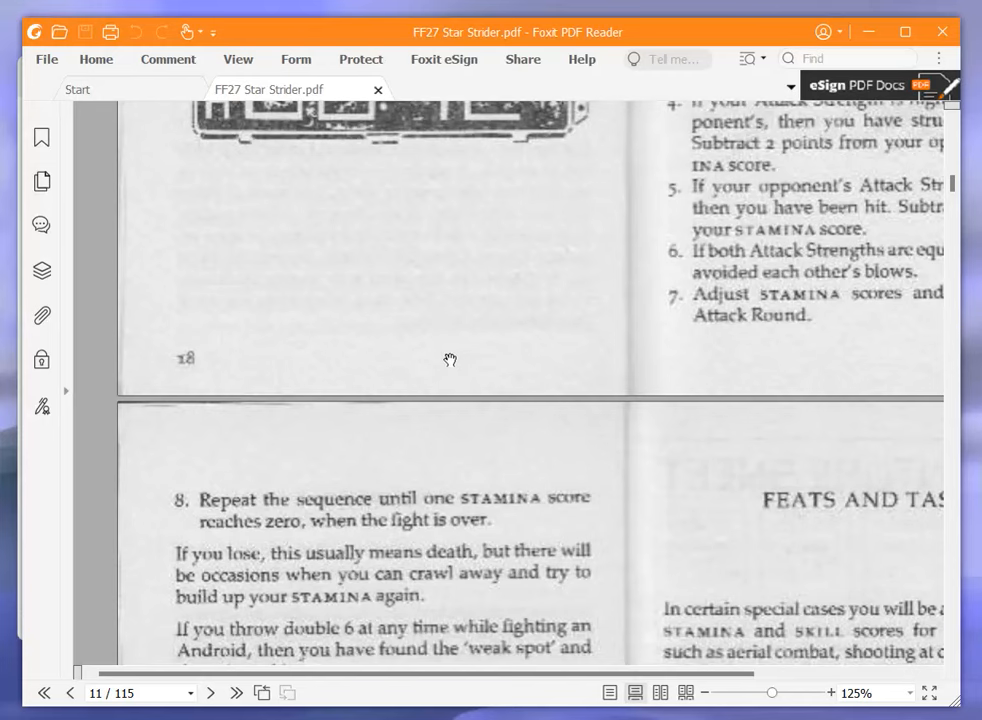
Scroll through combat rule 8 and Feats and Tasks down to 'Message ends.'
scroll(down, 3)
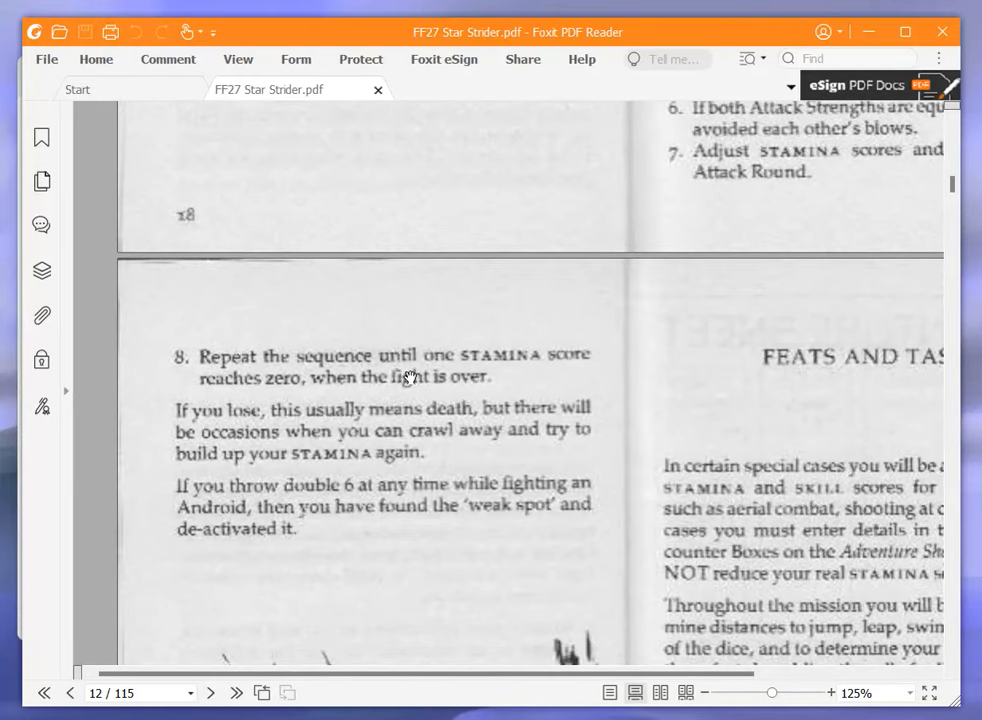
mouse_move(351, 360)
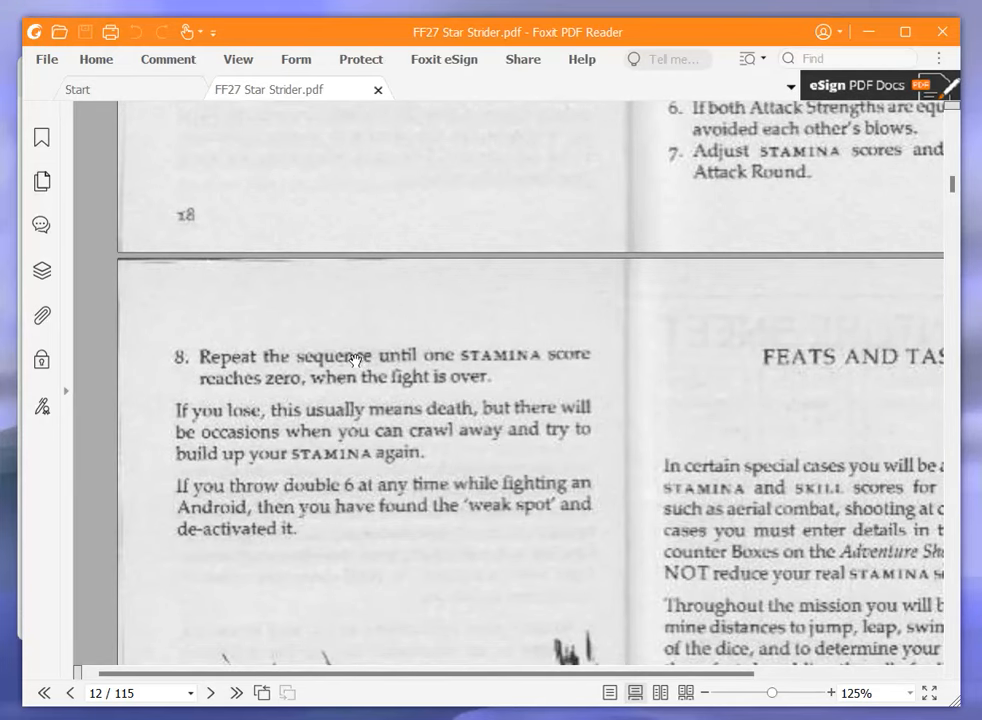
scroll(down, 3)
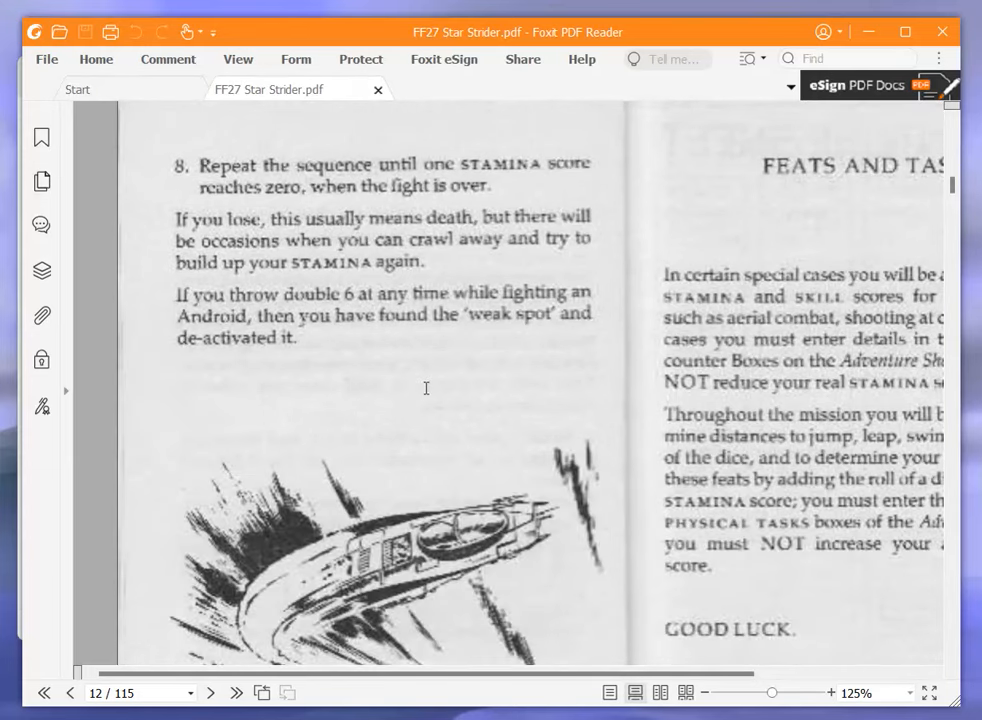
mouse_move(420, 391)
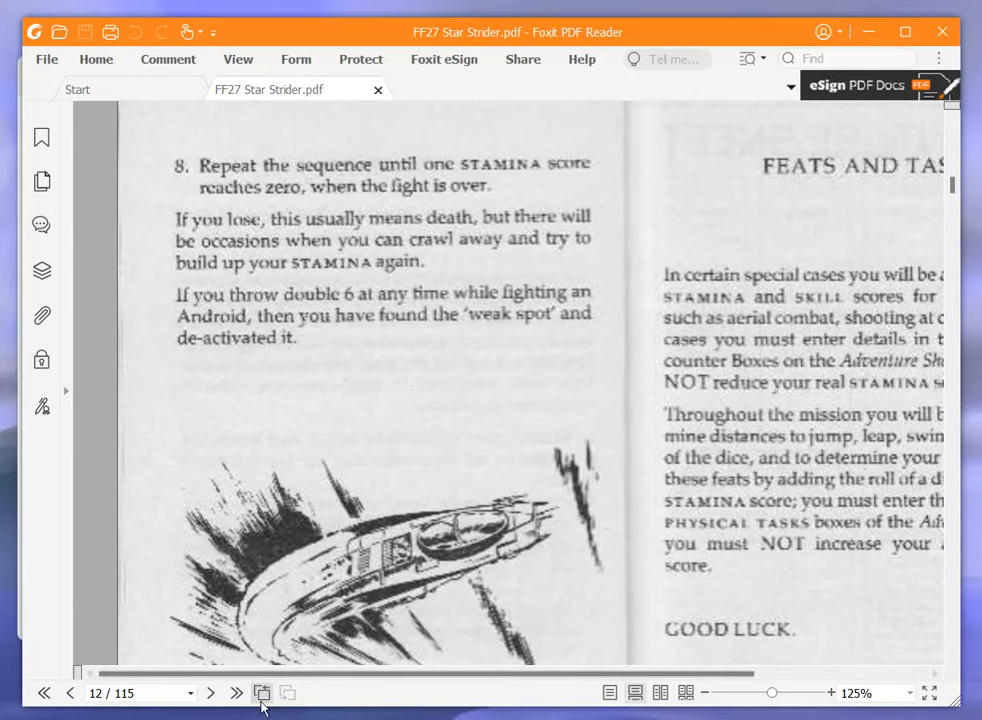
scroll(down, 3)
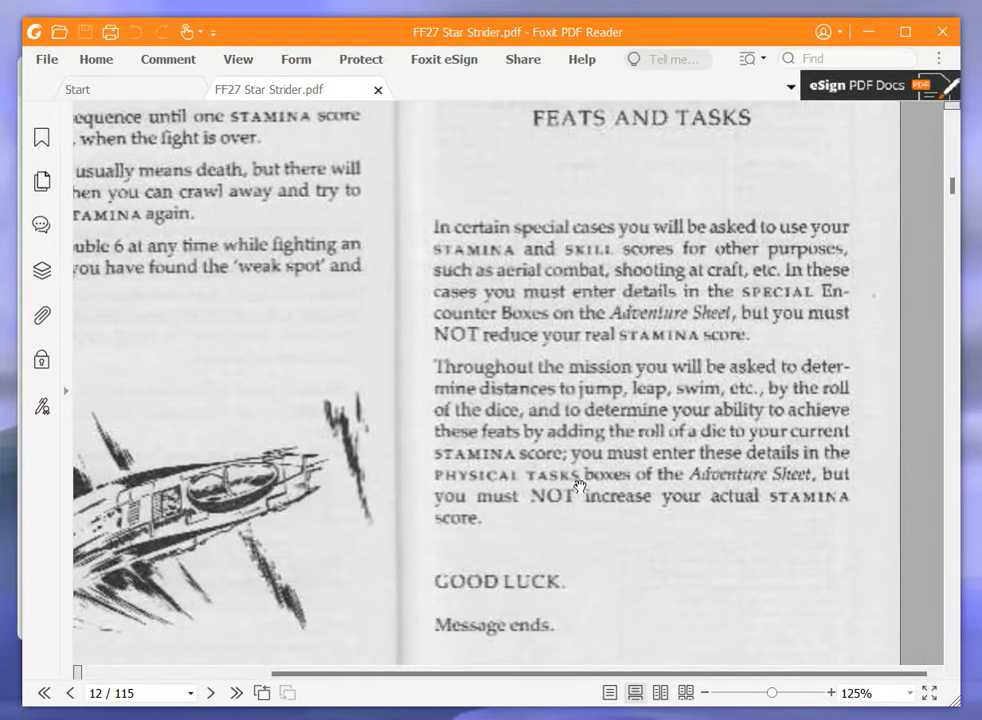
mouse_move(513, 490)
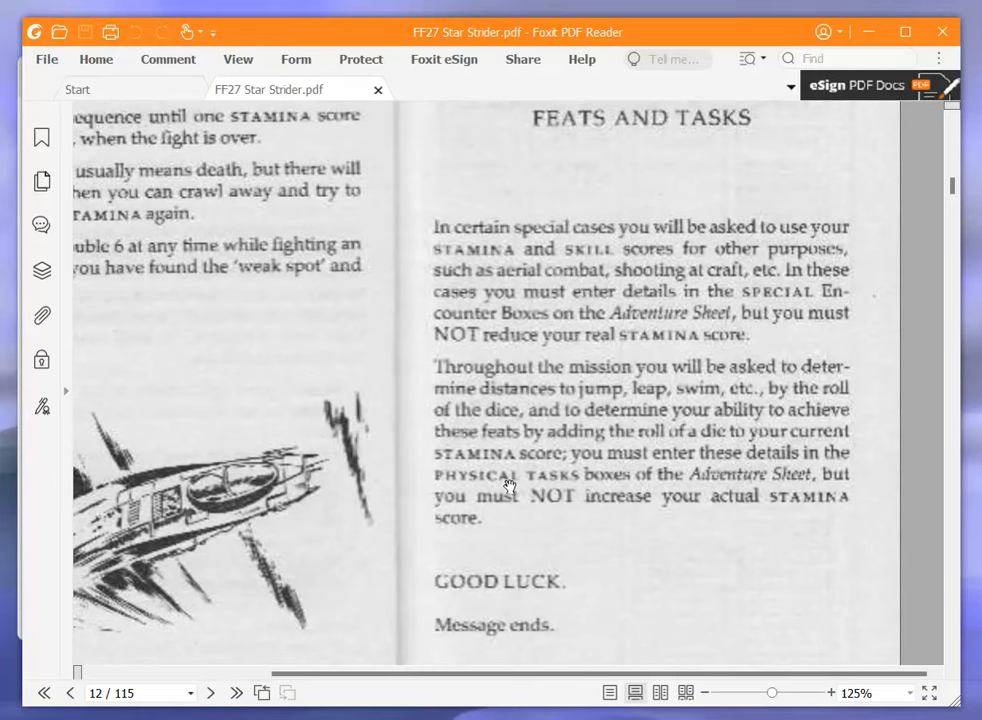
mouse_move(280, 441)
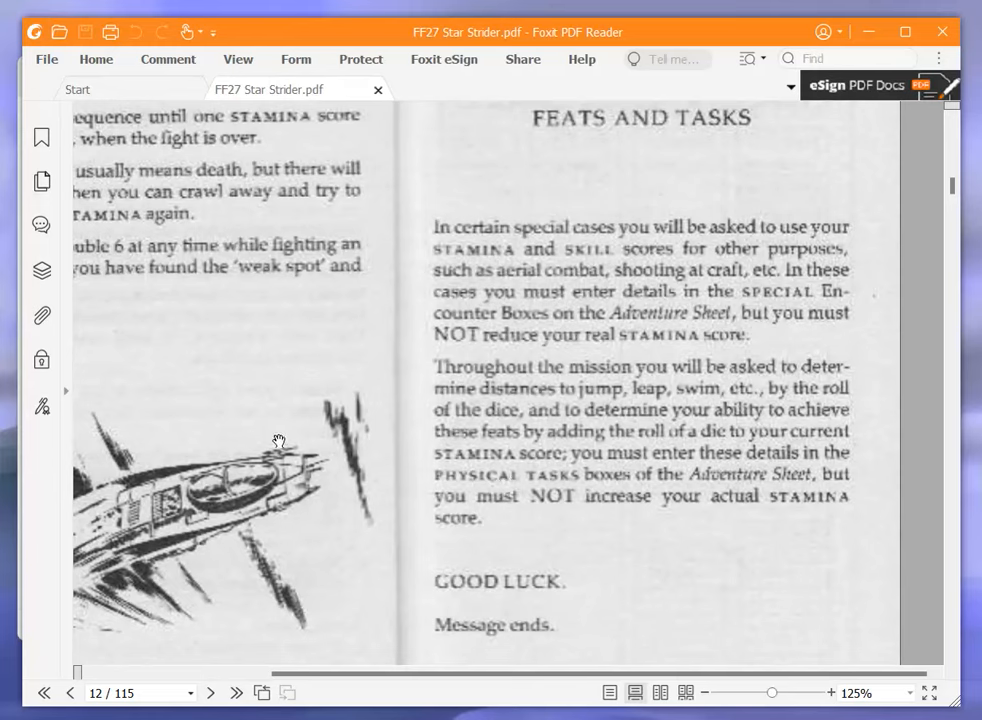
mouse_move(270, 405)
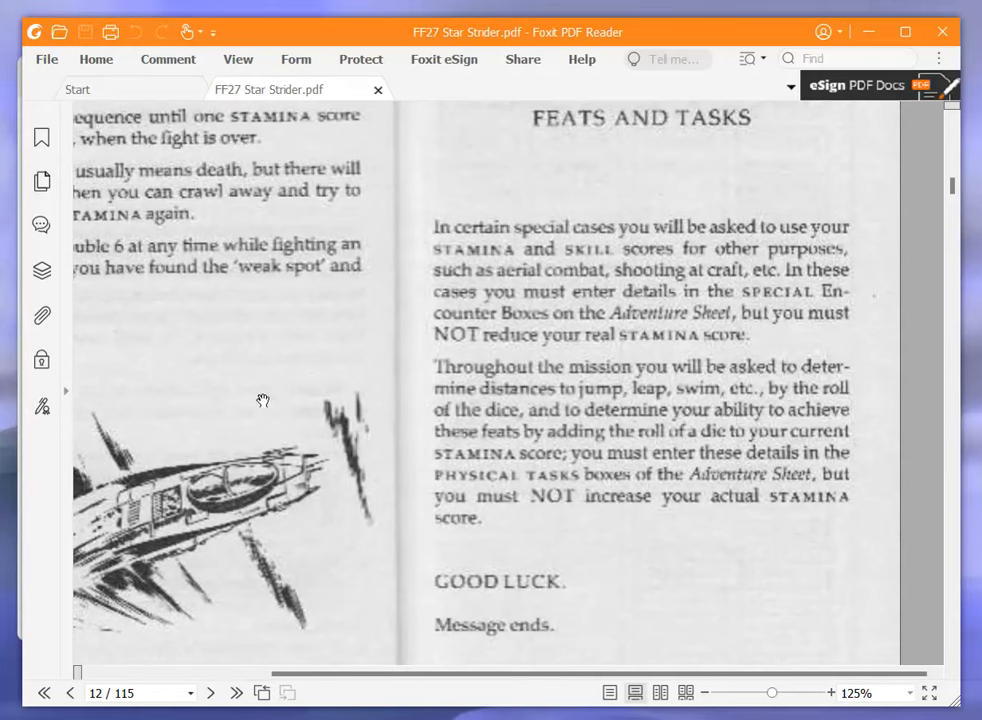
scroll(down, 3)
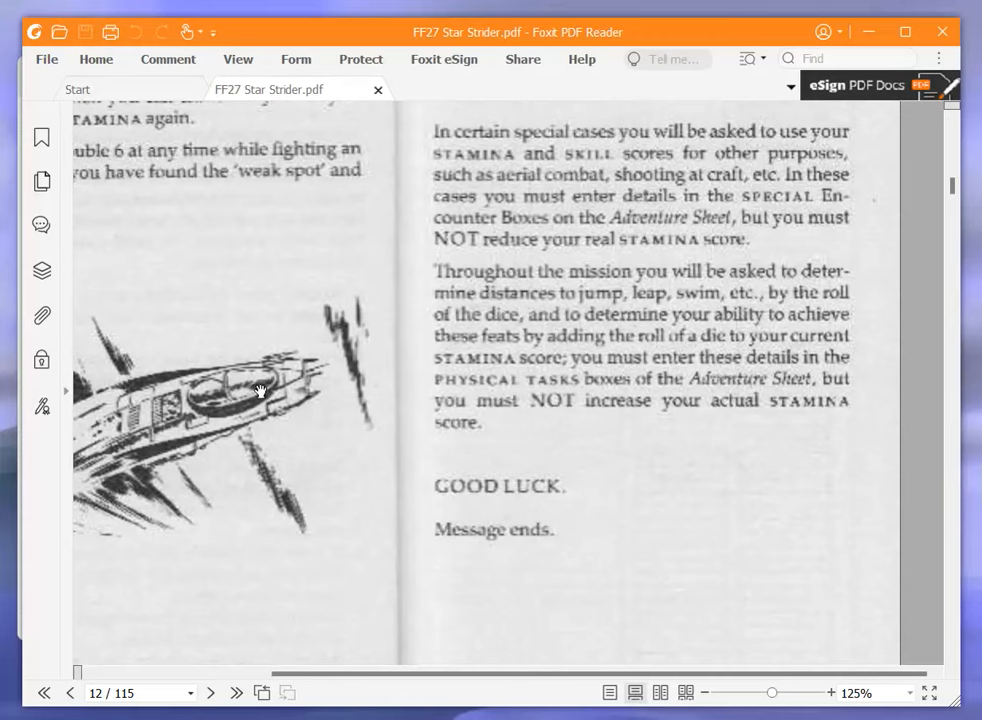
scroll(down, 3)
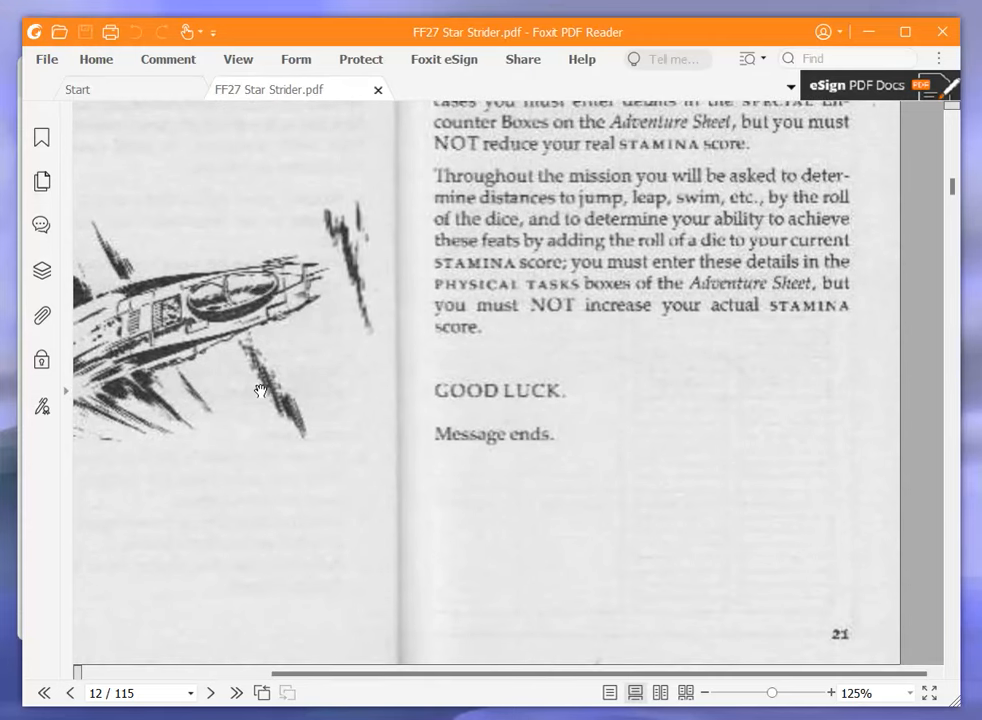
scroll(up, 3)
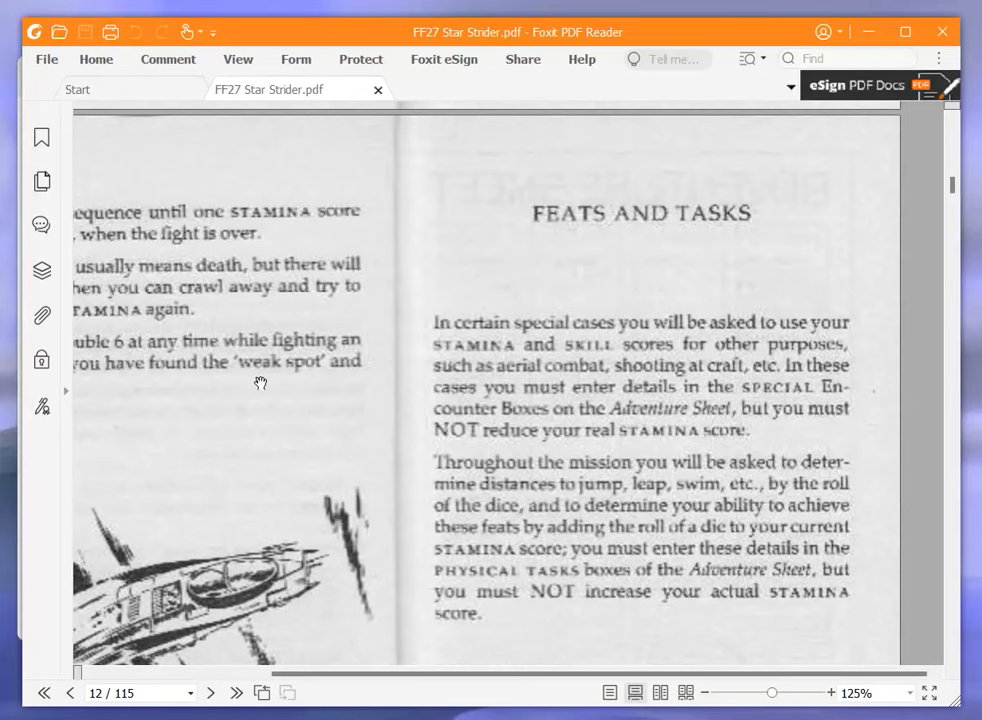
Scroll past the Adventure Sheet and Encounter boxes to page 14's section 1
scroll(down, 3)
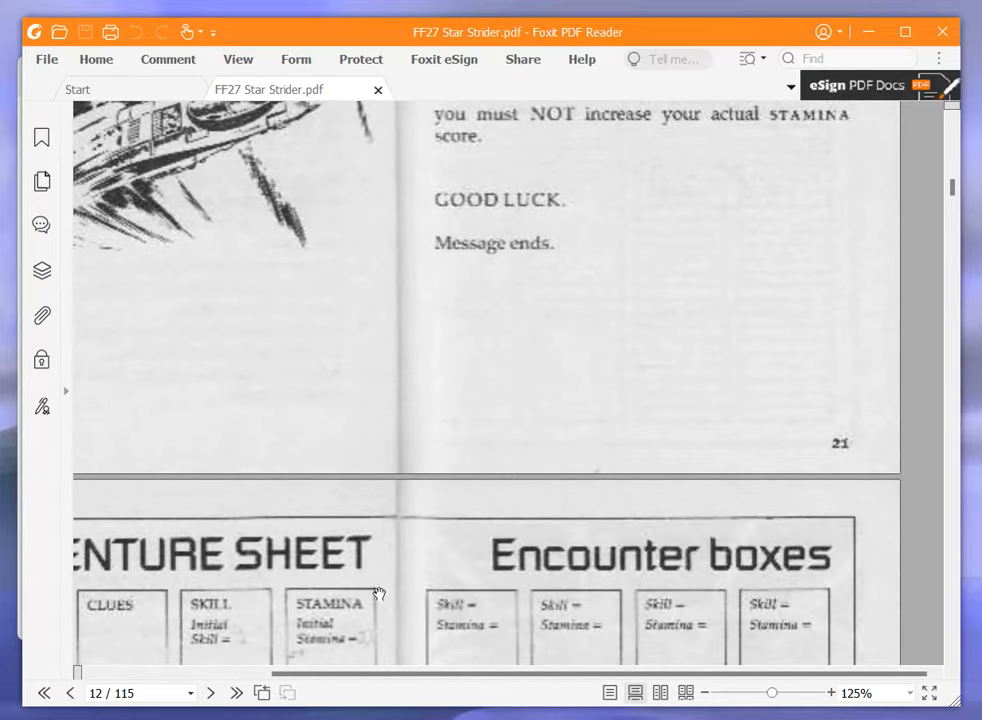
scroll(down, 3)
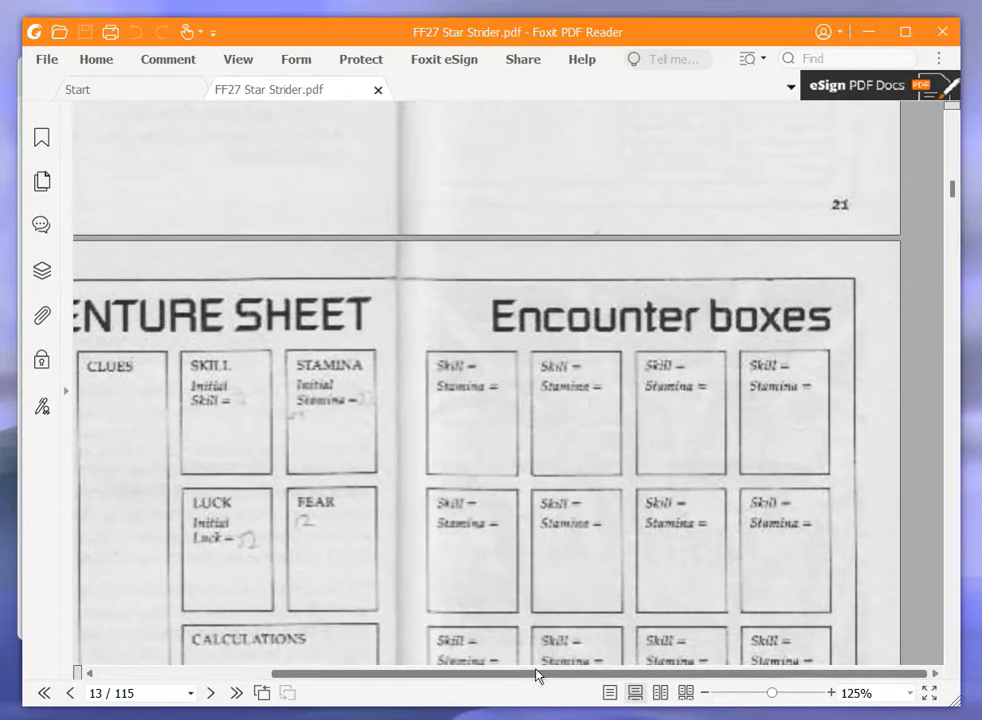
scroll(down, 3)
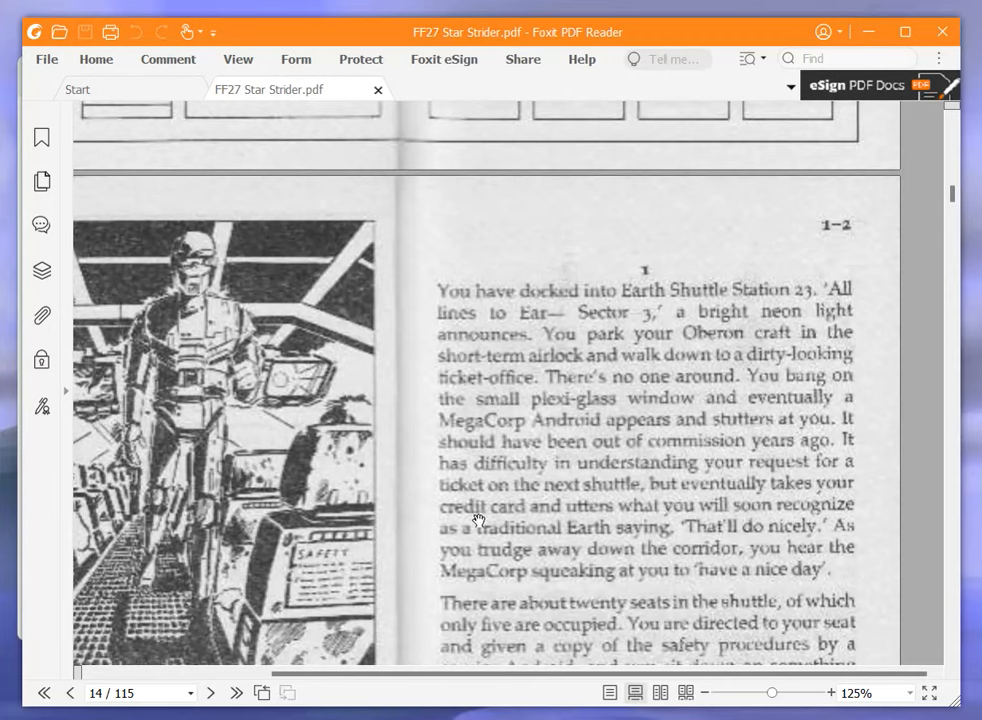
mouse_move(377, 300)
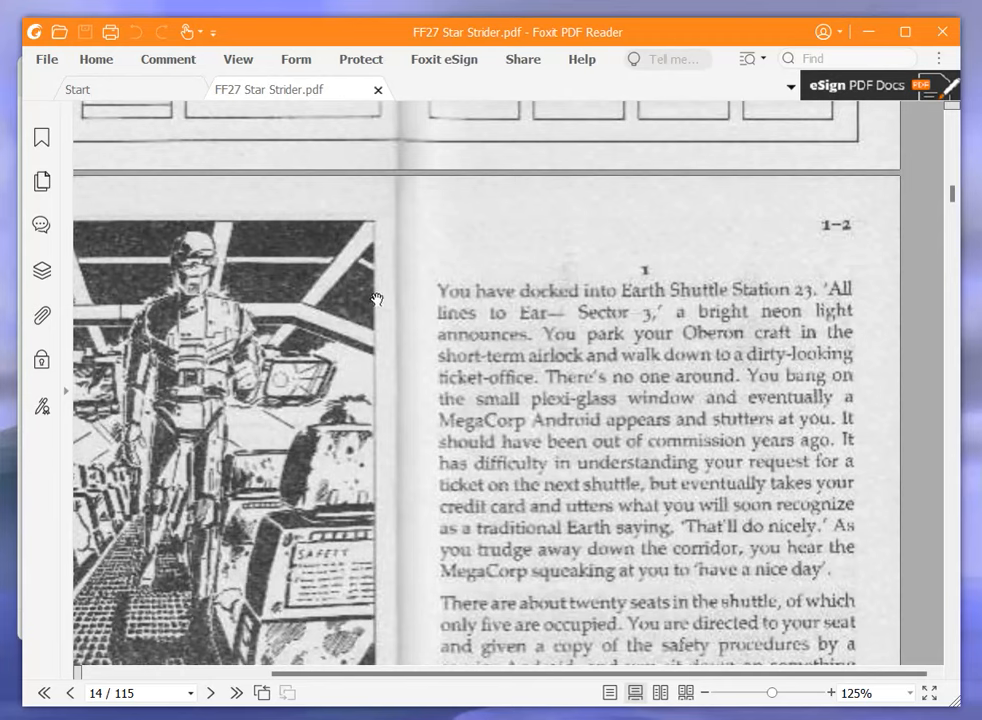
mouse_move(375, 406)
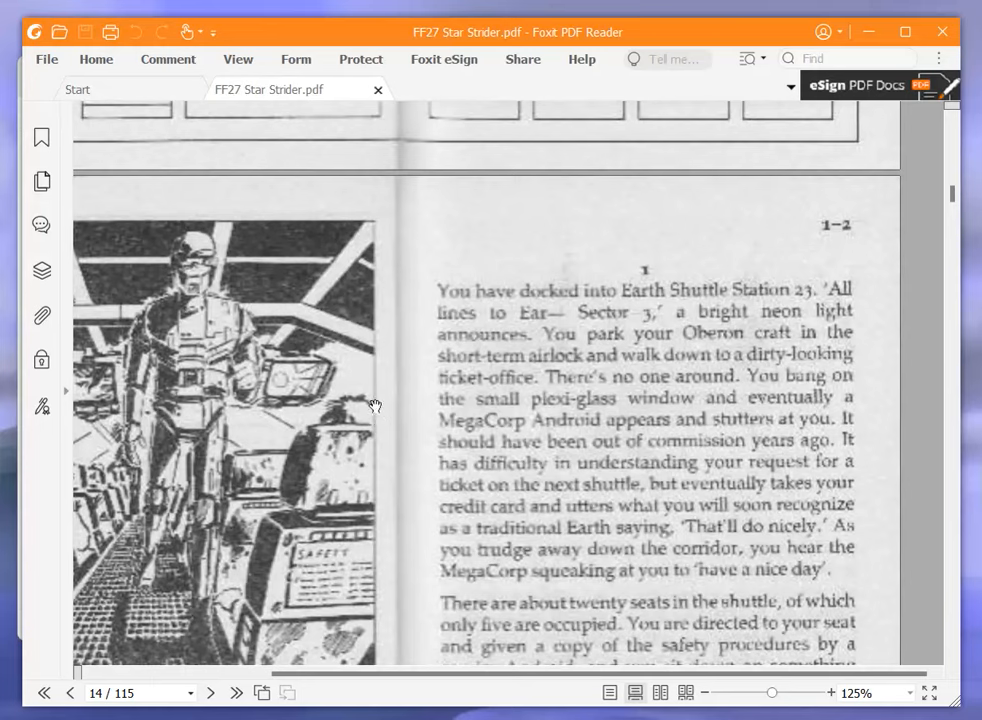
mouse_move(357, 398)
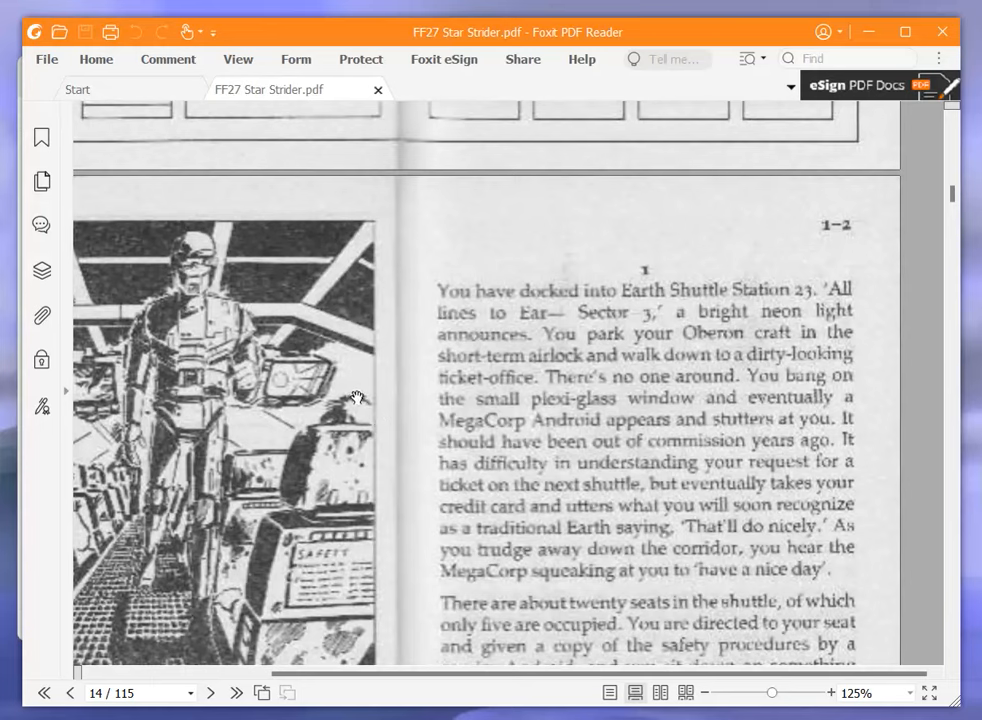
mouse_move(388, 513)
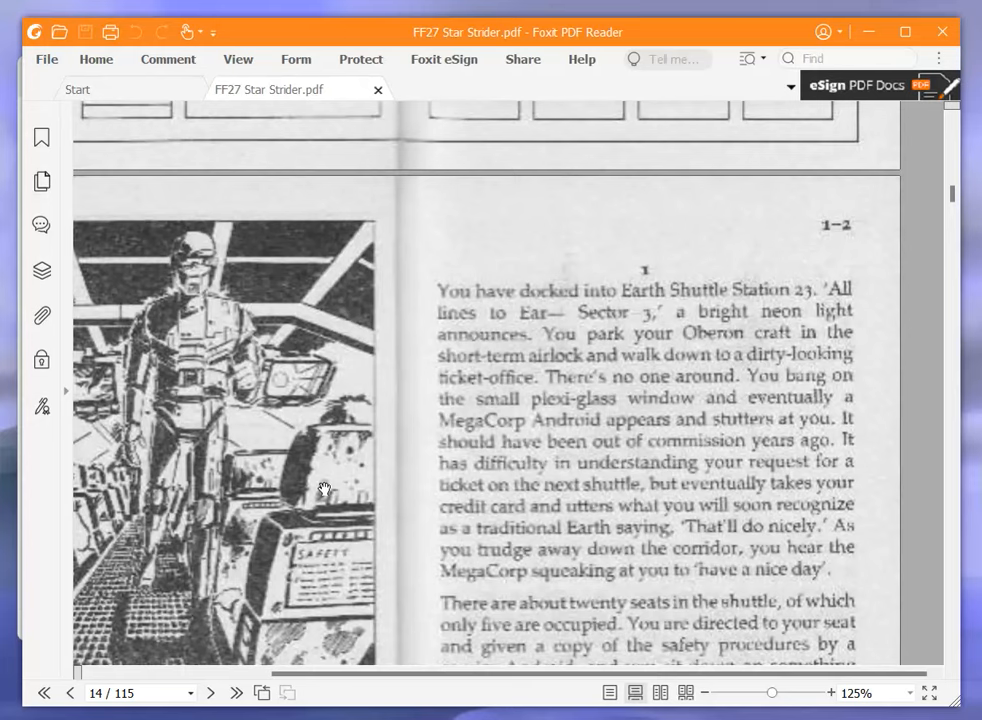
mouse_move(338, 478)
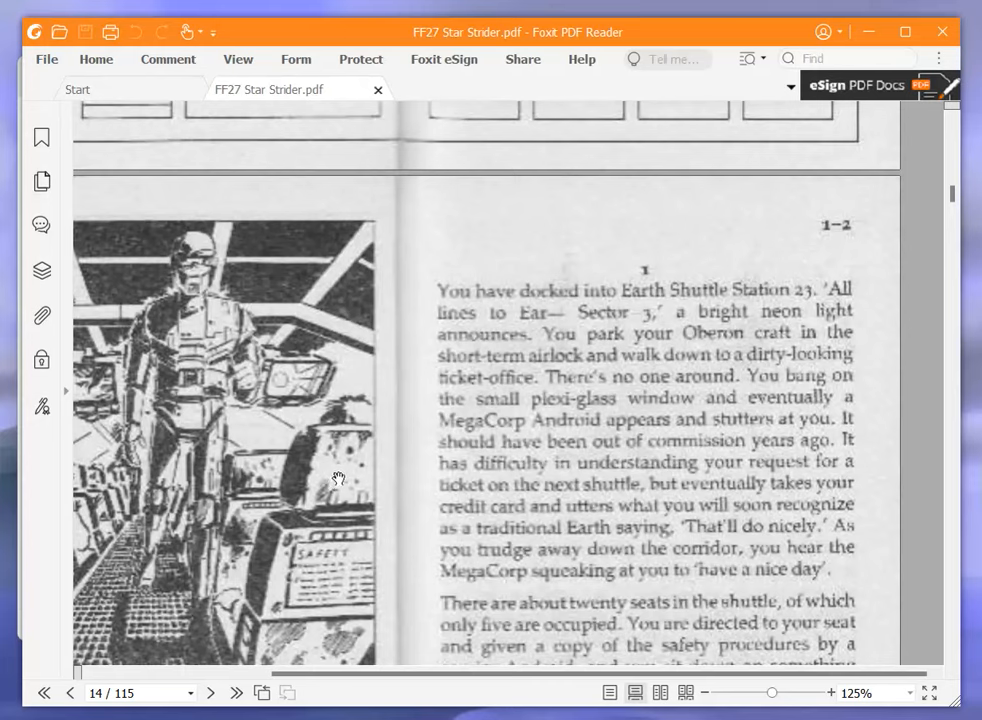
mouse_move(338, 475)
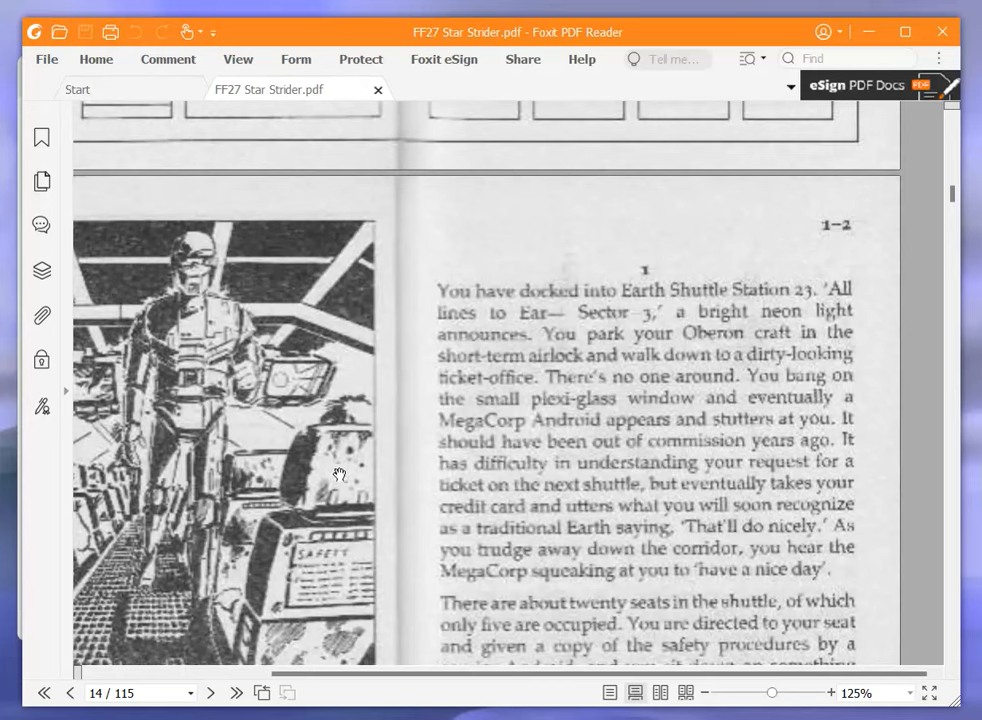
mouse_move(377, 444)
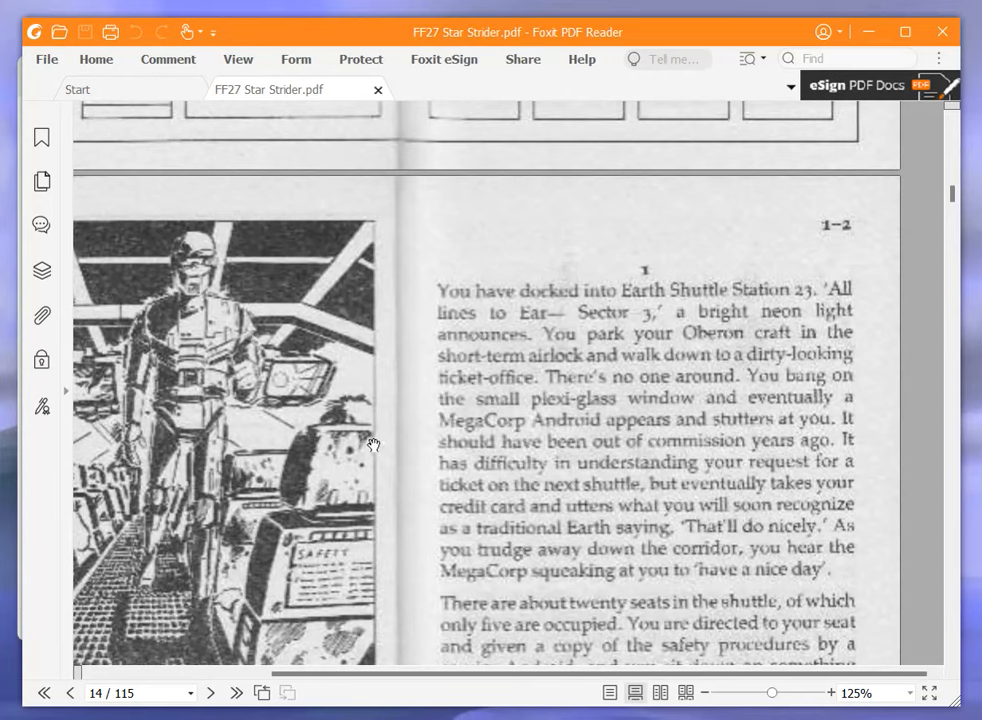
mouse_move(358, 442)
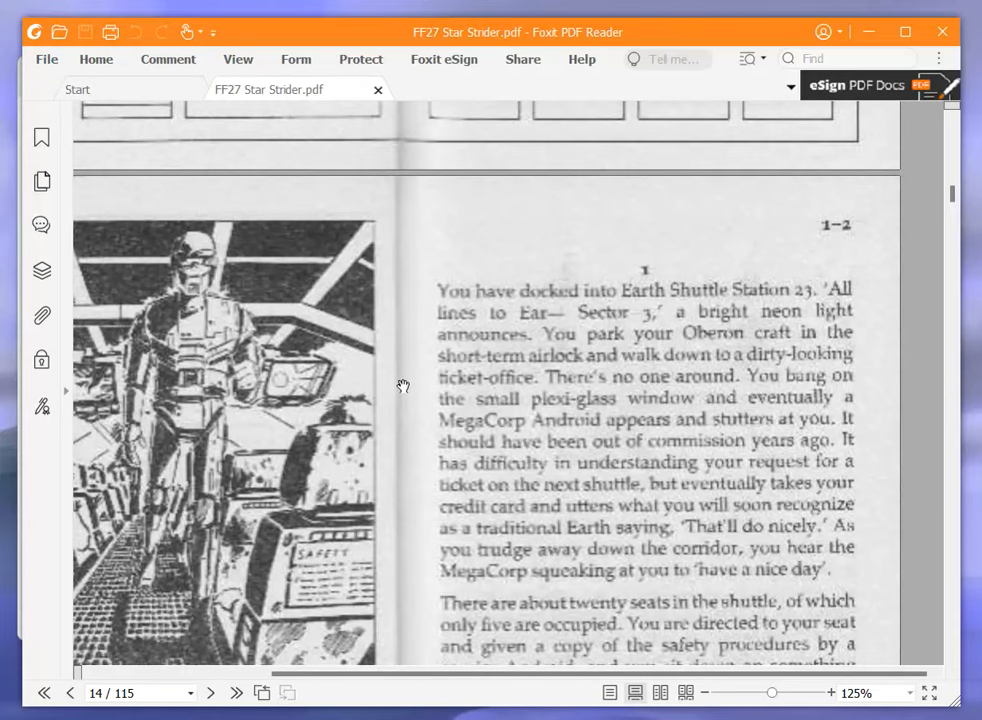
Scroll to paragraph 1's reply choices: Turn to 199, 69 or 203
scroll(down, 3)
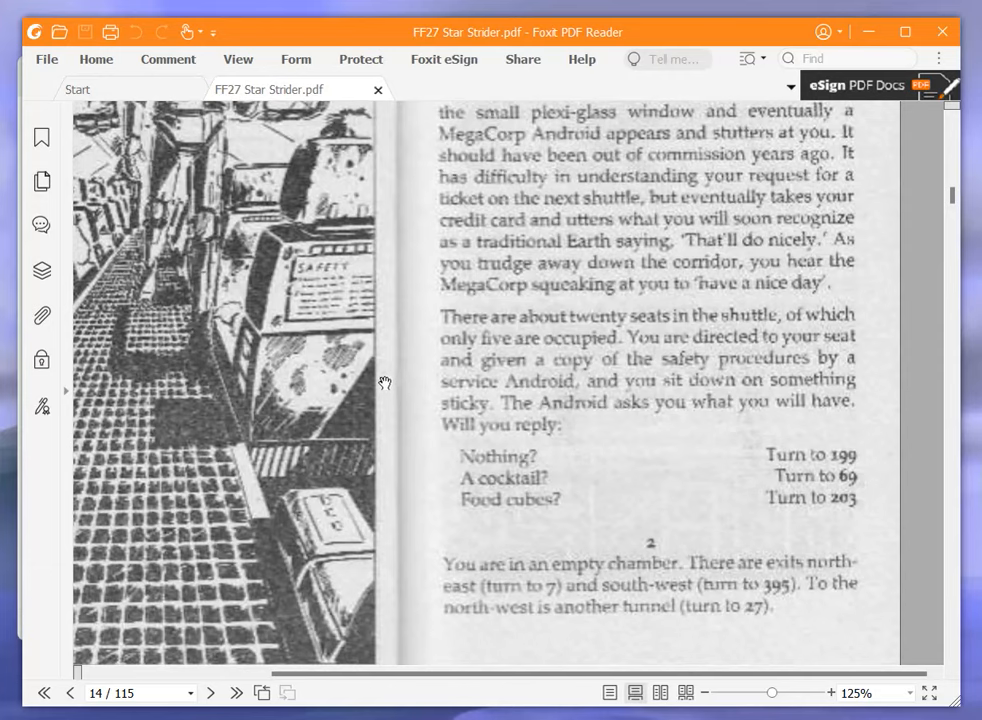
mouse_move(379, 384)
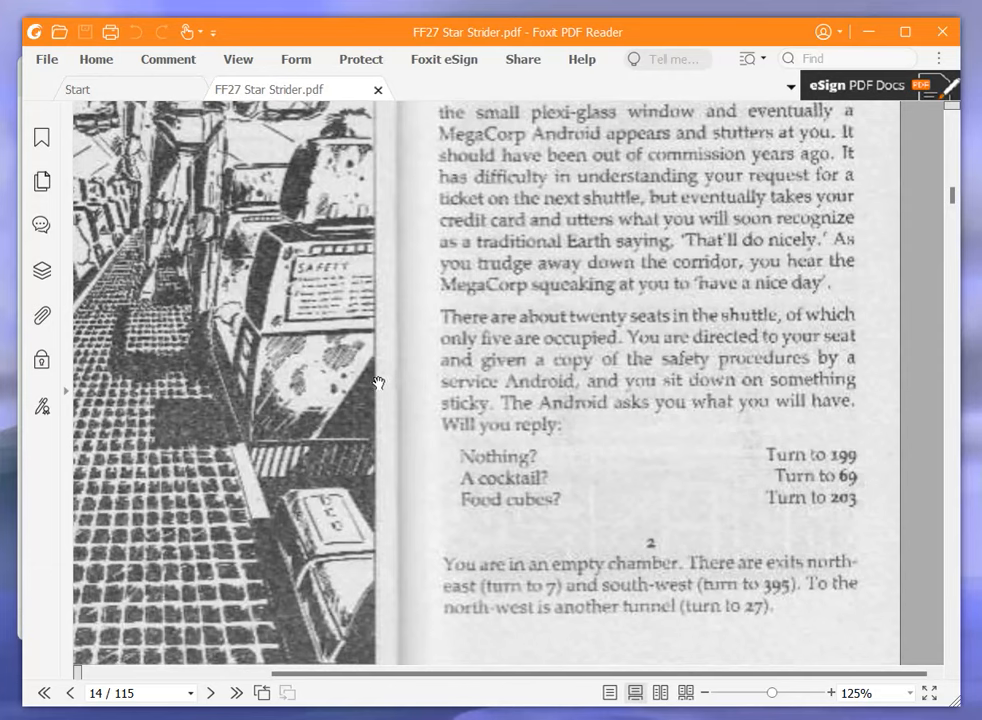
mouse_move(372, 380)
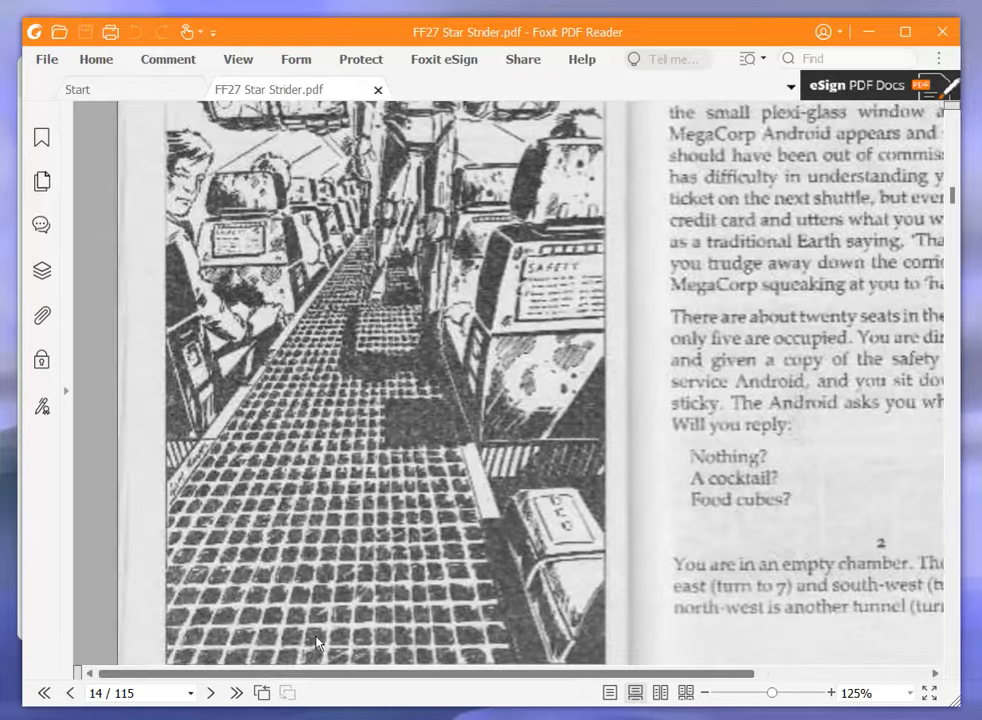
scroll(up, 3)
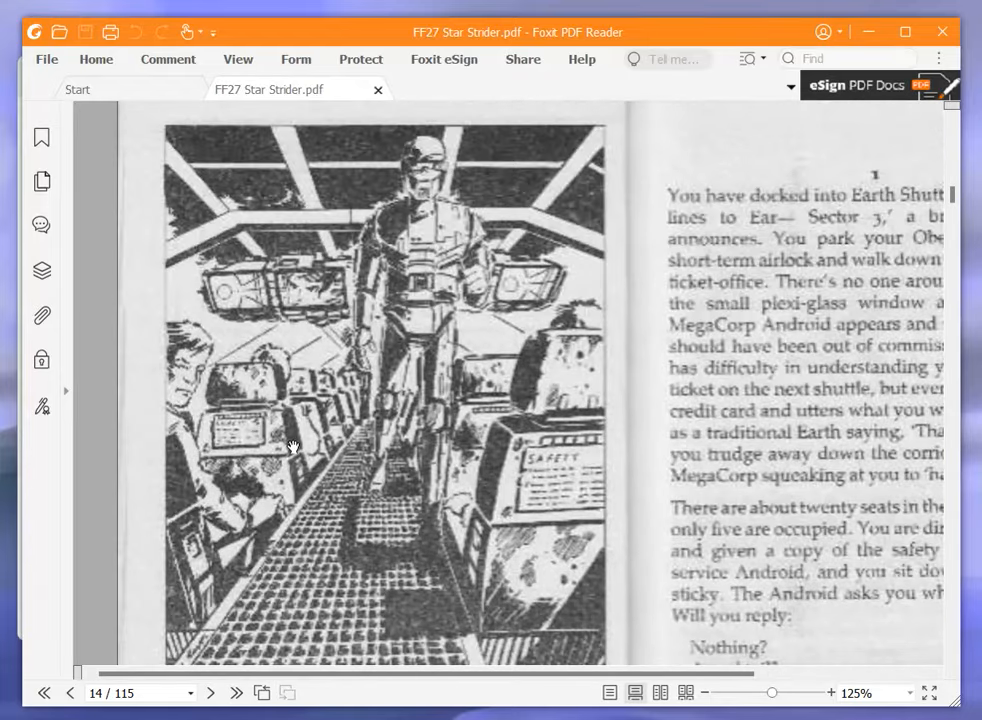
scroll(down, 3)
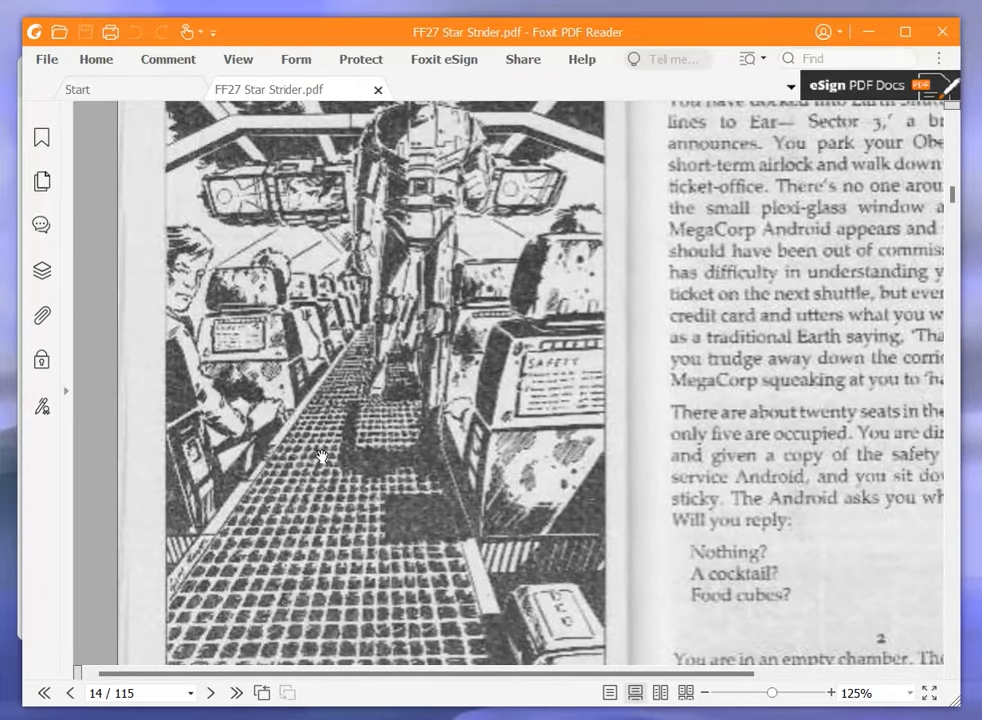
scroll(down, 3)
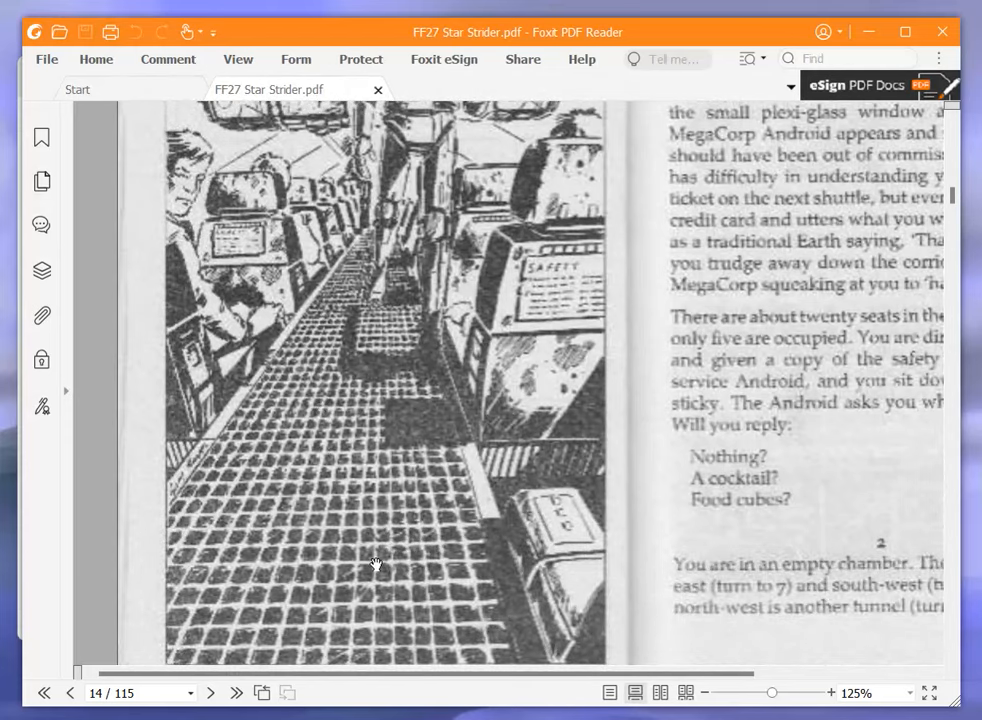
mouse_move(447, 686)
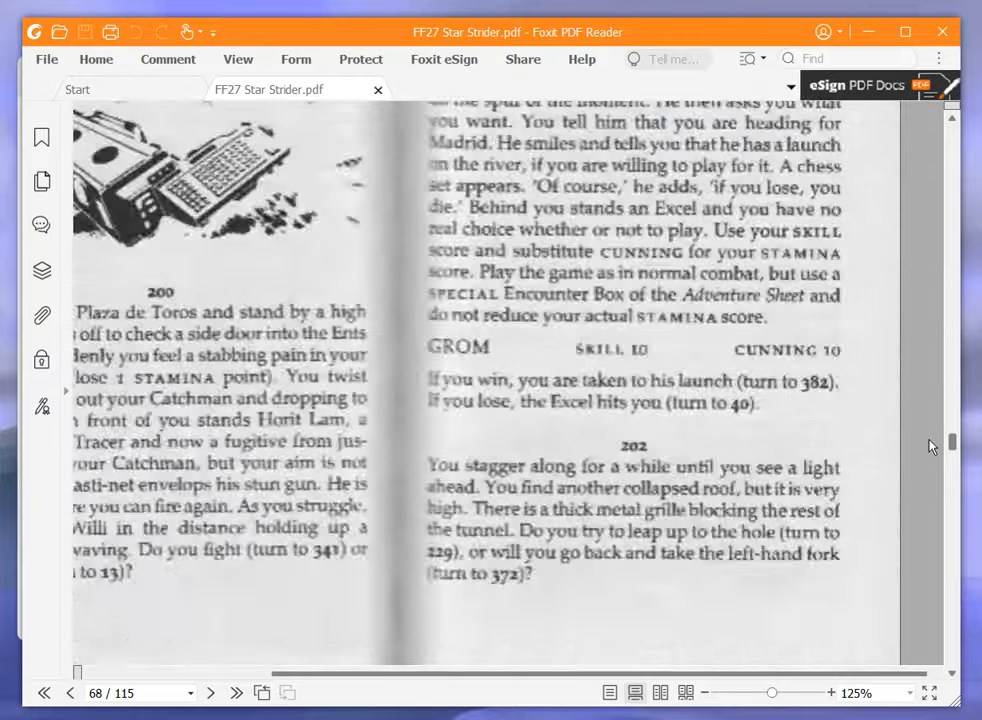
Scroll to page 69 and read paragraph 203, which grants 1 STAMINA
scroll(down, 3)
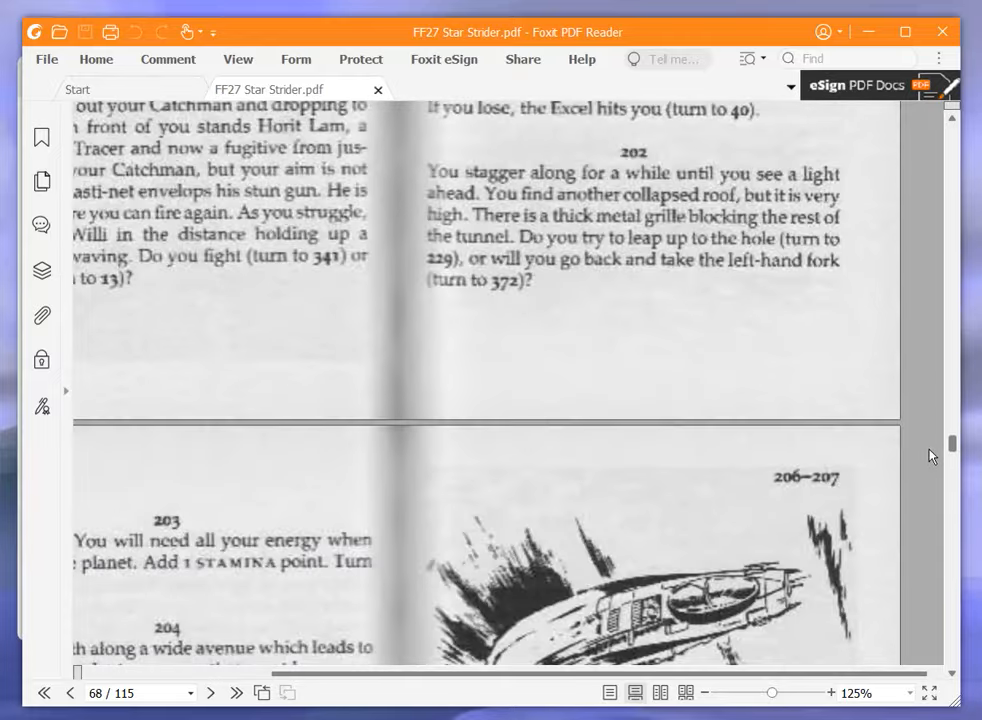
scroll(down, 3)
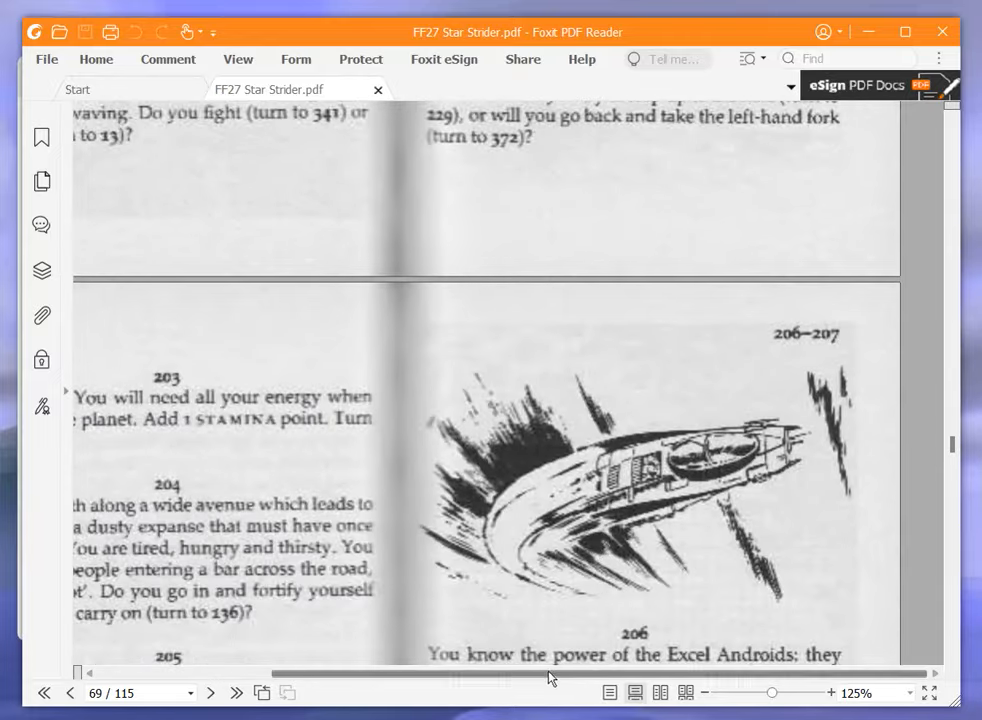
scroll(left, 3)
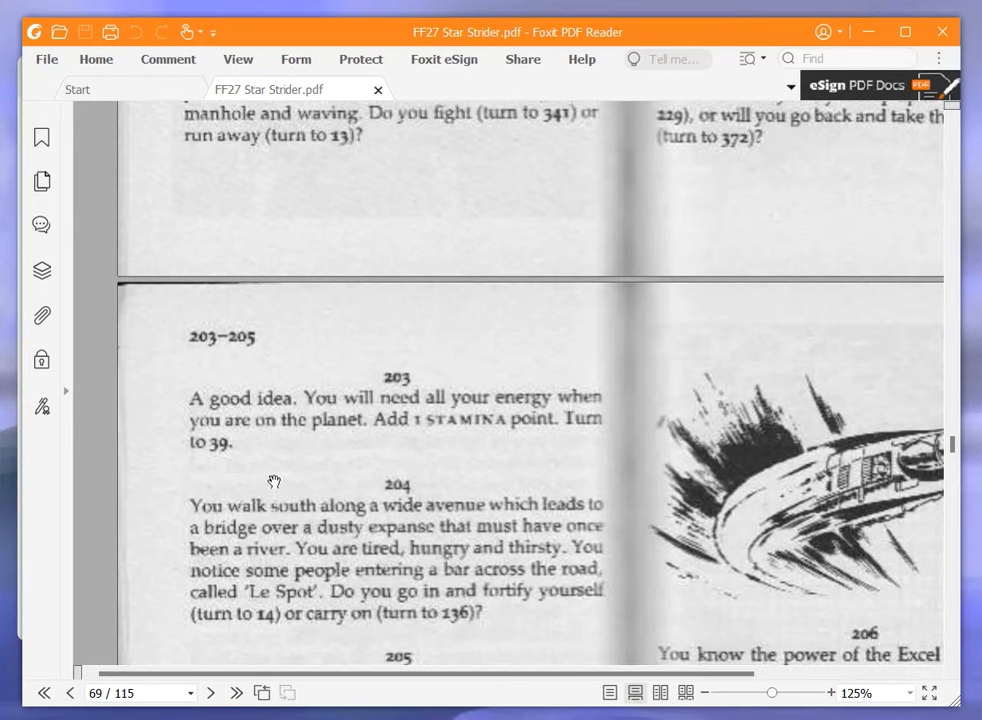
mouse_move(262, 461)
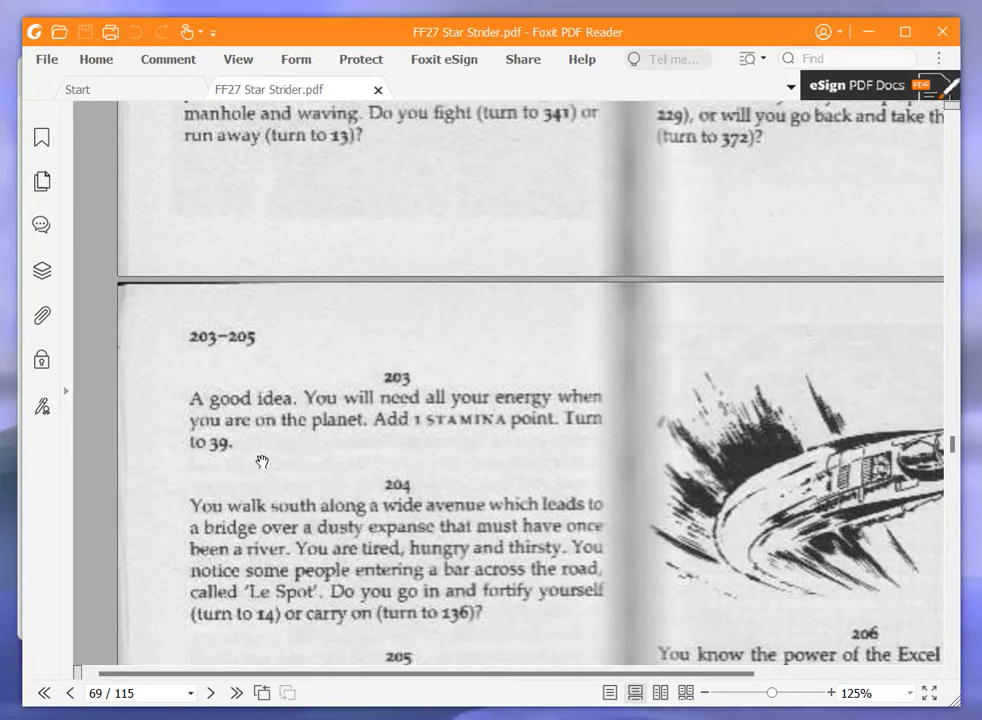
mouse_move(548, 481)
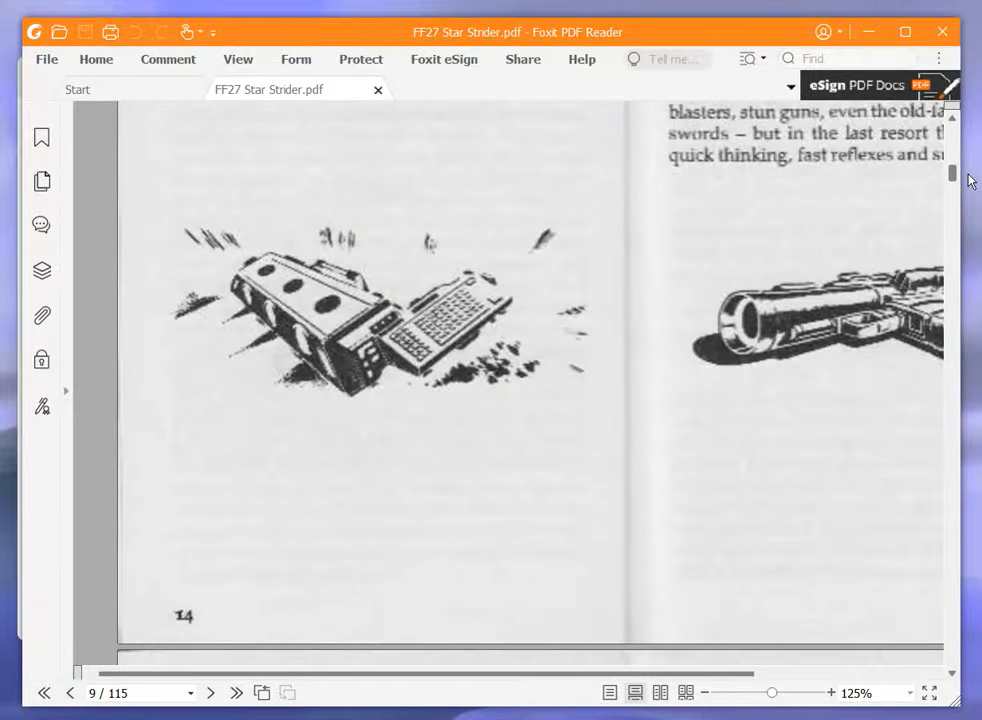
Scroll back and forth through the Abilities rules on Skill, Stamina, Luck and Fear
scroll(down, 3)
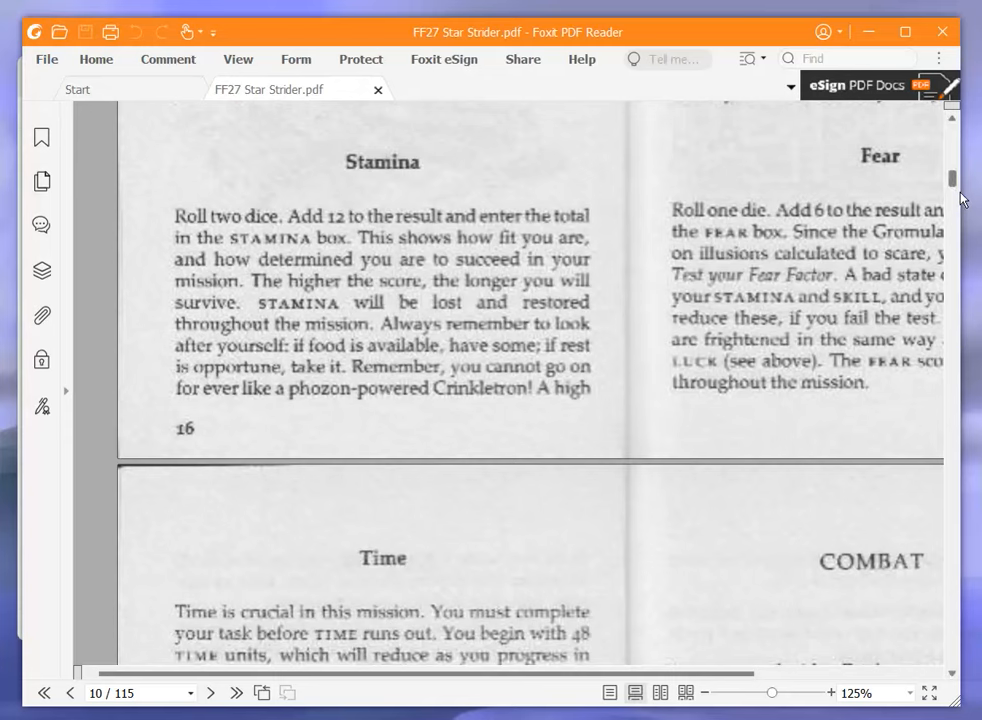
mouse_move(479, 405)
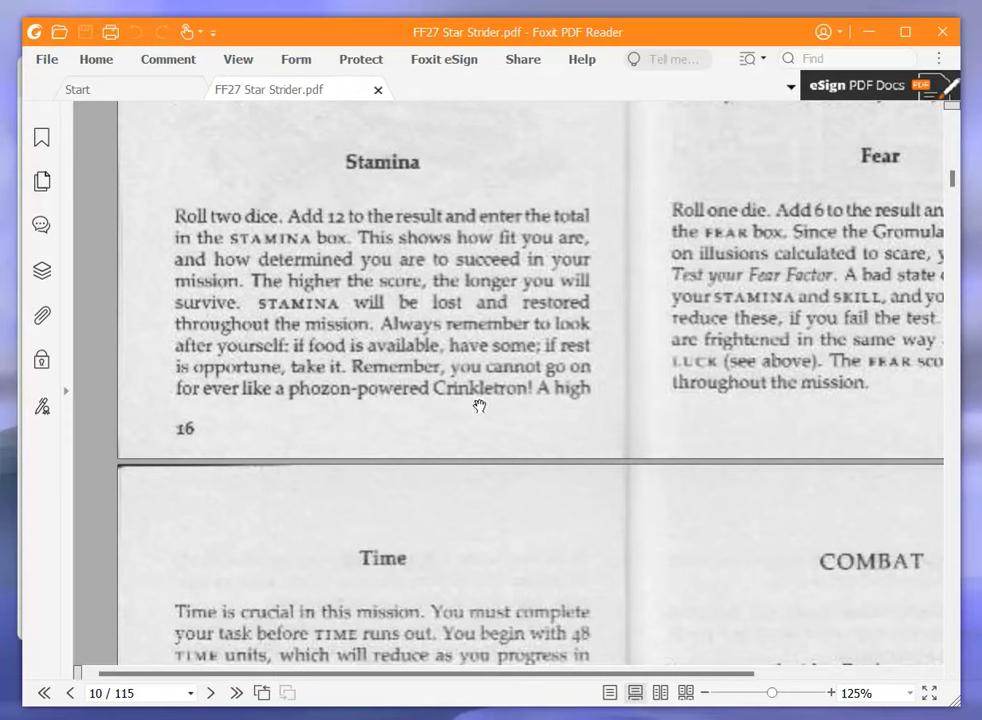
mouse_move(476, 368)
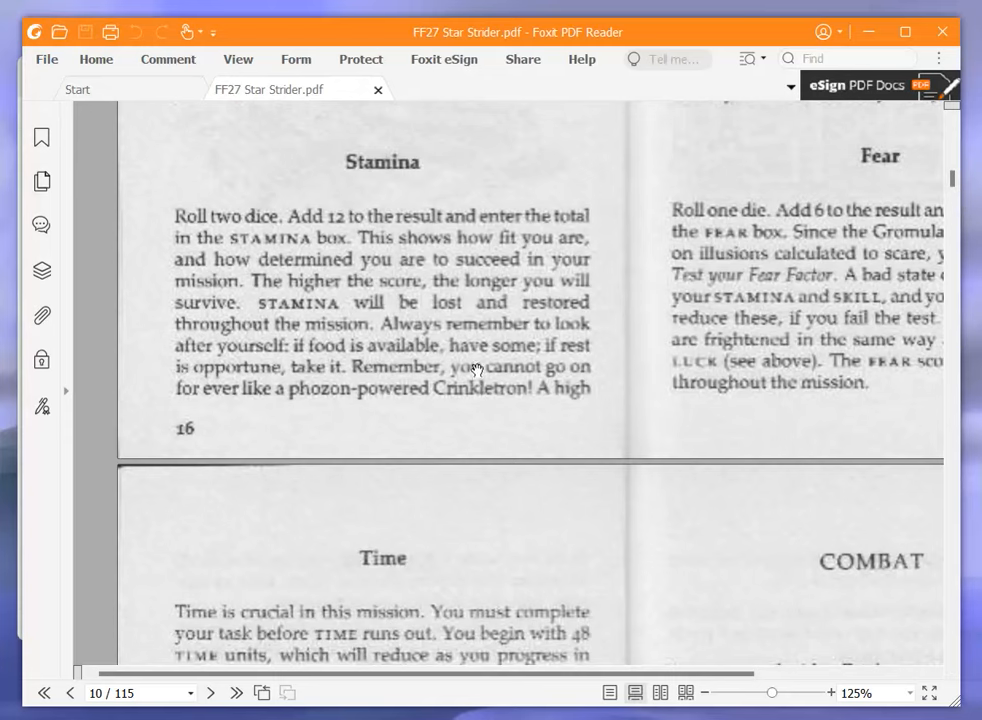
mouse_move(445, 337)
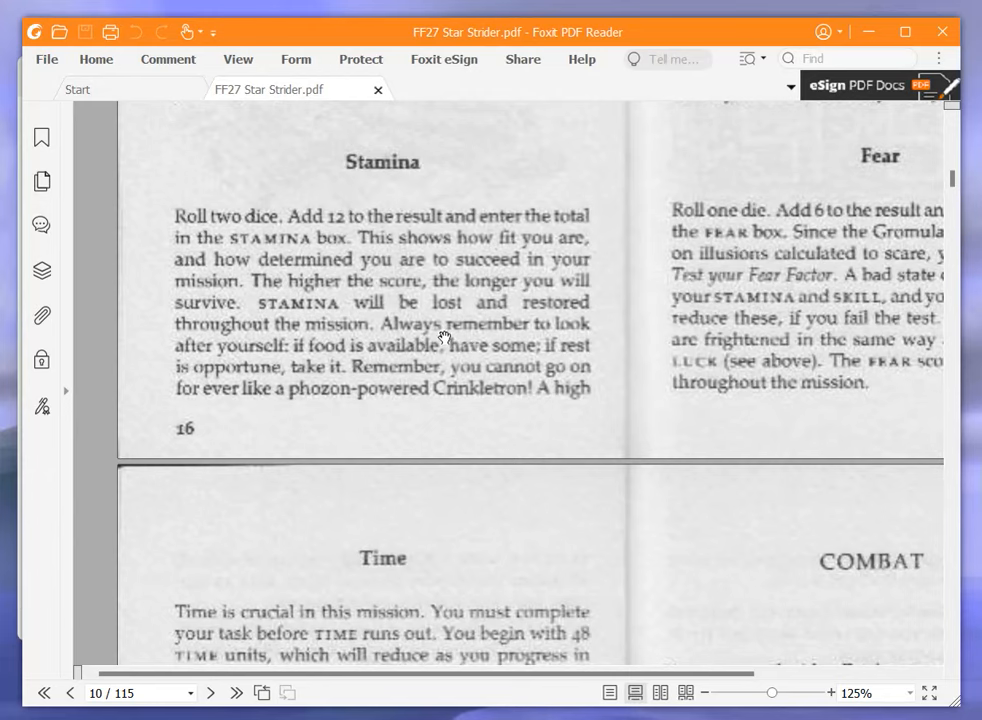
scroll(up, 3)
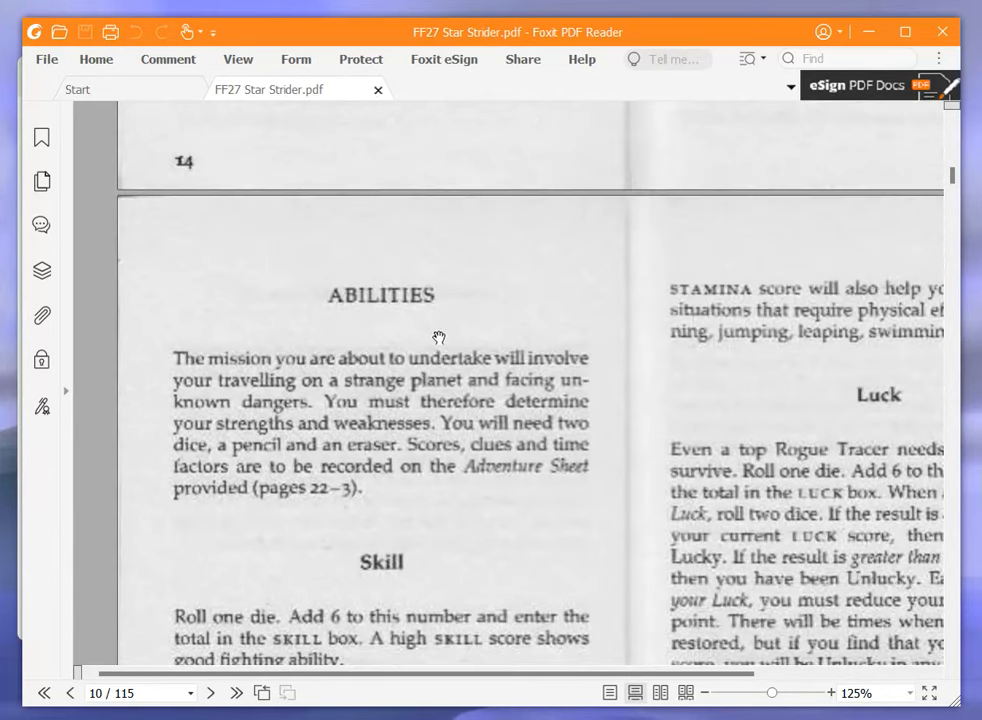
scroll(down, 3)
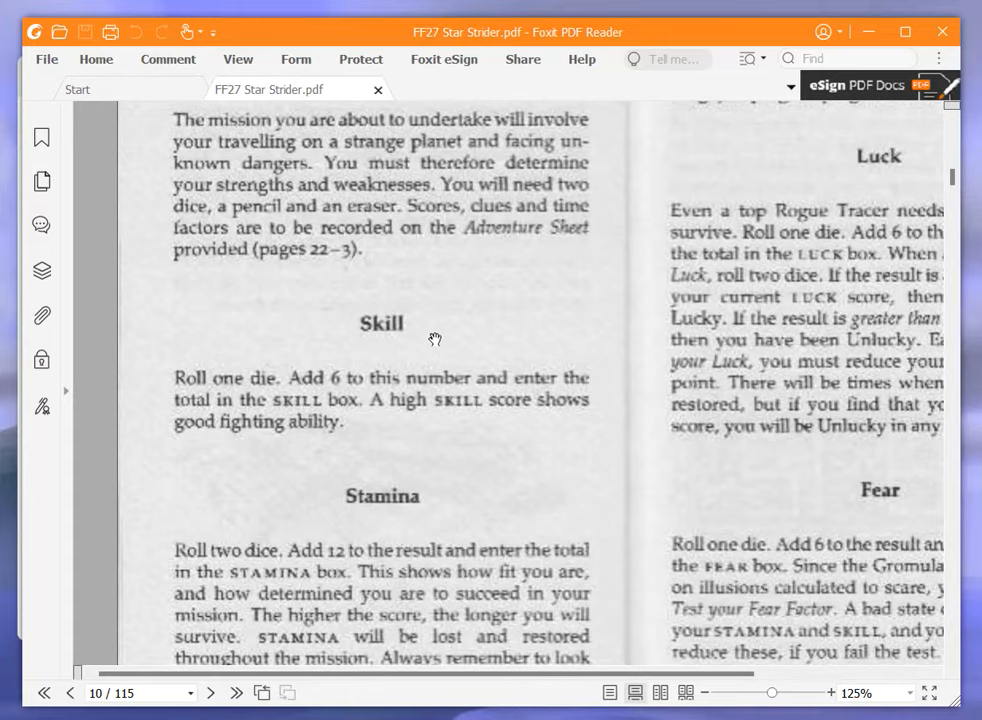
scroll(down, 3)
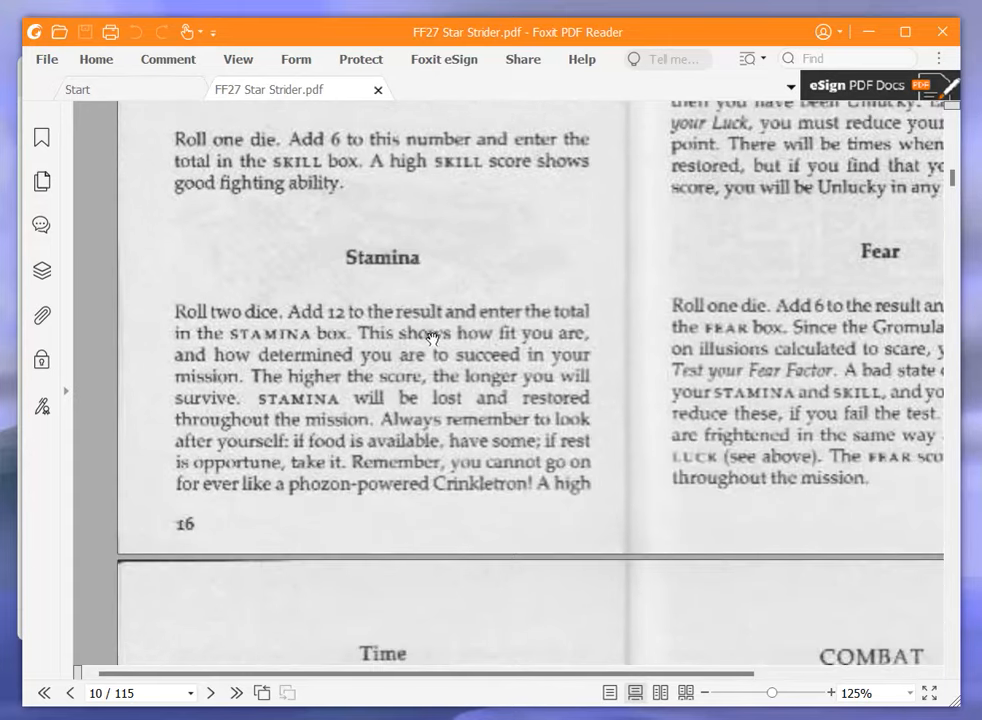
scroll(up, 3)
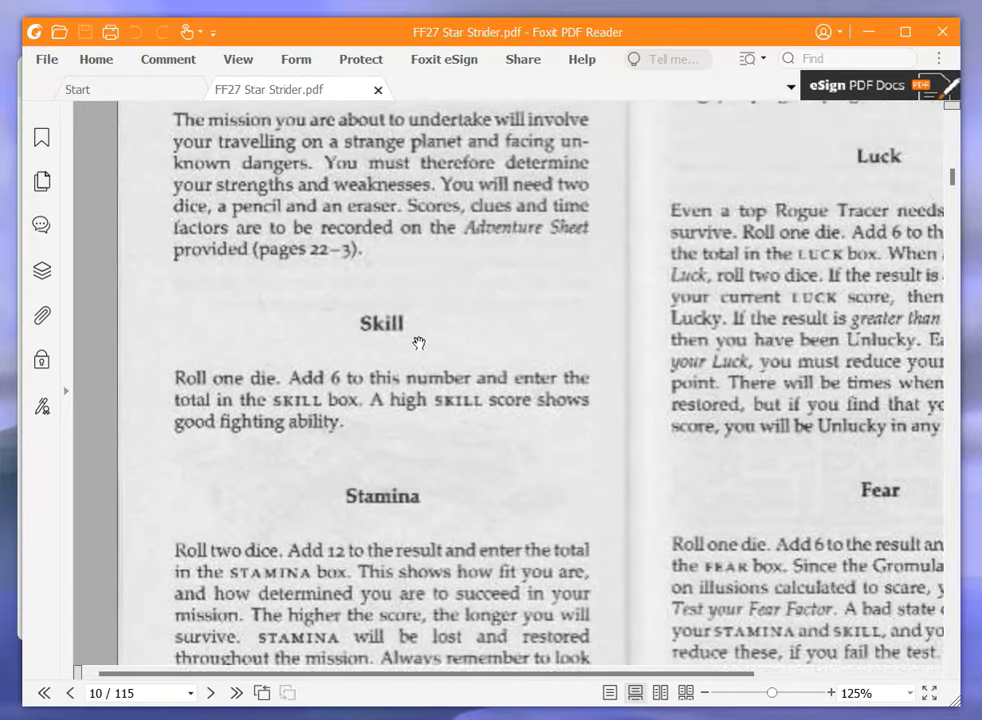
scroll(up, 3)
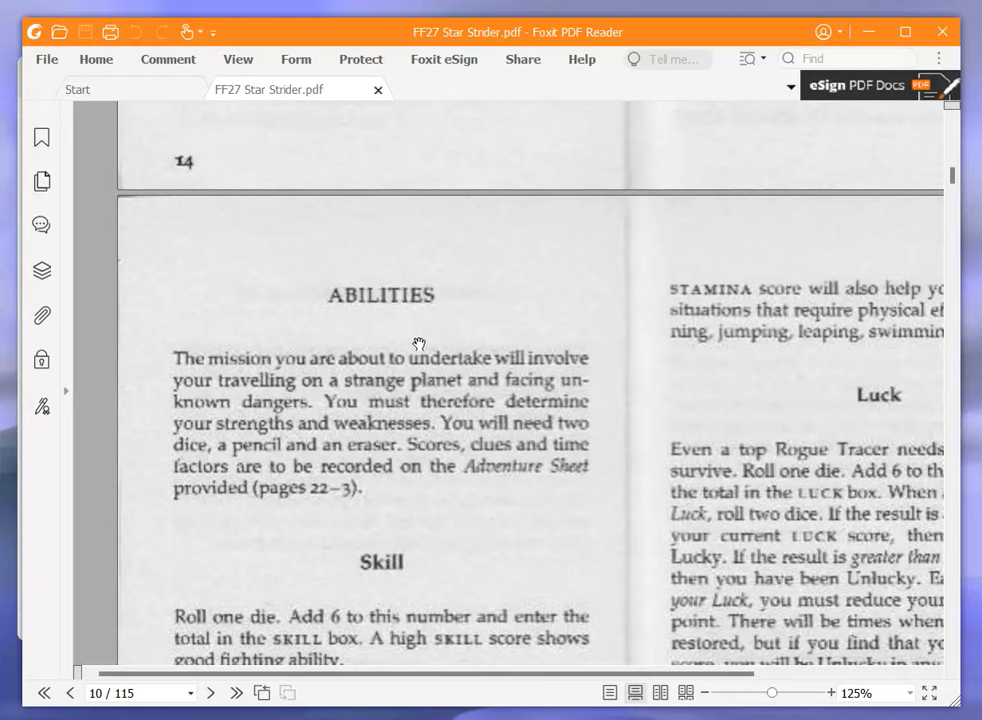
scroll(down, 3)
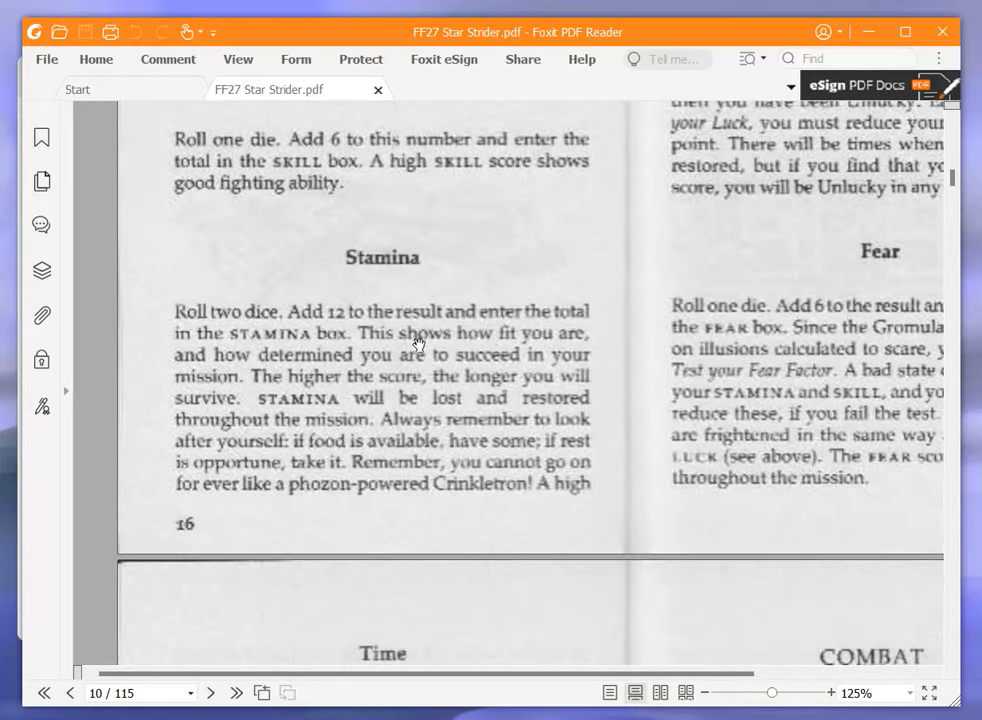
mouse_move(418, 645)
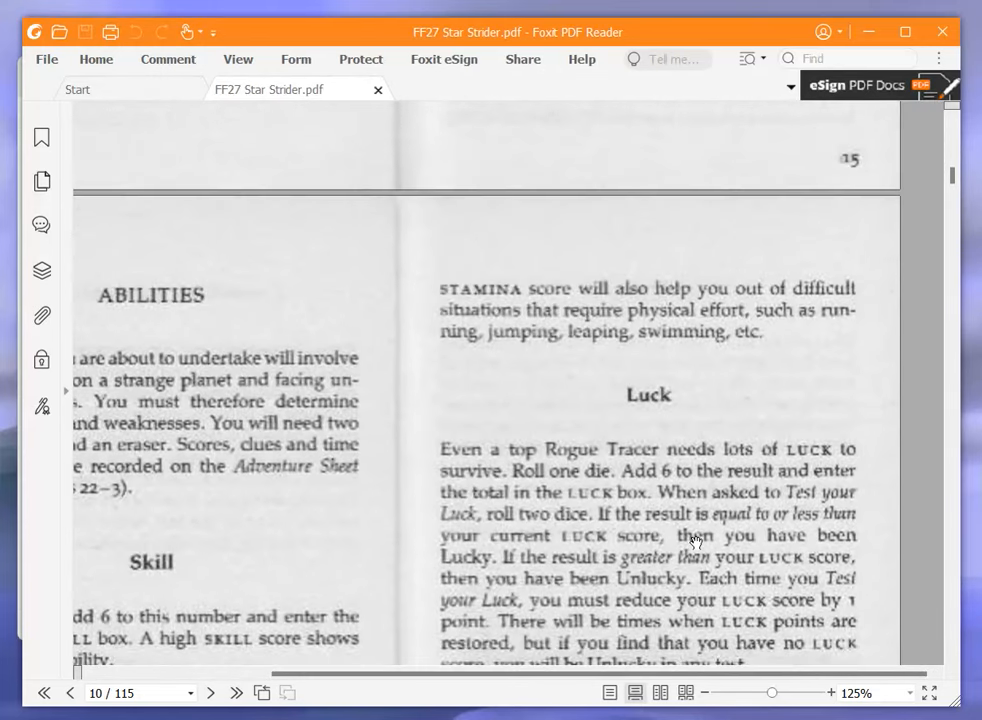
scroll(down, 3)
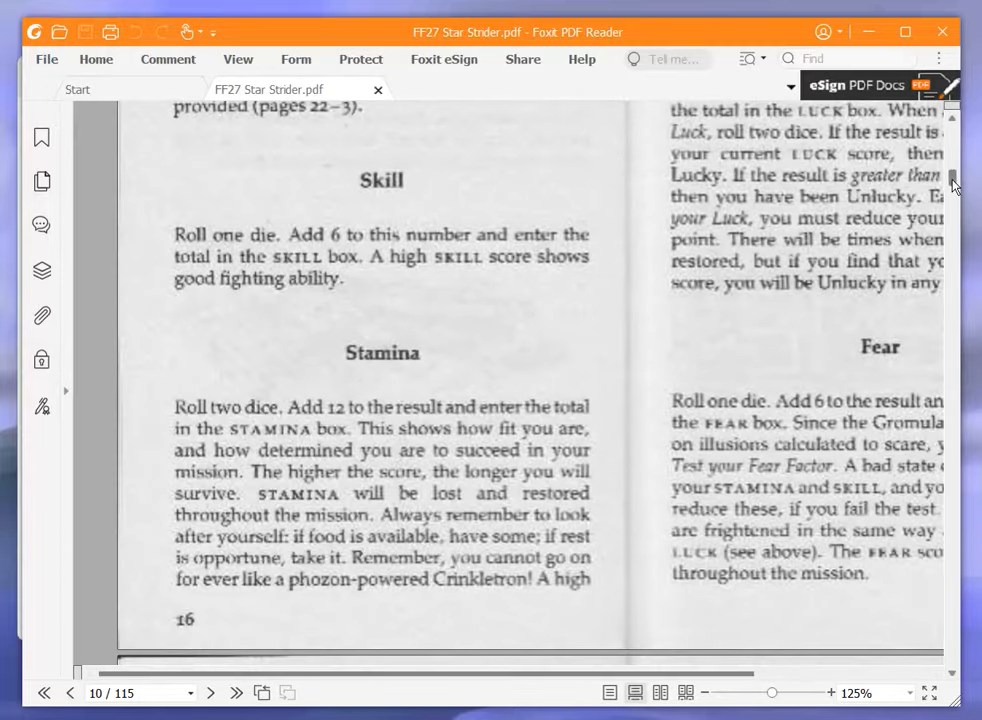
scroll(down, 3)
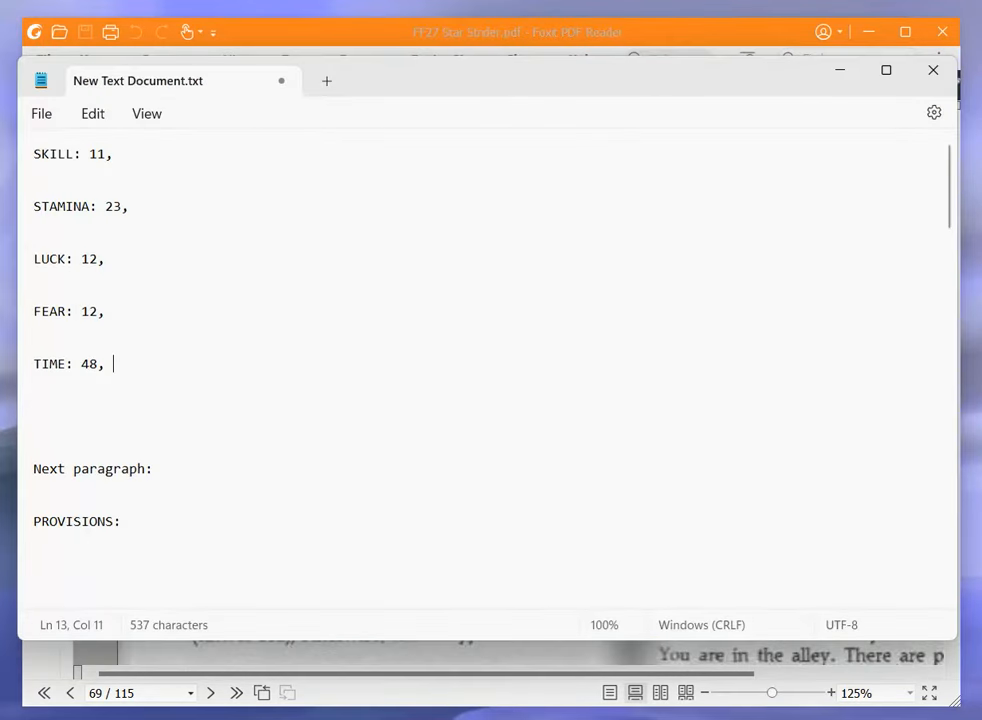
Append 24 after 'STAMINA: 23,' on the Notepad adventure sheet
text(24,)
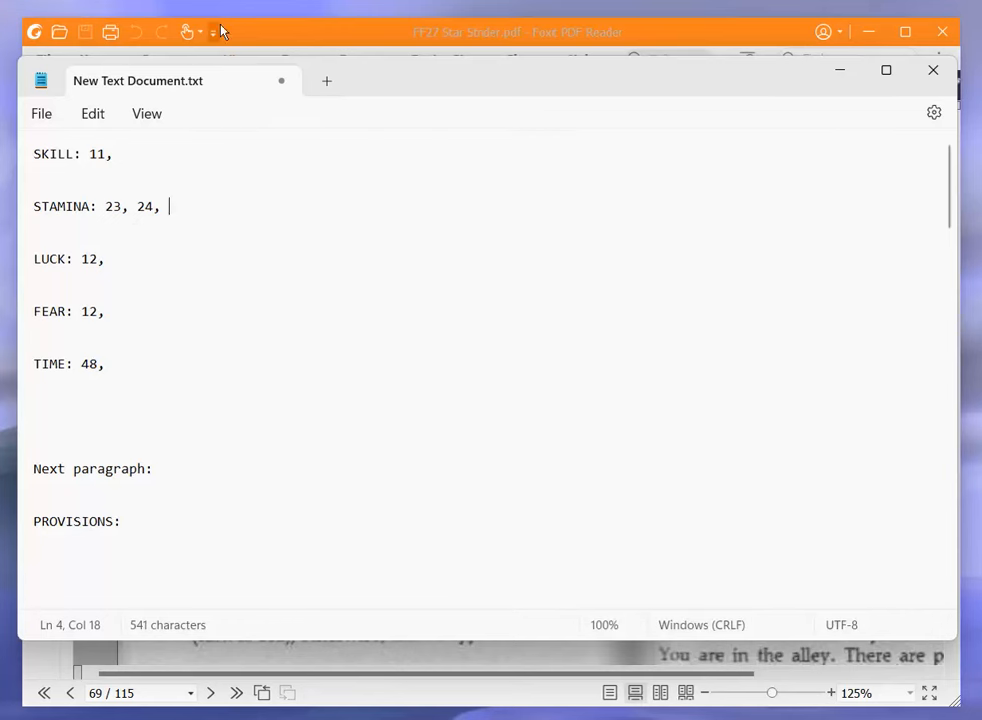
mouse_move(315, 42)
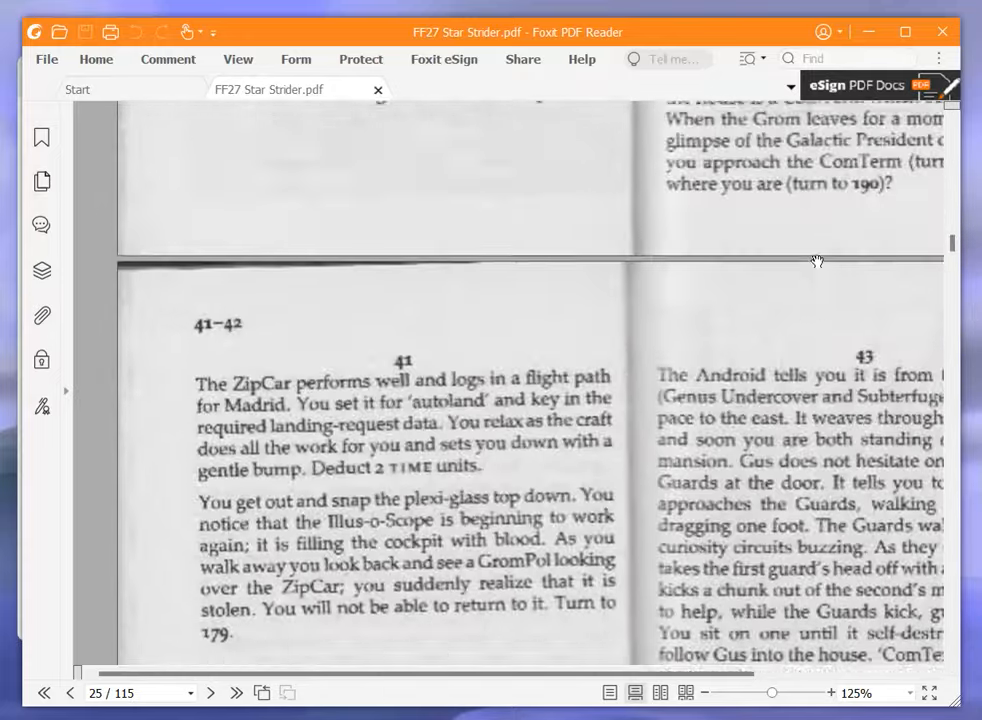
Show page 24's section 39, where the shuttle lands in Sector 3
click(69, 692)
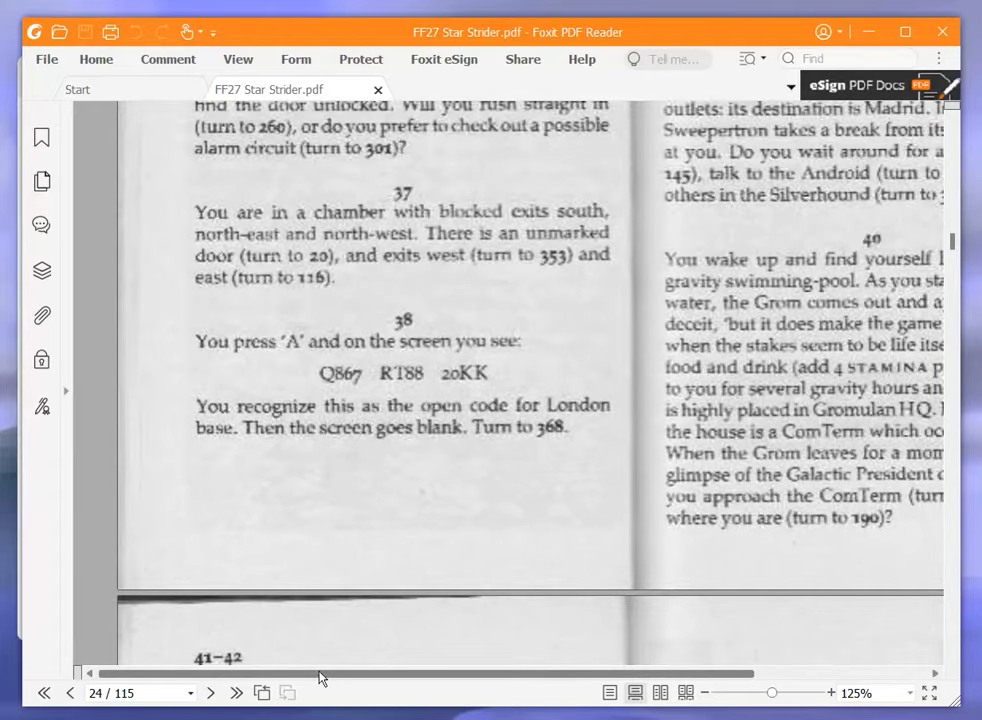
scroll(up, 3)
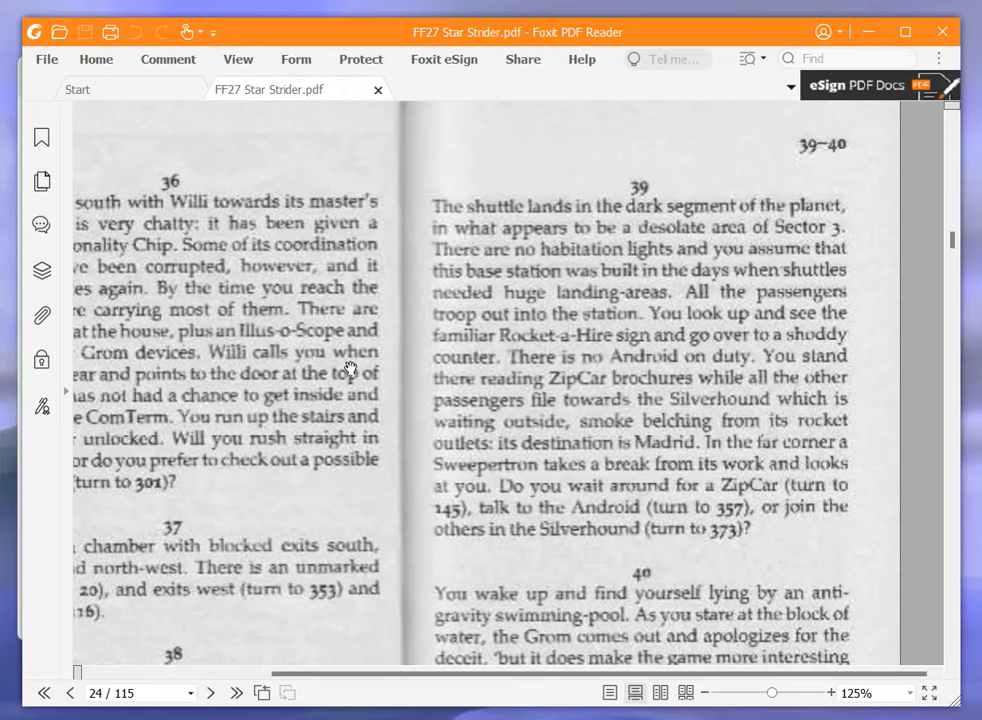
mouse_move(335, 362)
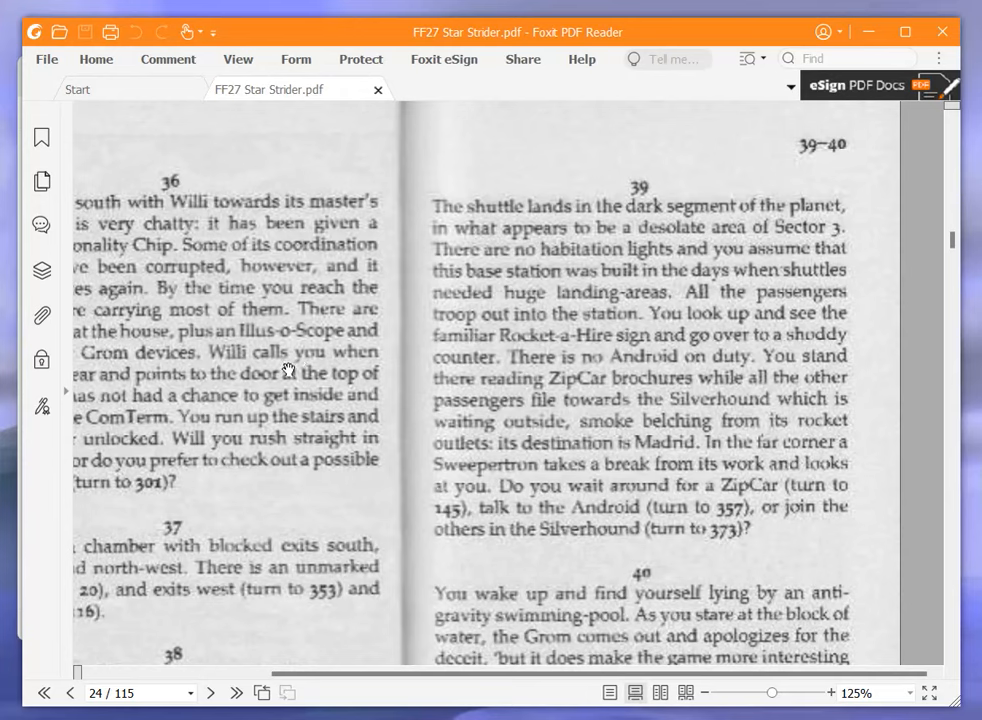
mouse_move(280, 375)
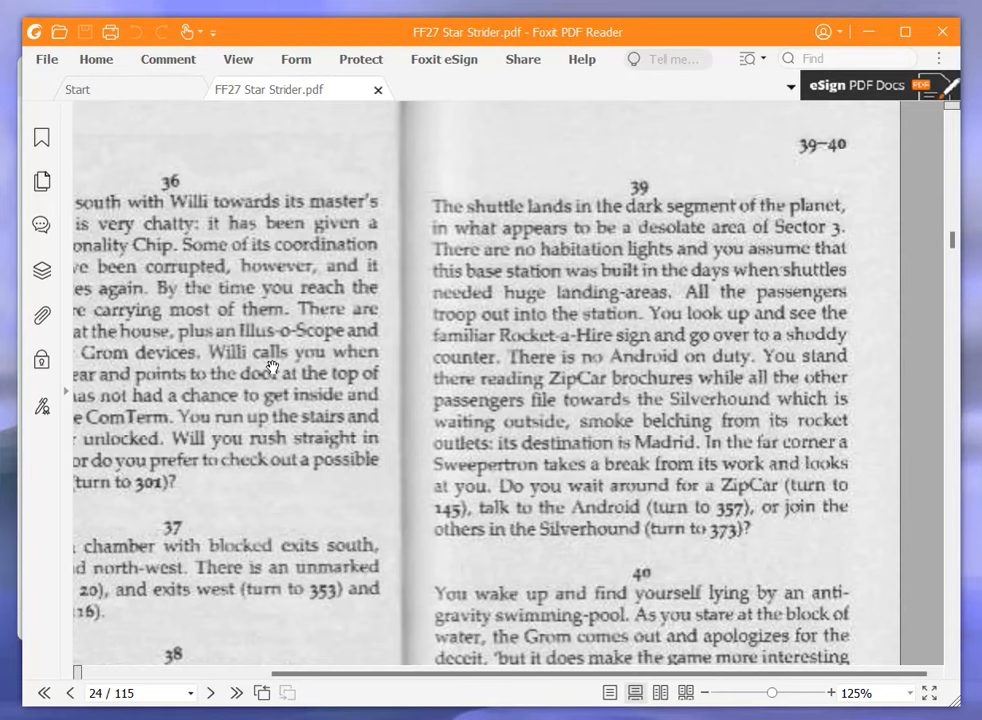
mouse_move(272, 367)
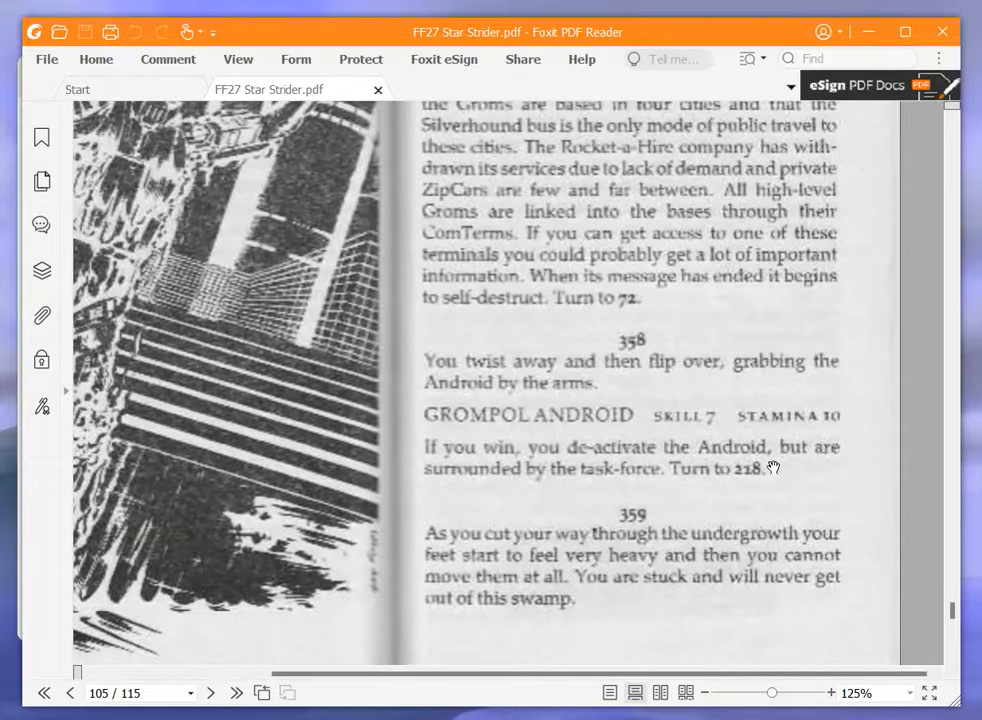
Scroll page 105 until paragraph 357, the planted Android's message, is in view
scroll(up, 3)
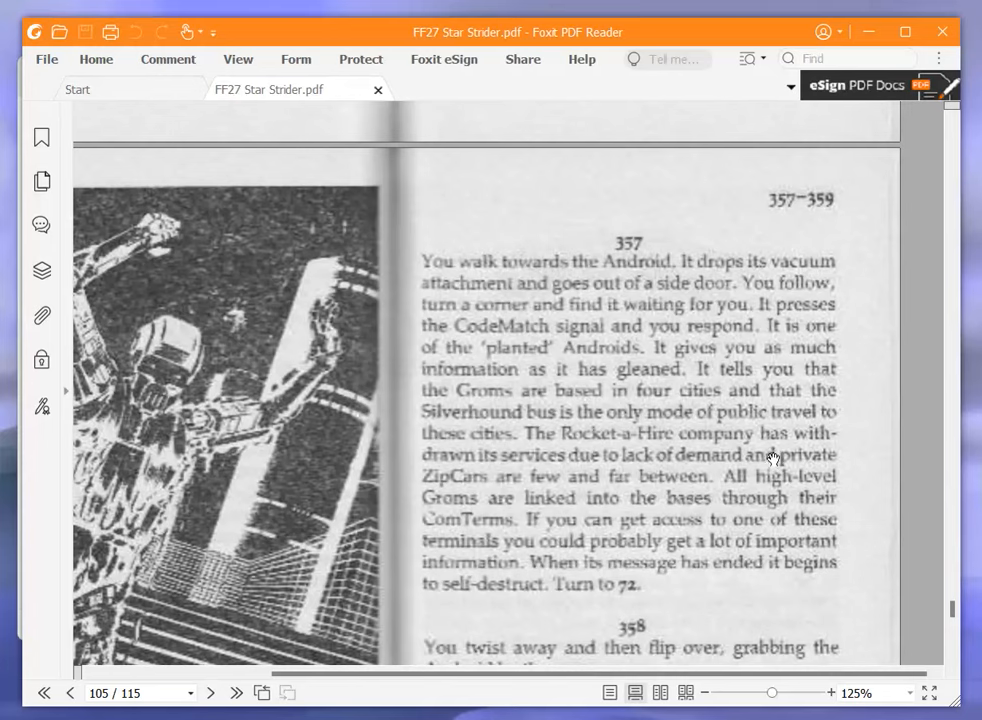
mouse_move(767, 433)
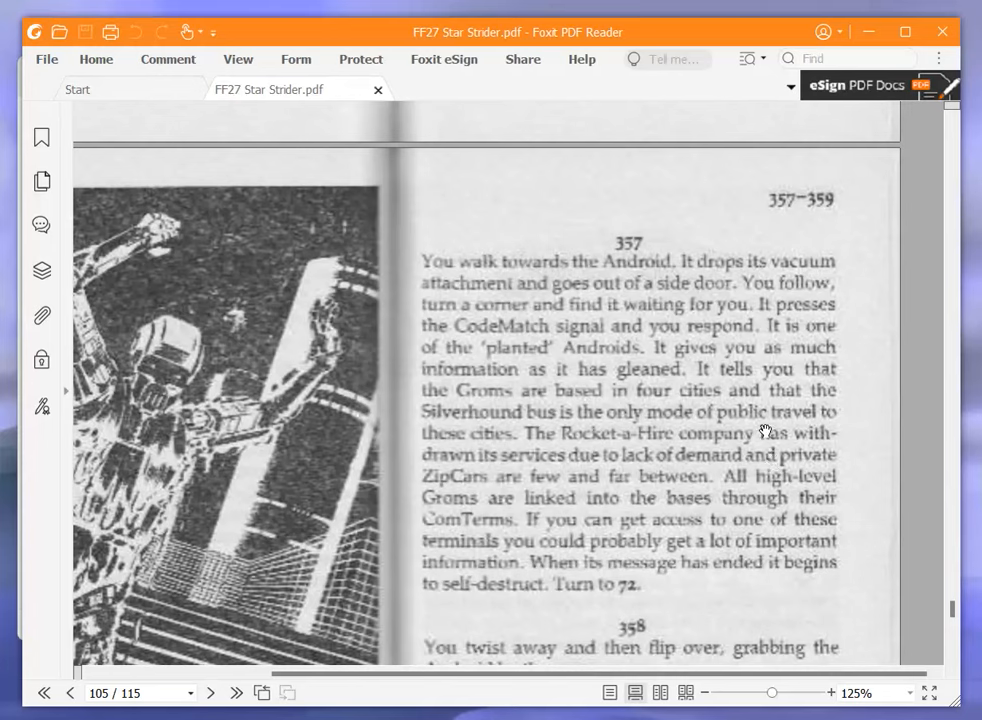
mouse_move(758, 427)
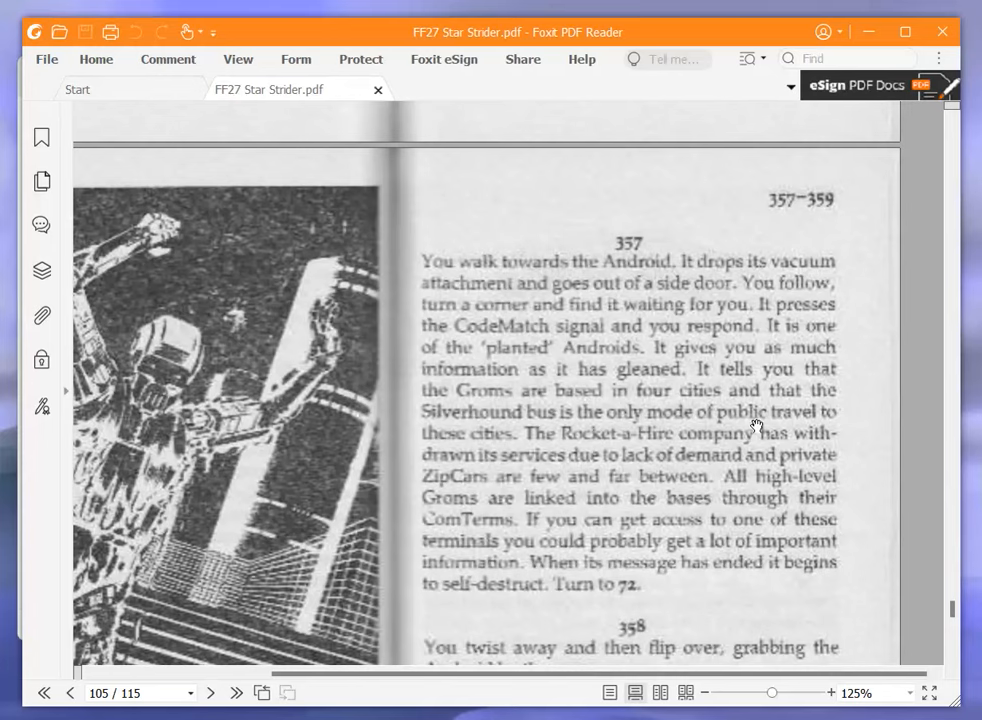
mouse_move(750, 430)
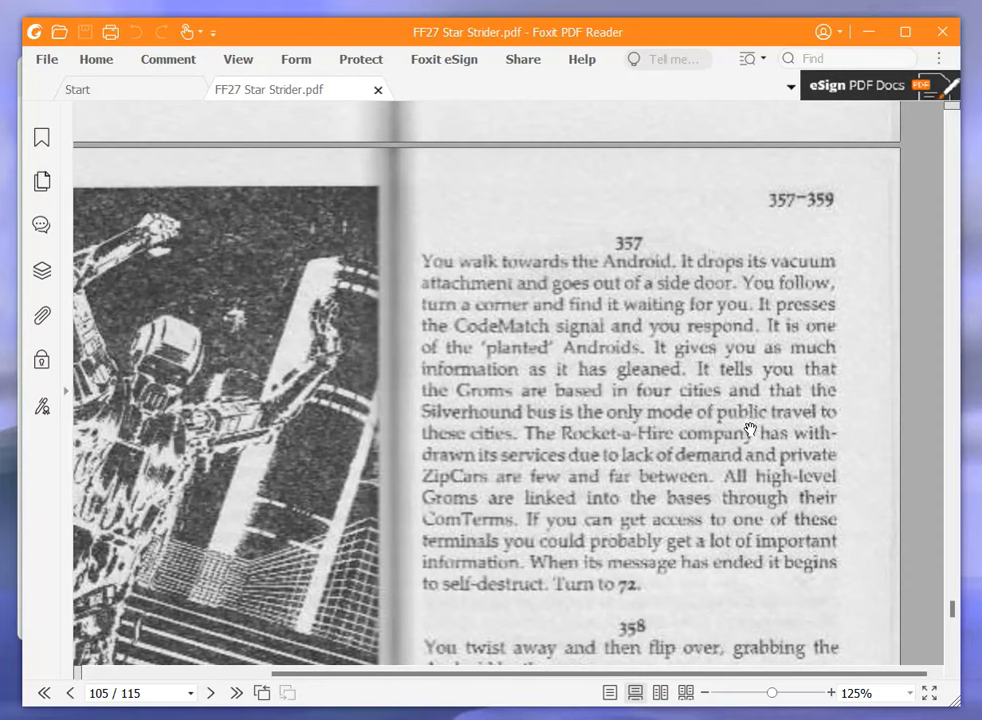
mouse_move(303, 445)
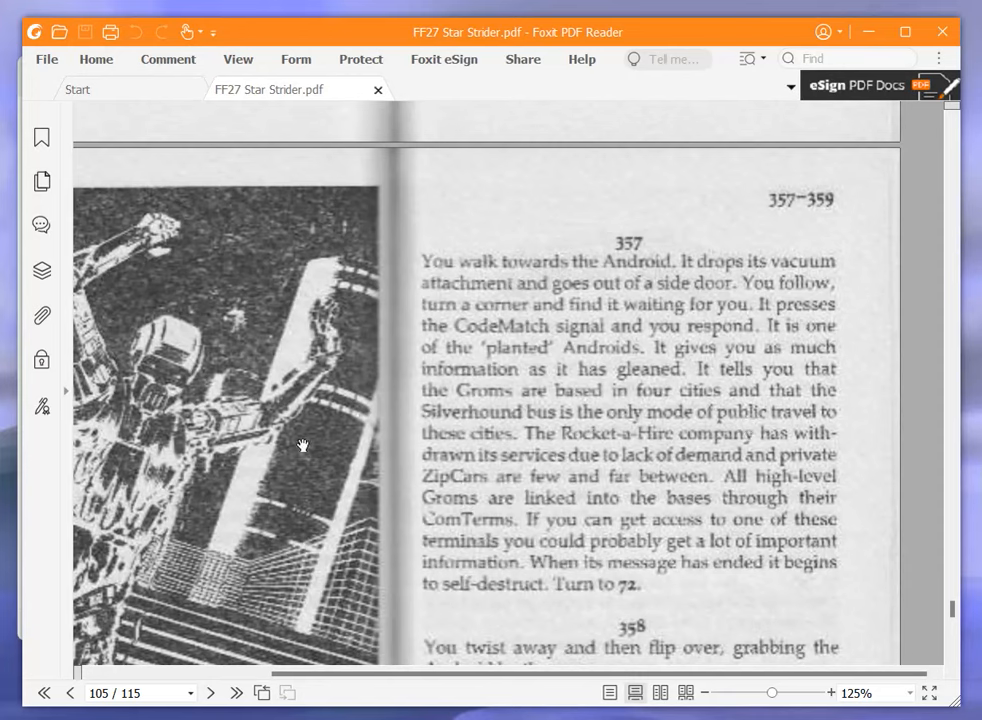
mouse_move(308, 425)
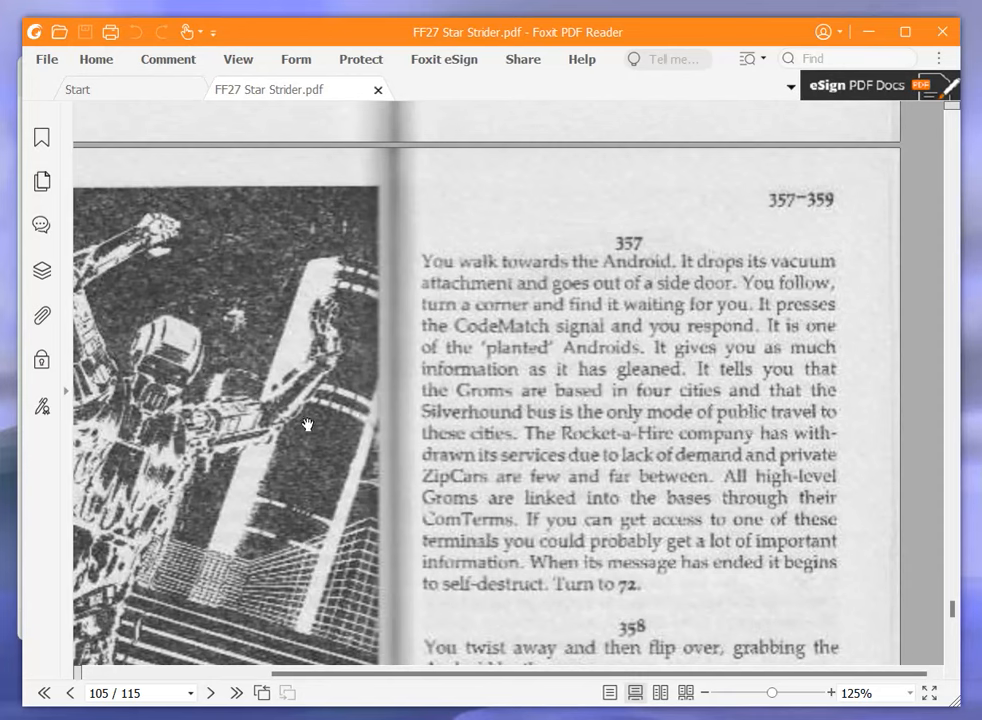
mouse_move(310, 417)
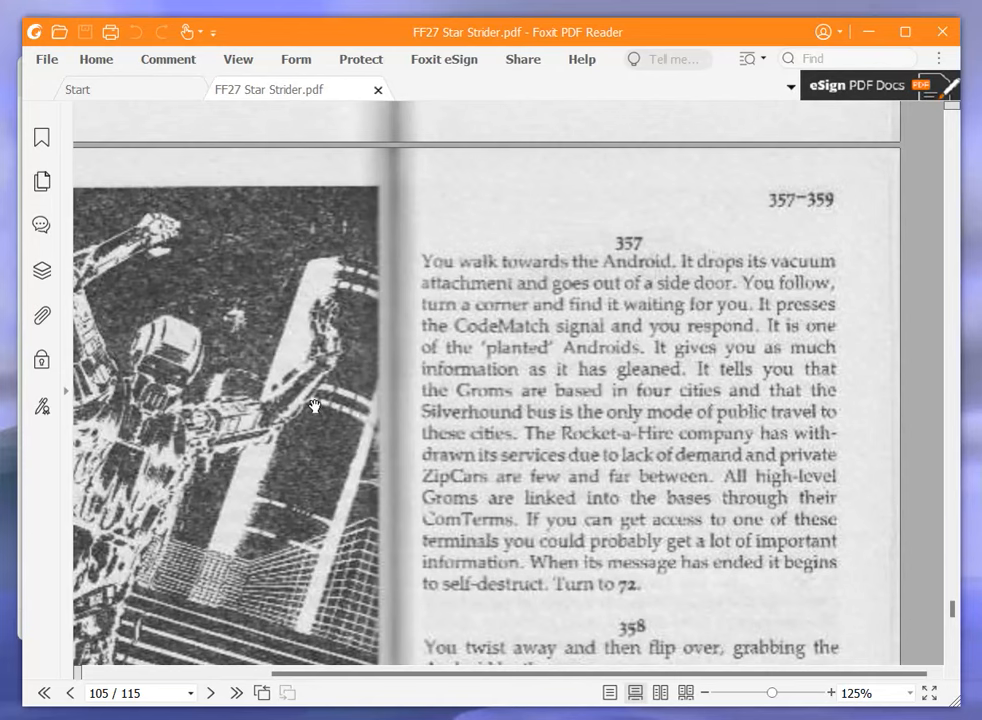
scroll(down, 3)
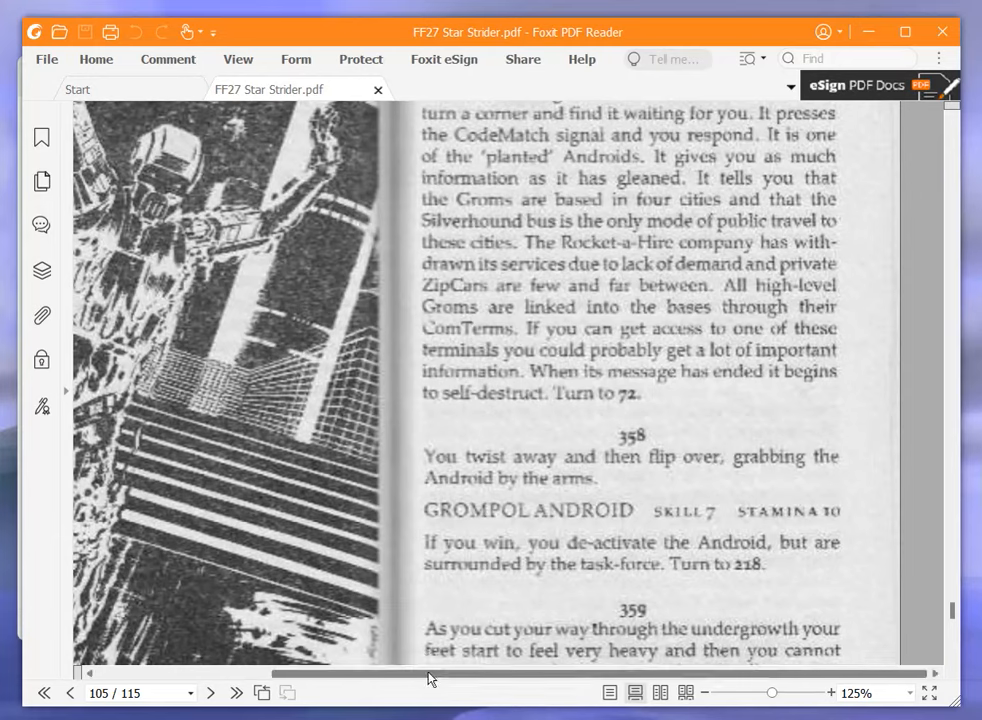
scroll(left, 3)
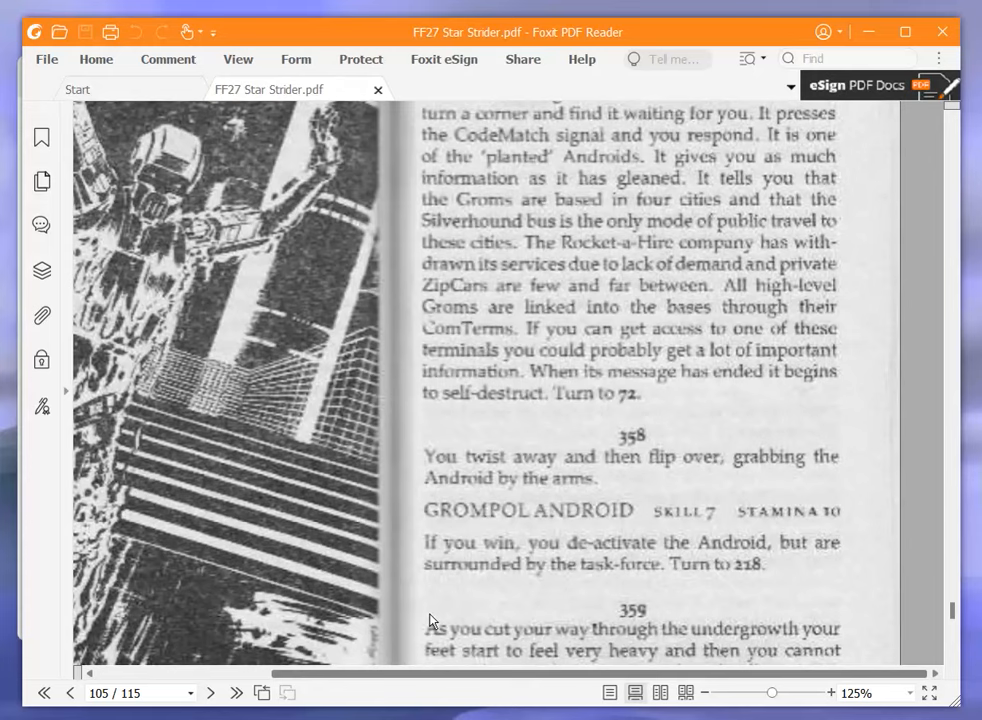
scroll(up, 3)
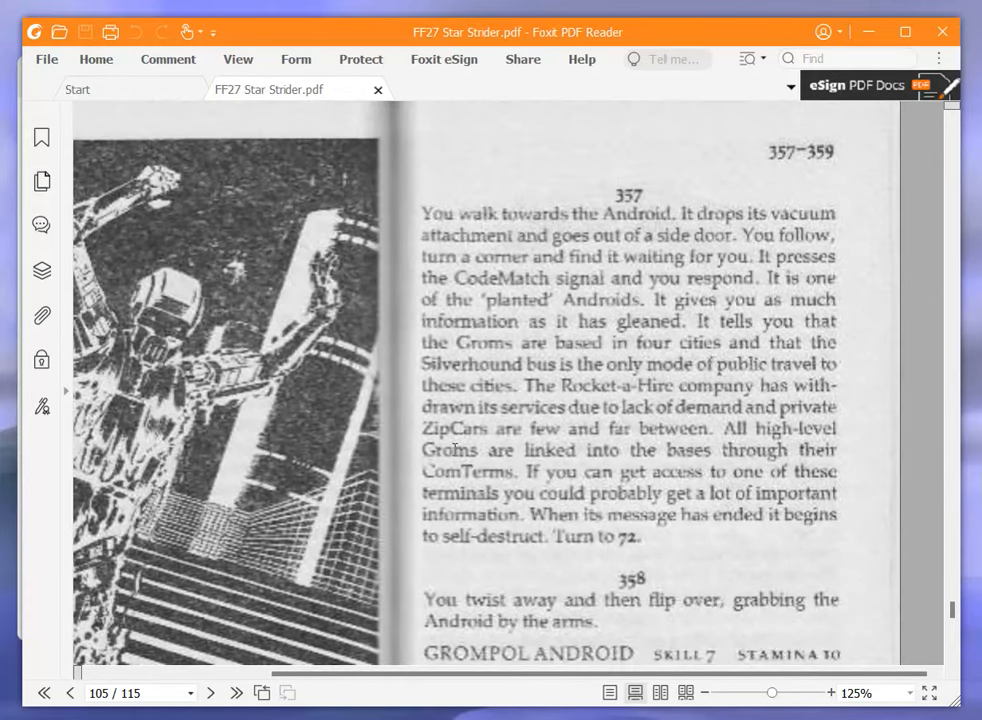
scroll(down, 3)
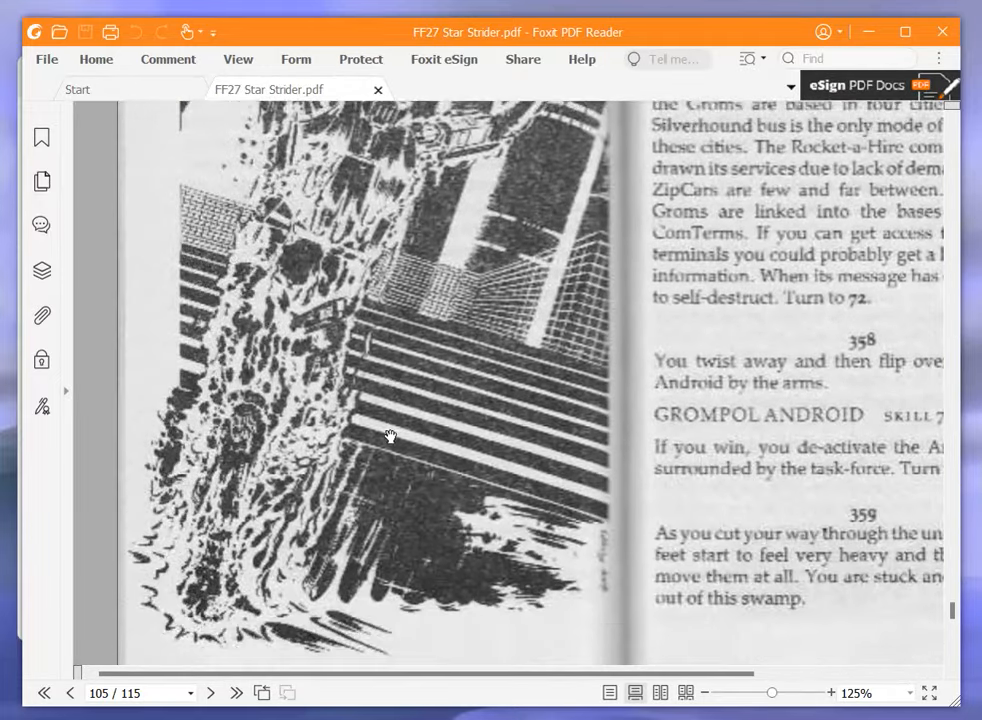
scroll(up, 3)
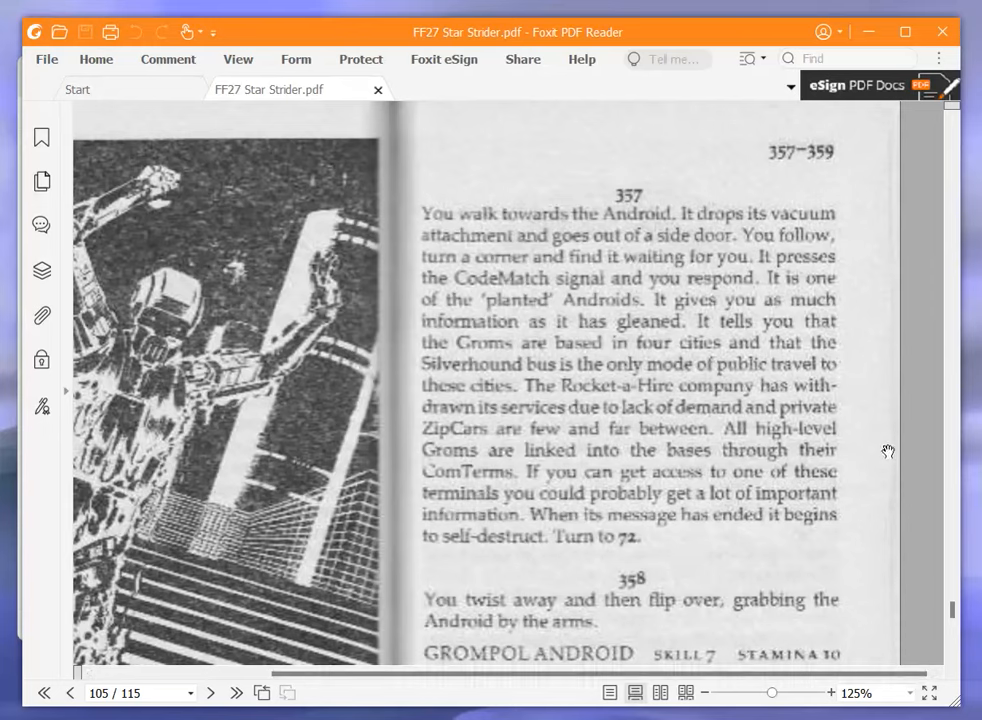
mouse_move(715, 352)
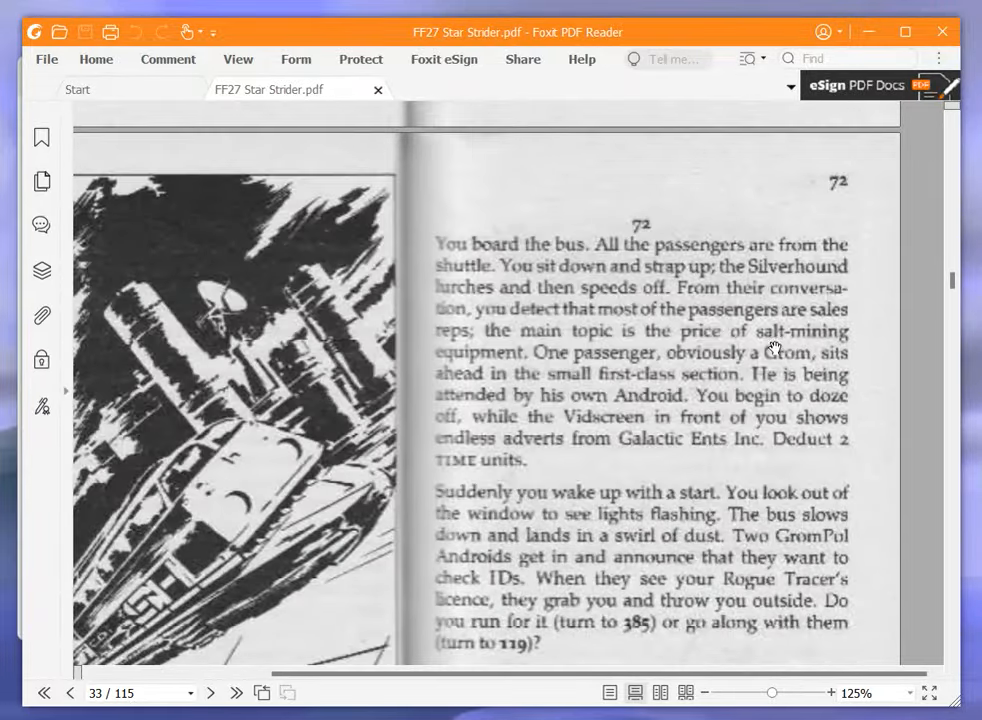
mouse_move(730, 327)
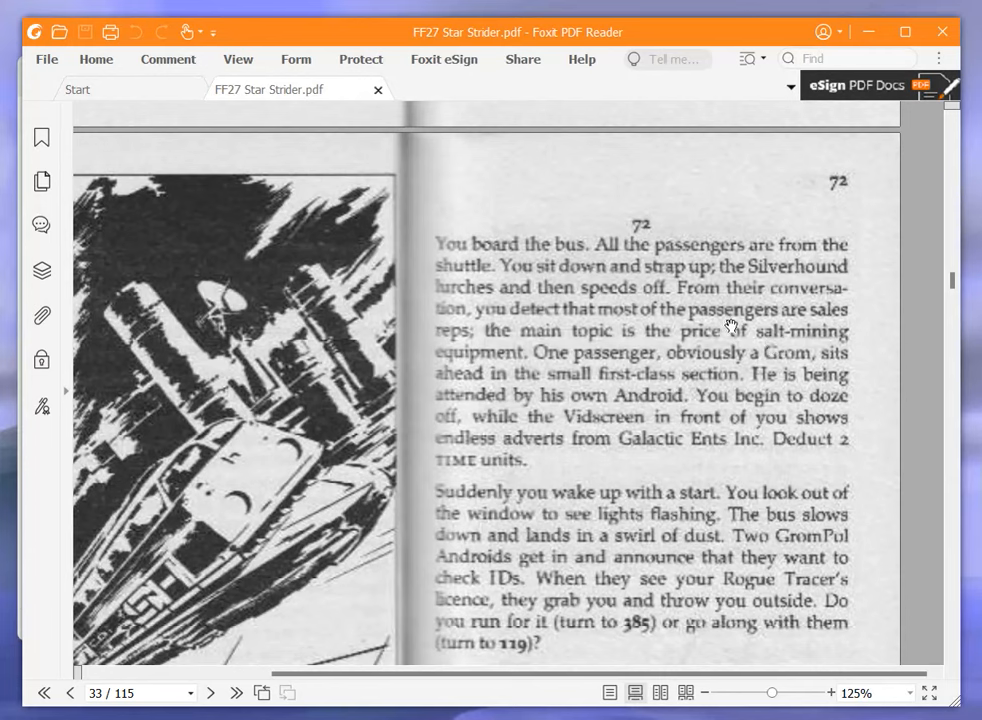
mouse_move(718, 320)
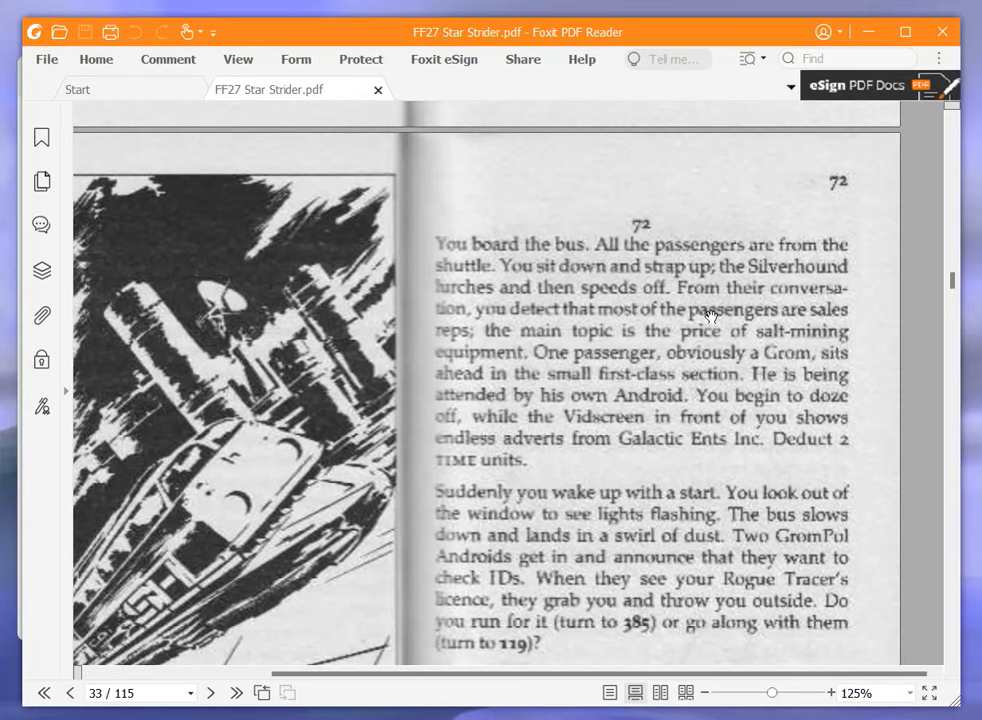
mouse_move(617, 460)
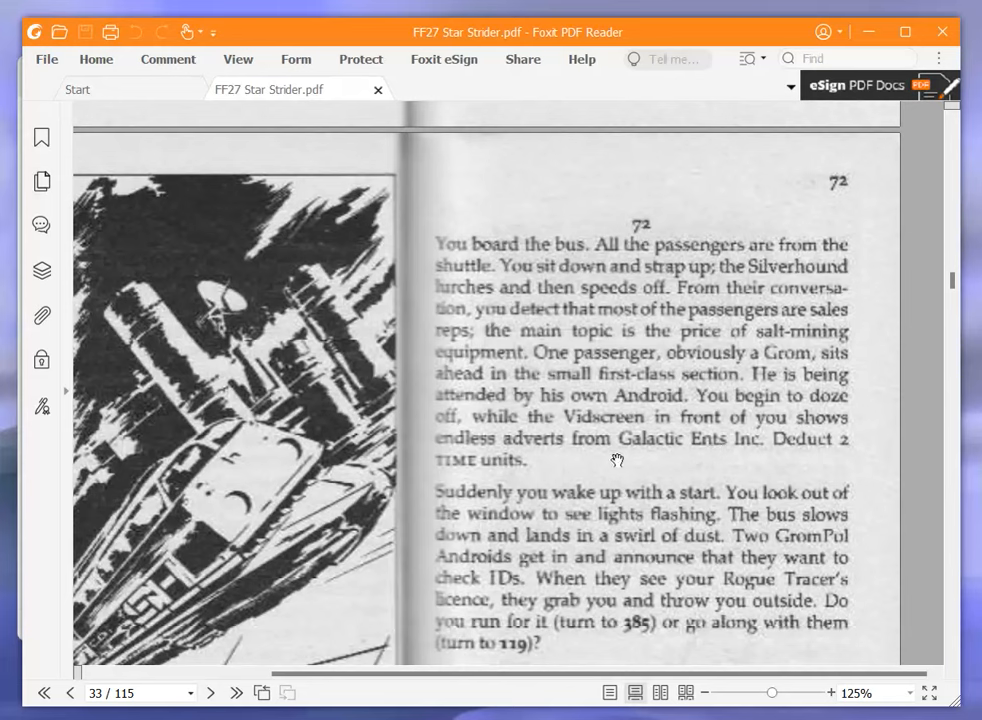
mouse_move(609, 432)
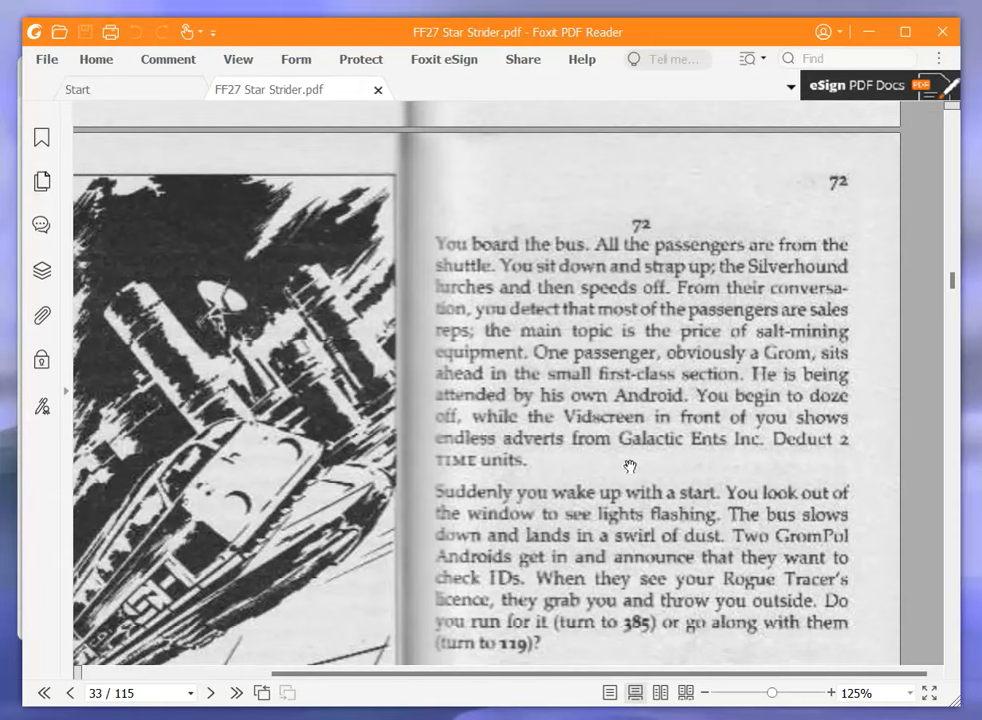
mouse_move(667, 491)
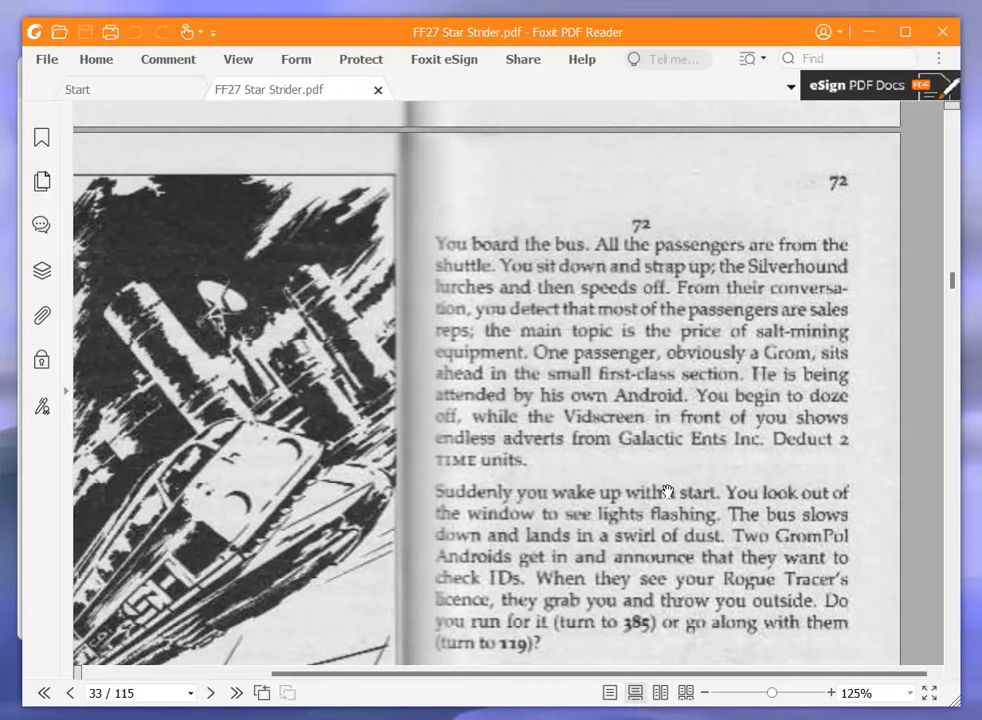
mouse_move(665, 491)
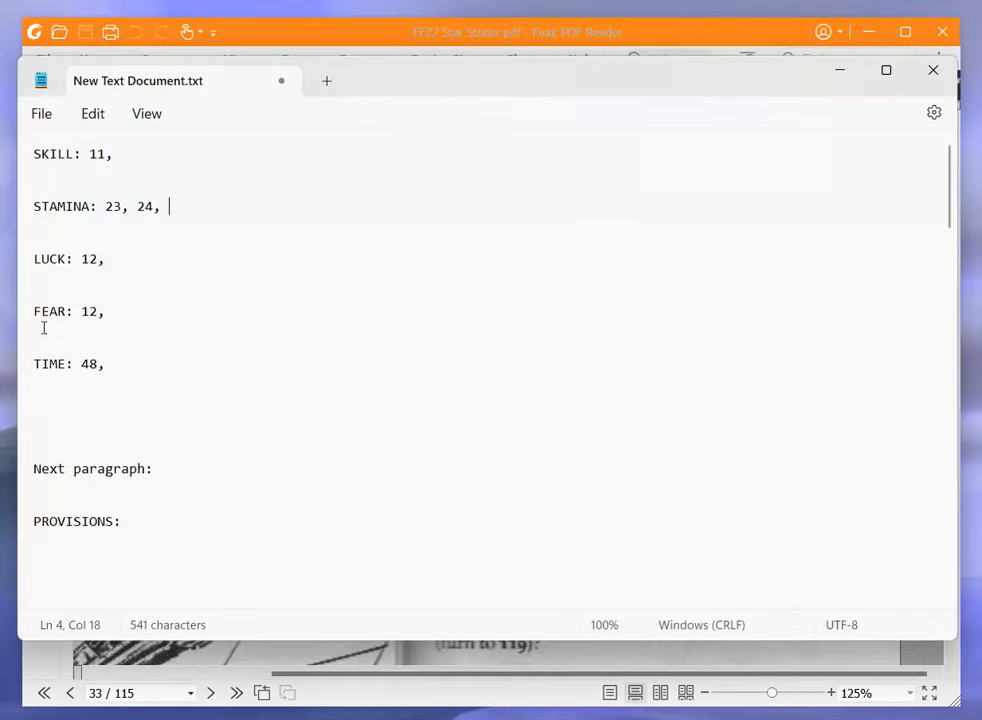
Append 456 to the adventure sheet's TIME line so it reads '48, 456,'
text(45)
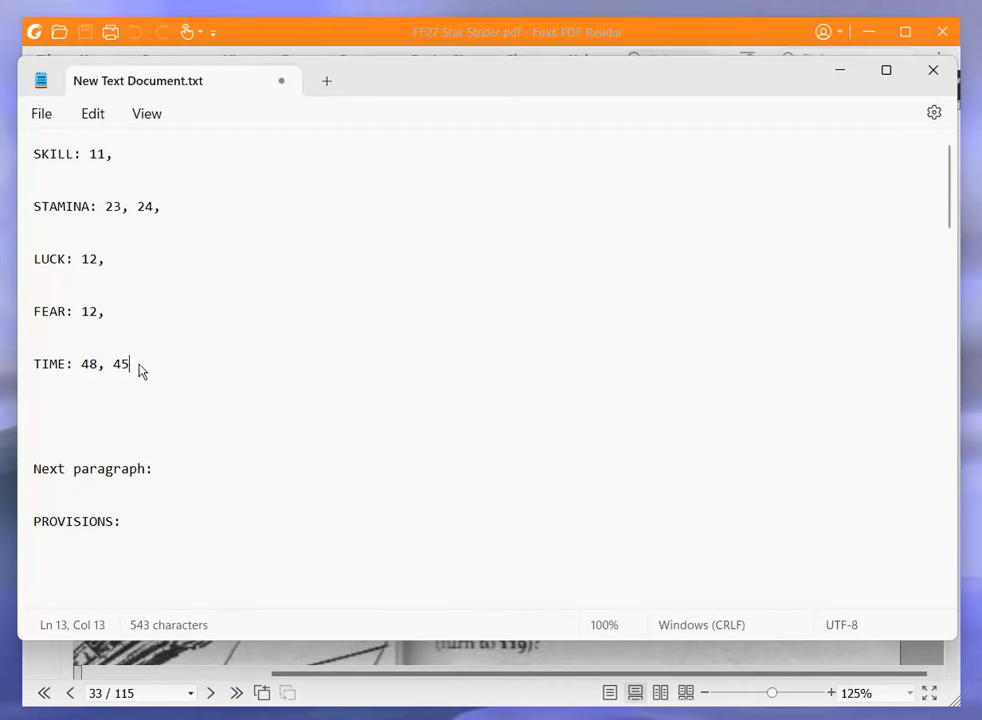
text(6,)
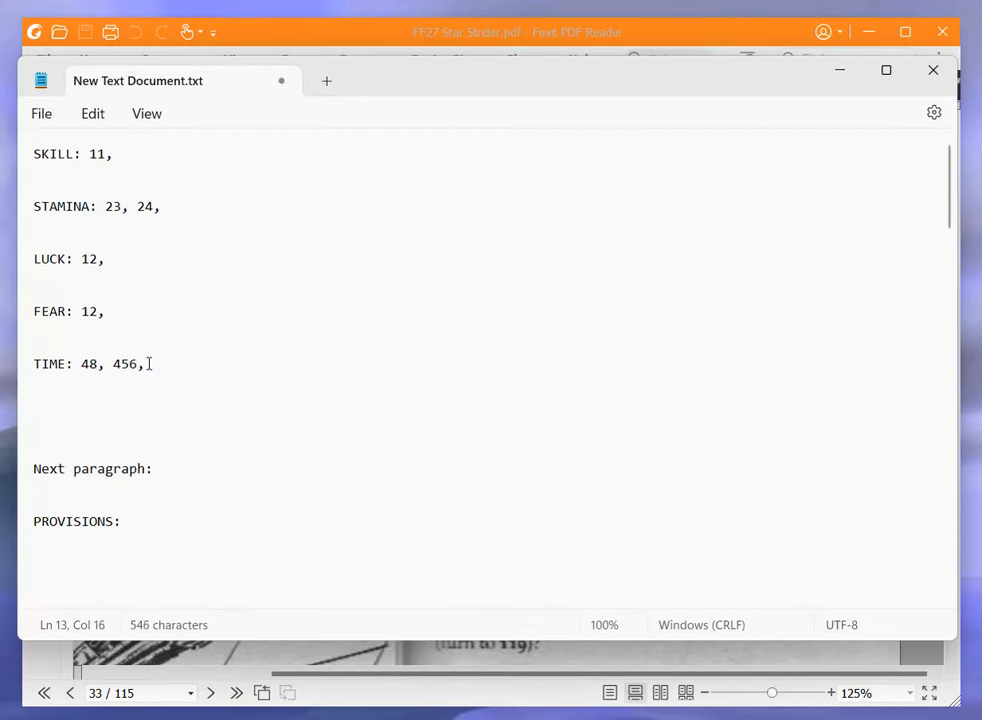
key(BackSpace)
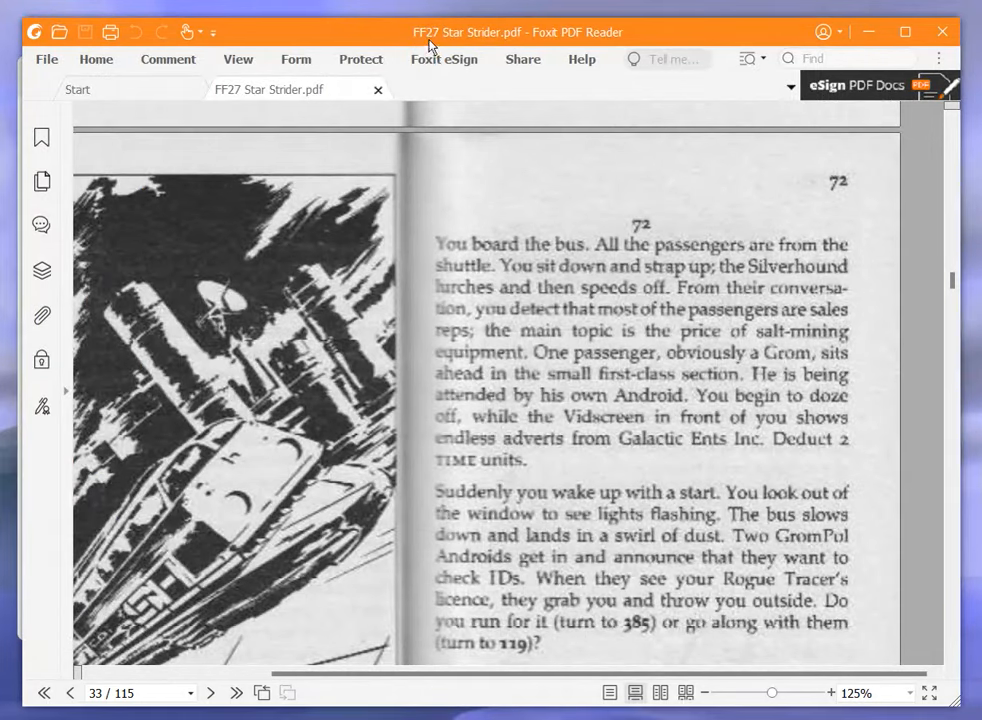
mouse_move(805, 302)
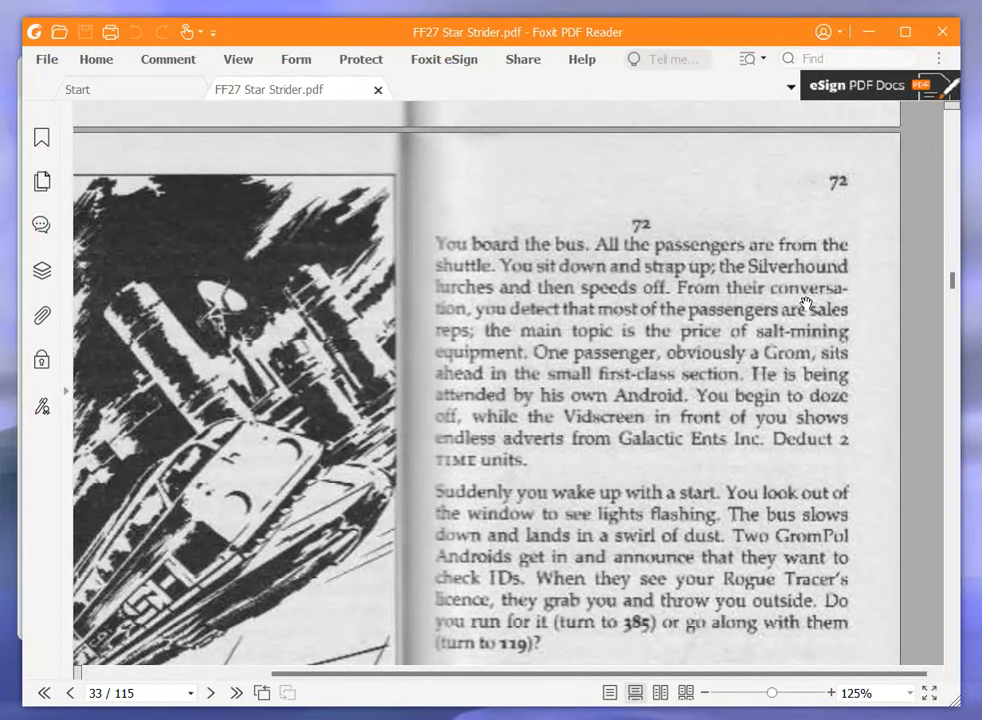
Scroll to page 45 to read paragraph 119 about facing the Grom commander
scroll(down, 3)
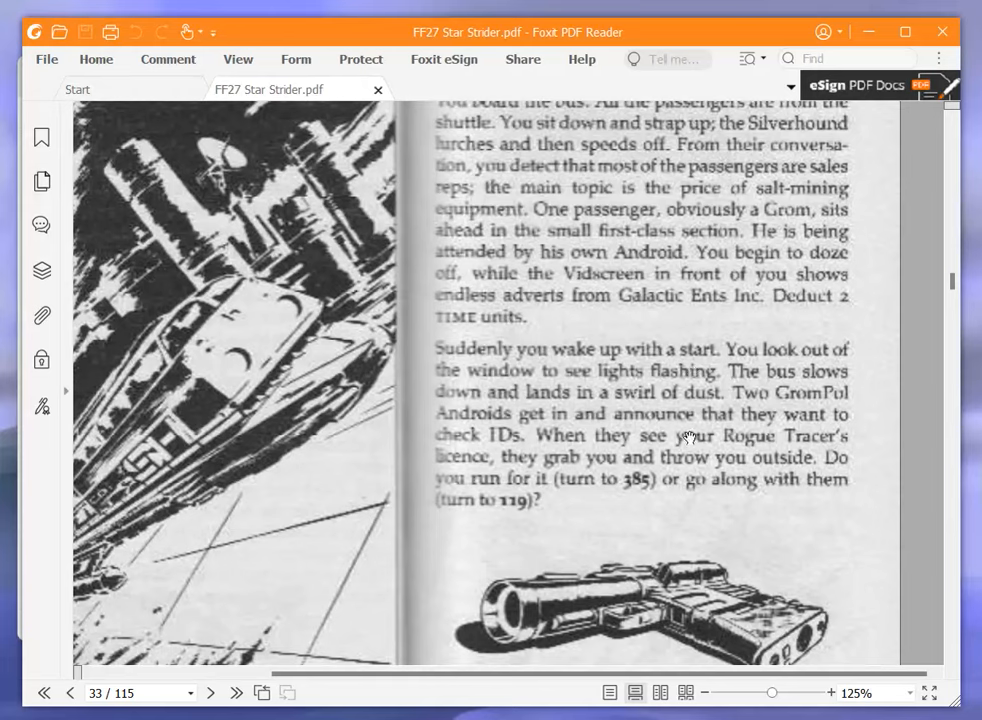
mouse_move(660, 419)
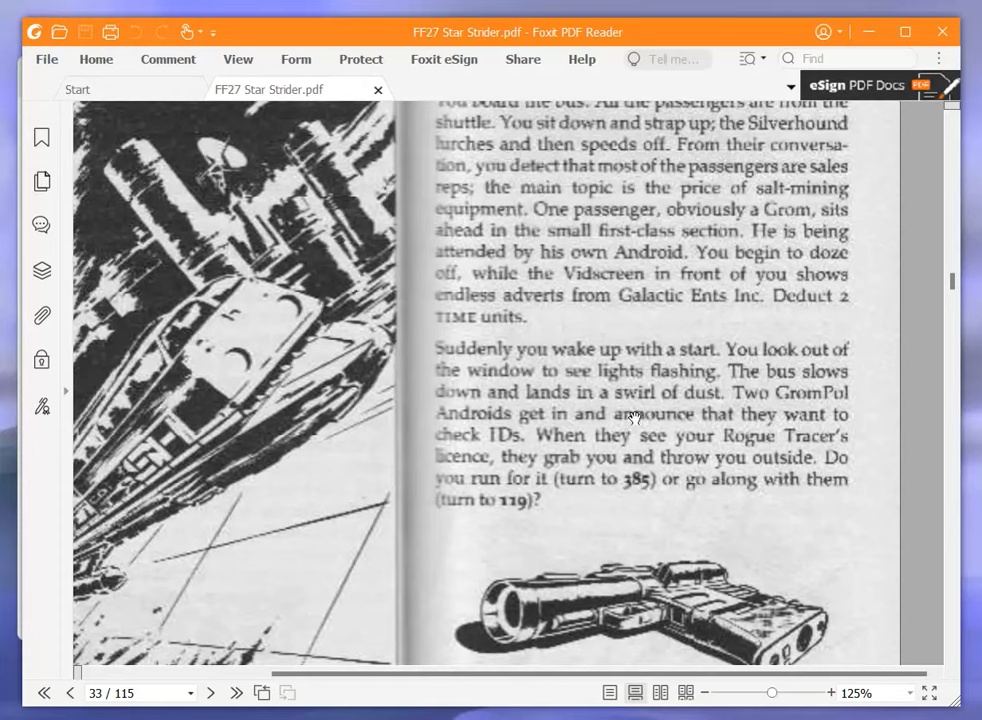
mouse_move(662, 470)
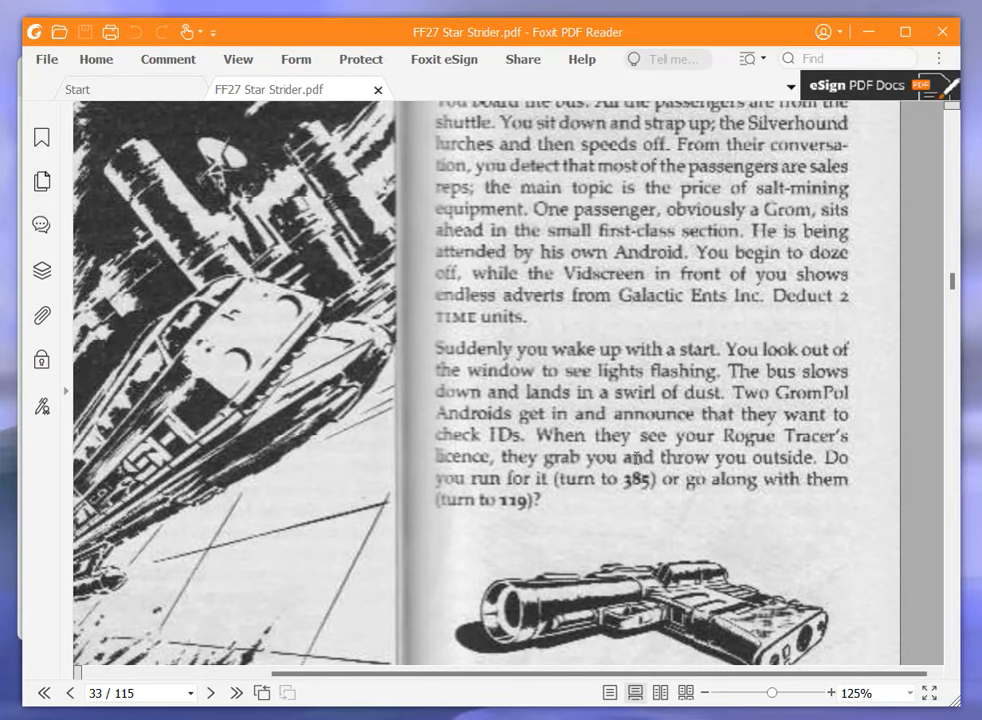
mouse_move(517, 653)
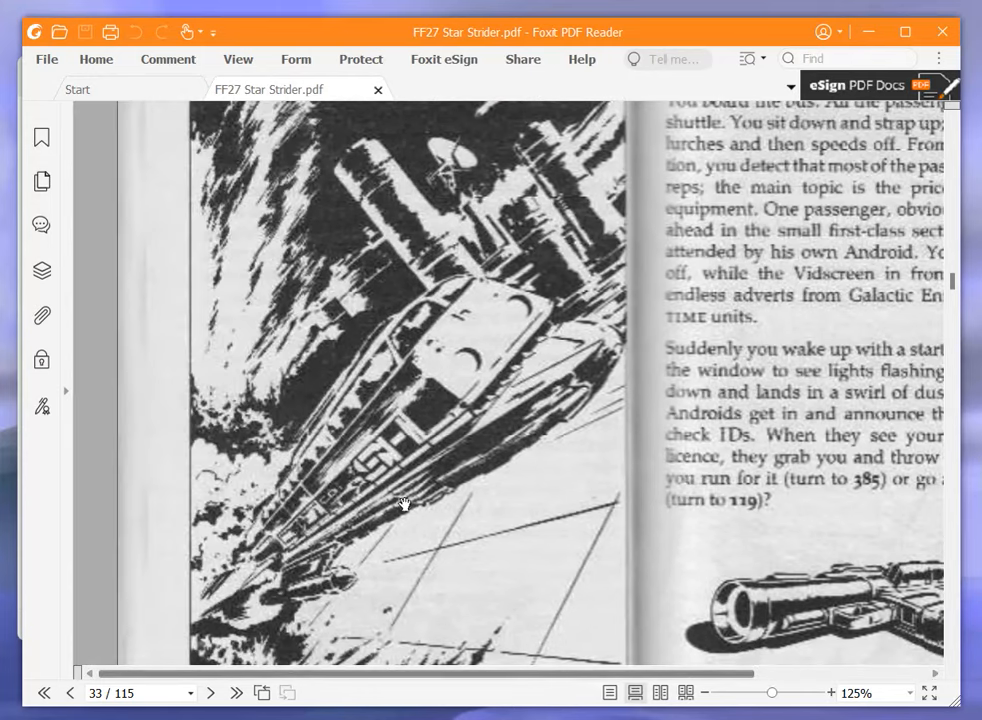
scroll(up, 3)
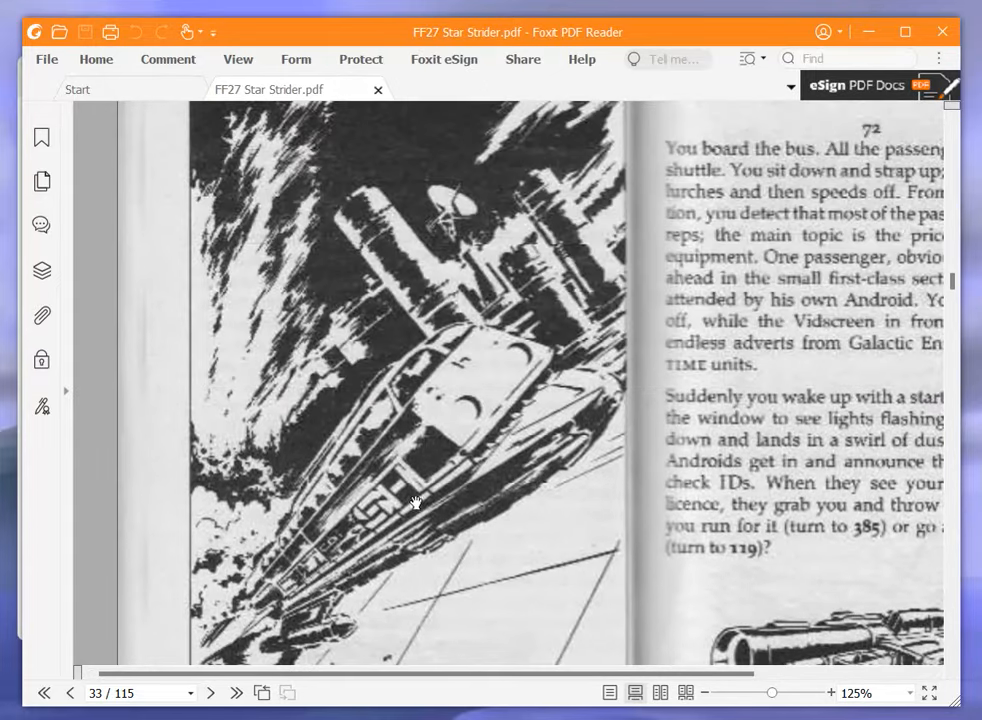
mouse_move(434, 517)
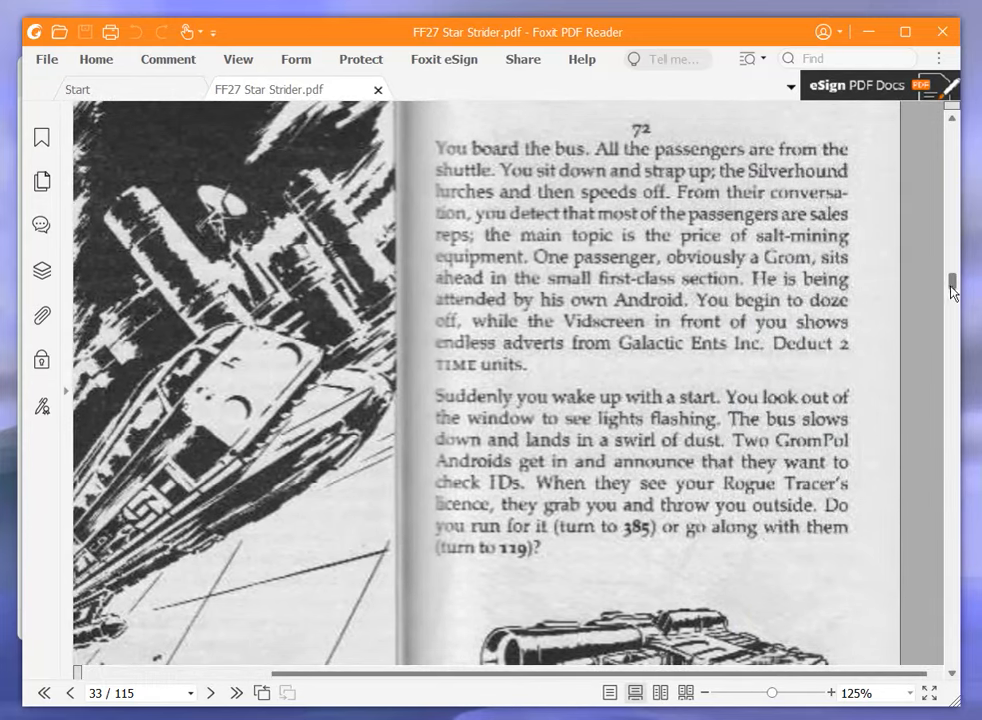
scroll(down, 3)
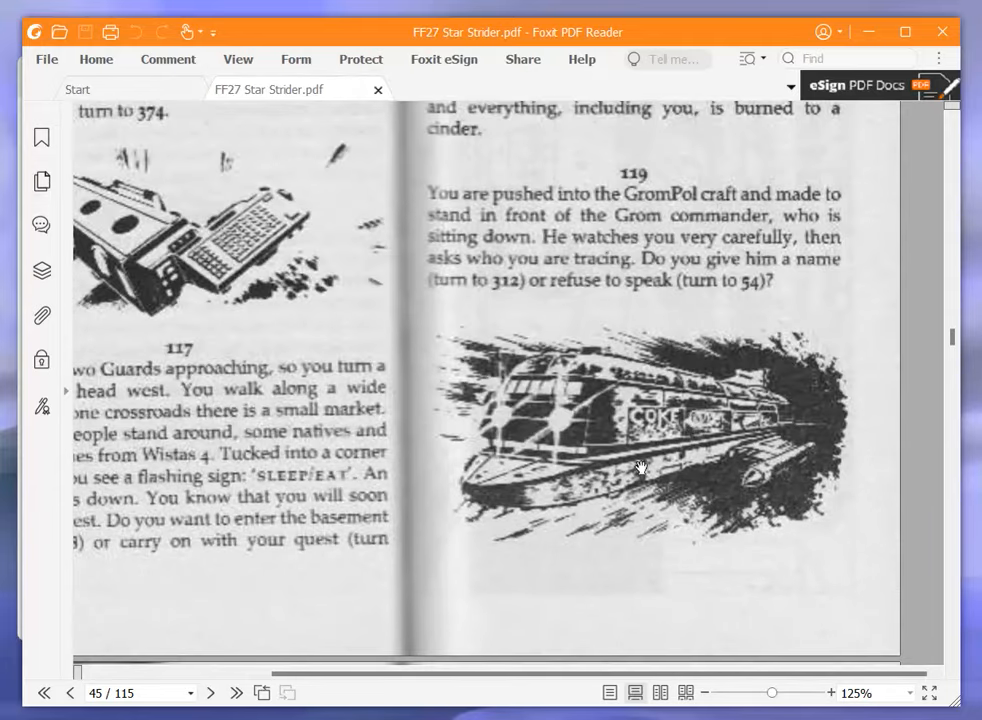
mouse_move(635, 412)
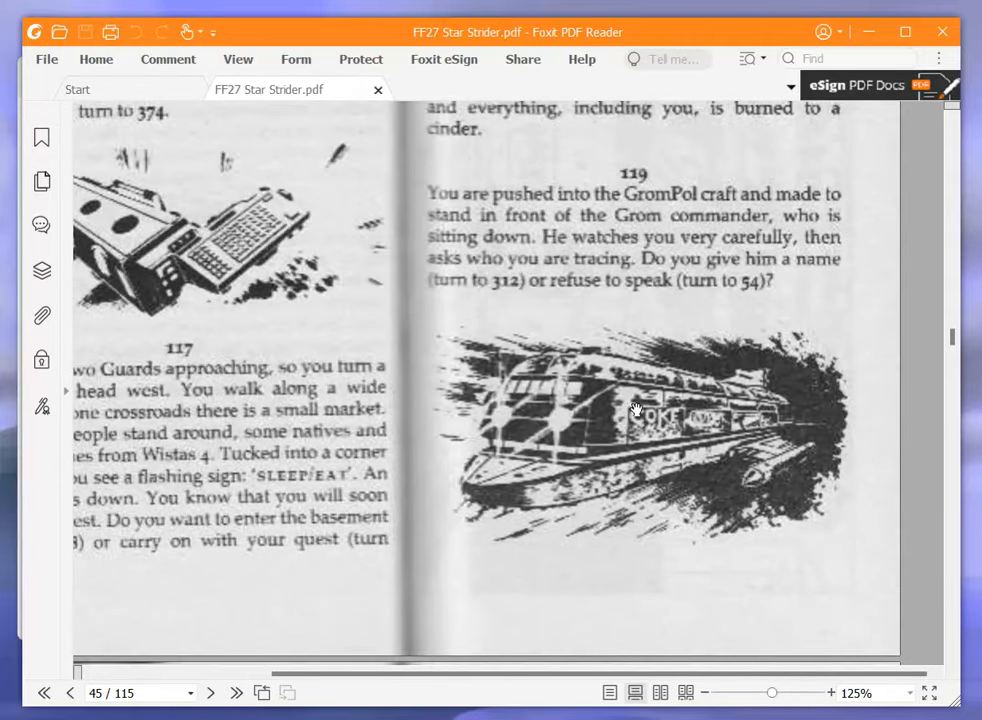
mouse_move(628, 403)
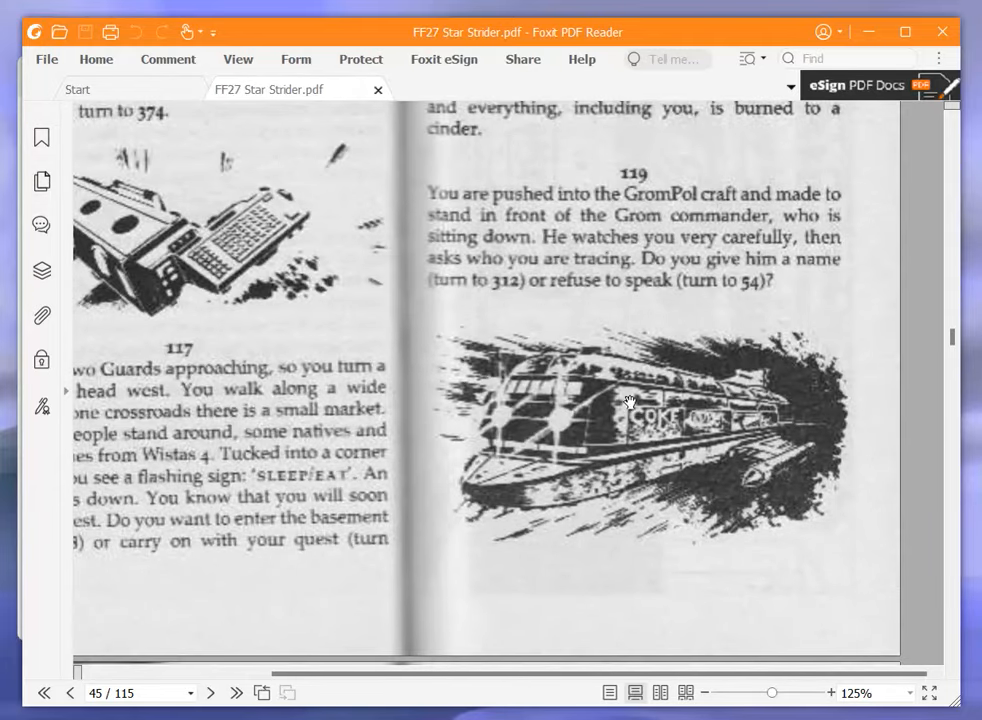
mouse_move(613, 401)
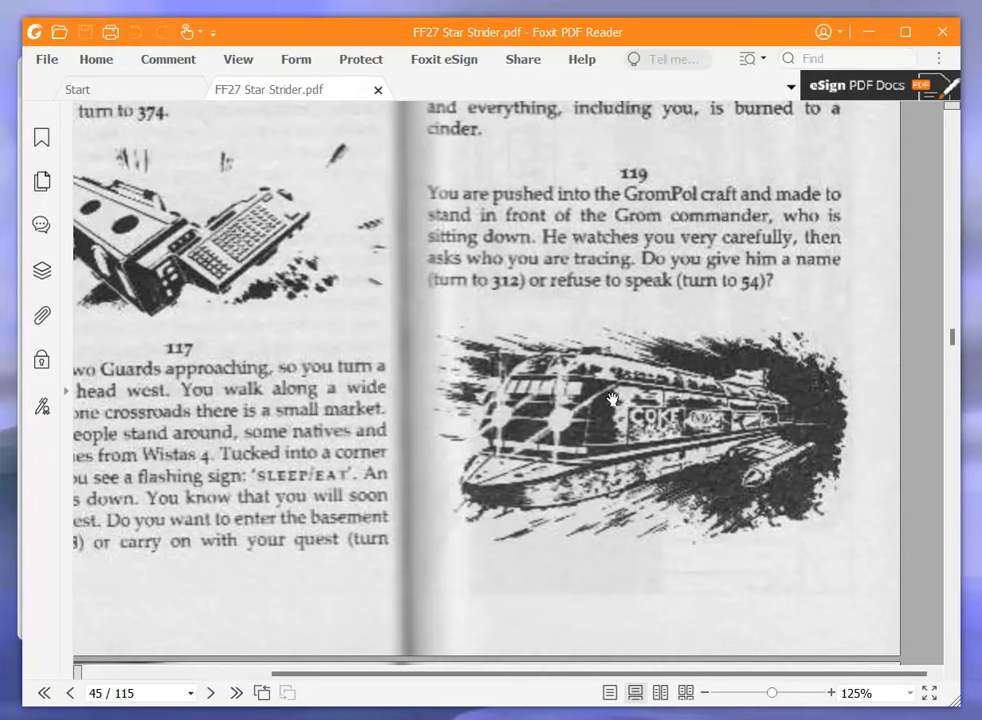
mouse_move(598, 405)
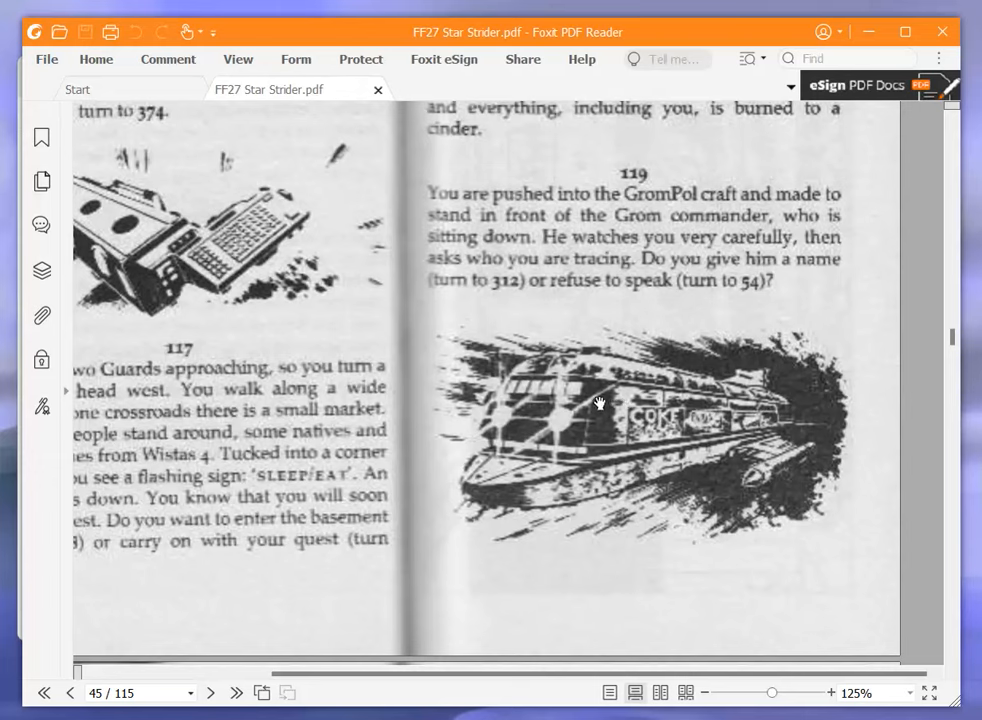
mouse_move(590, 393)
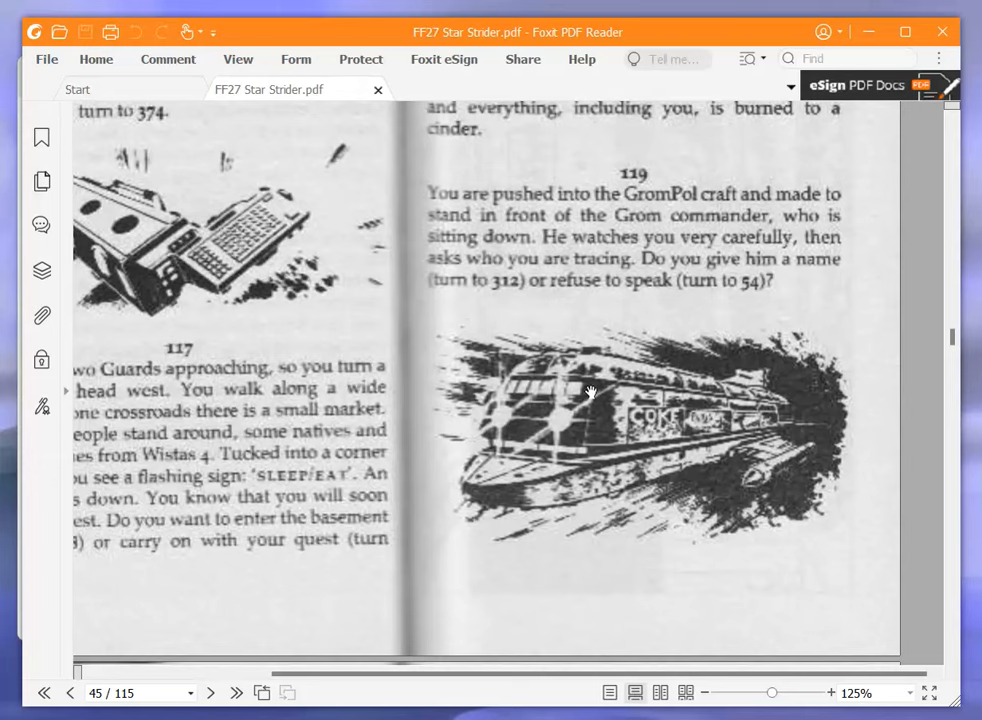
mouse_move(583, 391)
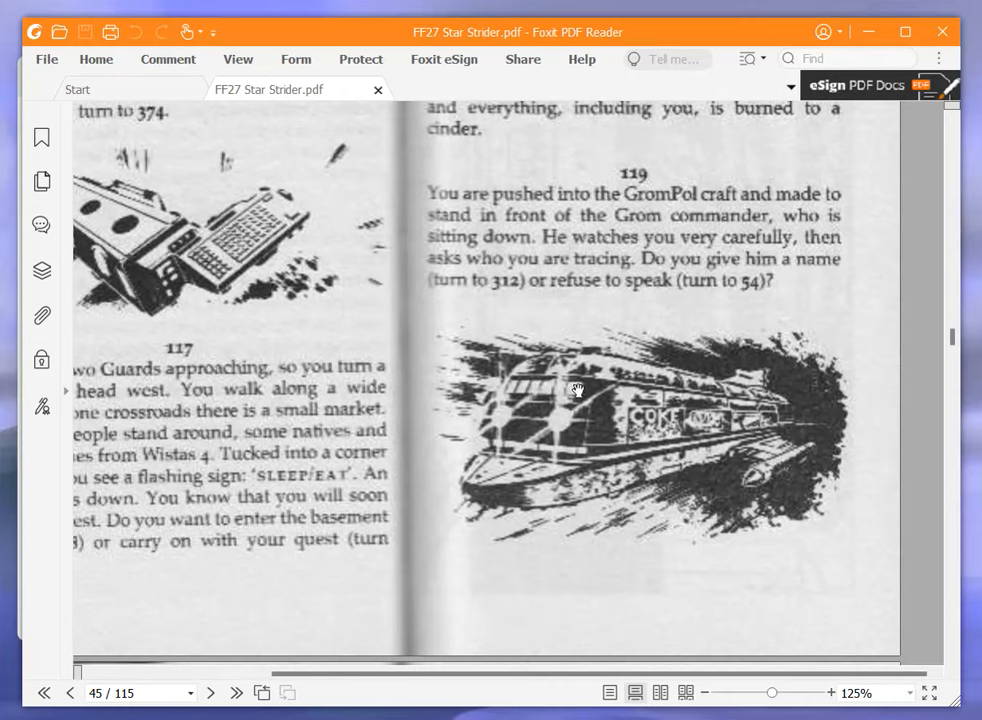
mouse_move(567, 381)
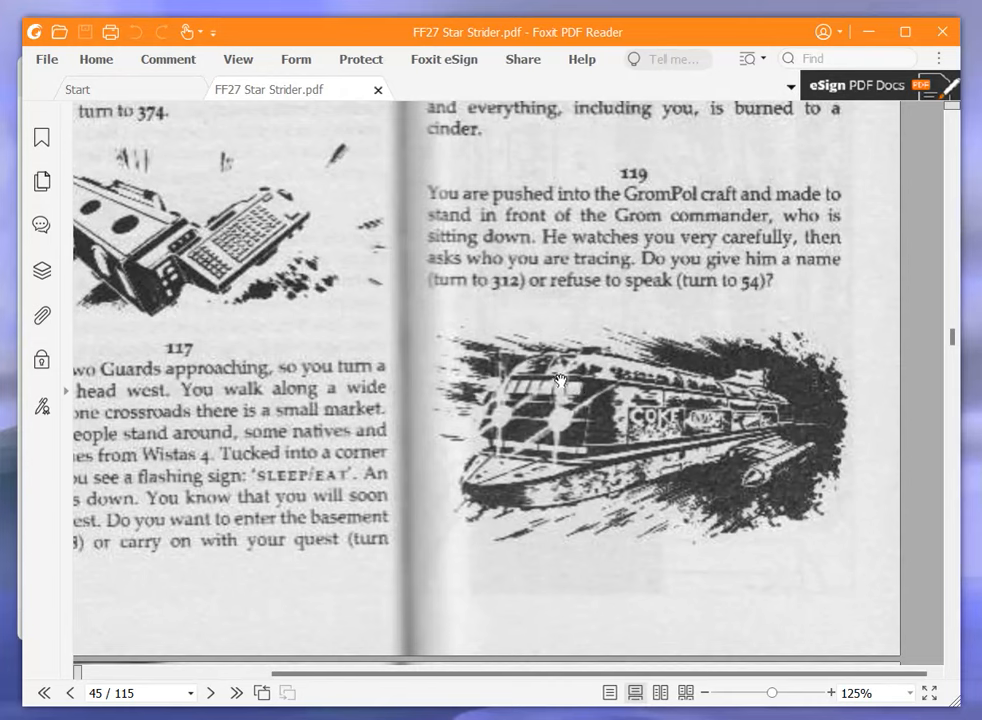
mouse_move(551, 385)
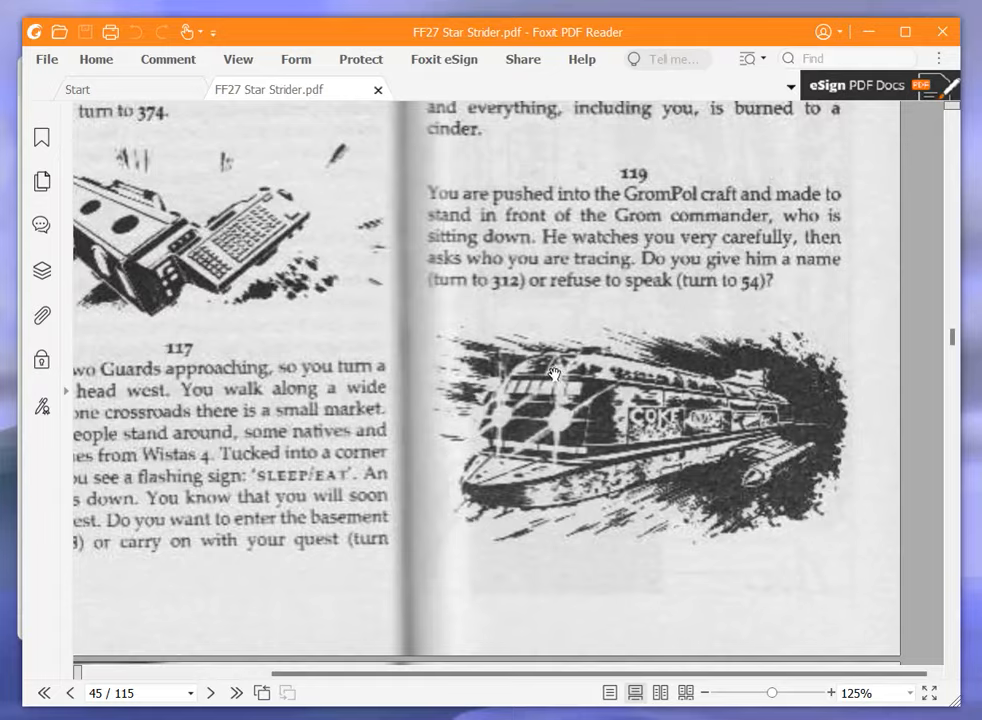
mouse_move(970, 347)
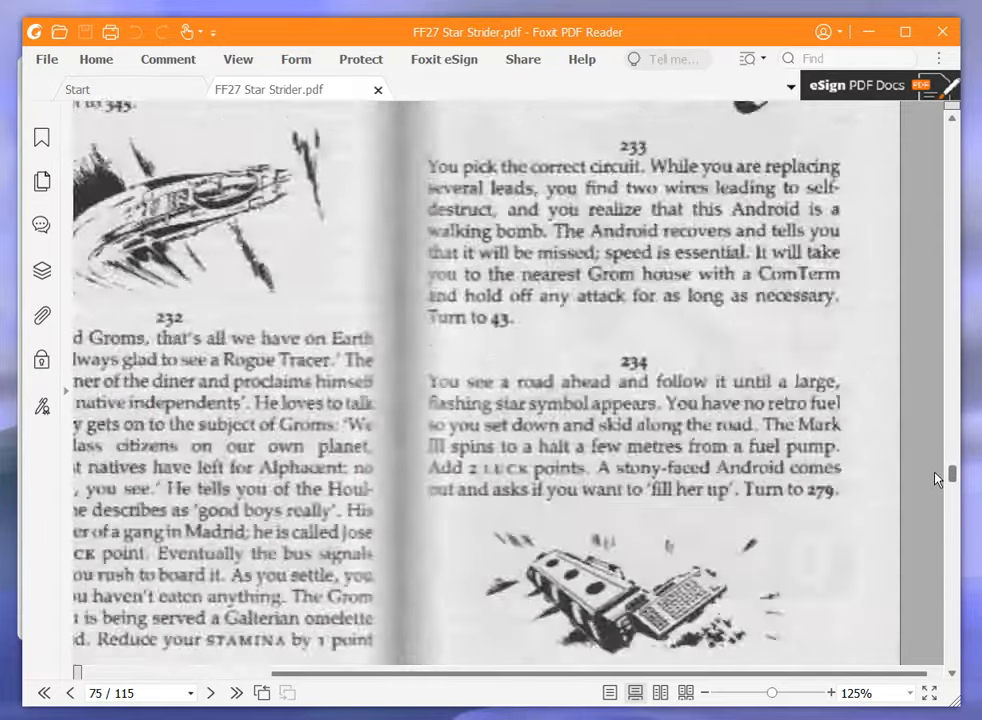
Scroll to page 94 to read paragraph 312, where giving a name arouses suspicion
scroll(down, 3)
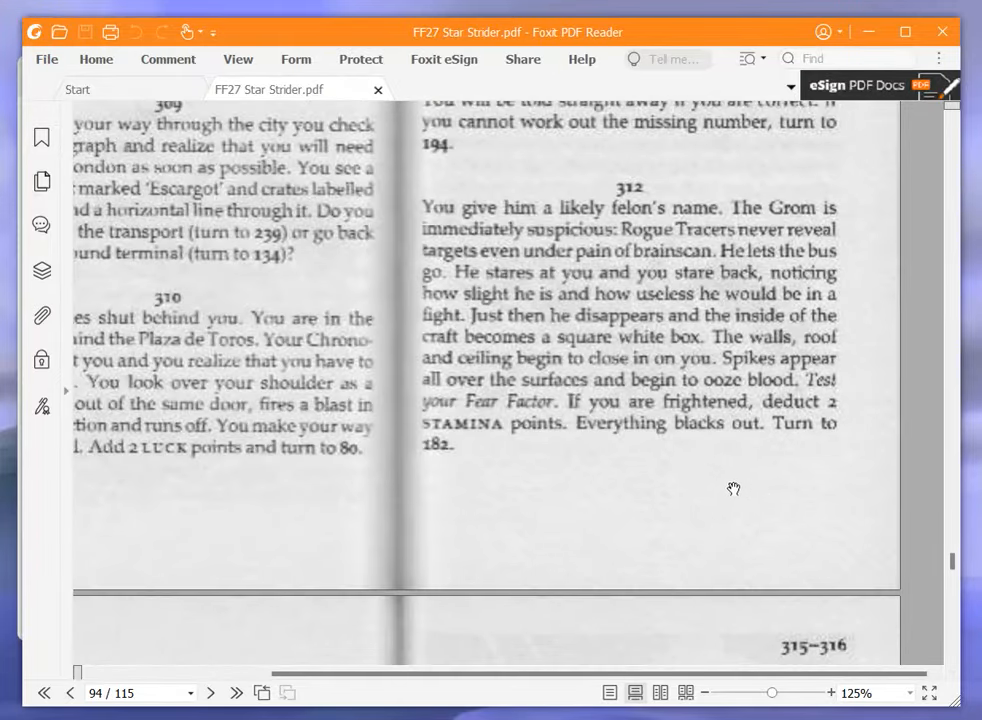
mouse_move(717, 485)
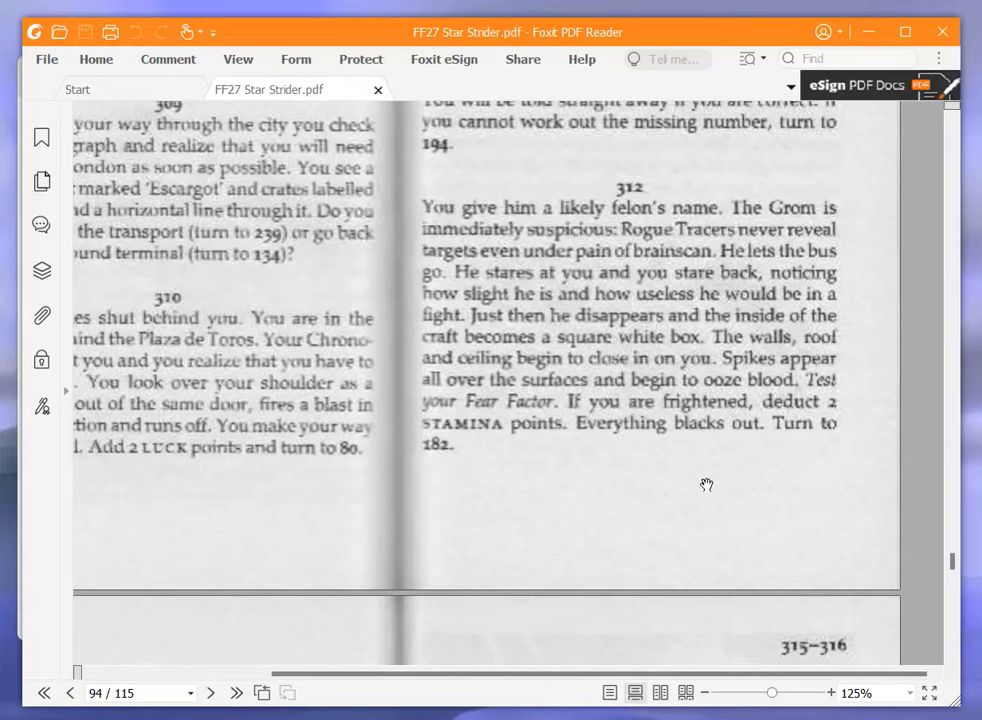
mouse_move(674, 441)
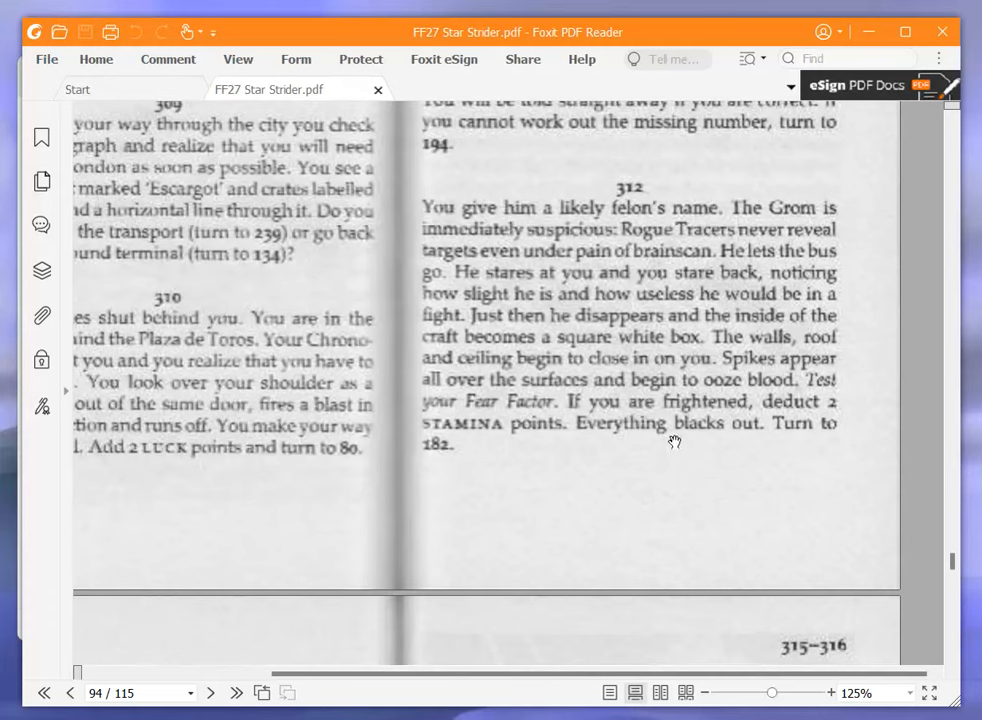
mouse_move(658, 432)
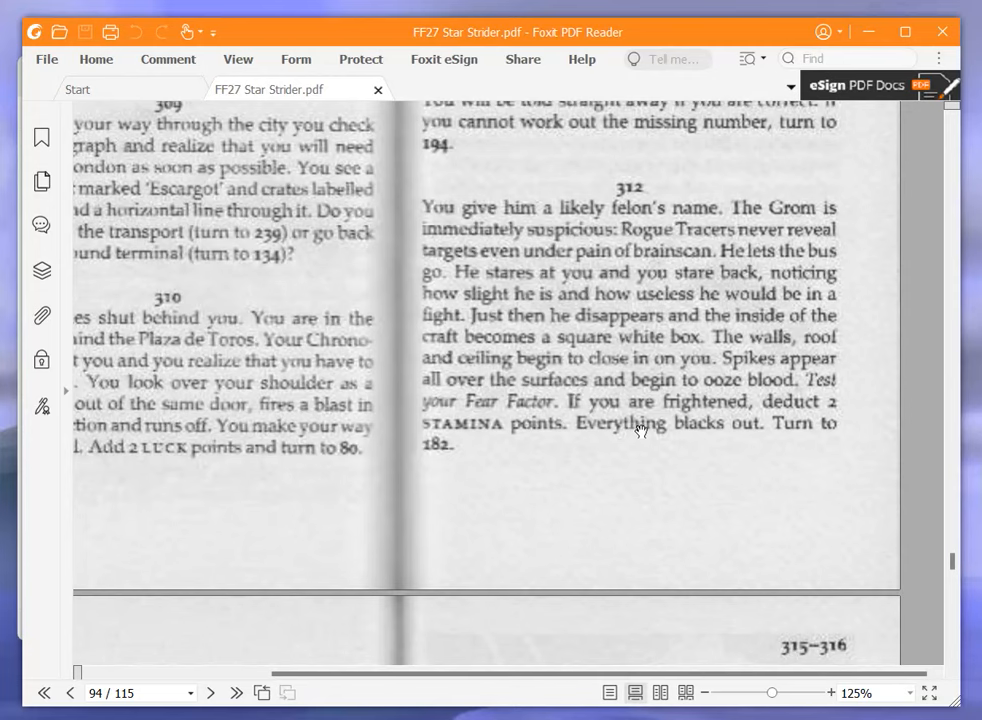
mouse_move(640, 430)
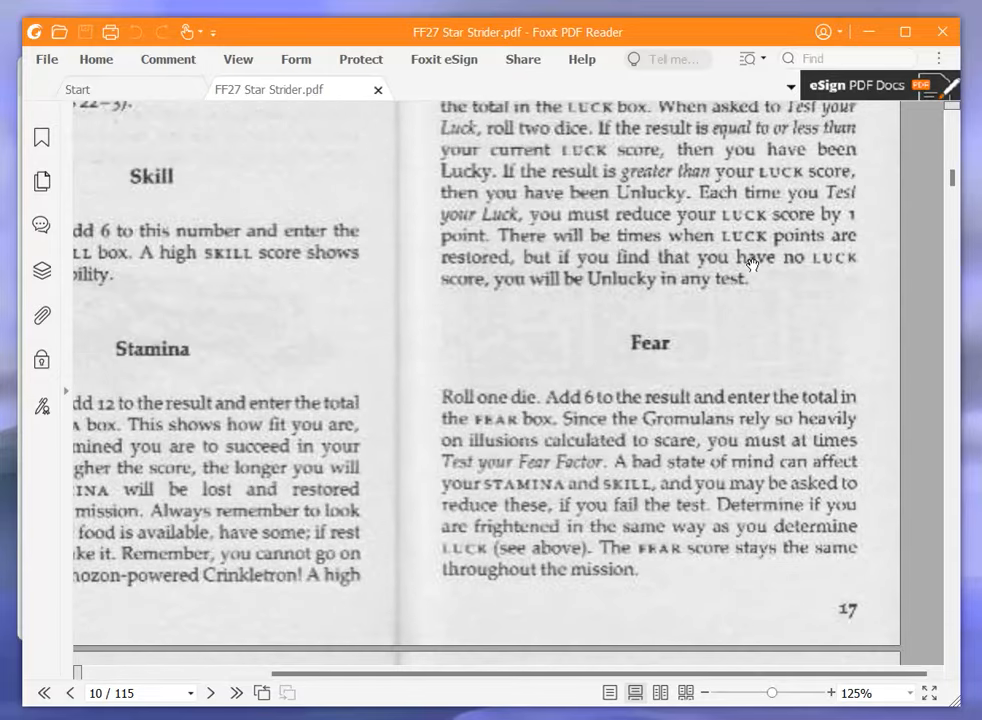
mouse_move(737, 281)
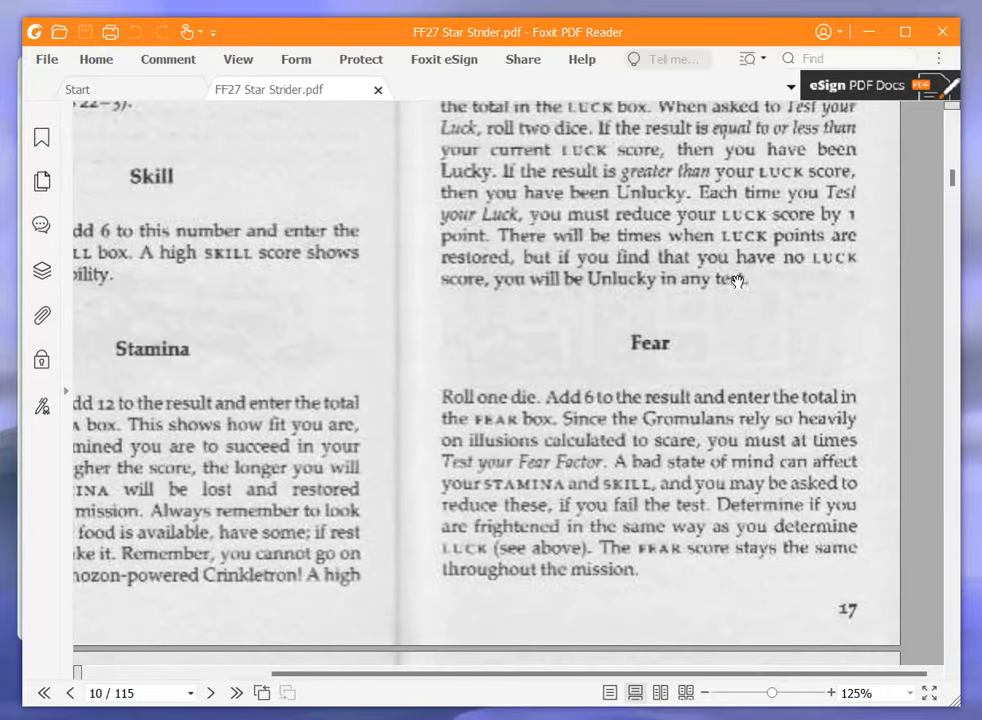
Roll 9 on two dice for the Fear test and return to paragraph 312
scroll(down, 3)
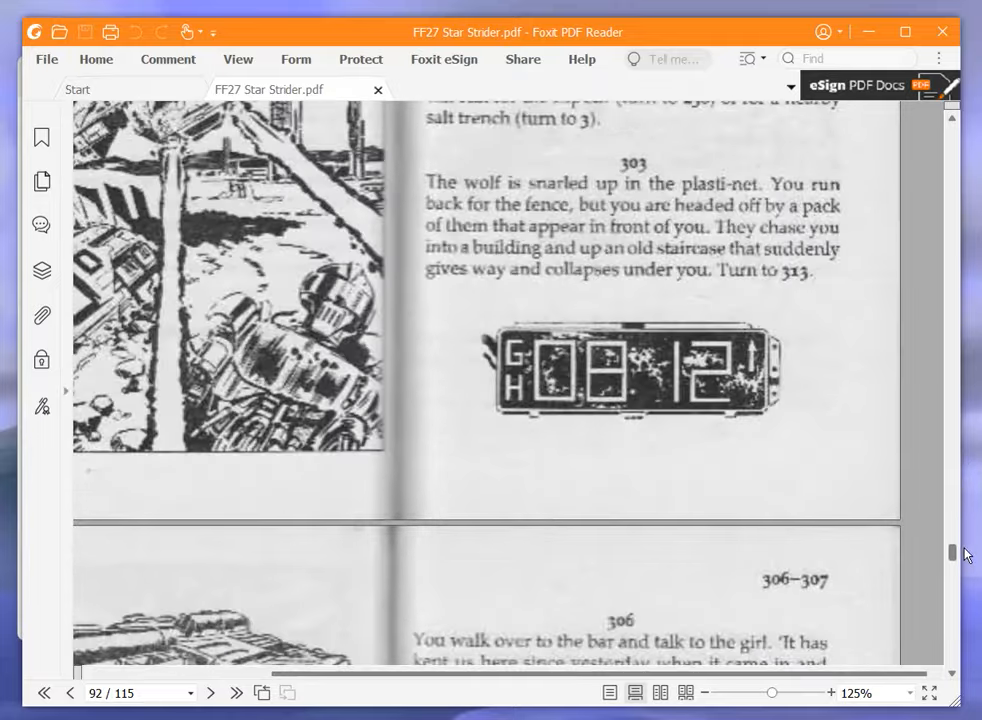
scroll(down, 3)
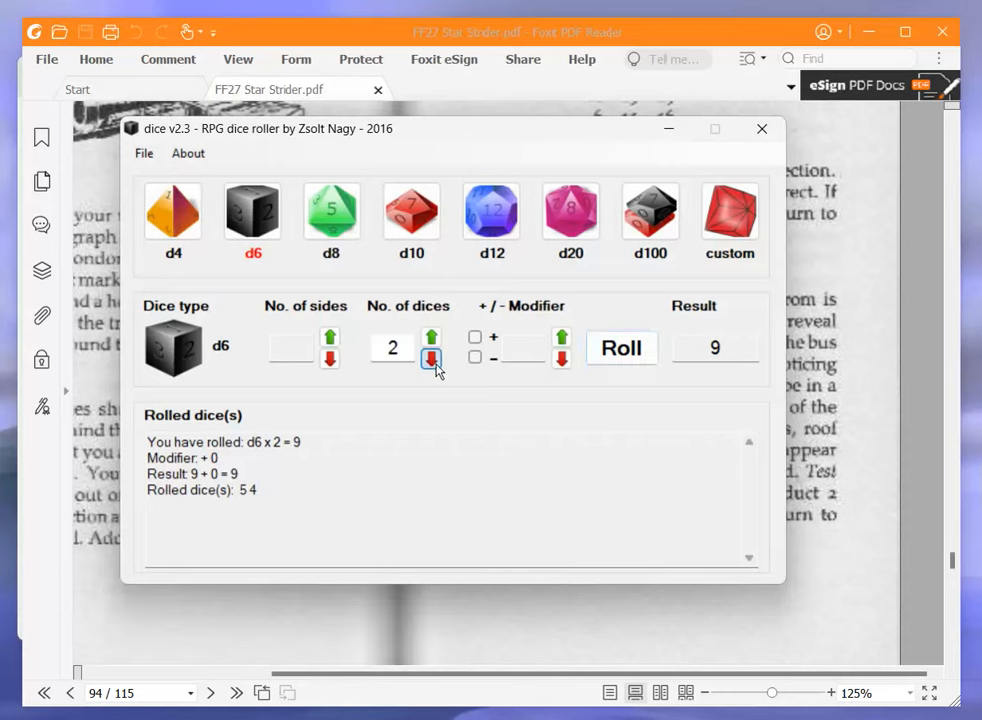
click(762, 128)
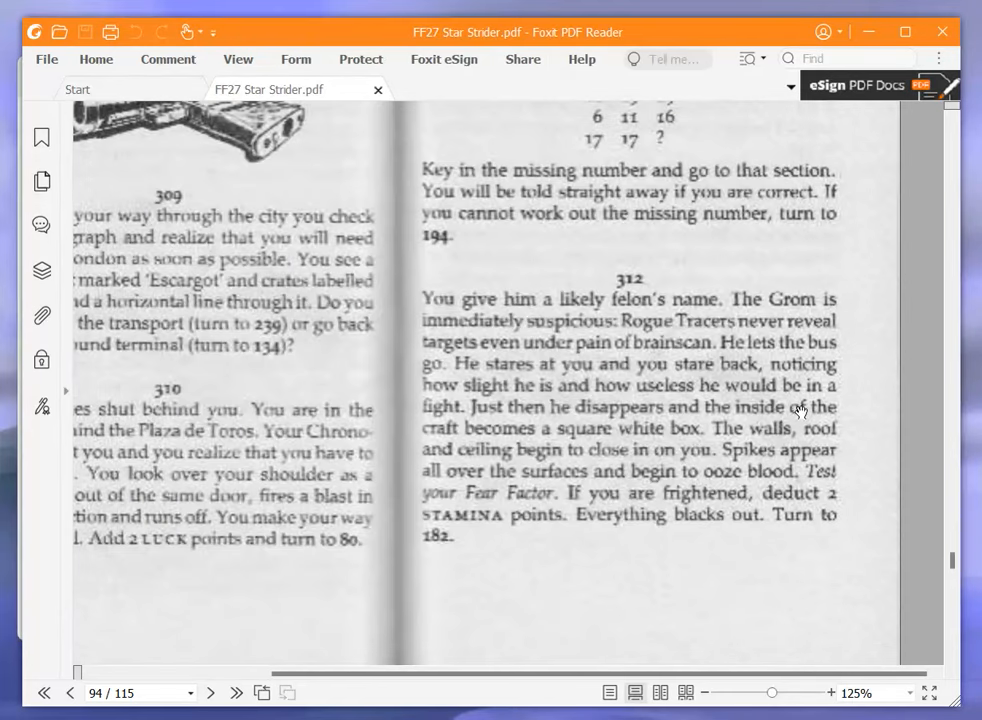
mouse_move(905, 467)
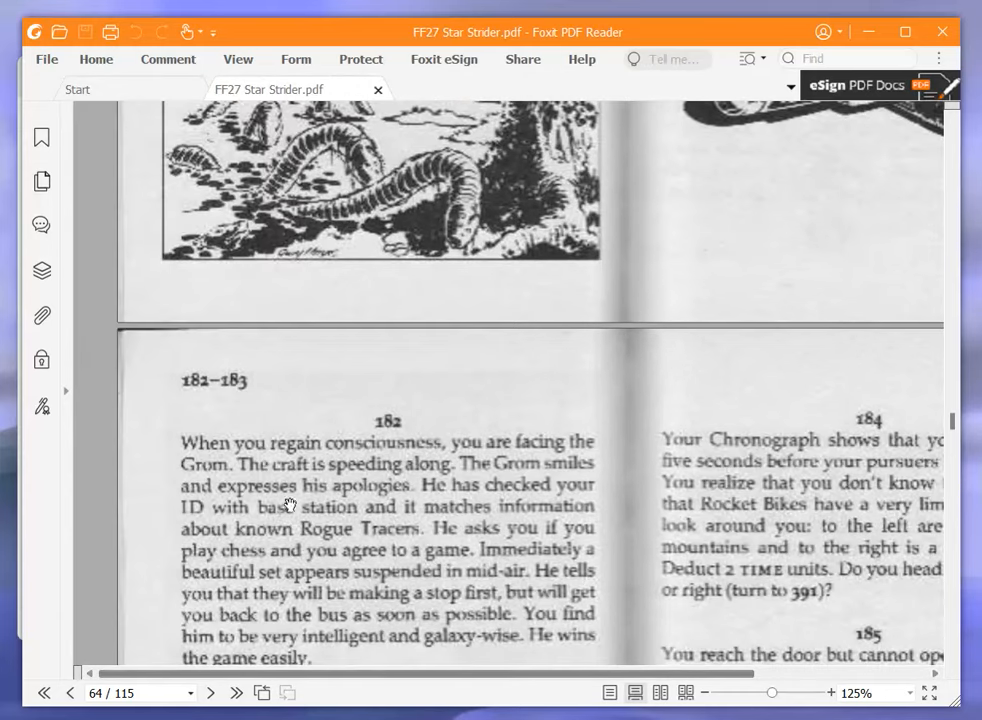
Scroll through the PDF toward paragraphs 271–274, landing on section 182 on page 64
scroll(down, 3)
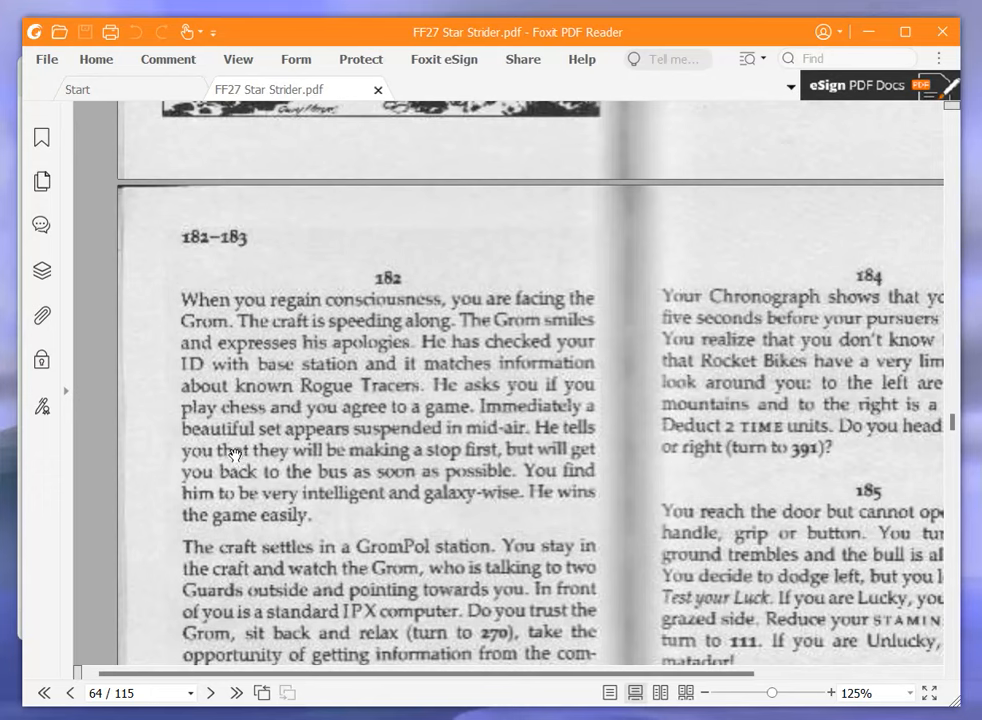
scroll(down, 3)
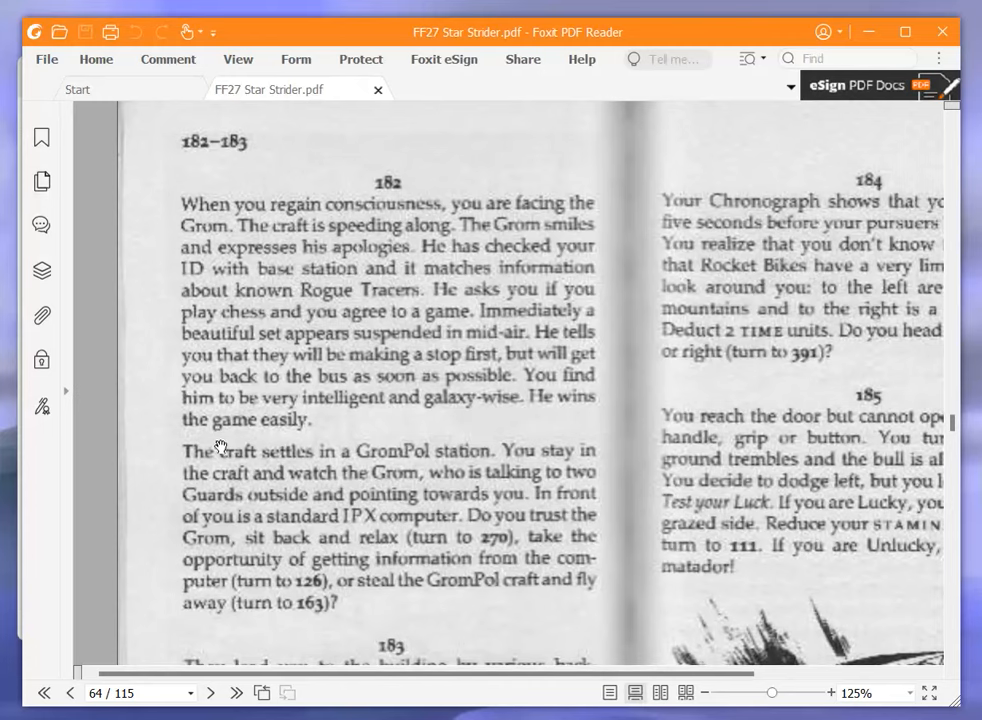
scroll(down, 3)
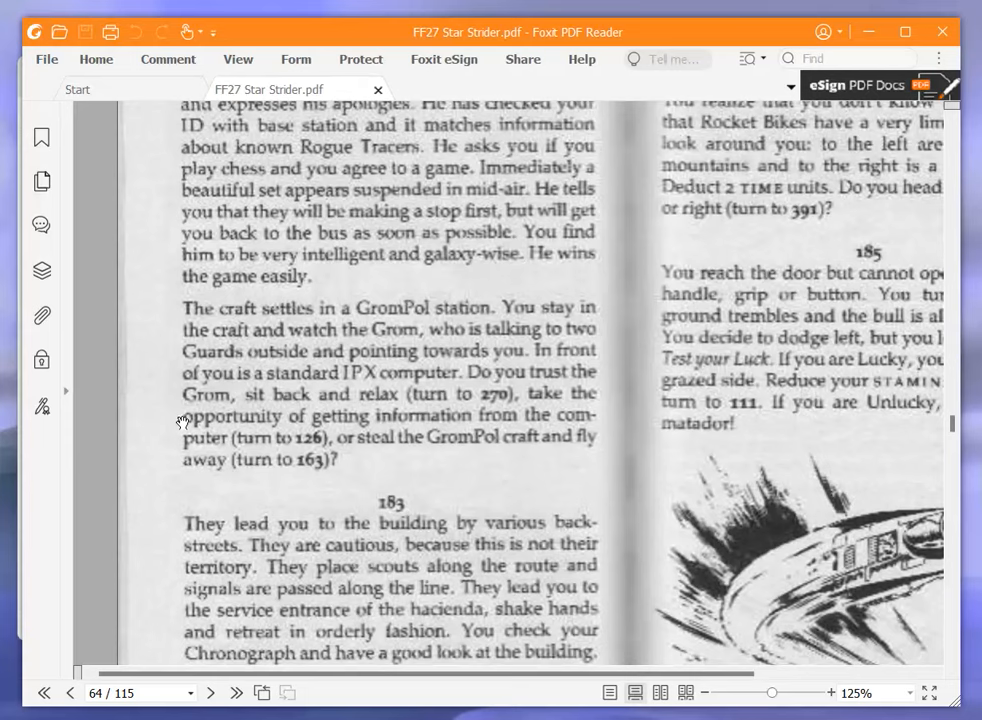
mouse_move(74, 489)
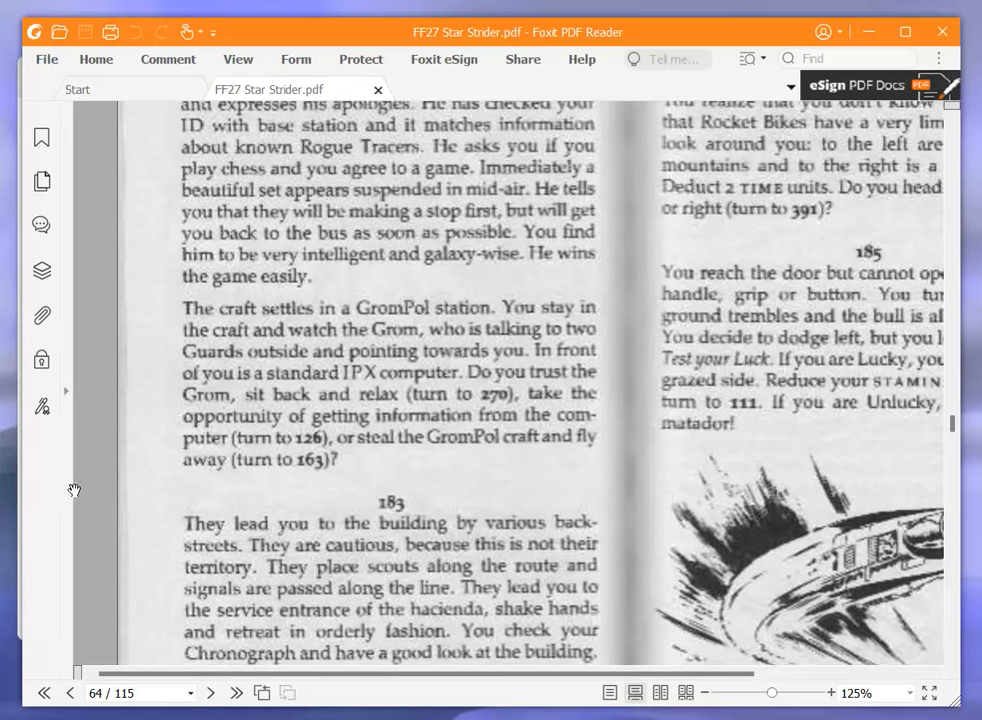
mouse_move(130, 461)
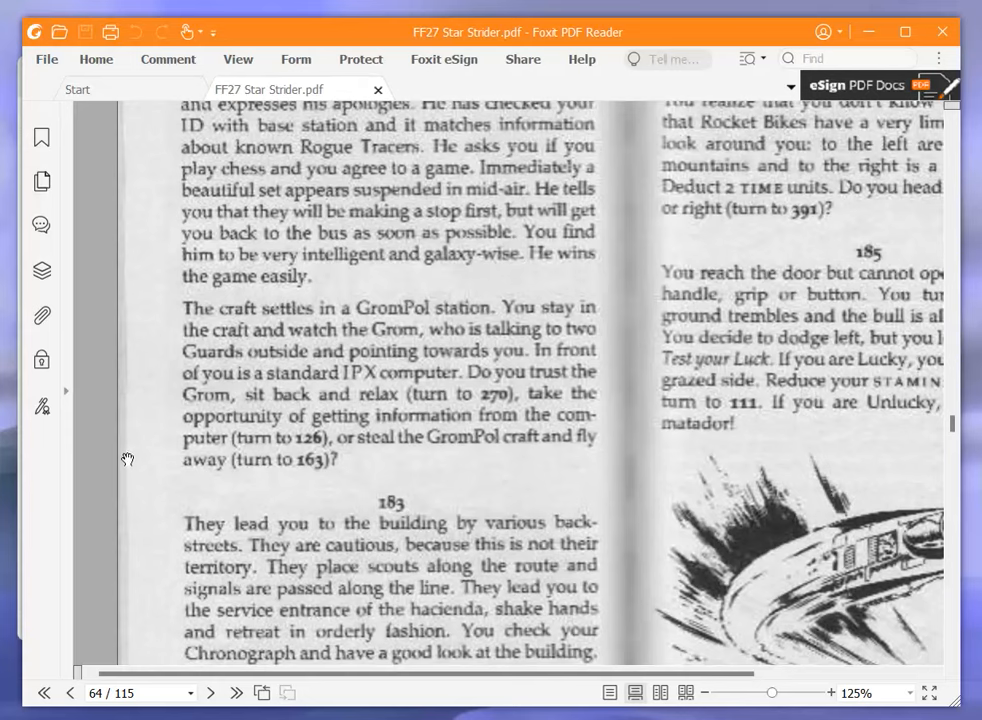
mouse_move(32, 456)
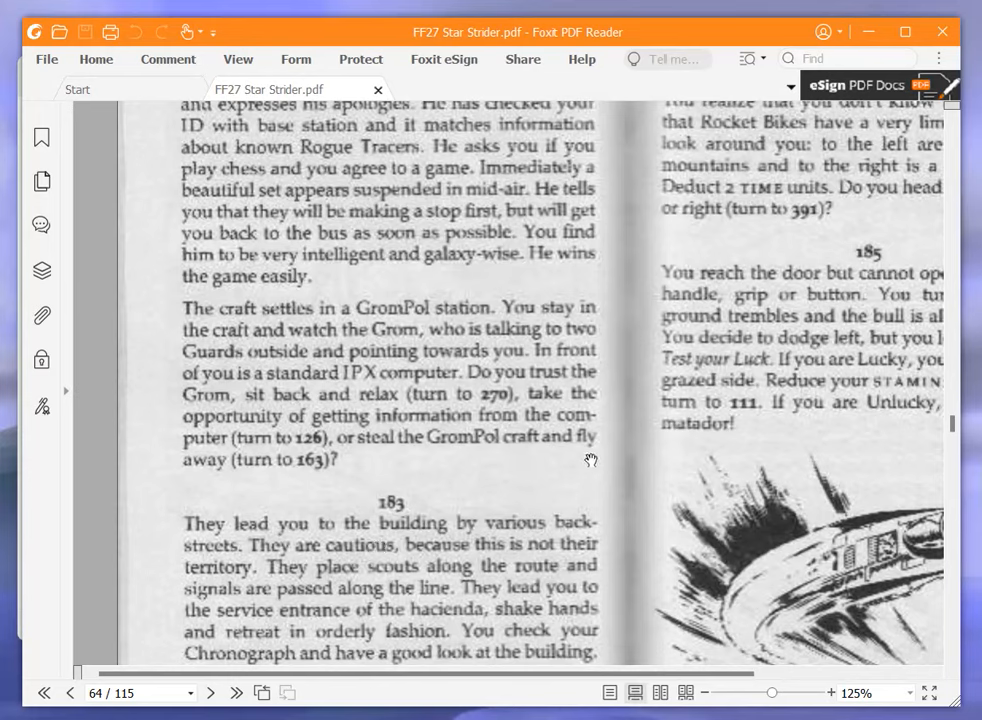
mouse_move(955, 420)
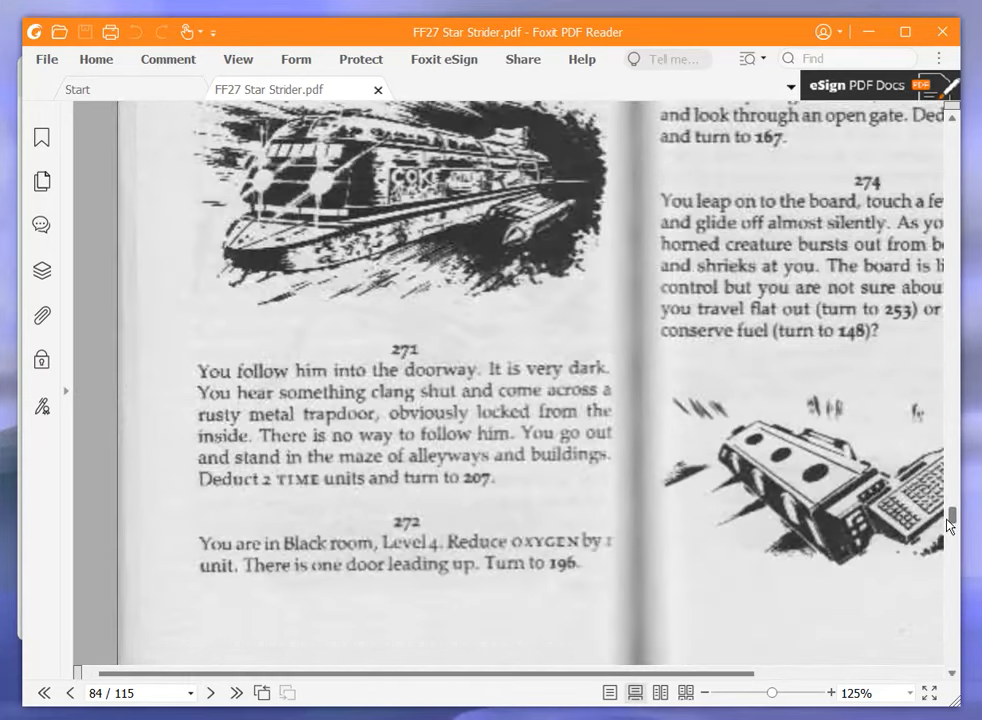
Scroll back from section 270 and enter STAMINA 25 on the adventure sheet
scroll(up, 3)
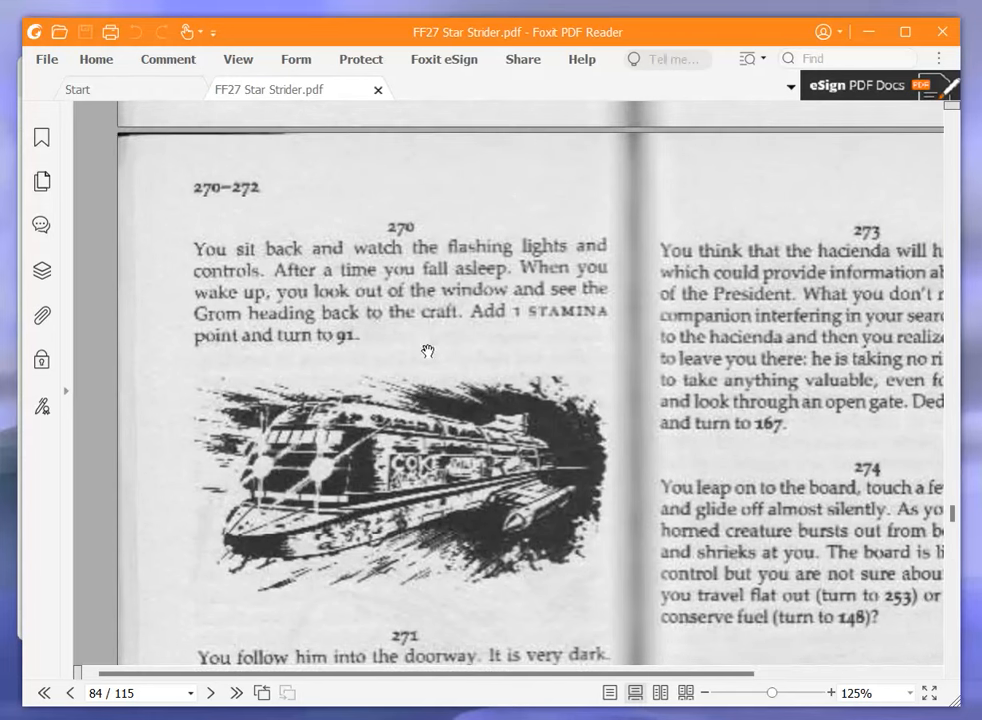
mouse_move(388, 353)
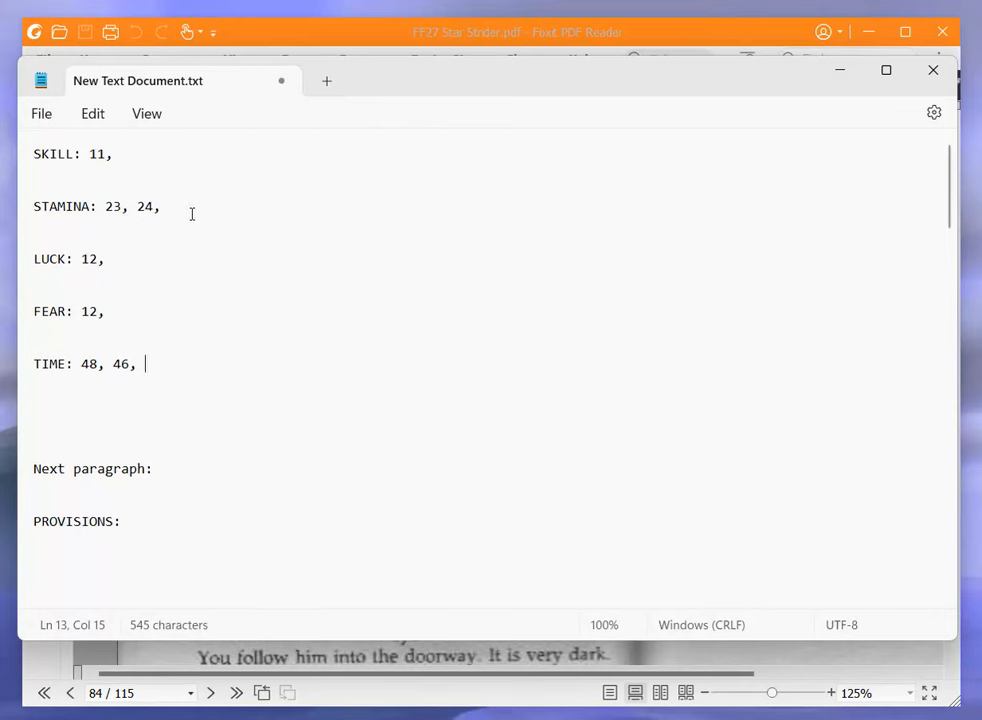
text(25)
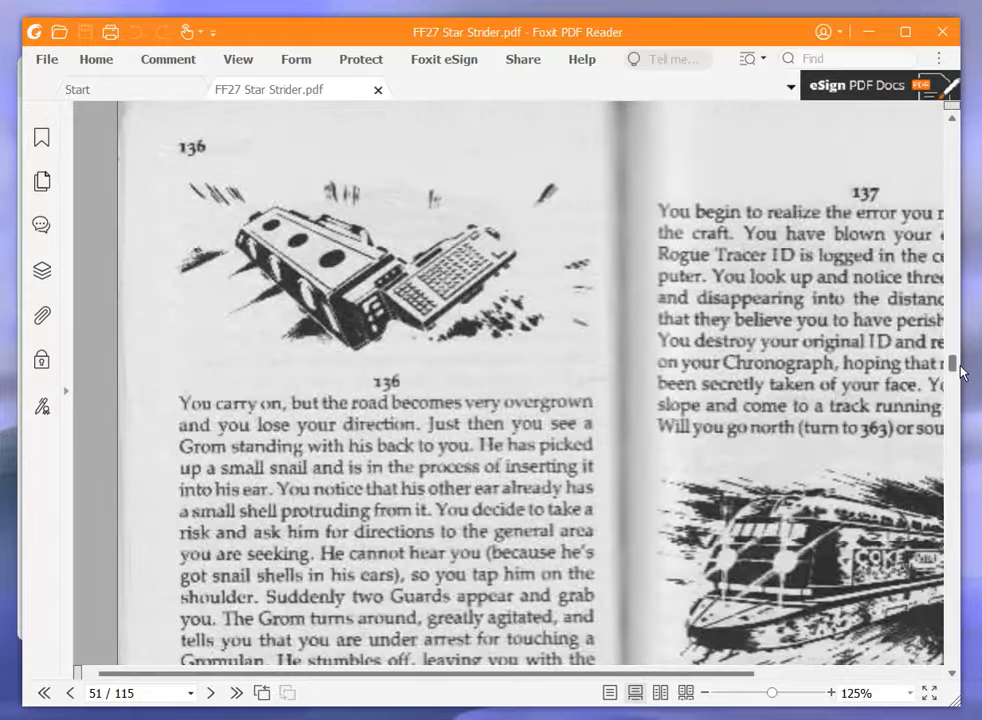
Scroll to paragraph 91 on page 38 and log TIME 44 and STAMINA 27
scroll(up, 3)
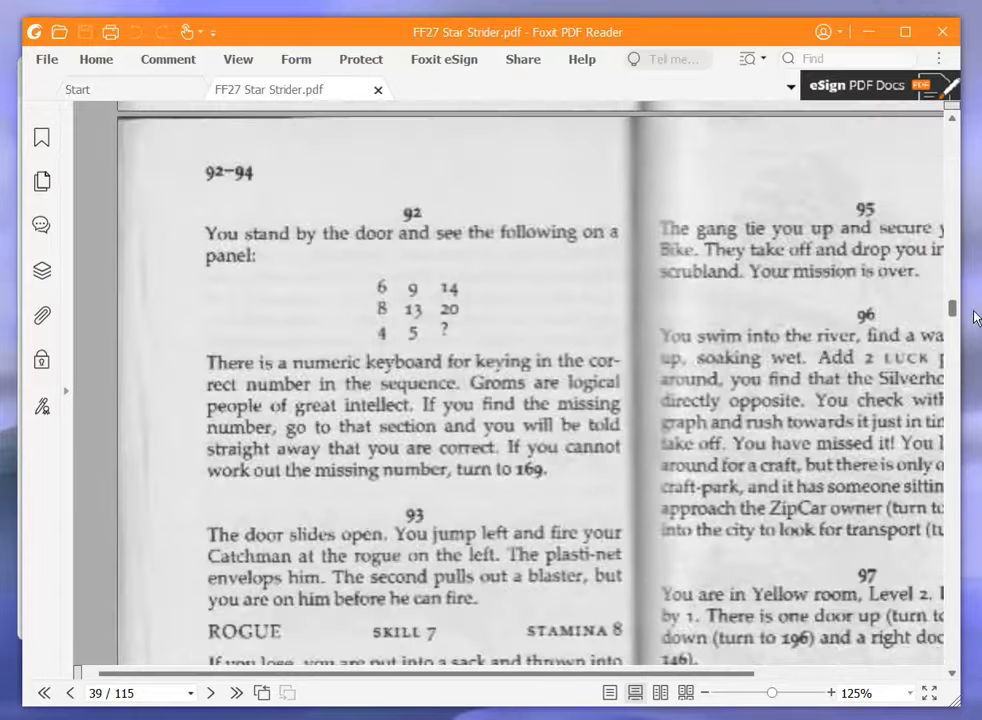
scroll(up, 3)
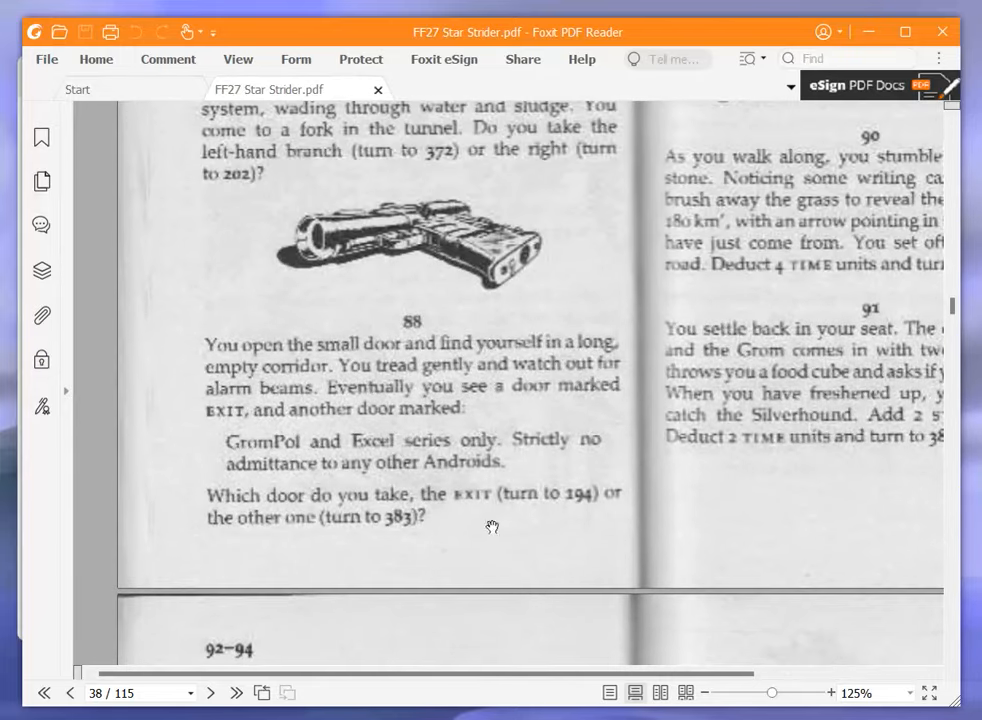
scroll(right, 3)
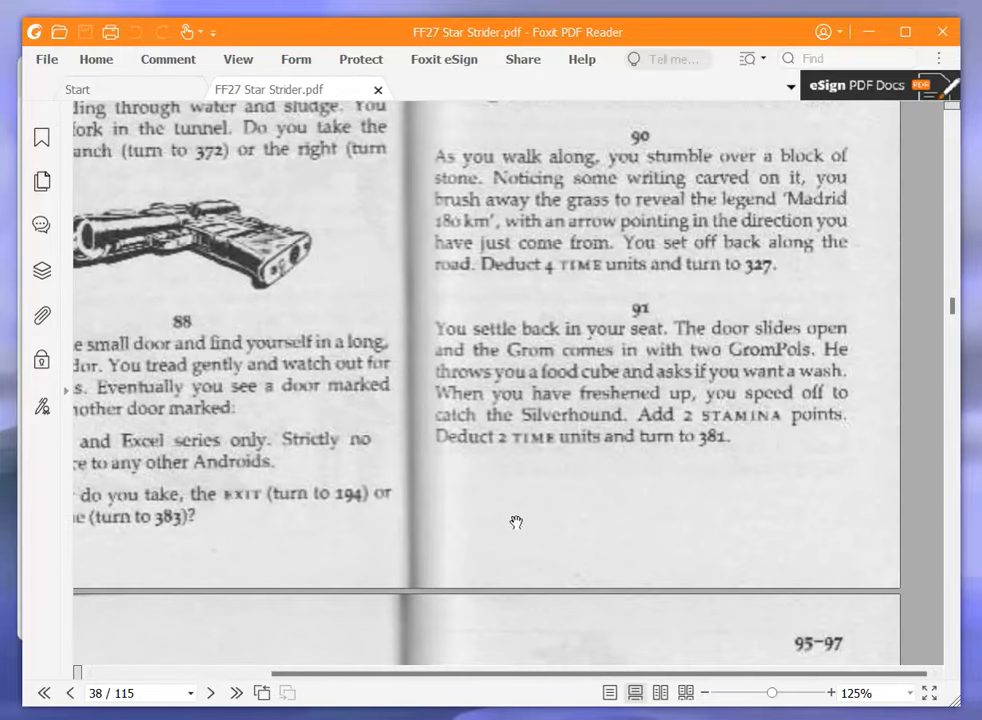
mouse_move(493, 488)
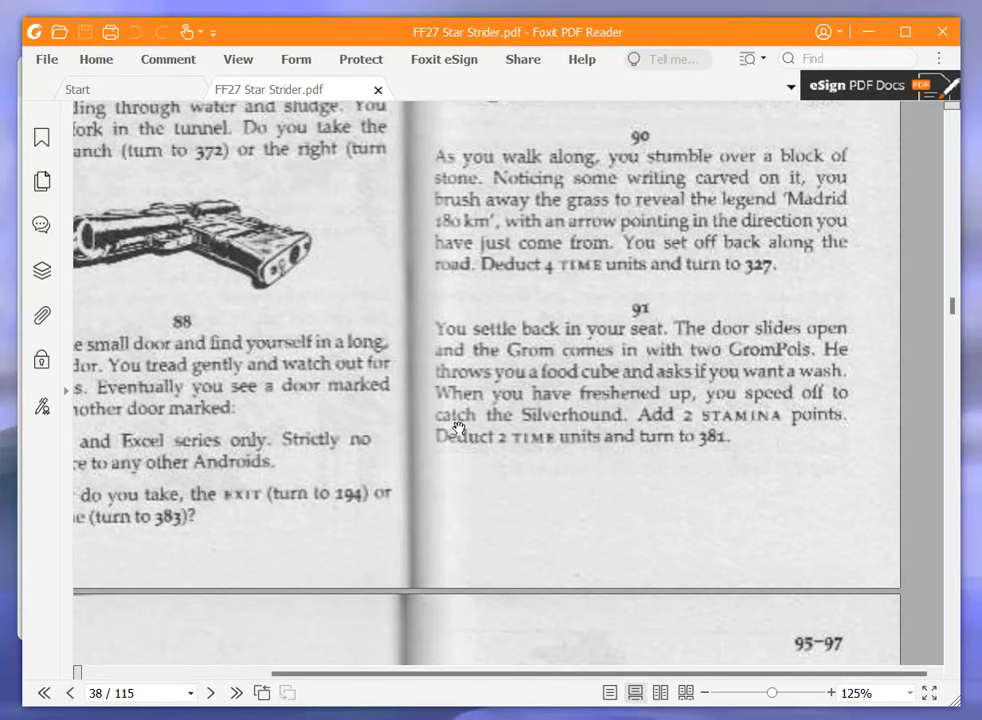
mouse_move(592, 438)
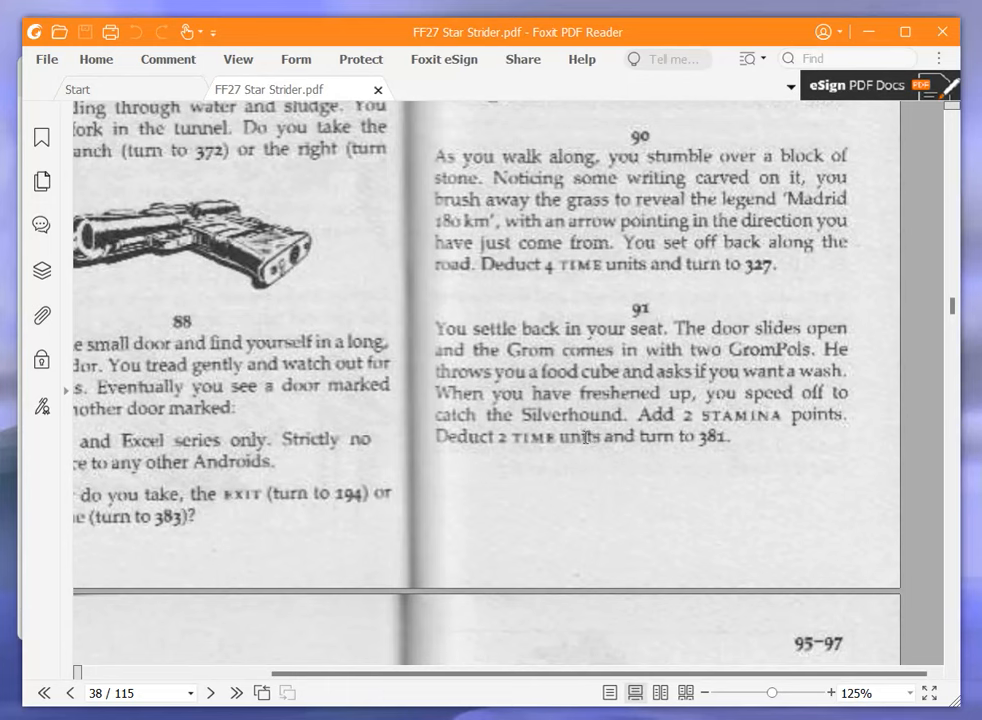
mouse_move(713, 383)
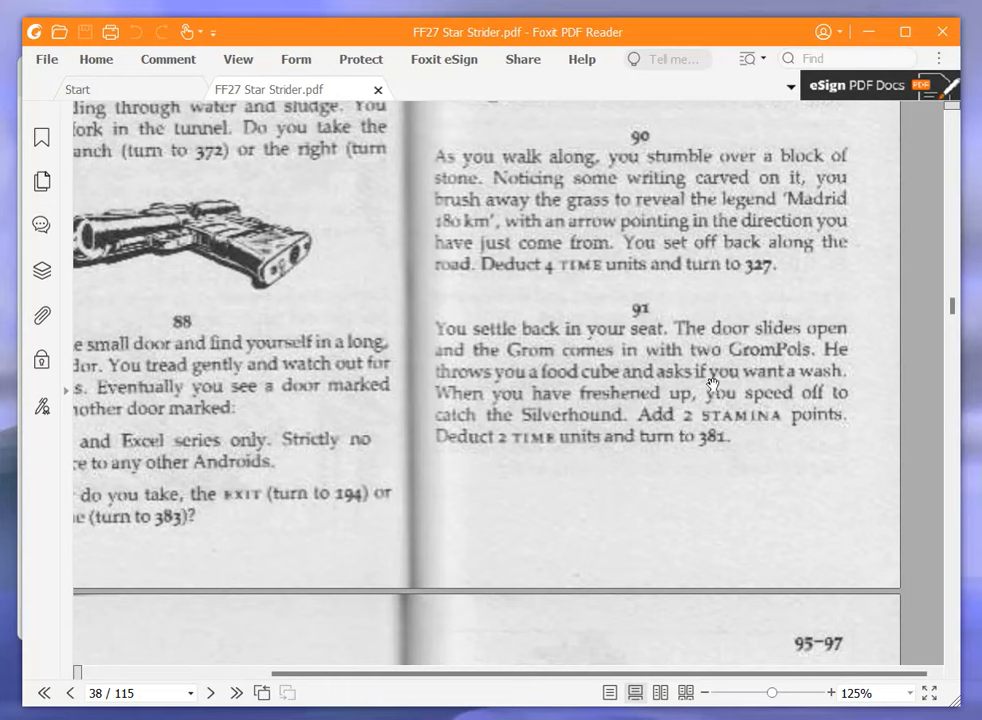
mouse_move(830, 472)
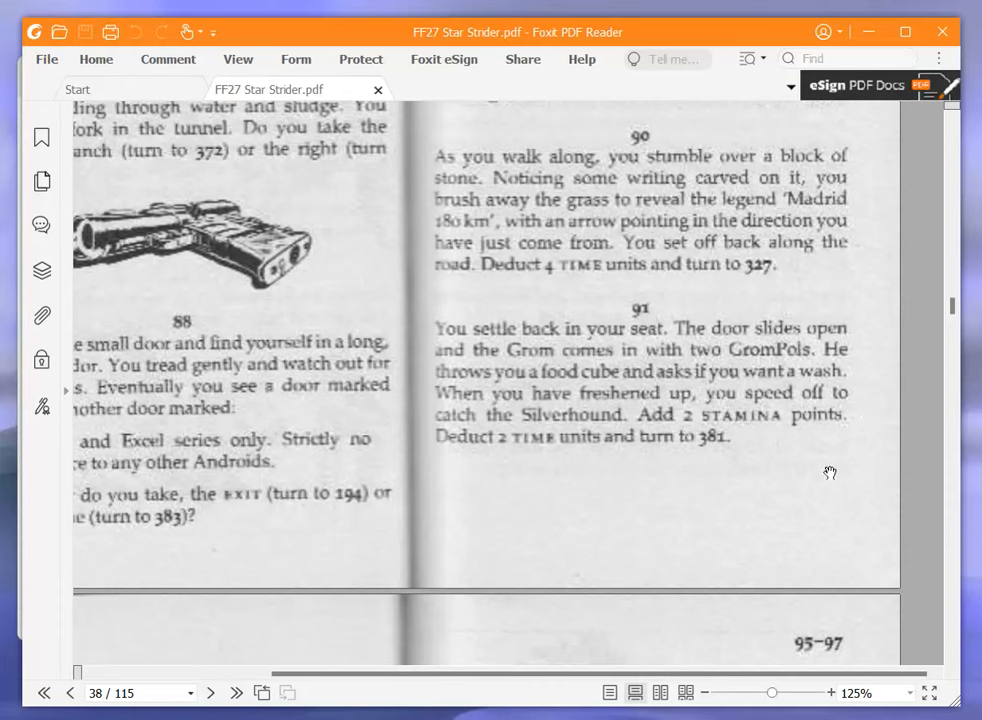
mouse_move(643, 479)
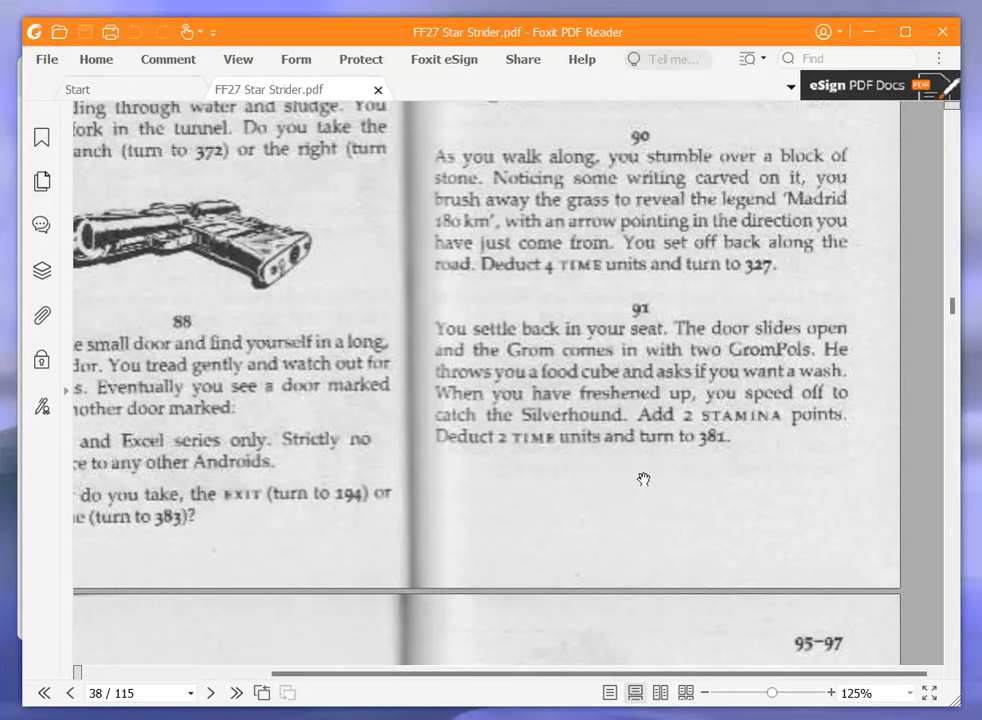
mouse_move(462, 521)
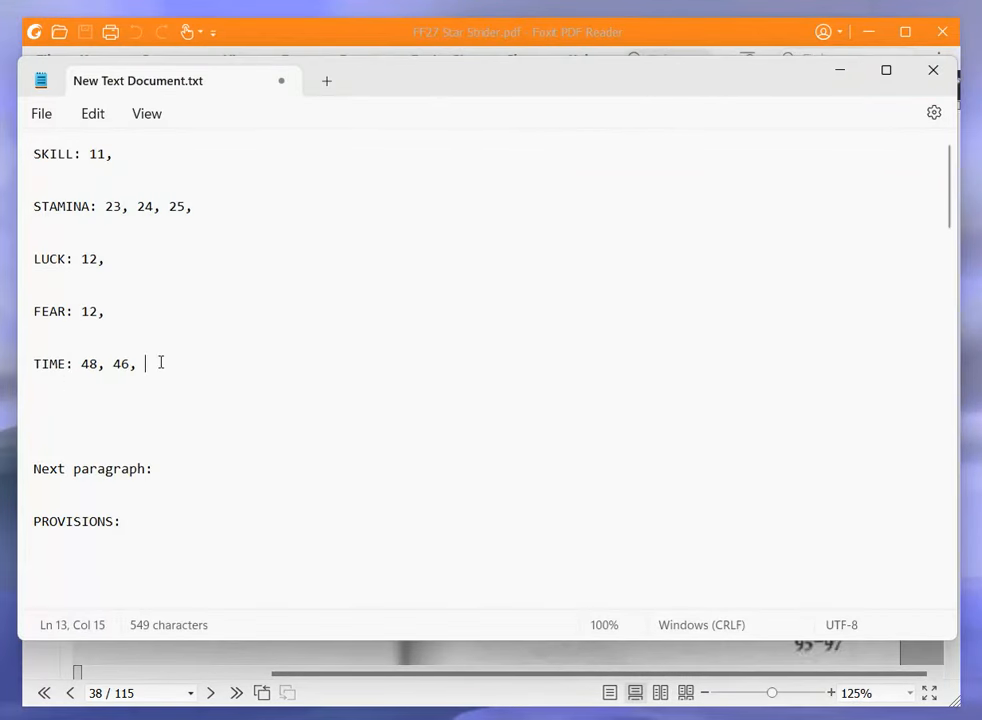
text(44,)
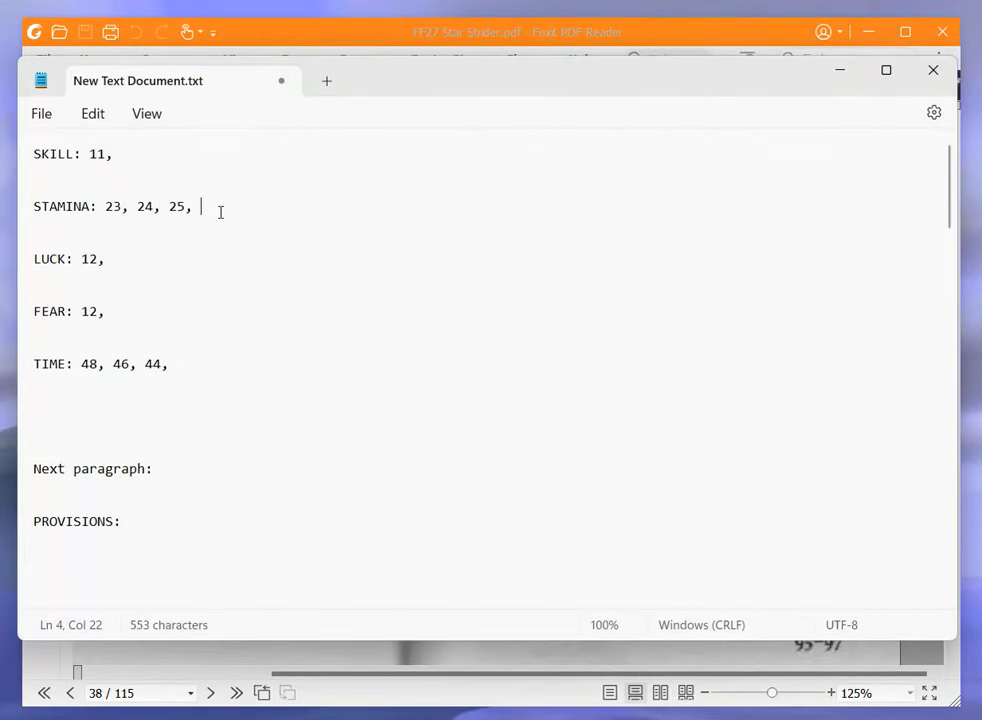
text(27)
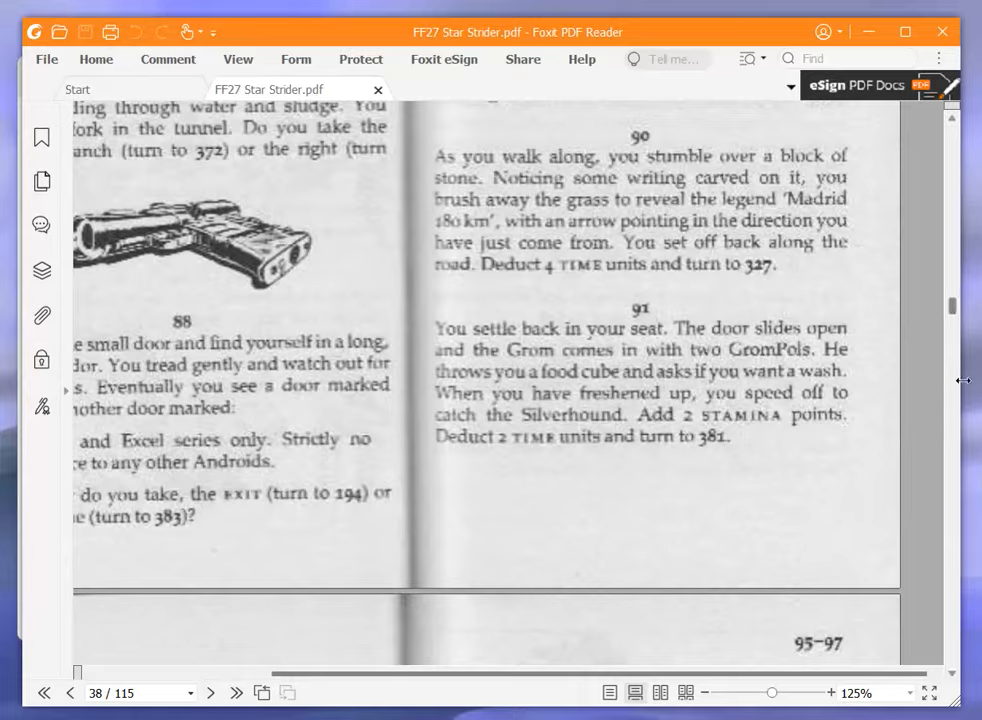
mouse_move(953, 310)
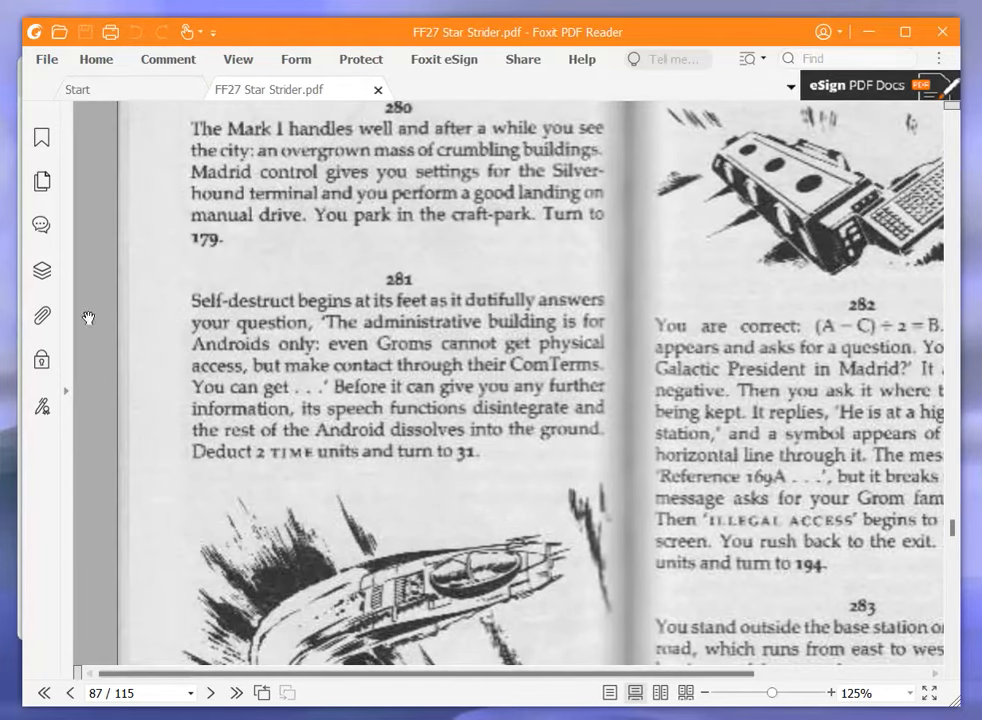
mouse_move(128, 288)
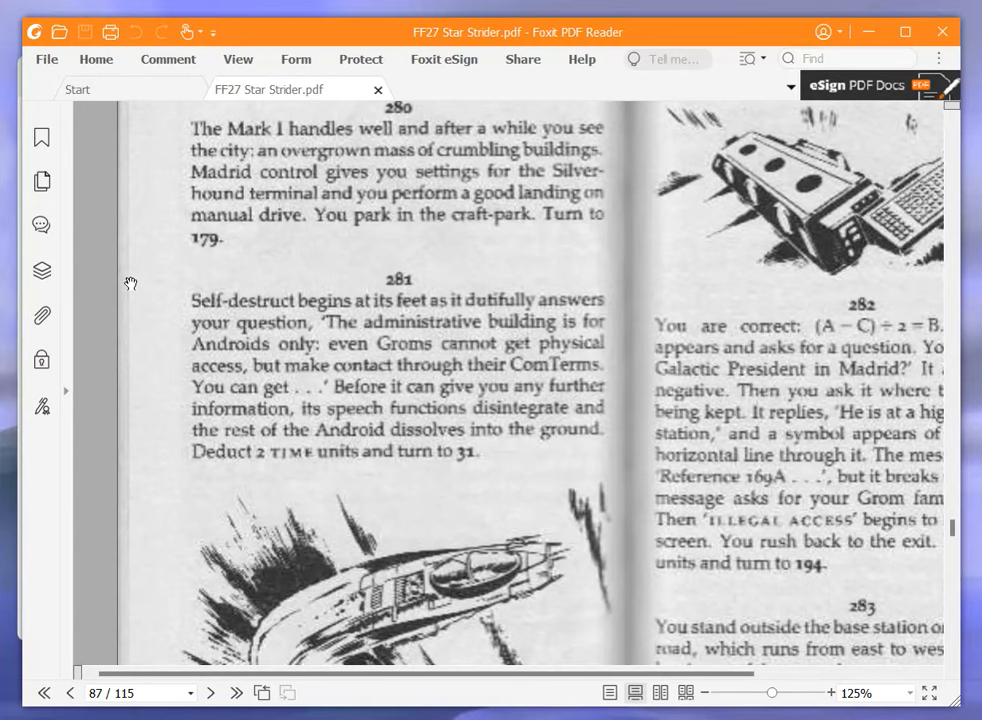
mouse_move(134, 280)
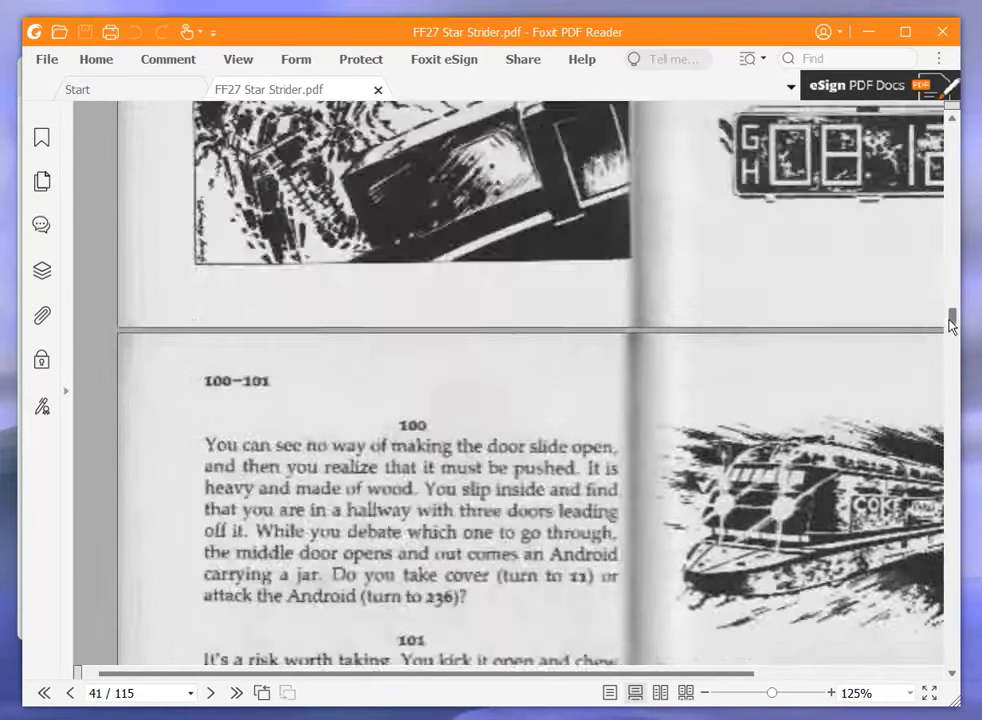
Scroll to page 110 to read paragraph 381 among sections 379–384
scroll(down, 3)
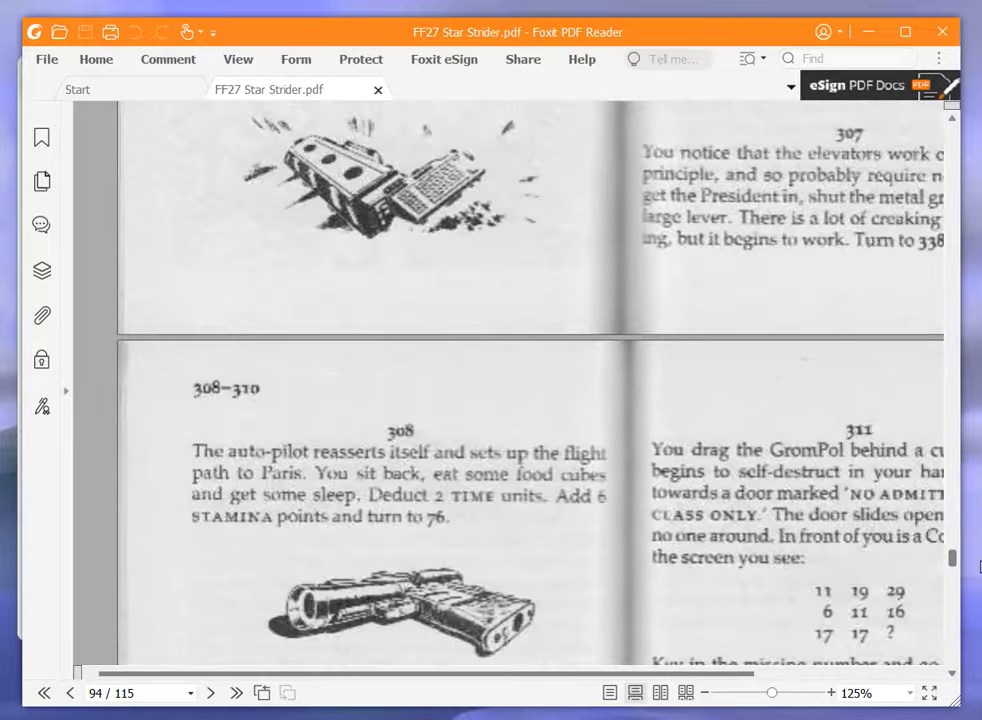
scroll(down, 3)
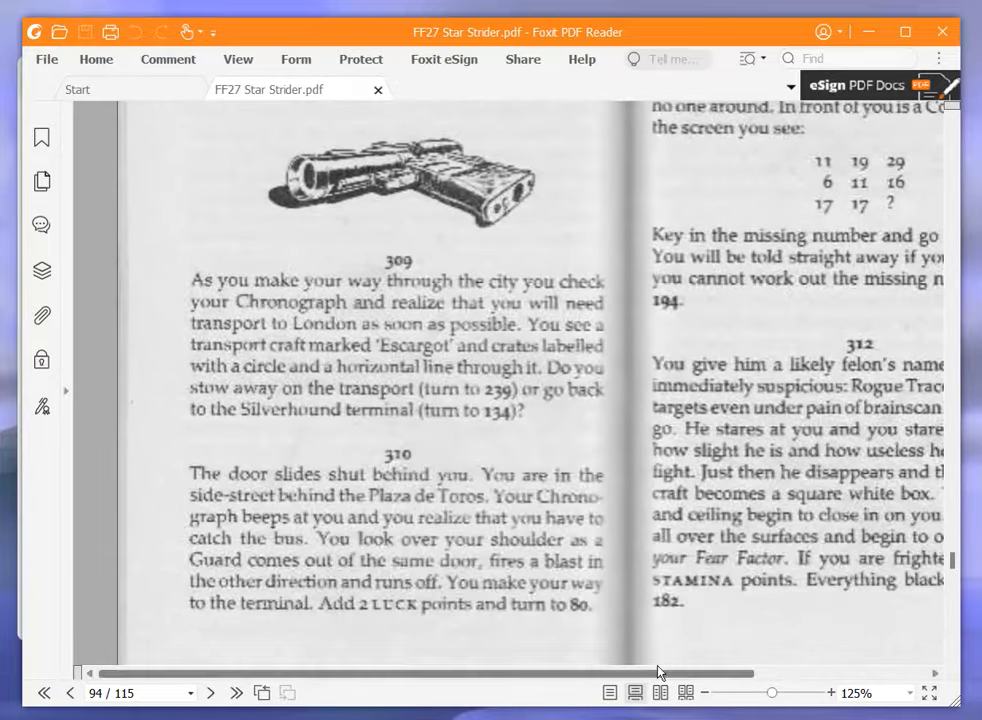
scroll(right, 3)
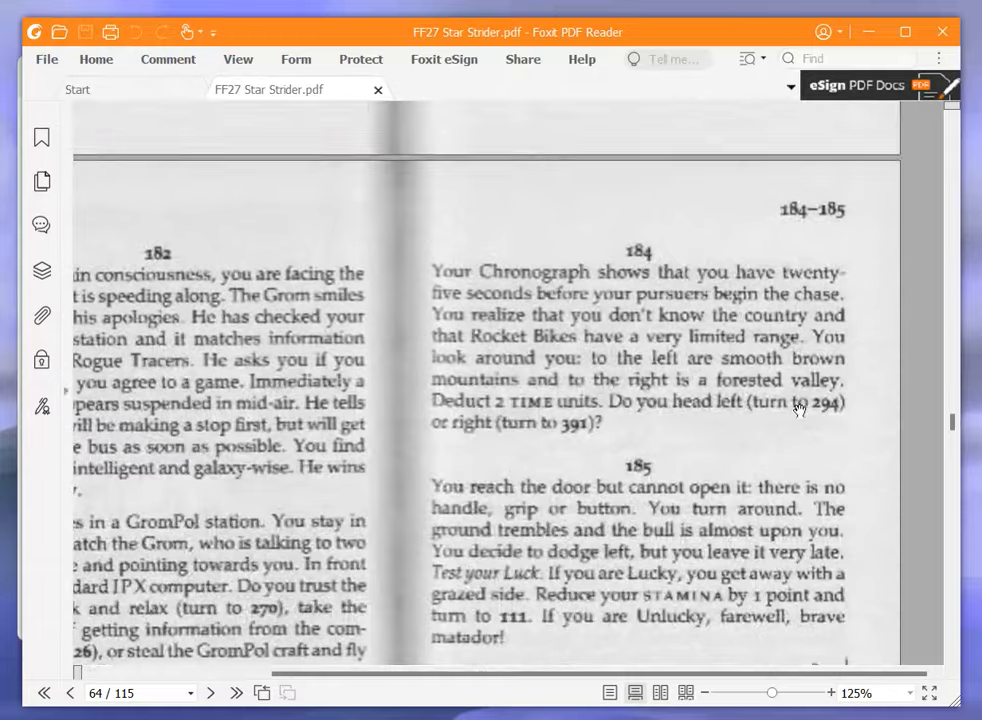
scroll(up, 3)
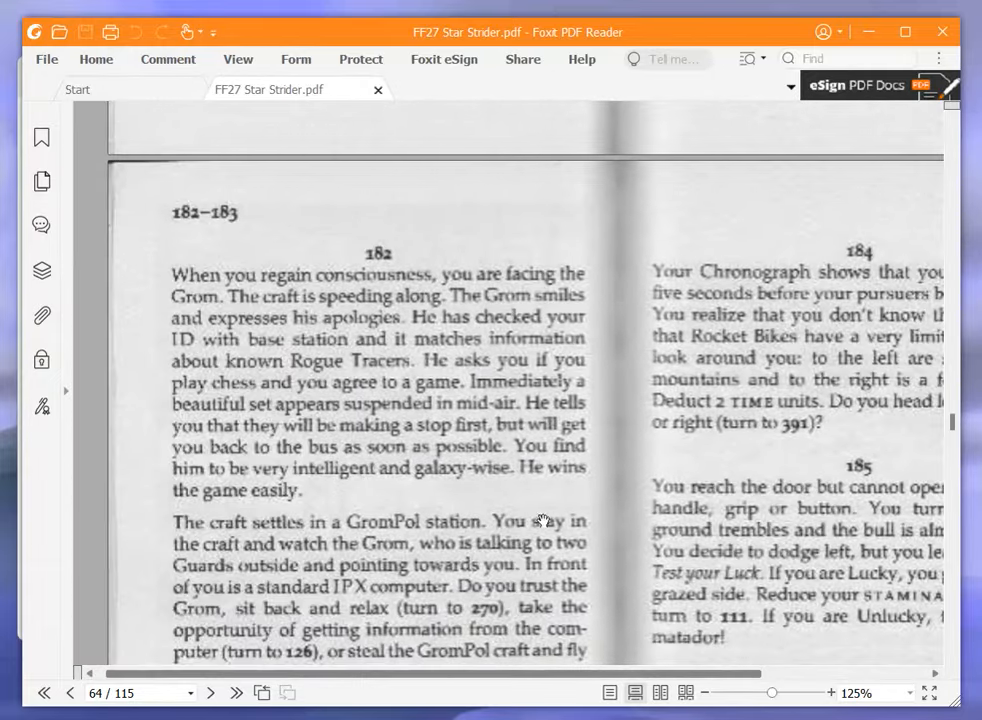
scroll(down, 3)
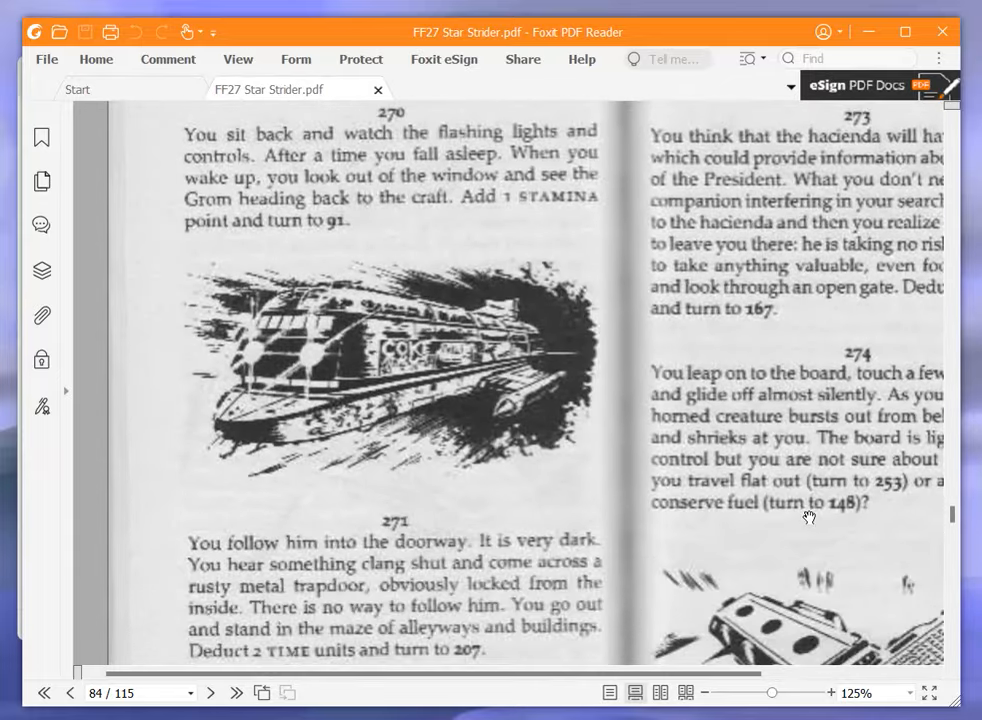
scroll(down, 3)
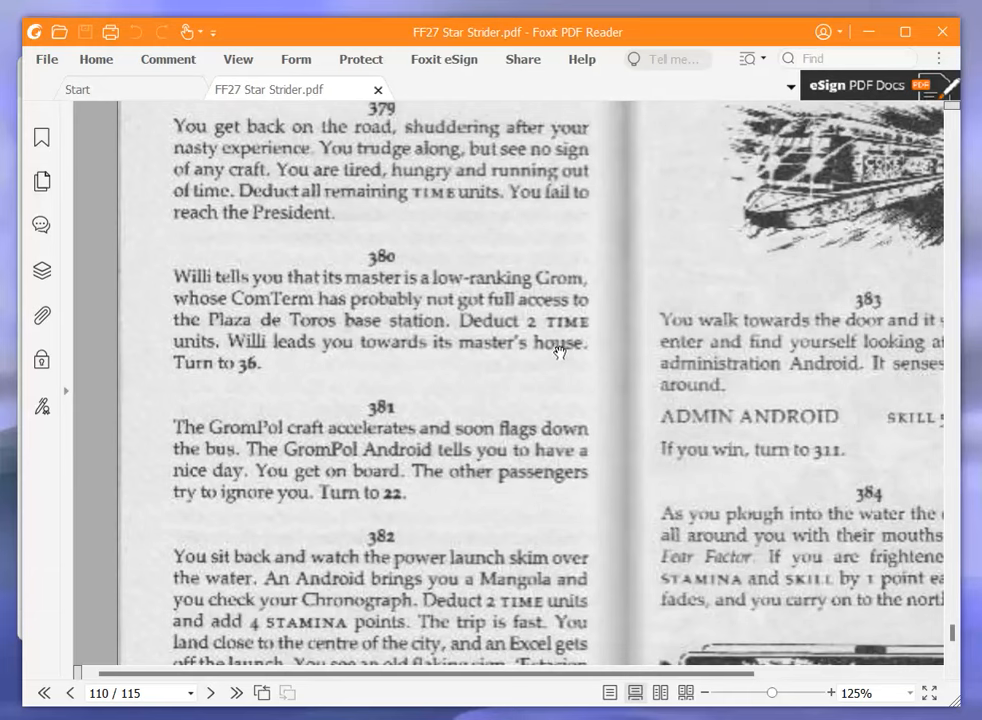
mouse_move(530, 287)
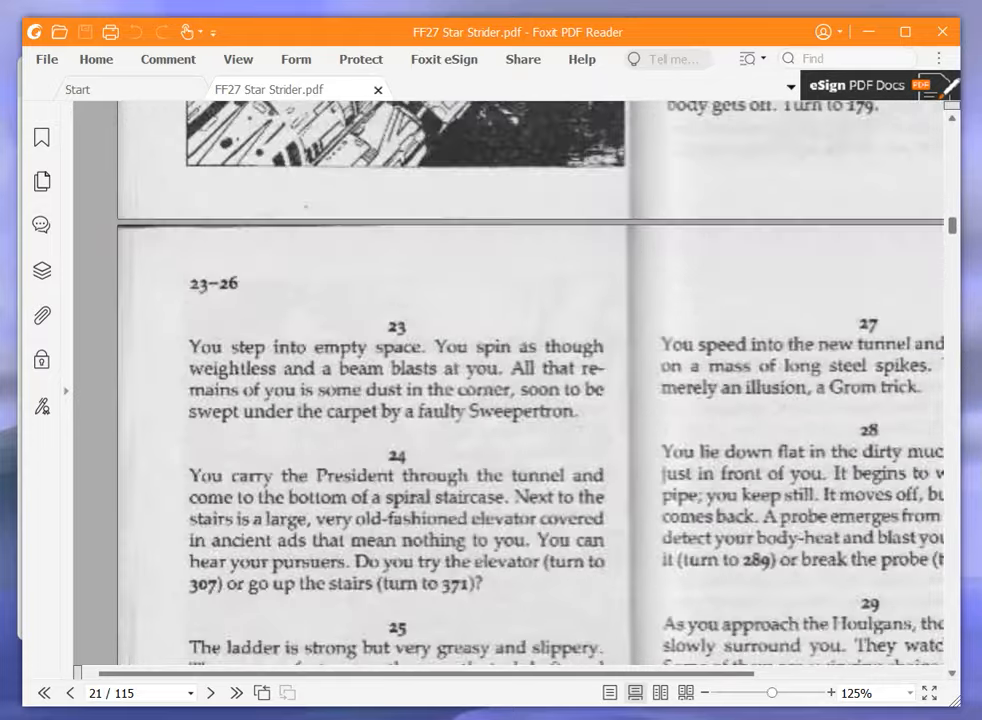
Scroll up to page 20, showing section 22's Silverhound bus ride to Madrid
scroll(up, 3)
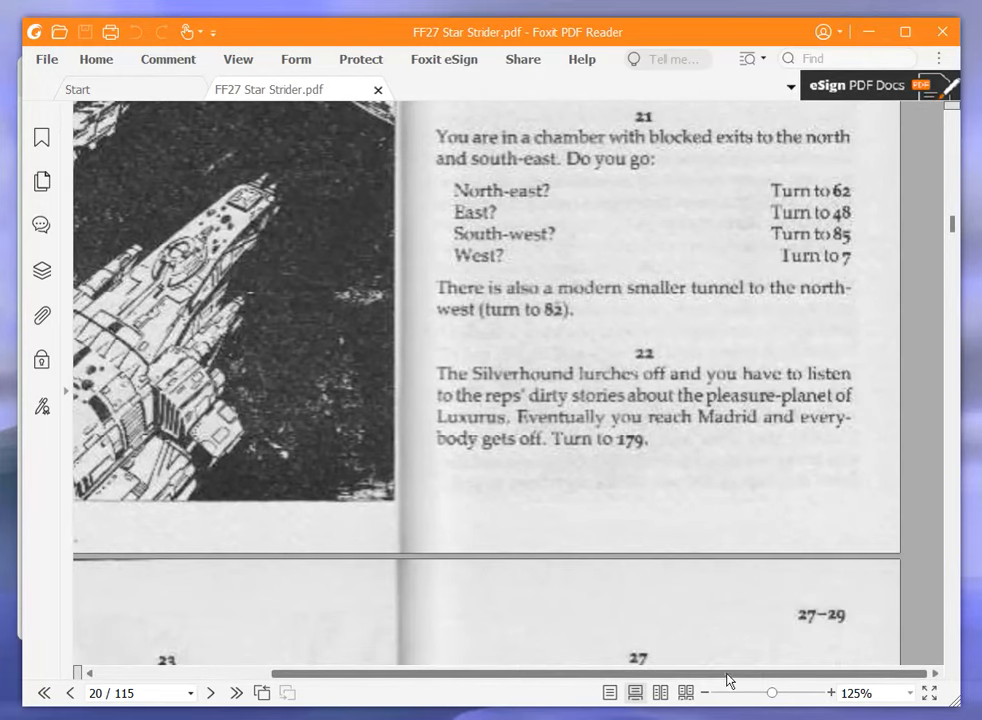
mouse_move(528, 472)
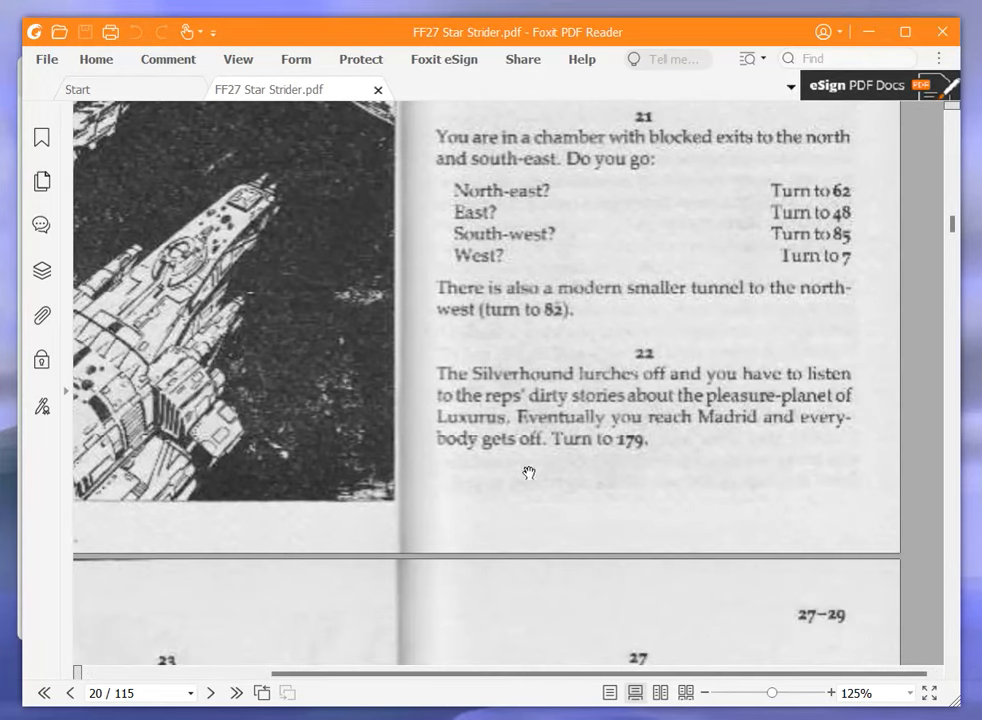
mouse_move(500, 380)
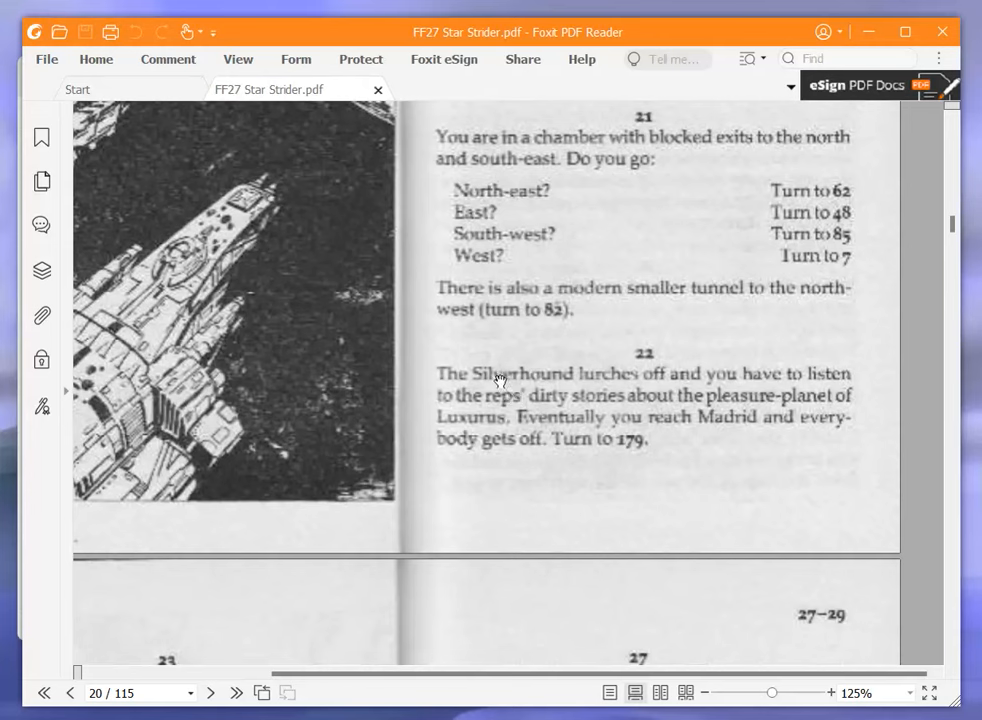
mouse_move(459, 505)
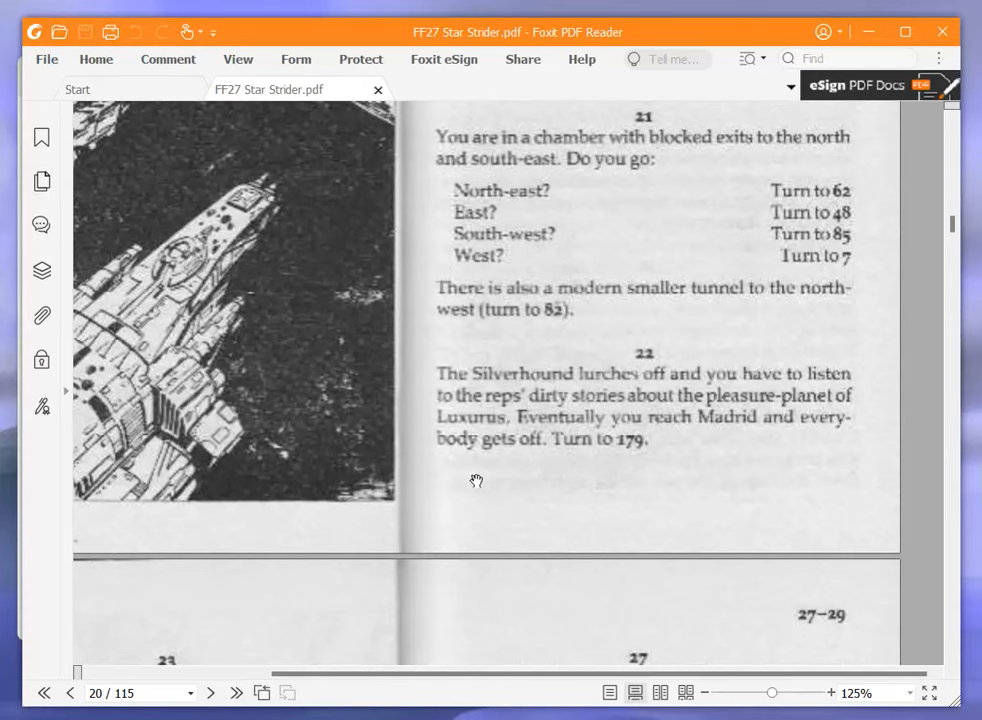
mouse_move(675, 497)
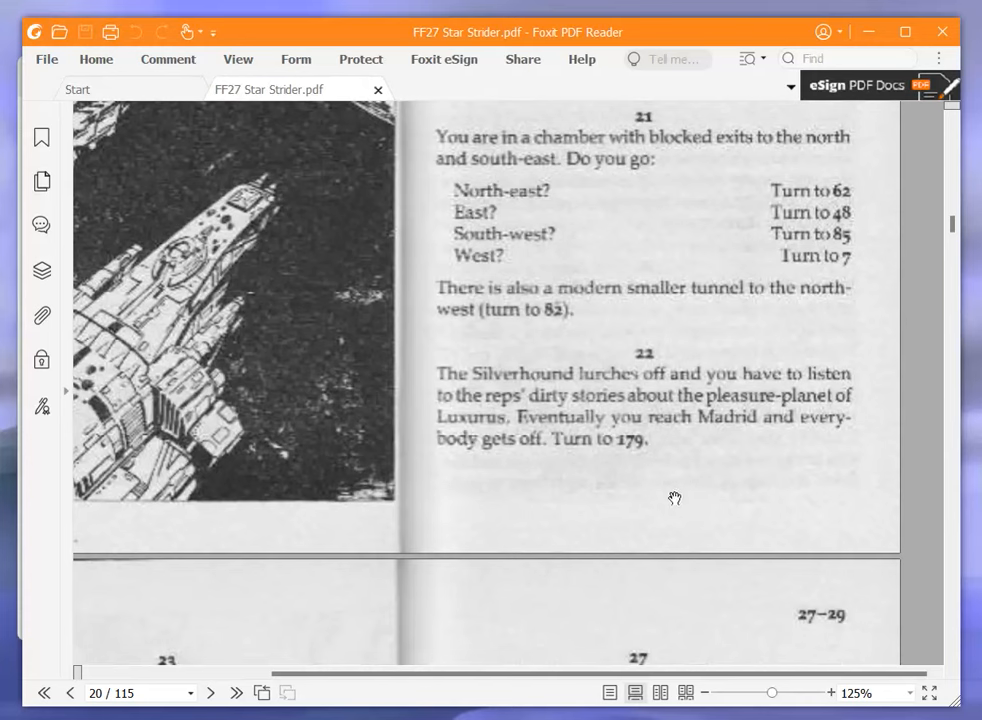
mouse_move(886, 382)
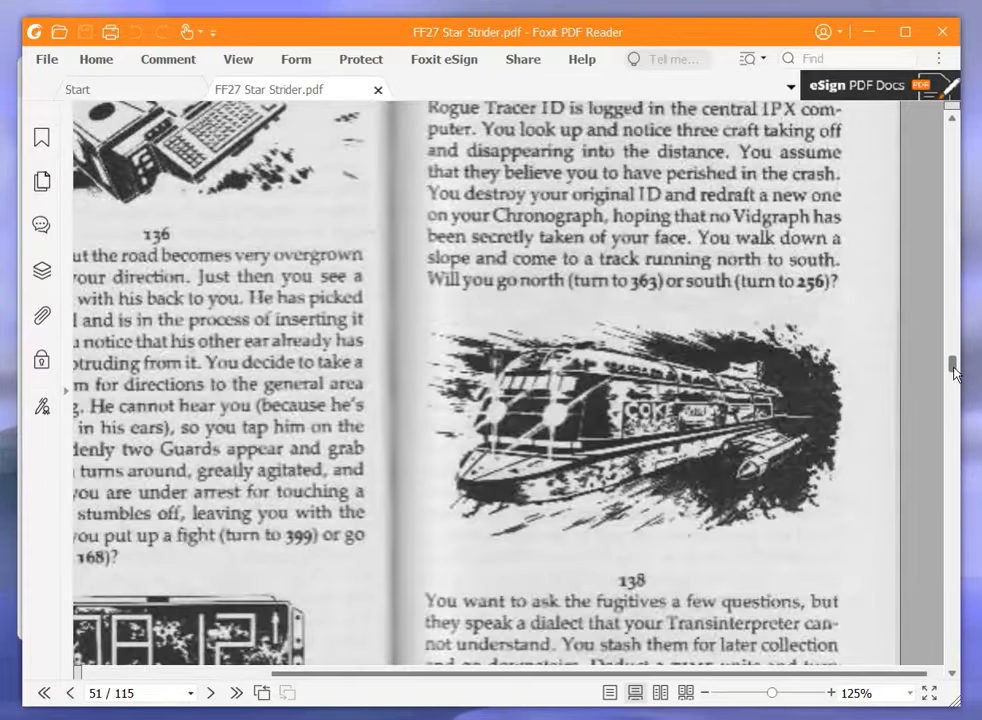
Scroll down to paragraph 179, the Silverhound terminal, which leads to paragraph 235
scroll(down, 3)
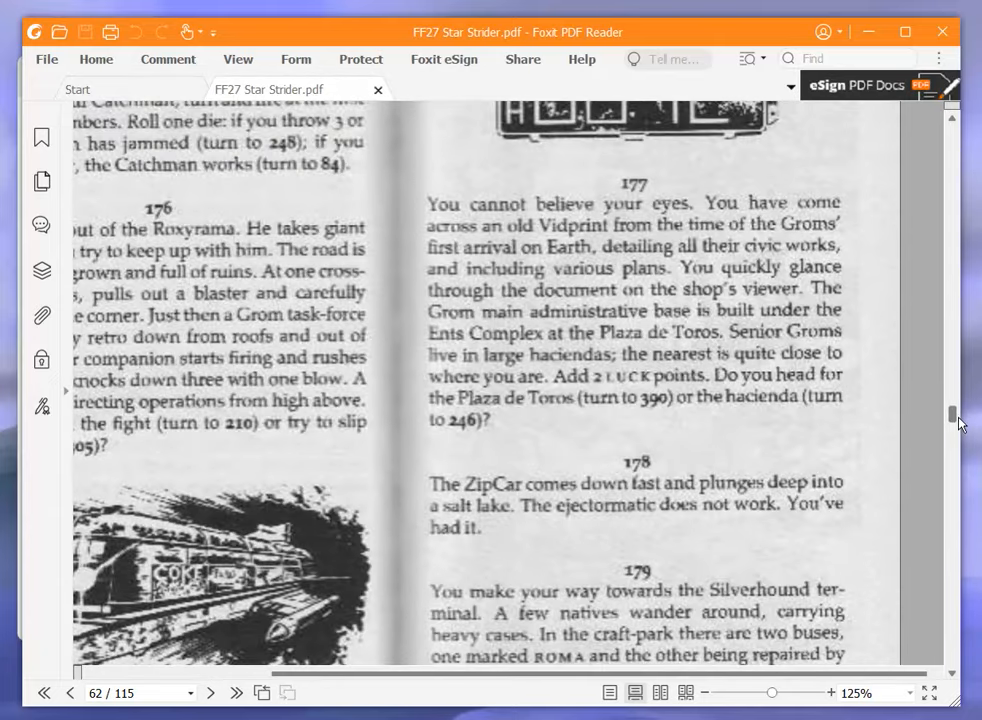
scroll(down, 3)
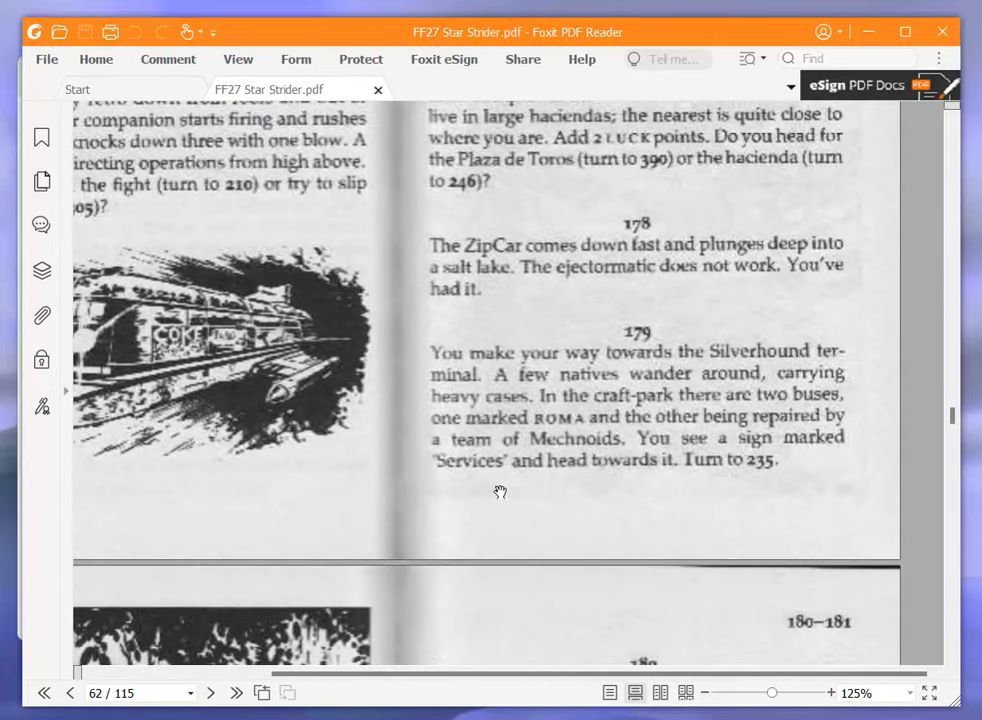
mouse_move(596, 480)
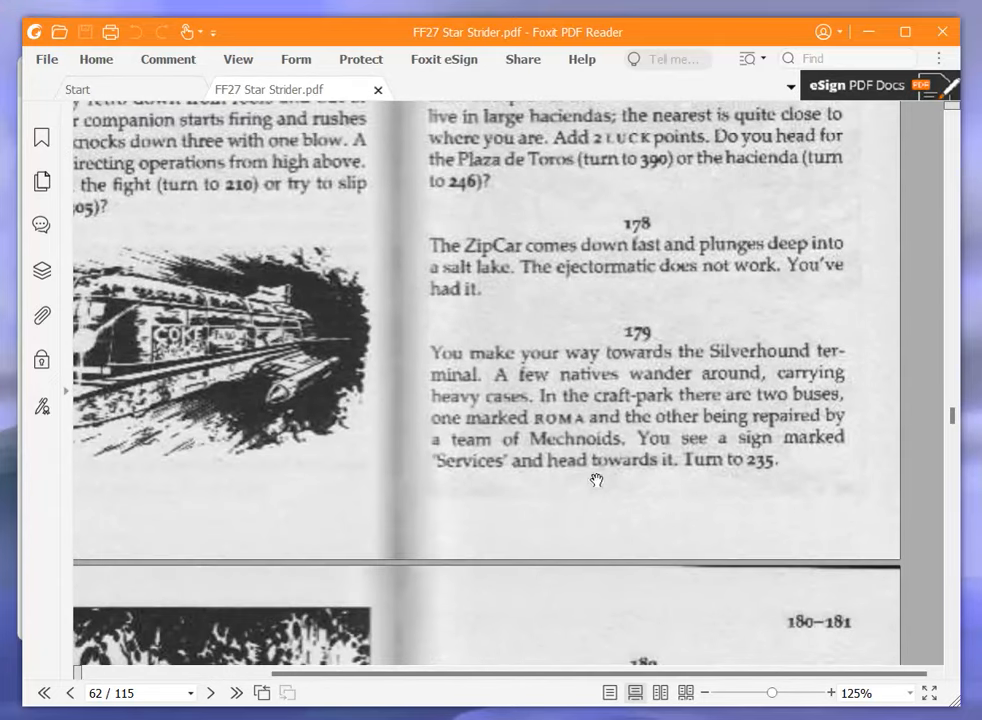
mouse_move(603, 473)
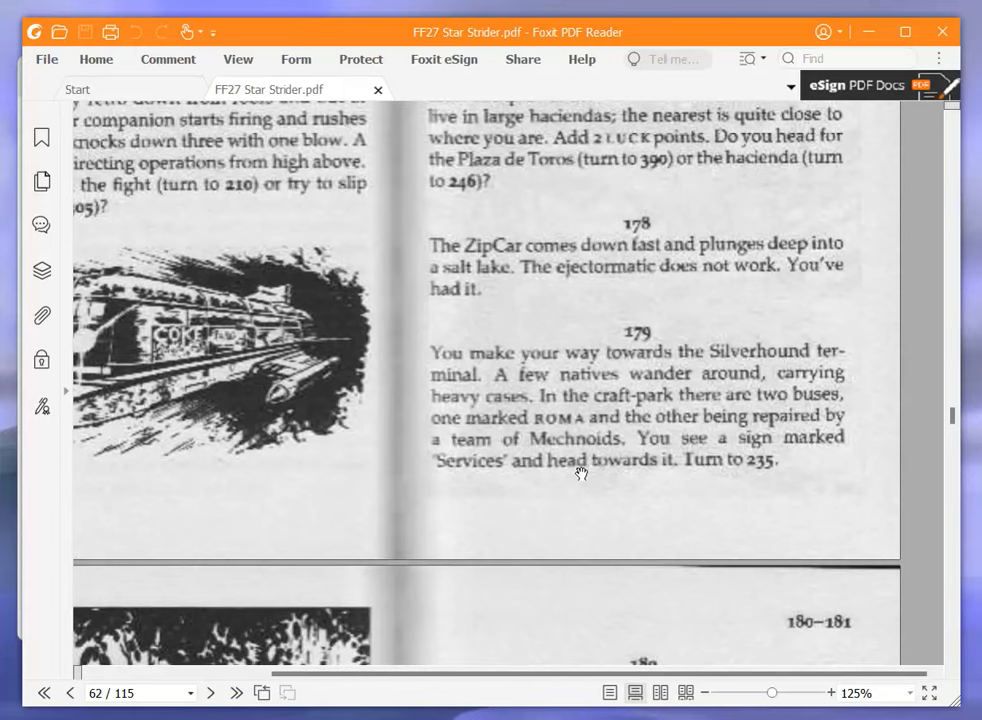
mouse_move(897, 456)
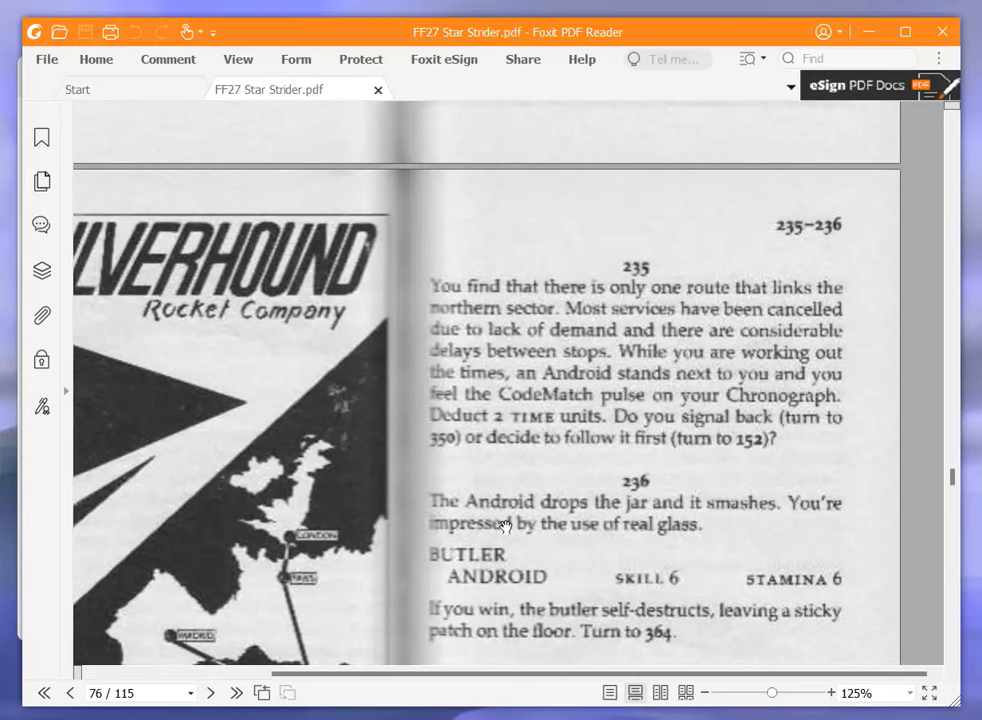
mouse_move(432, 461)
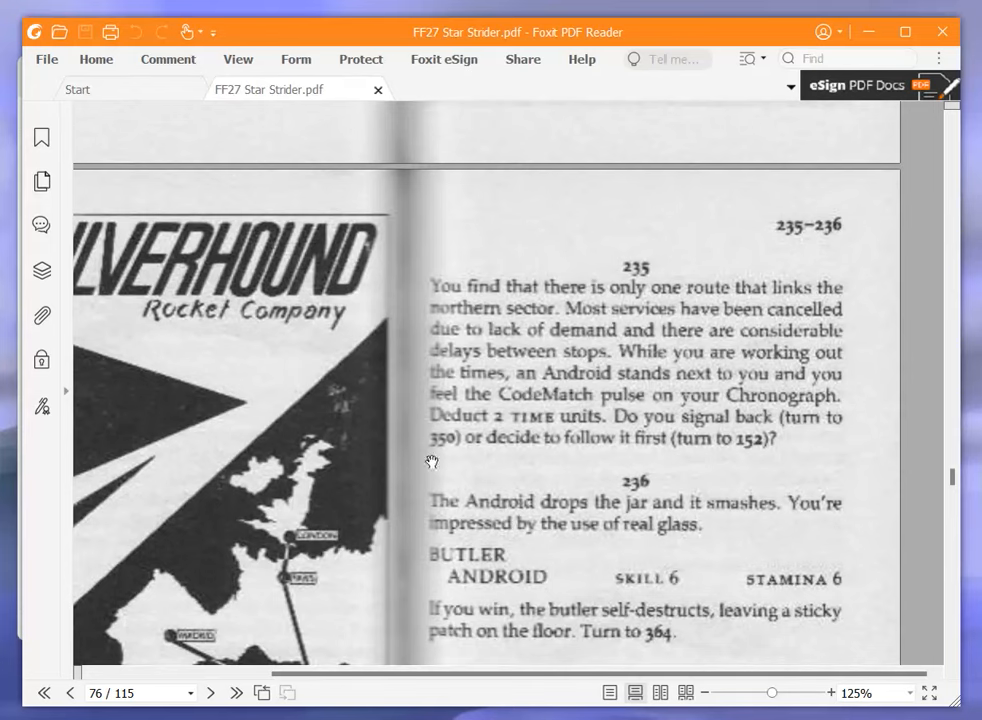
Scroll around page 76 to inspect the Silverhound route map and section 235's choices, 350 or 152
scroll(down, 3)
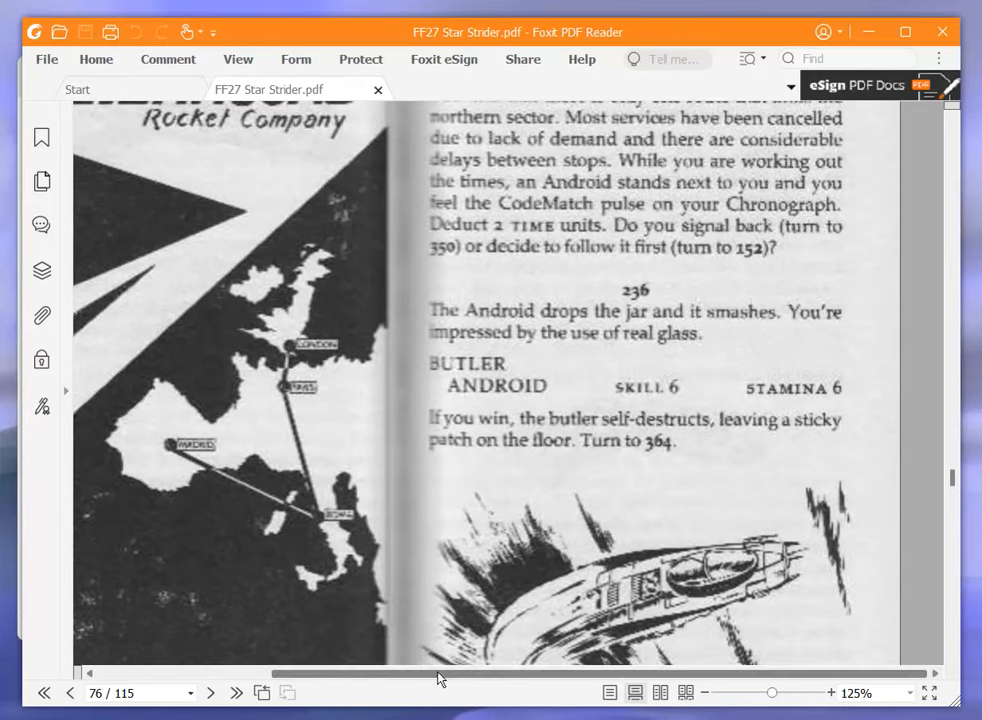
scroll(left, 3)
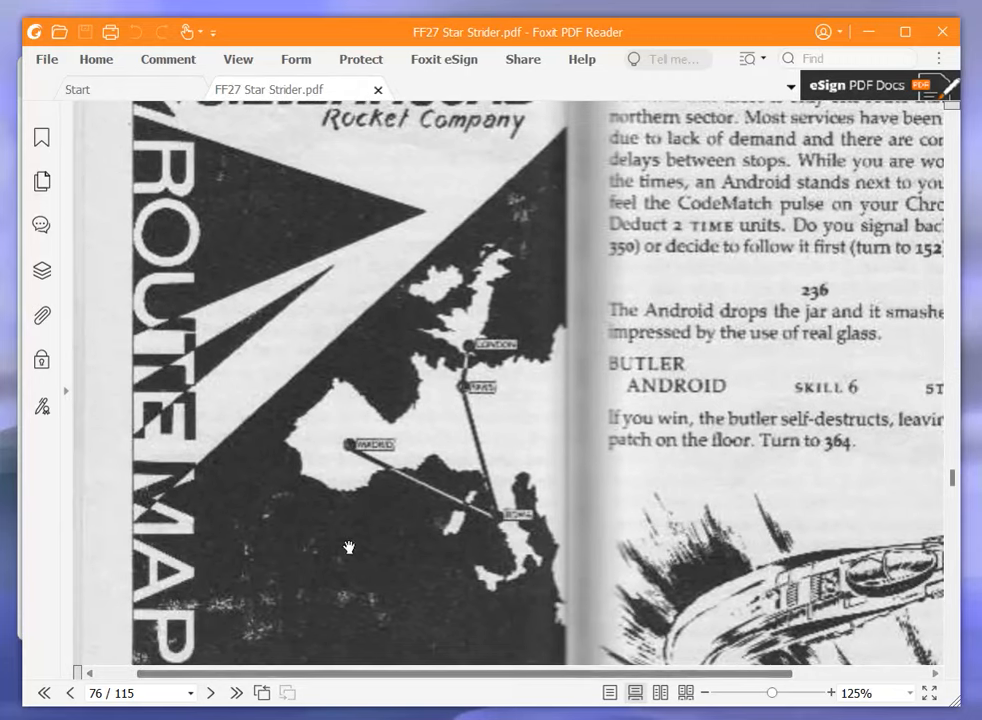
scroll(down, 3)
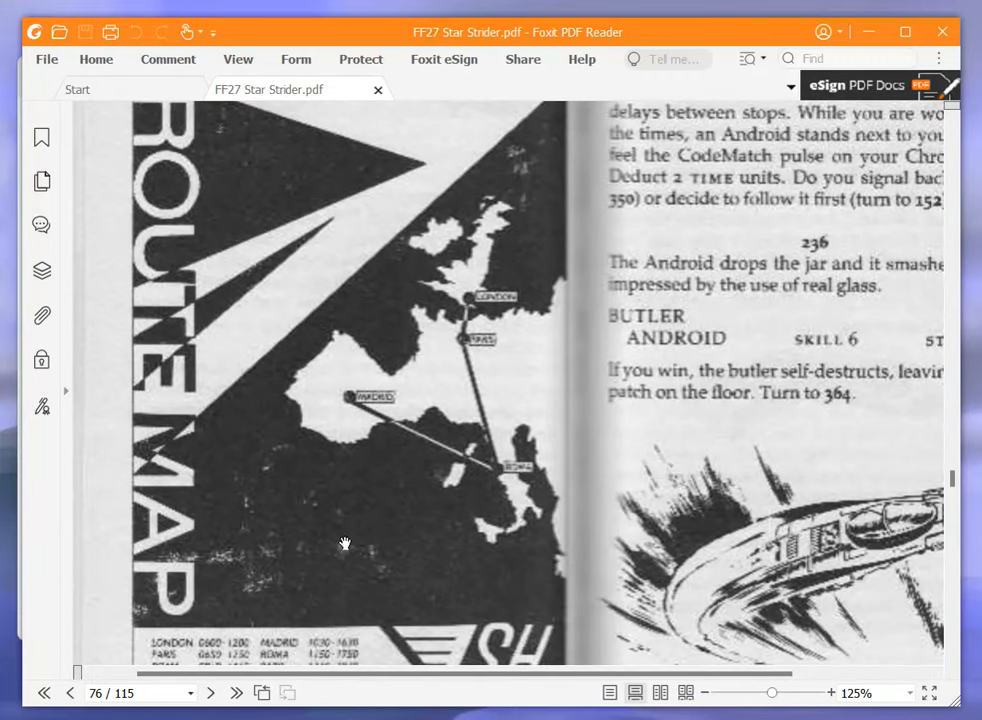
scroll(down, 3)
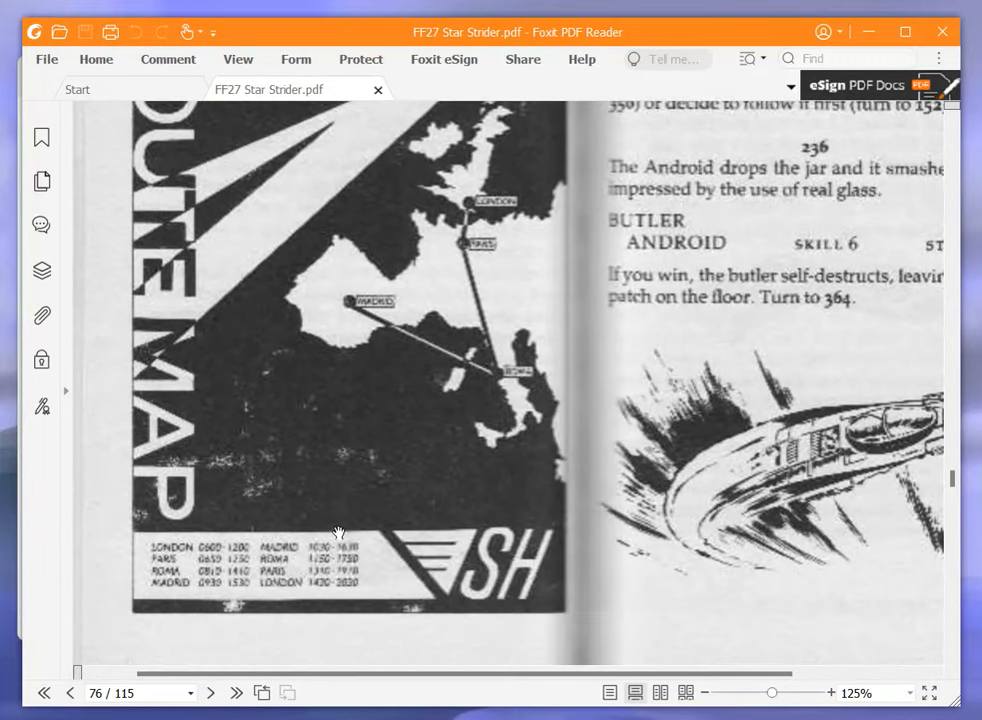
scroll(up, 3)
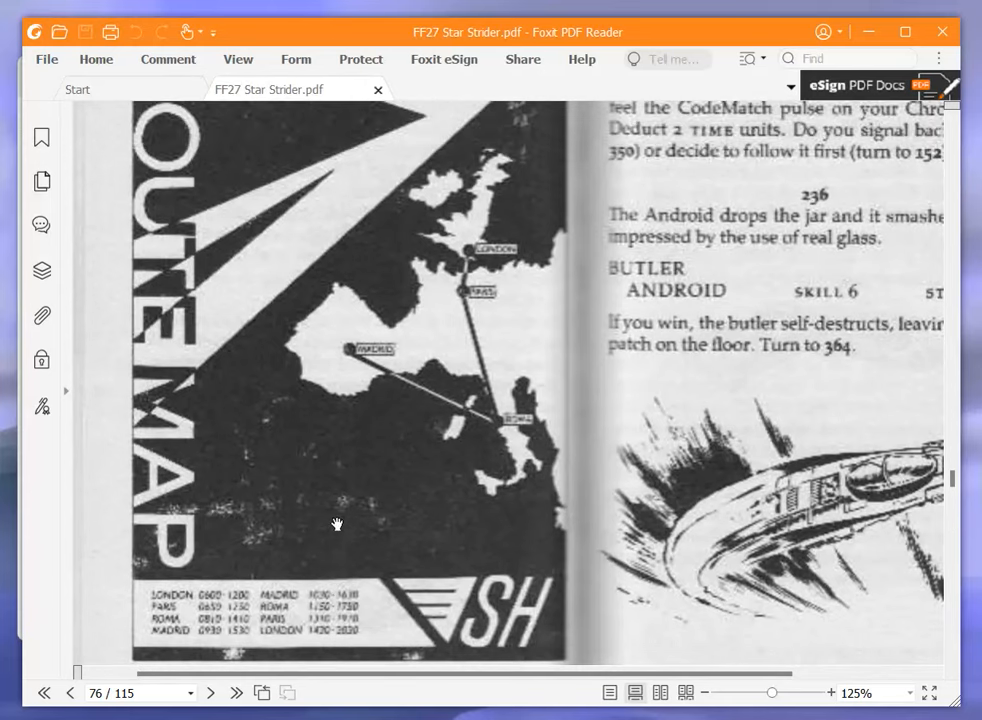
scroll(up, 3)
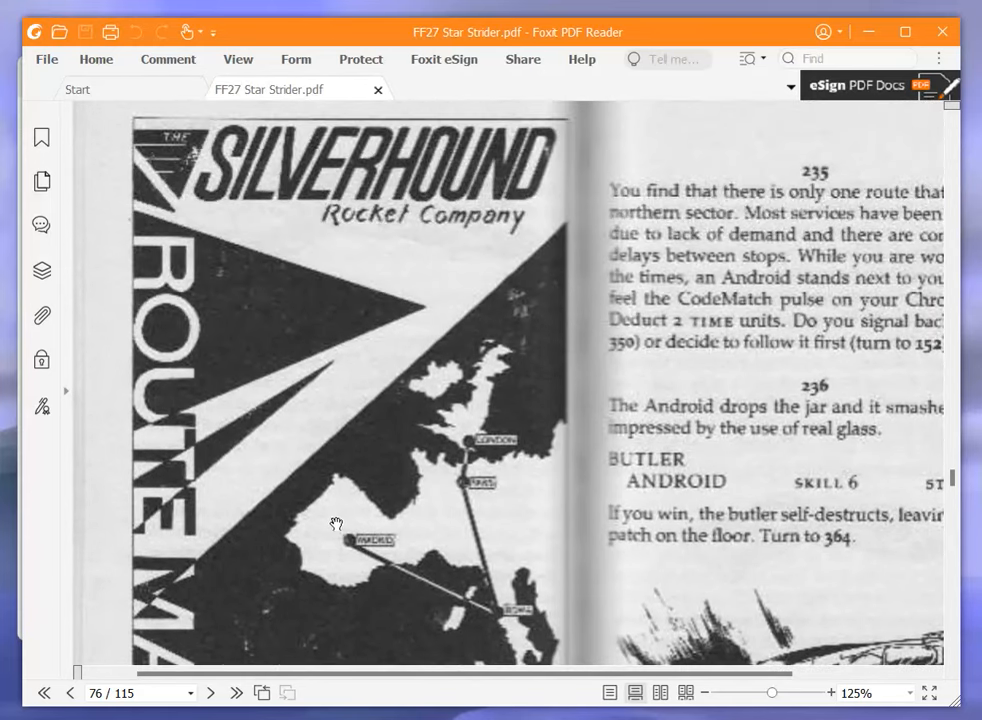
scroll(down, 3)
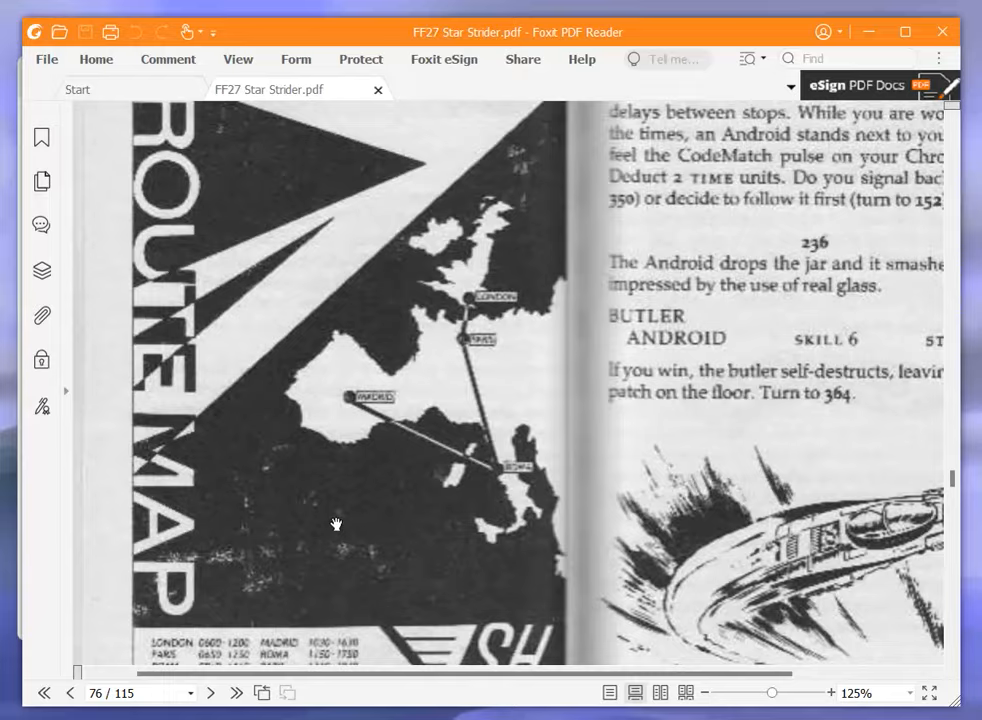
scroll(up, 3)
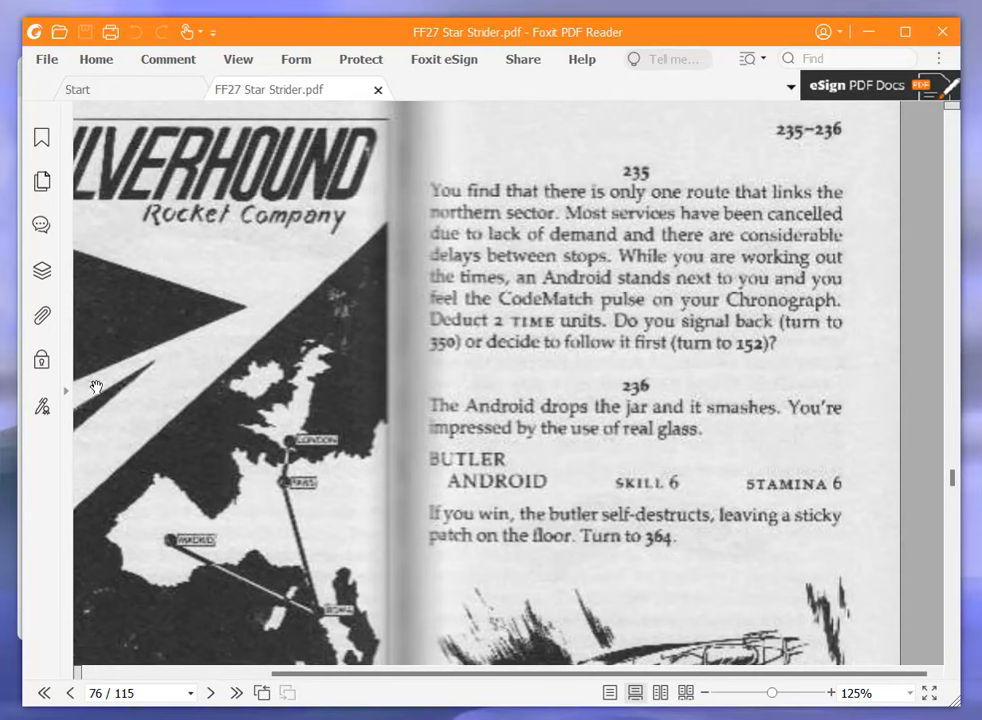
mouse_move(726, 390)
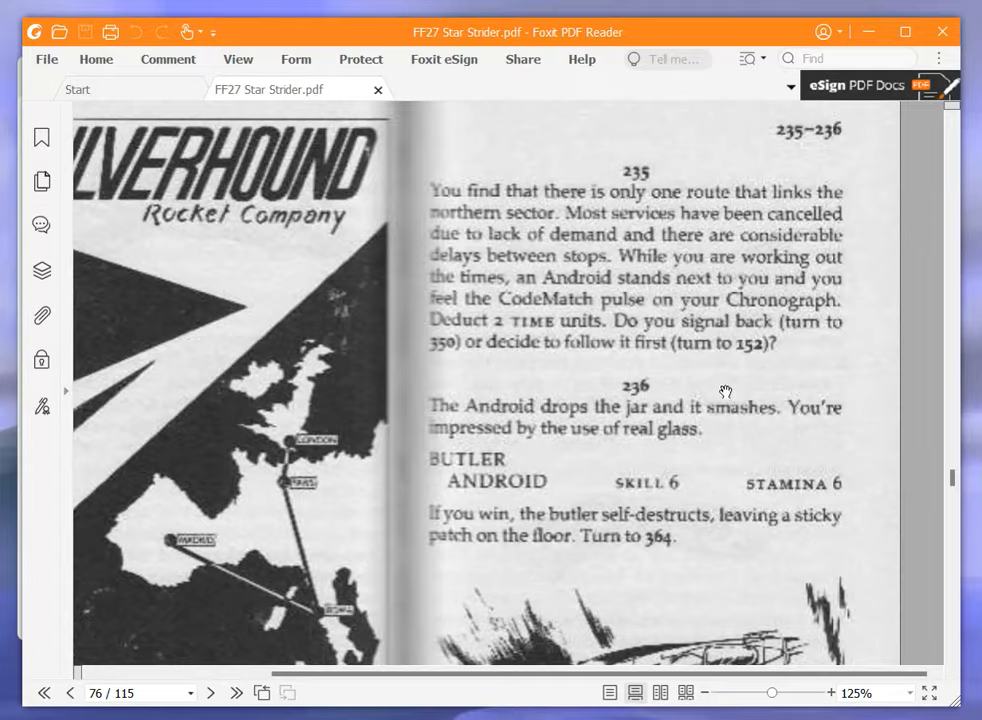
mouse_move(953, 482)
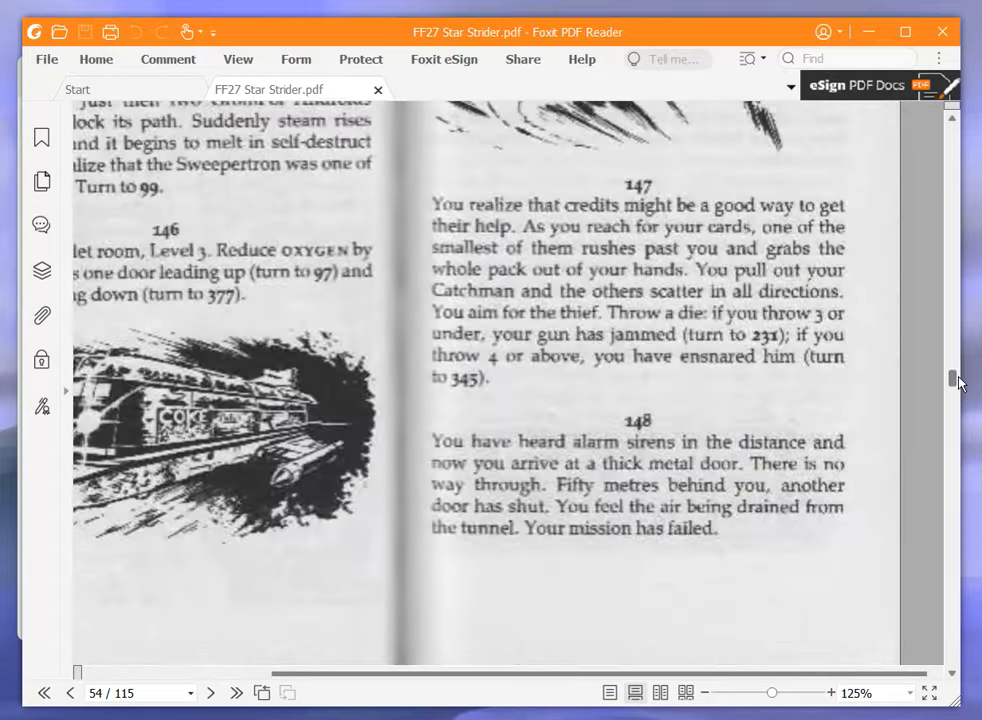
Scroll past paragraph 152 (choices 238 or 29) to page 77 with sections 237 and 239
scroll(down, 3)
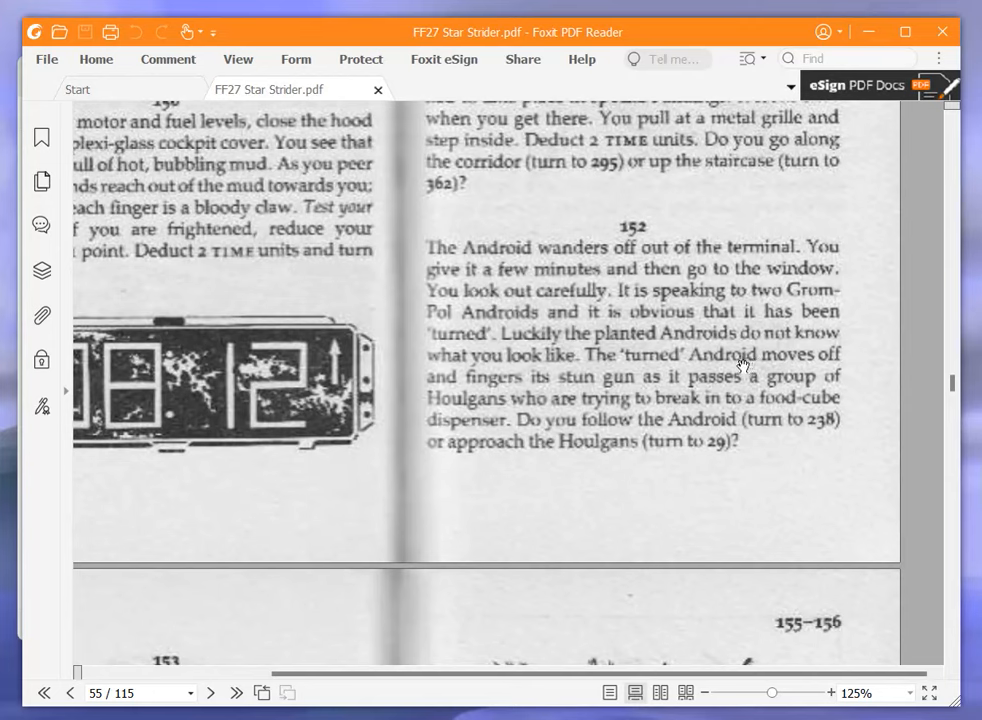
mouse_move(778, 419)
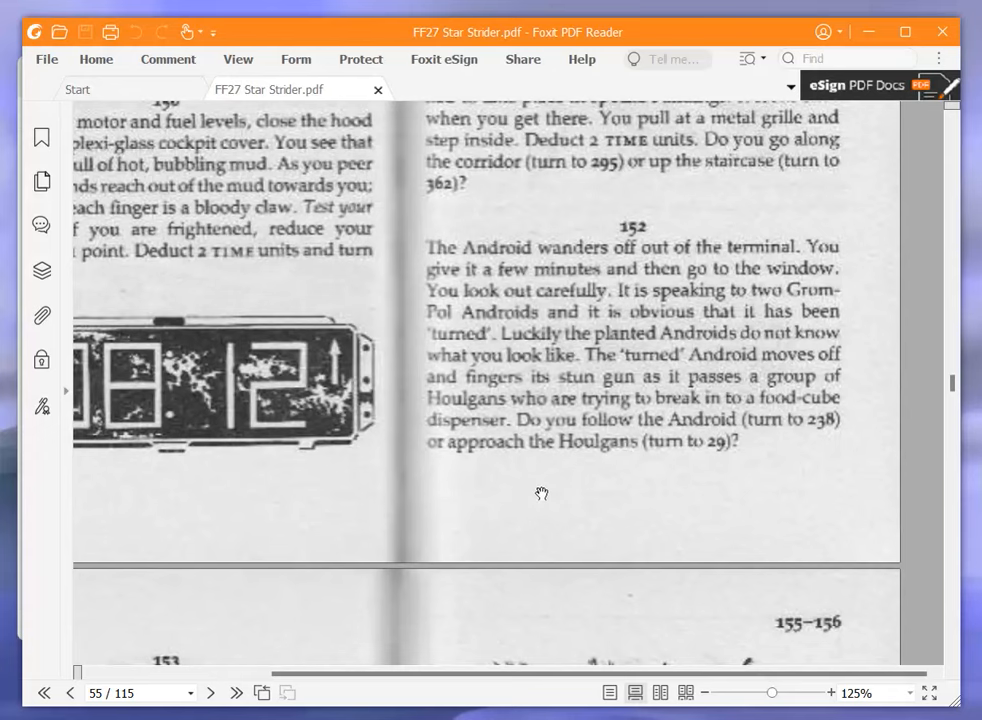
mouse_move(533, 491)
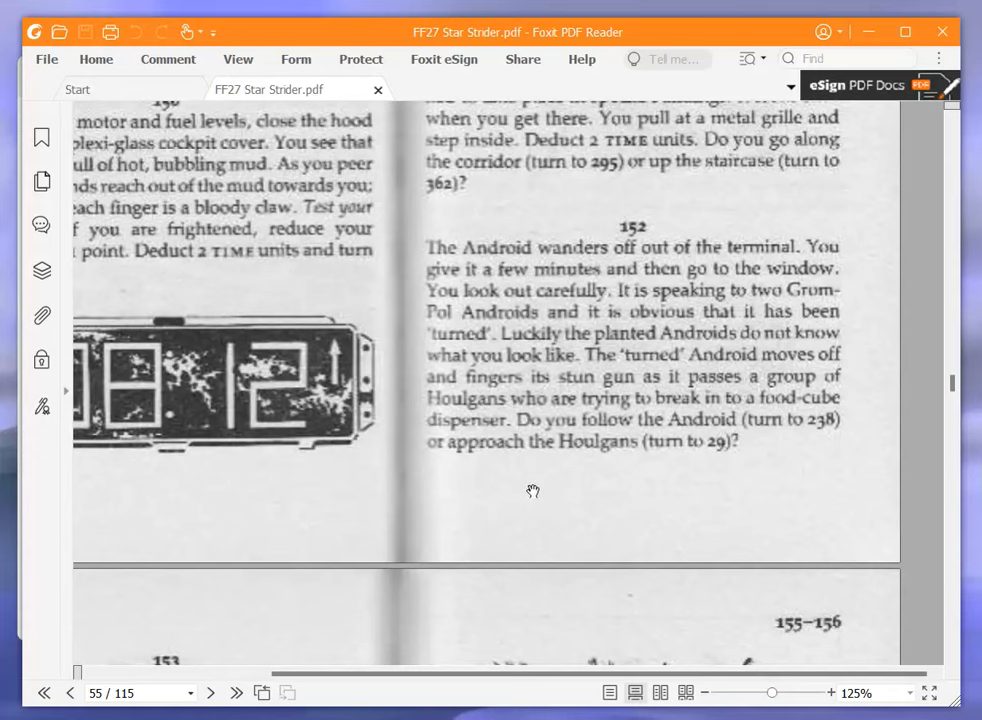
mouse_move(514, 493)
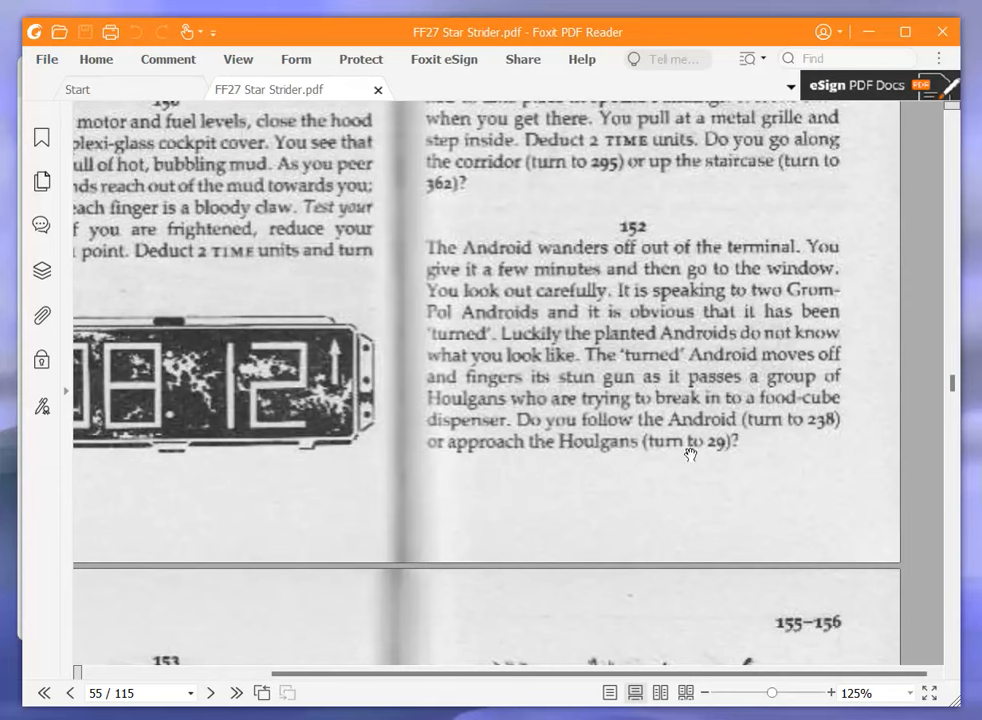
mouse_move(955, 385)
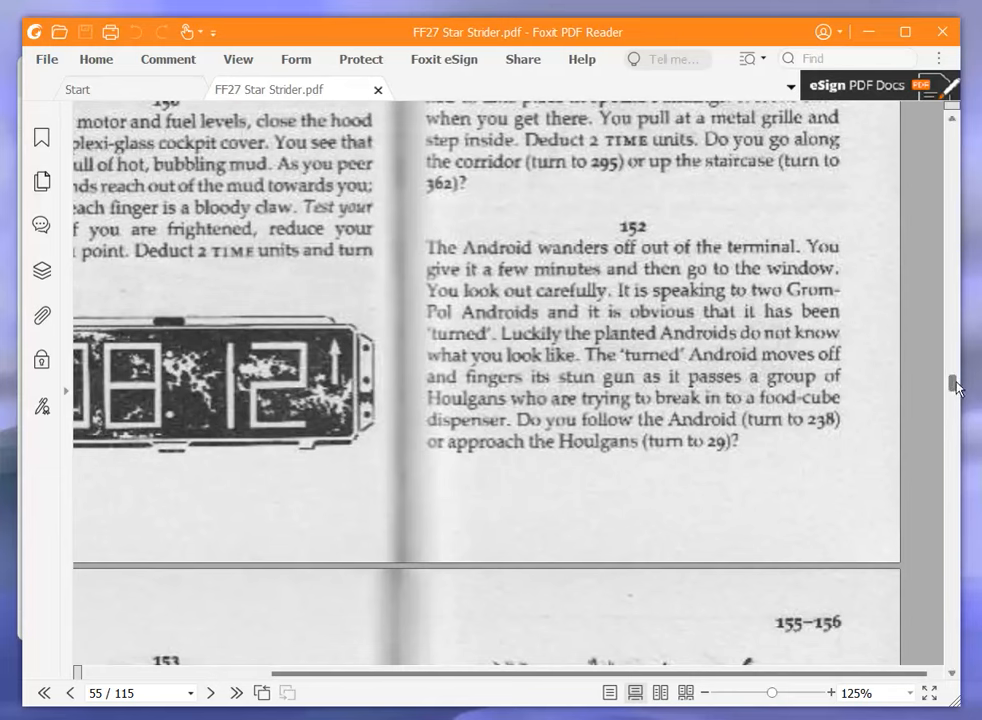
scroll(down, 3)
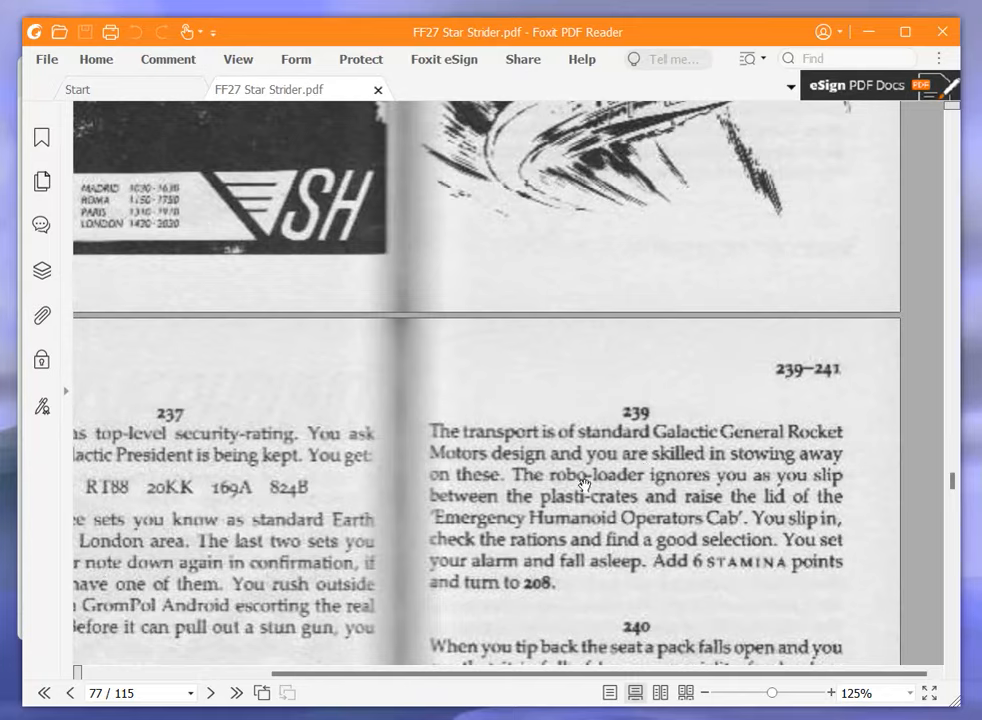
Scroll page 77 down until section 238, offering attack (63) or follow (135), is visible
scroll(down, 3)
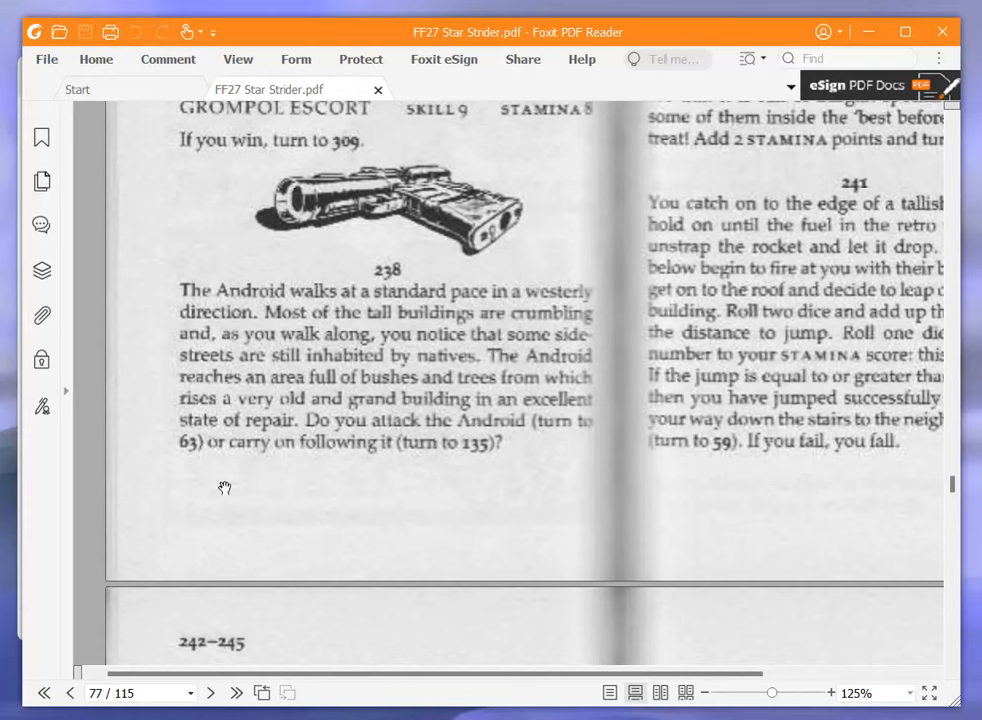
mouse_move(234, 475)
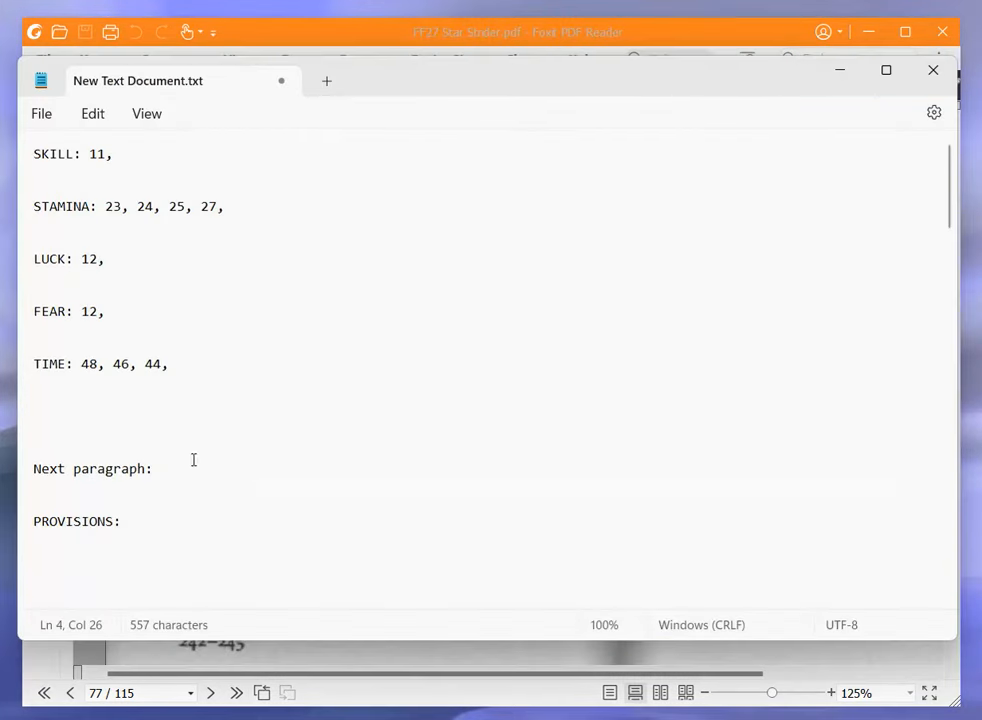
Enter 138, then 2, after 'Next paragraph:' on the Notepad adventure sheet
text(138)
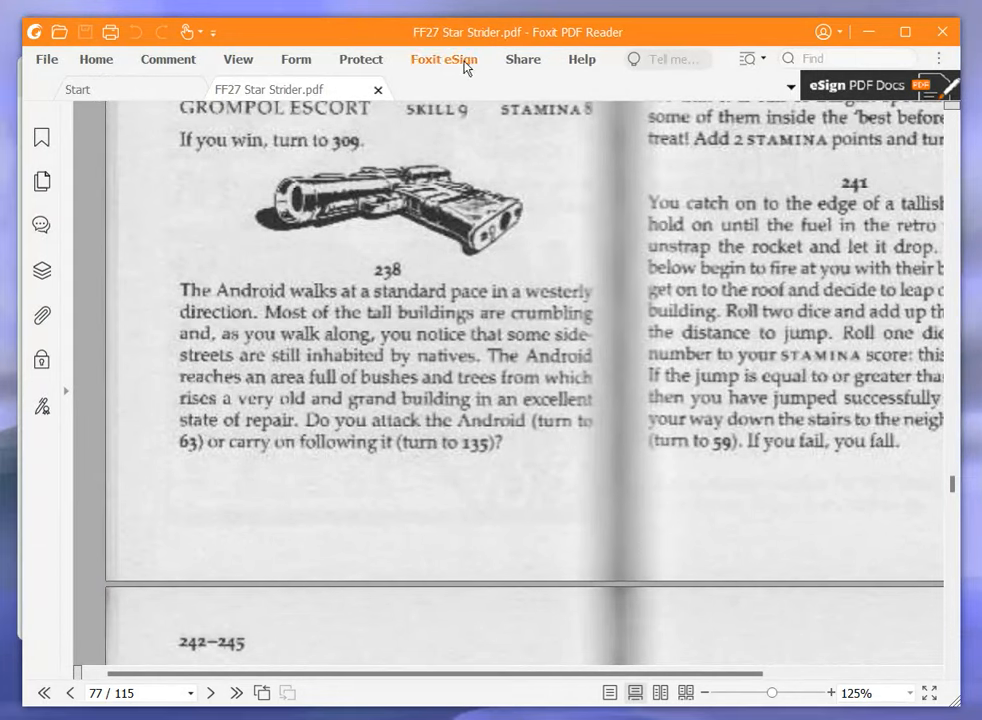
mouse_move(442, 232)
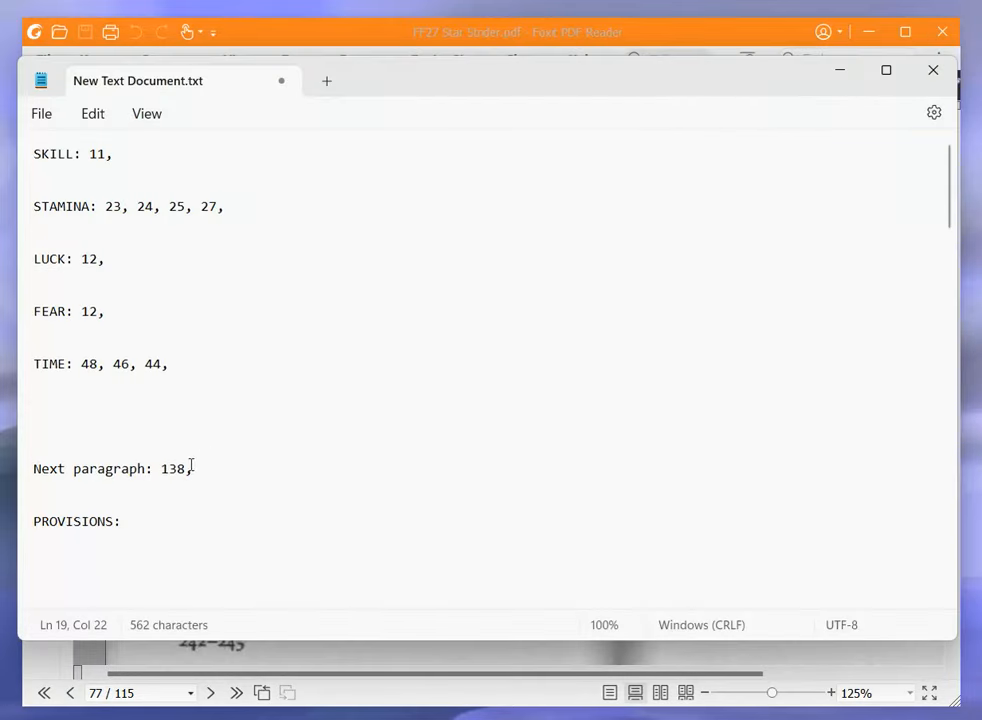
text(2)
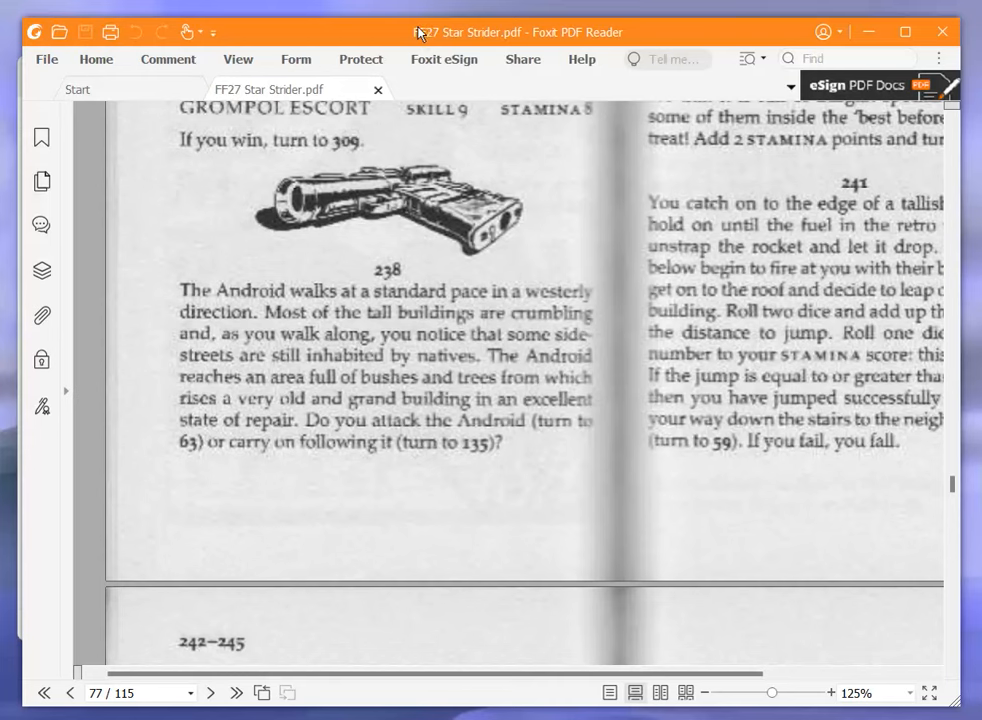
mouse_move(378, 27)
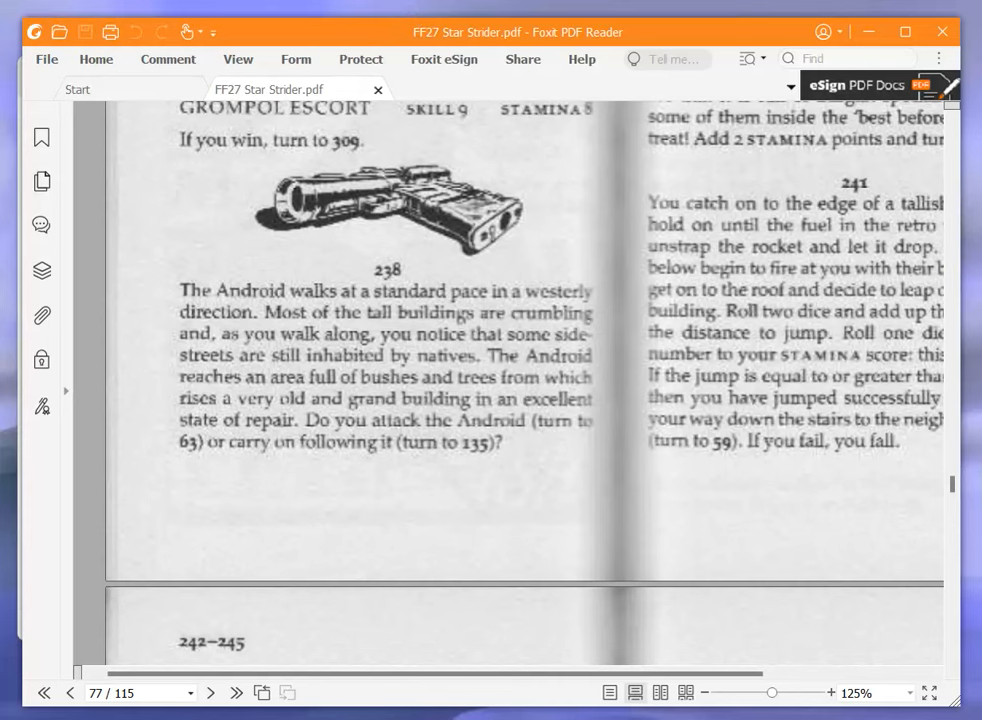
mouse_move(510, 203)
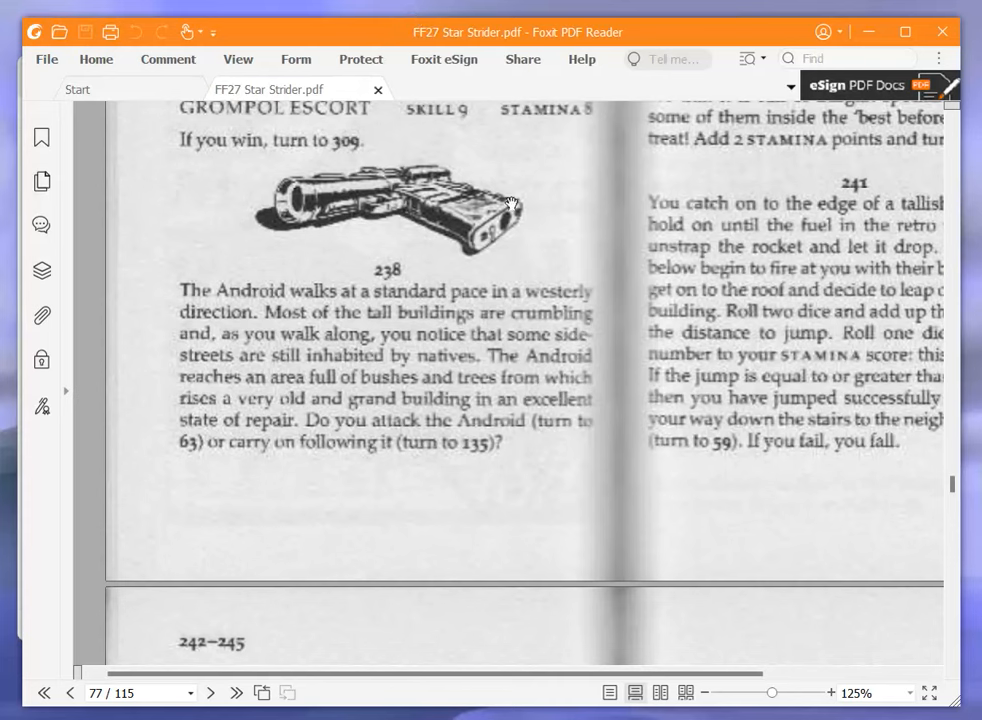